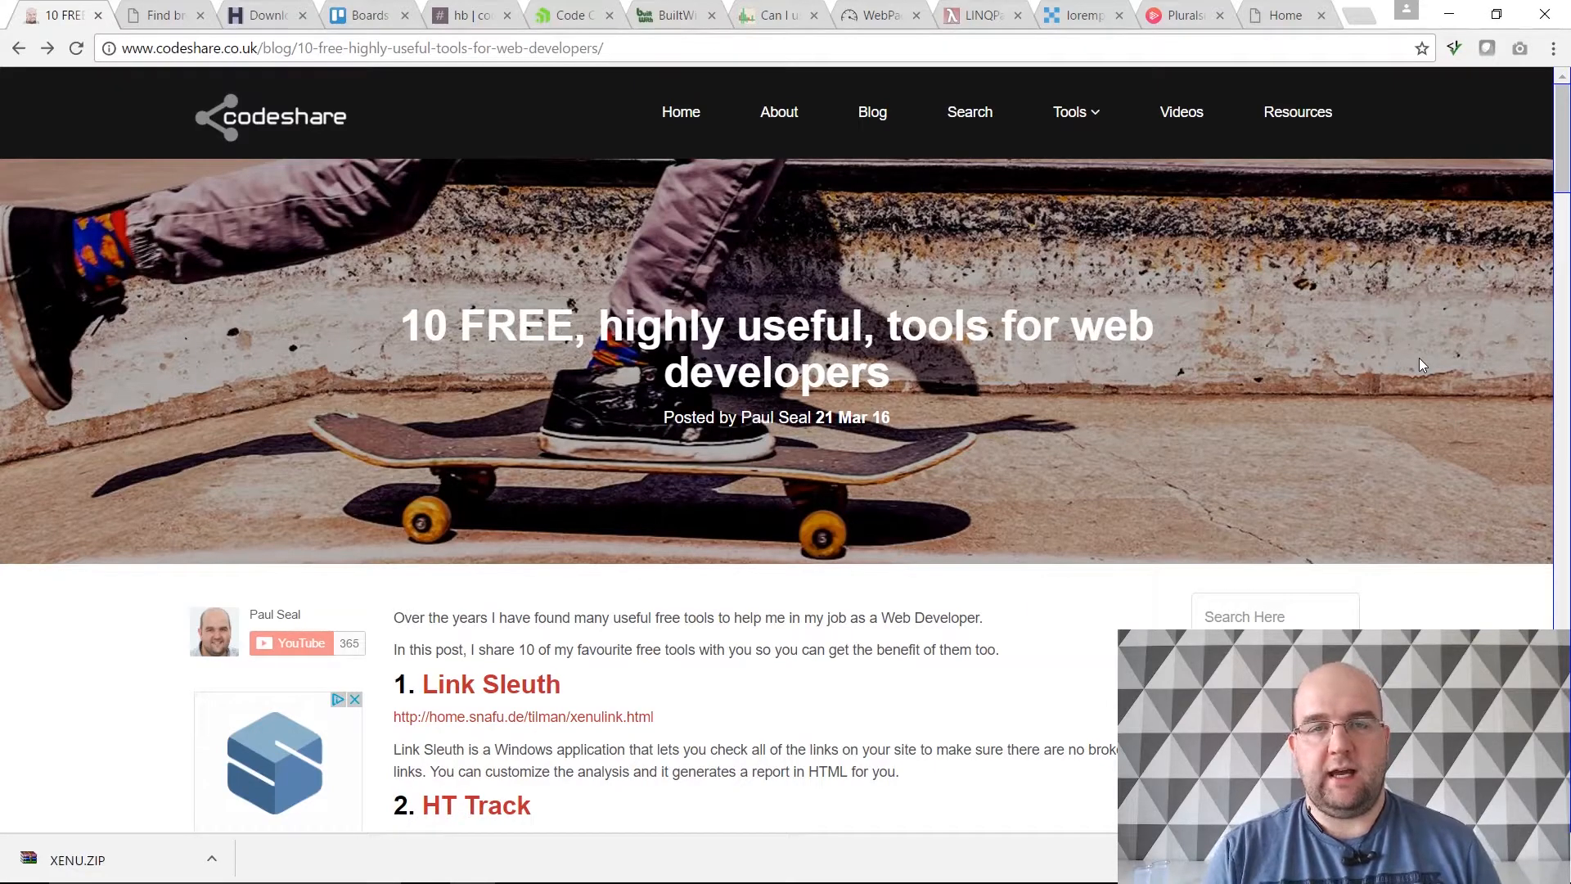
Step: Scroll the codeshare blog post down to the Link Sleuth entry
scroll(down, 3)
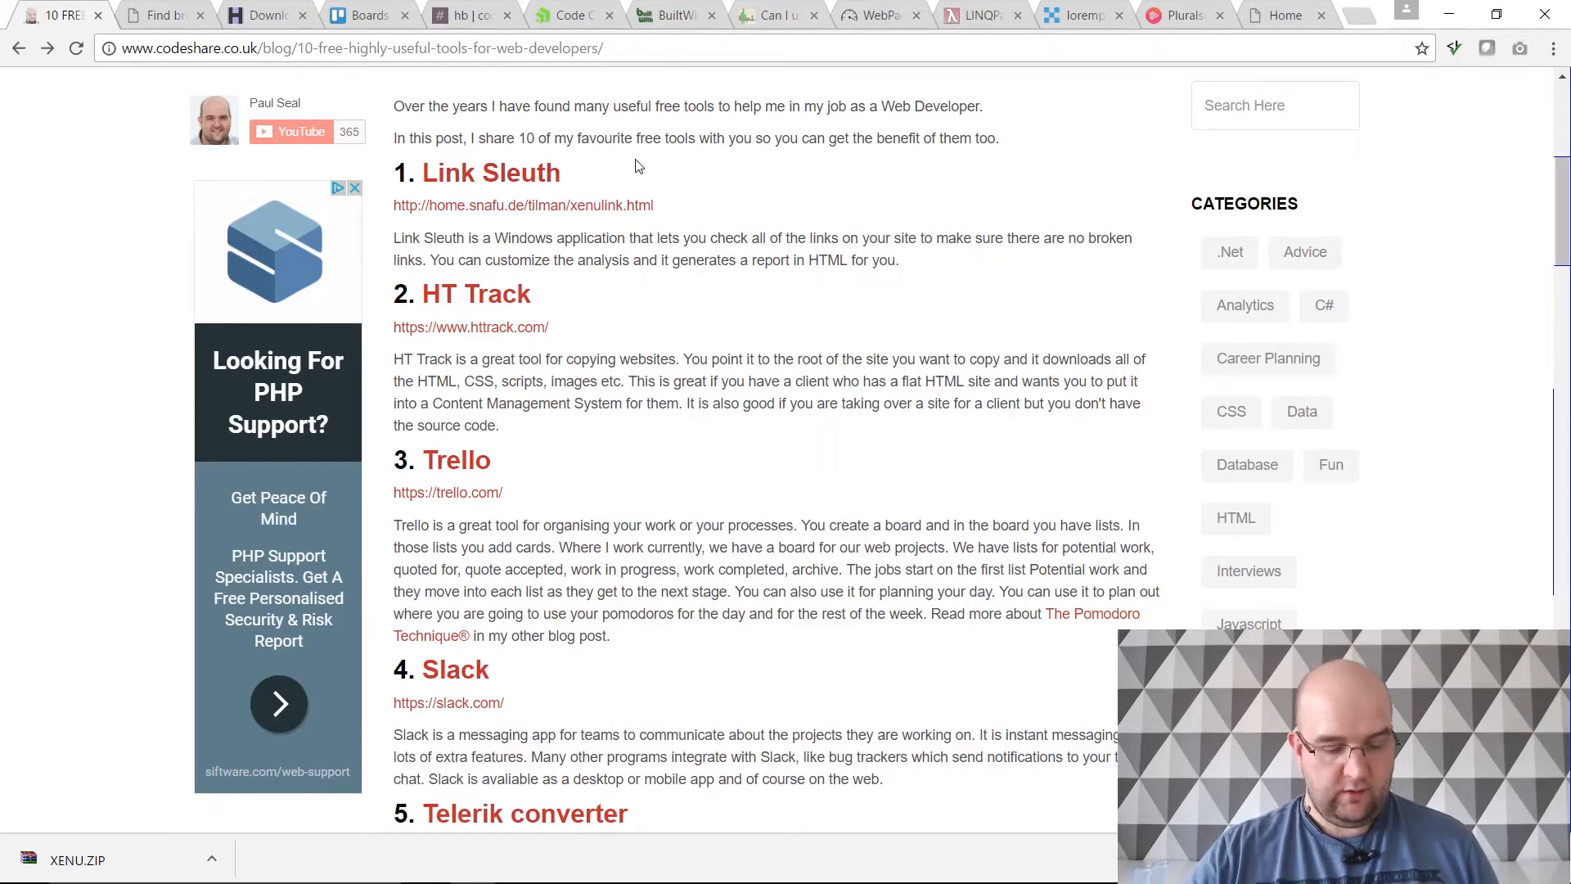
Step: Launch Xenu from Start search, dismiss its tips and begin a new link check
text(xenu)
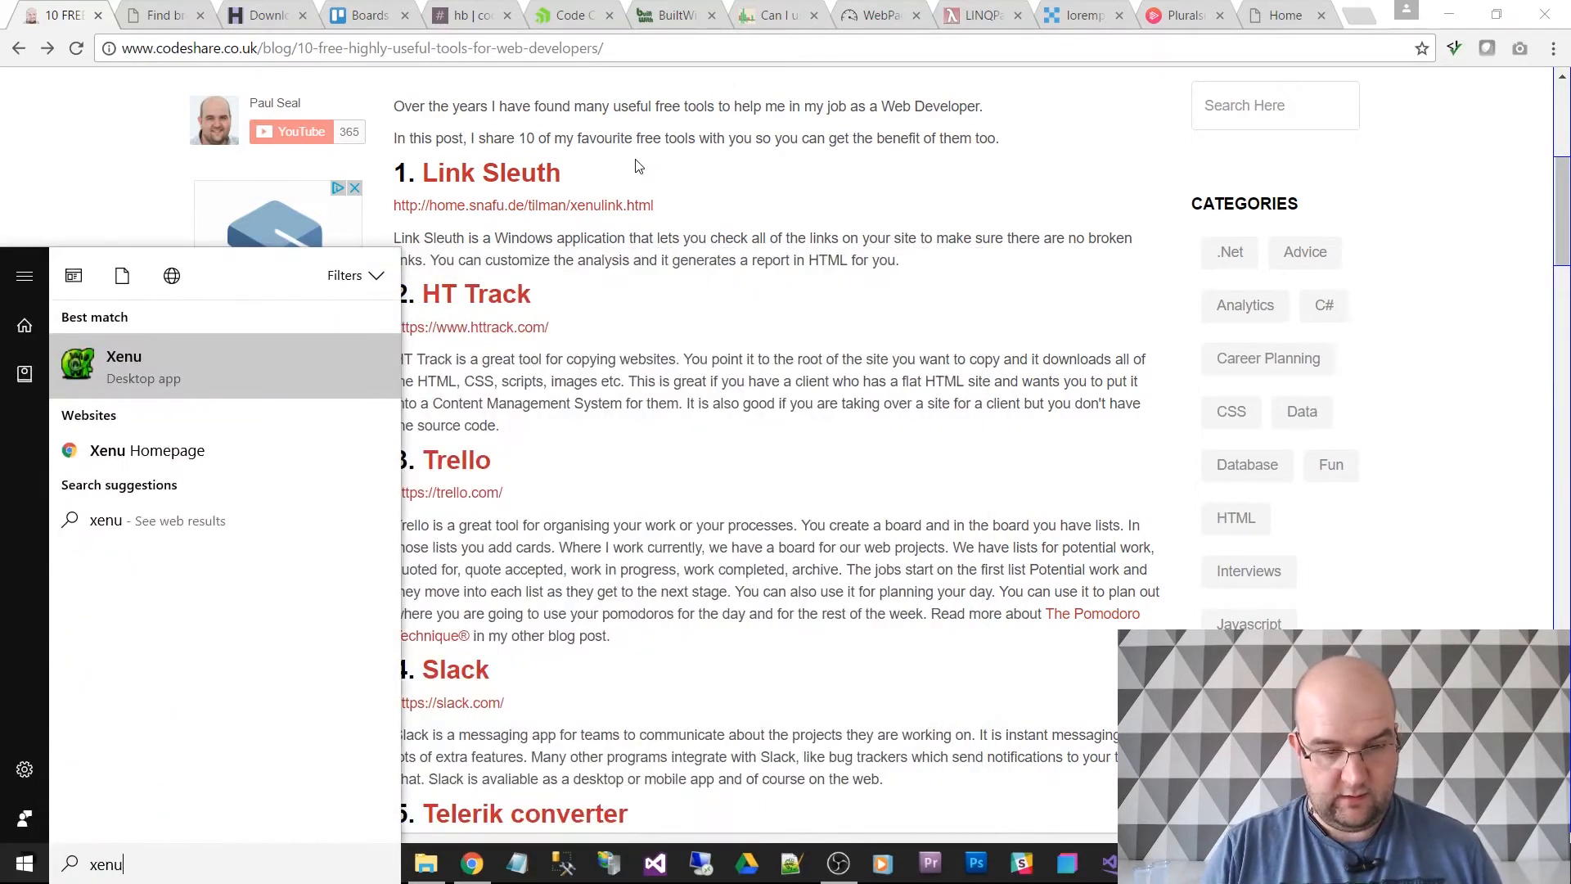
click(122, 367)
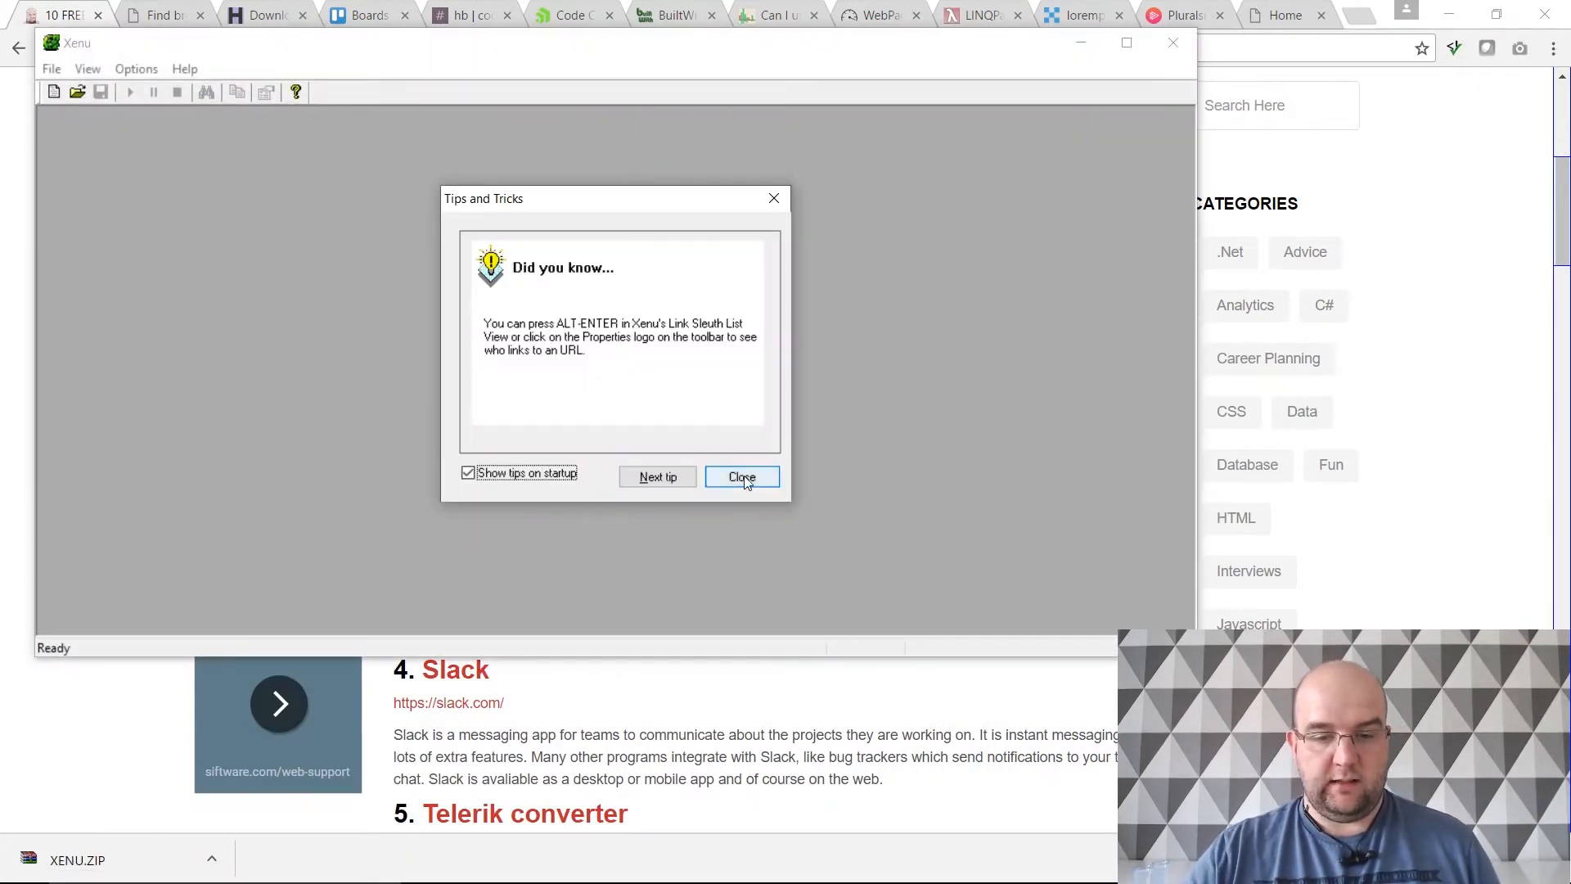
click(741, 476)
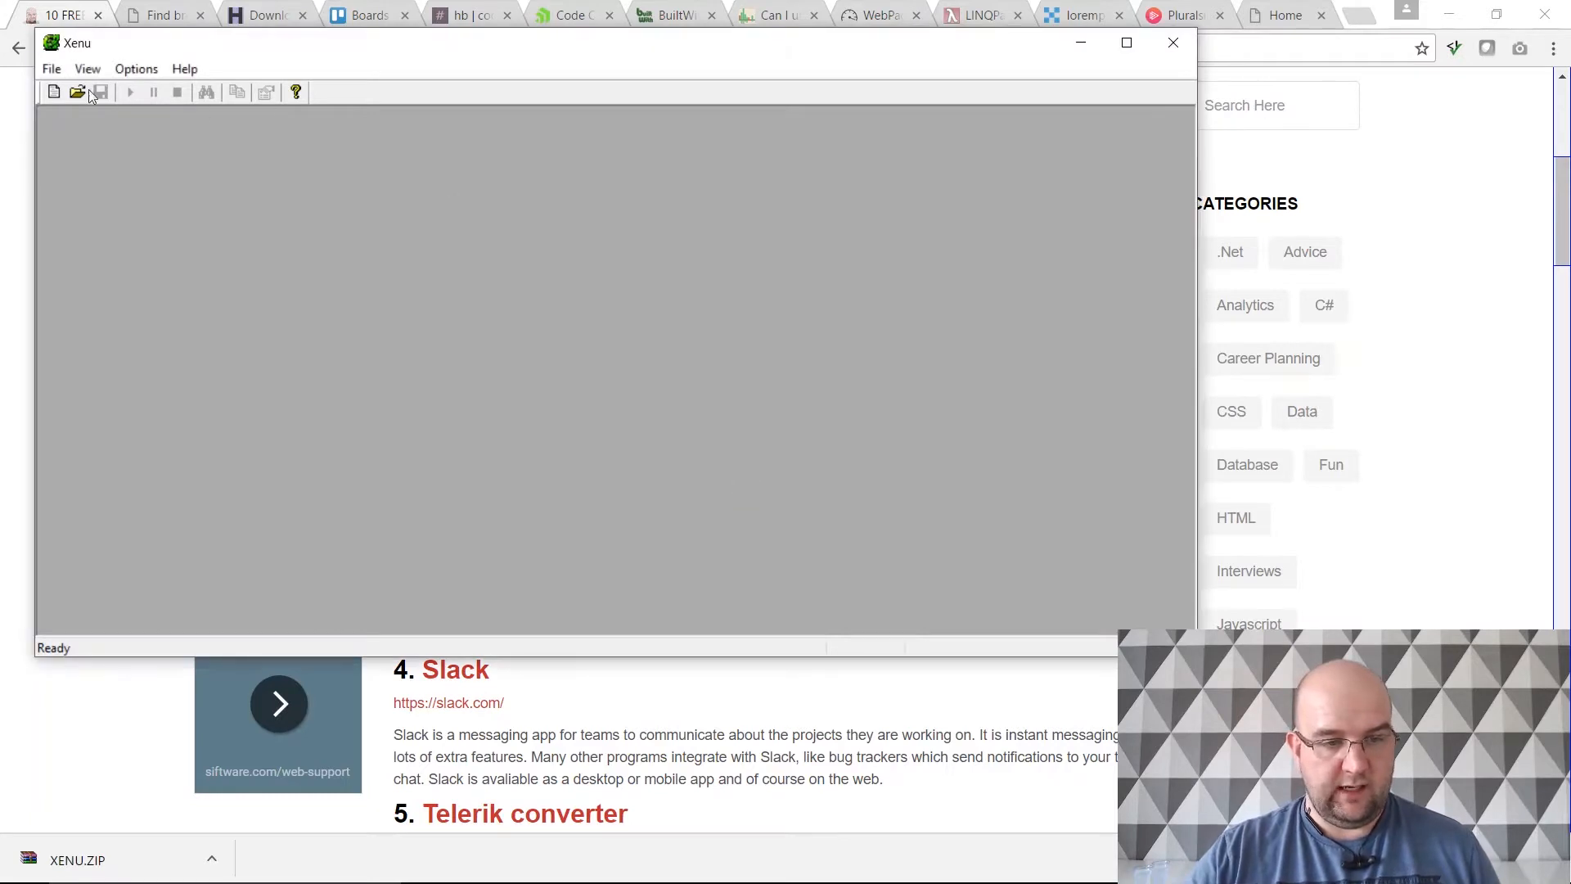
click(54, 92)
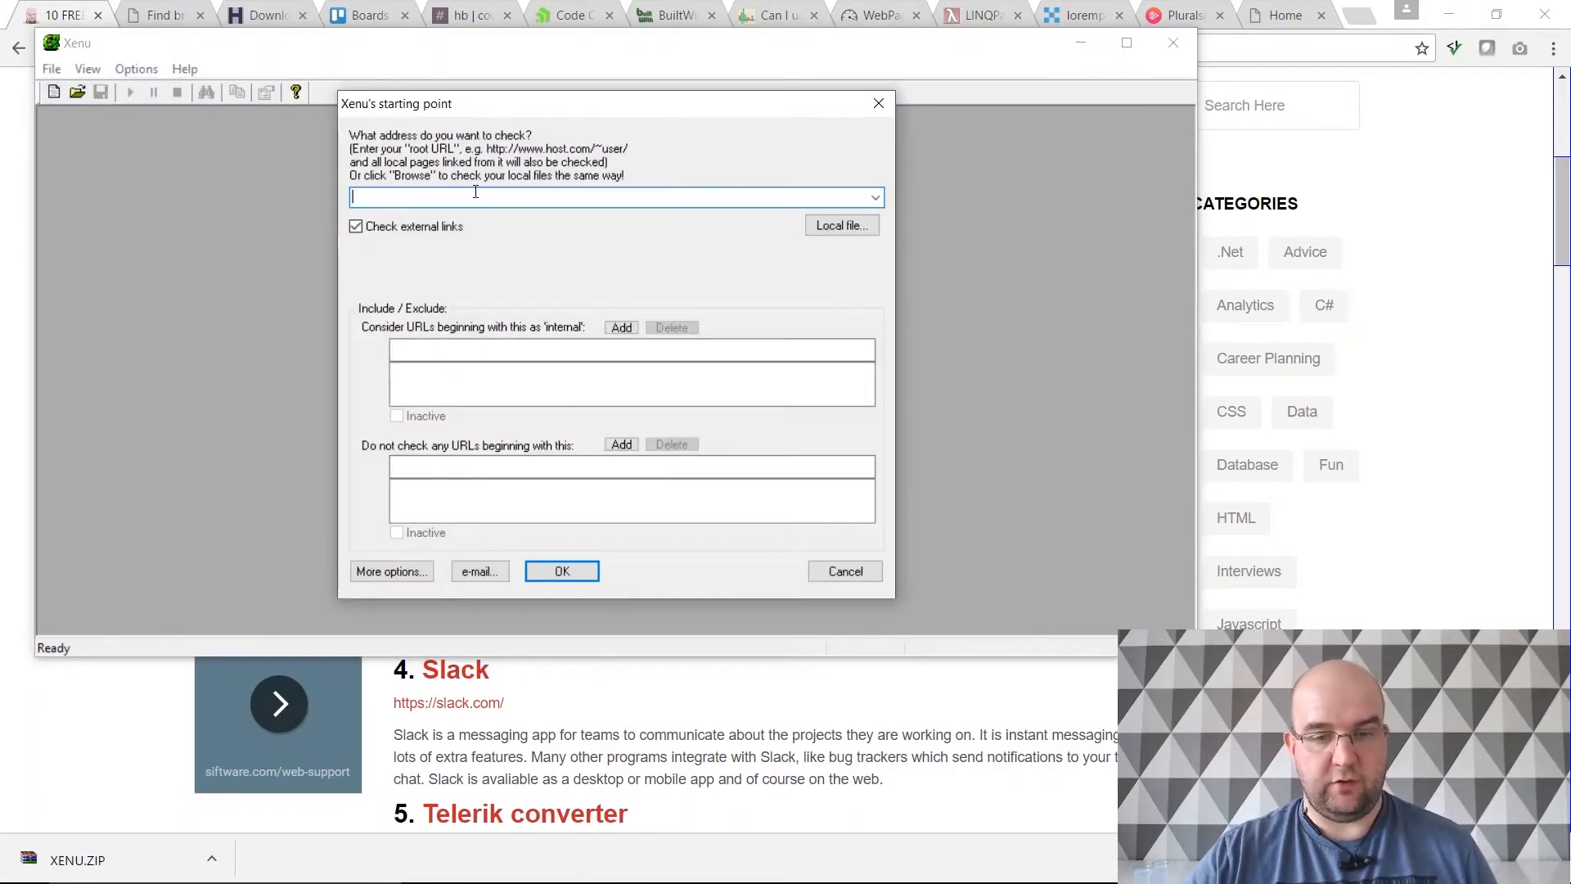
text(Using System;)
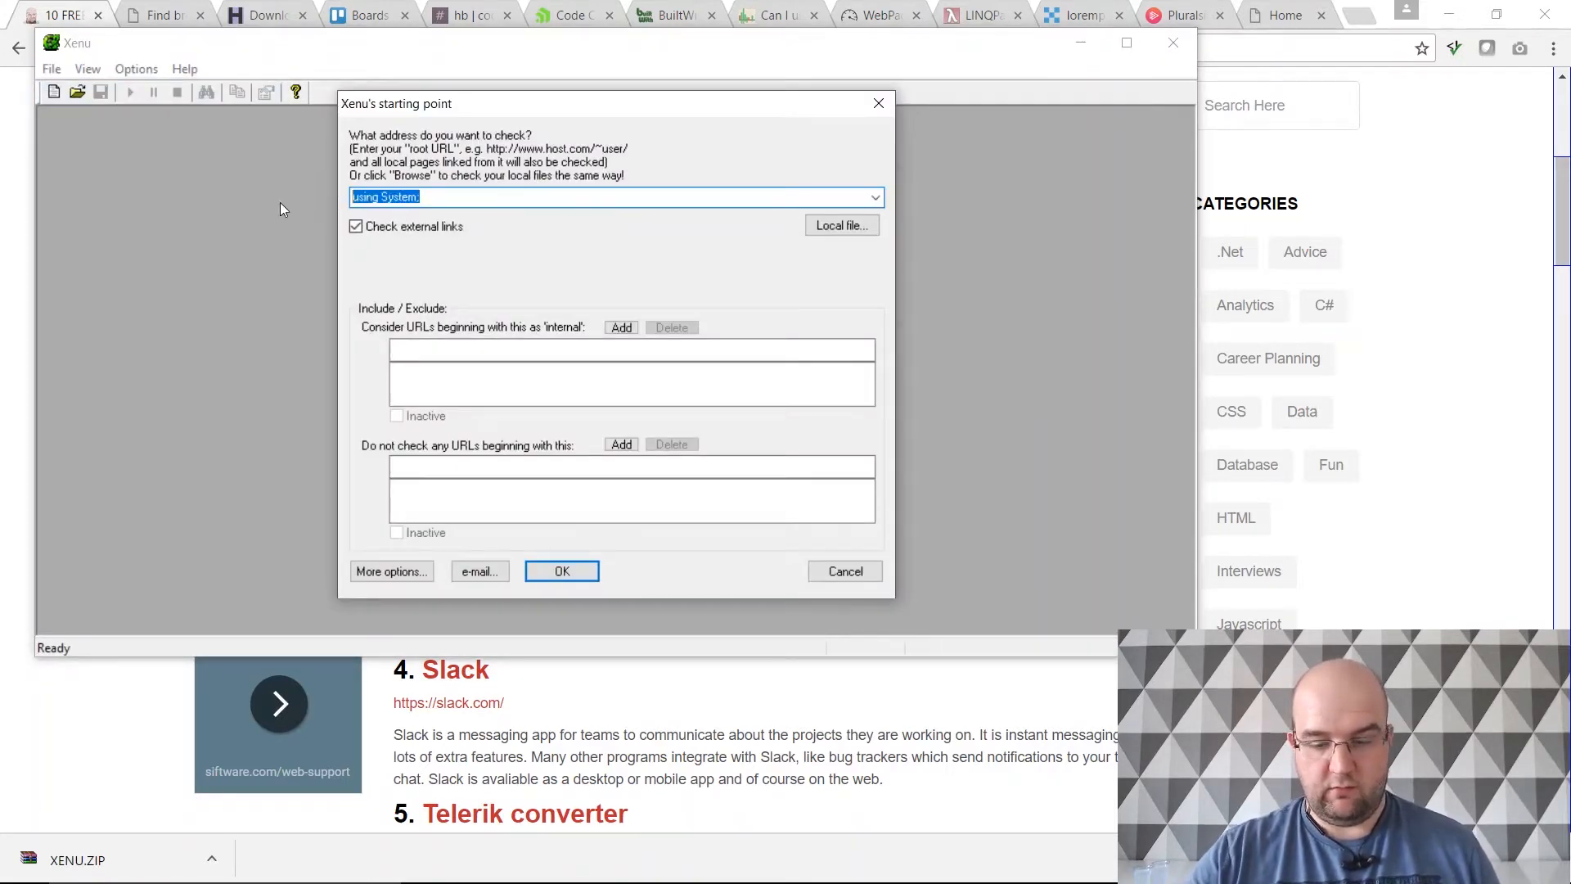
click(1286, 14)
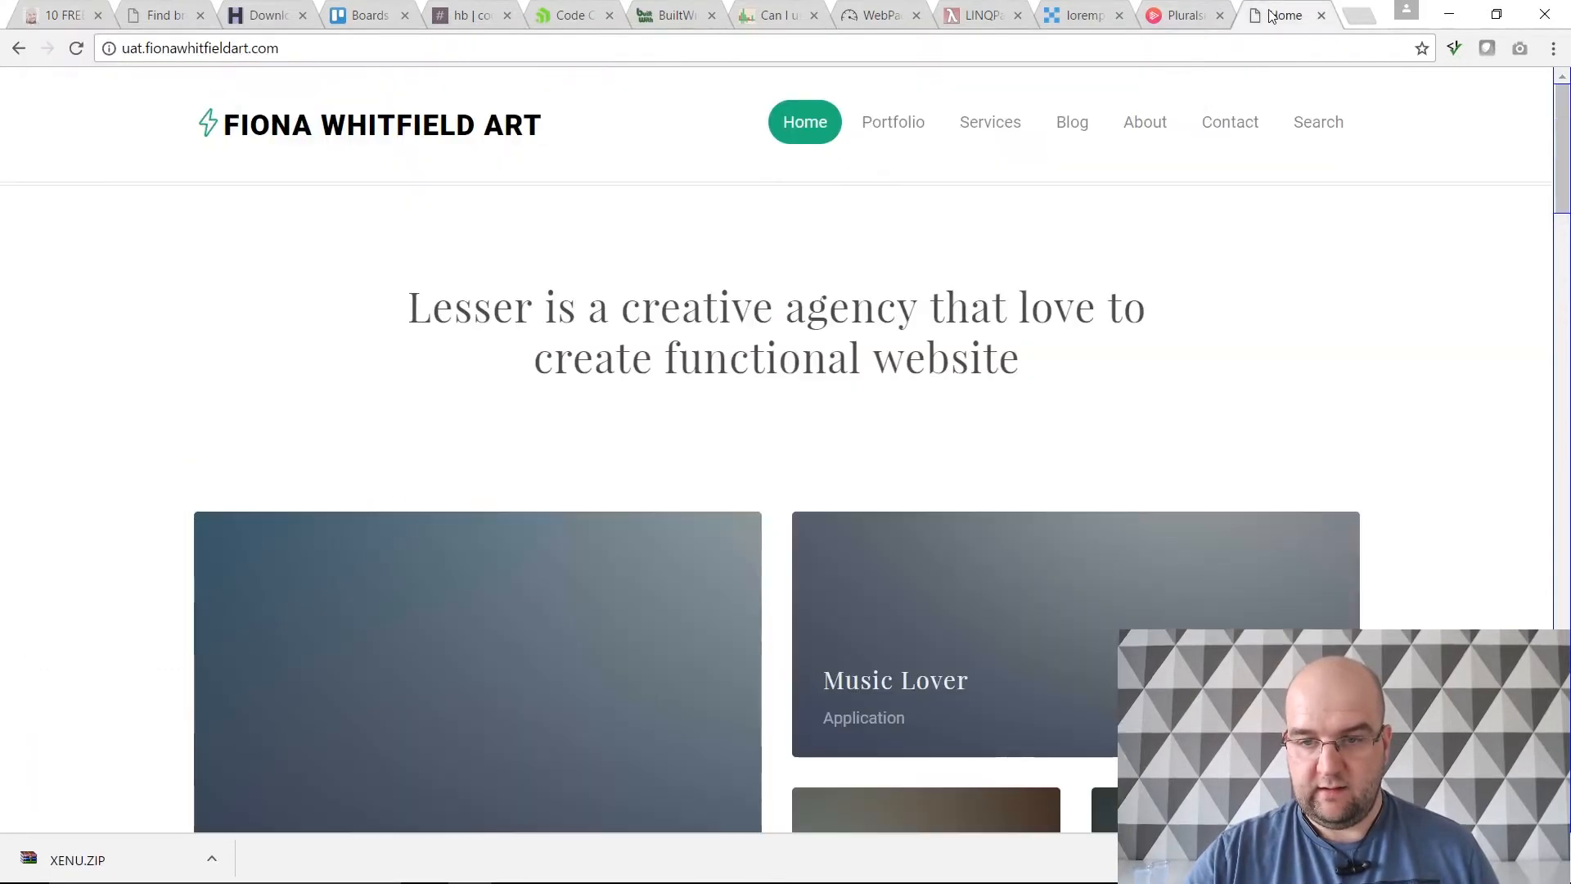
click(198, 48)
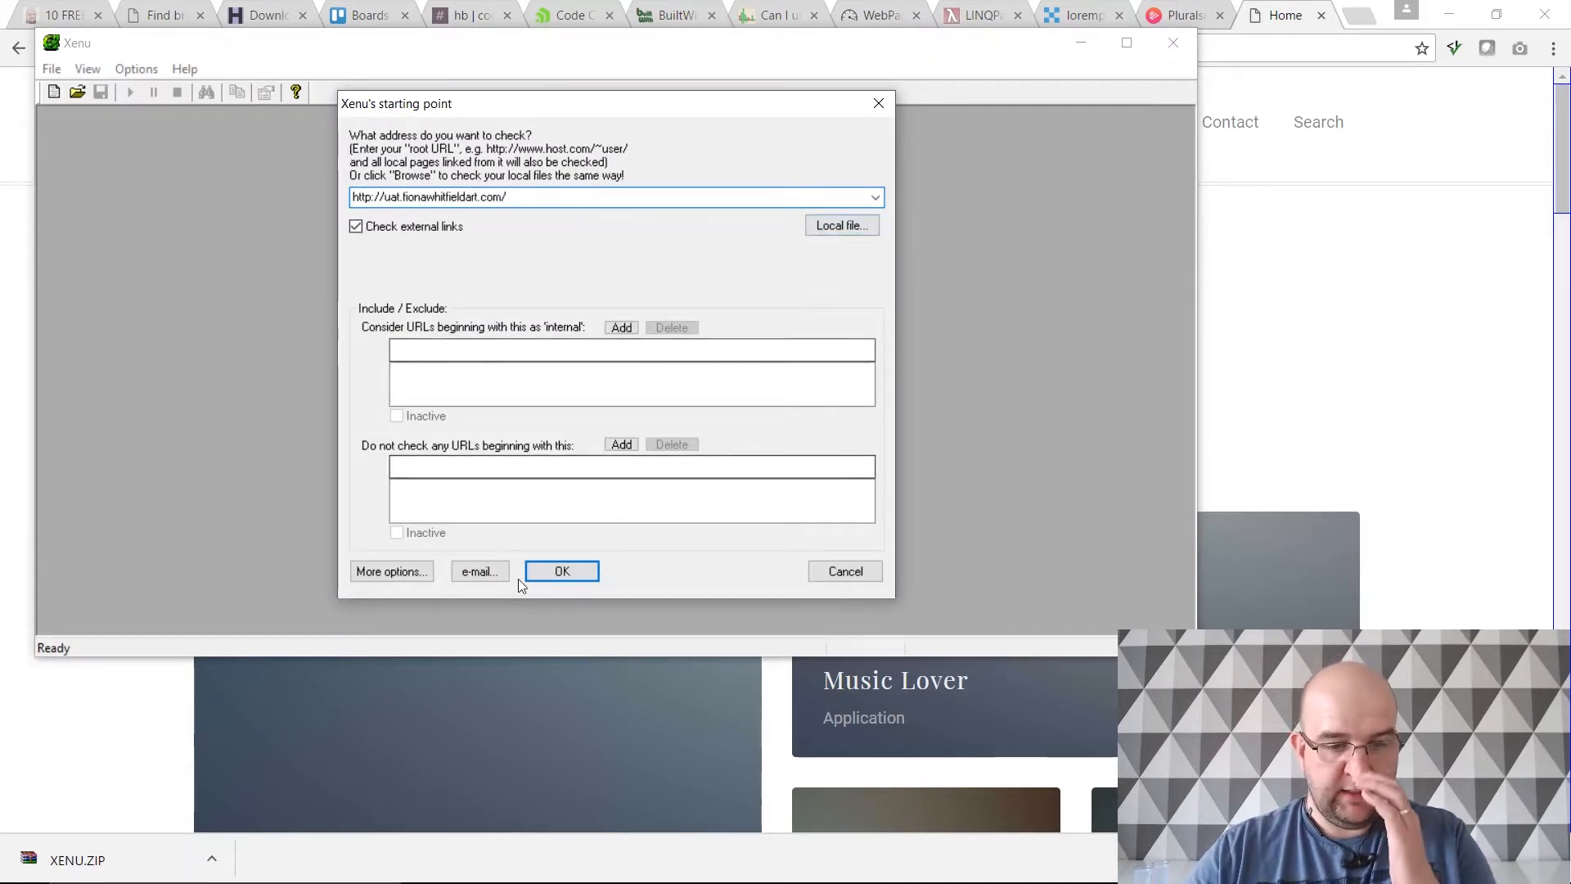
Step: Start the Xenu link check and let it crawl all 84 URLs of the site
click(562, 571)
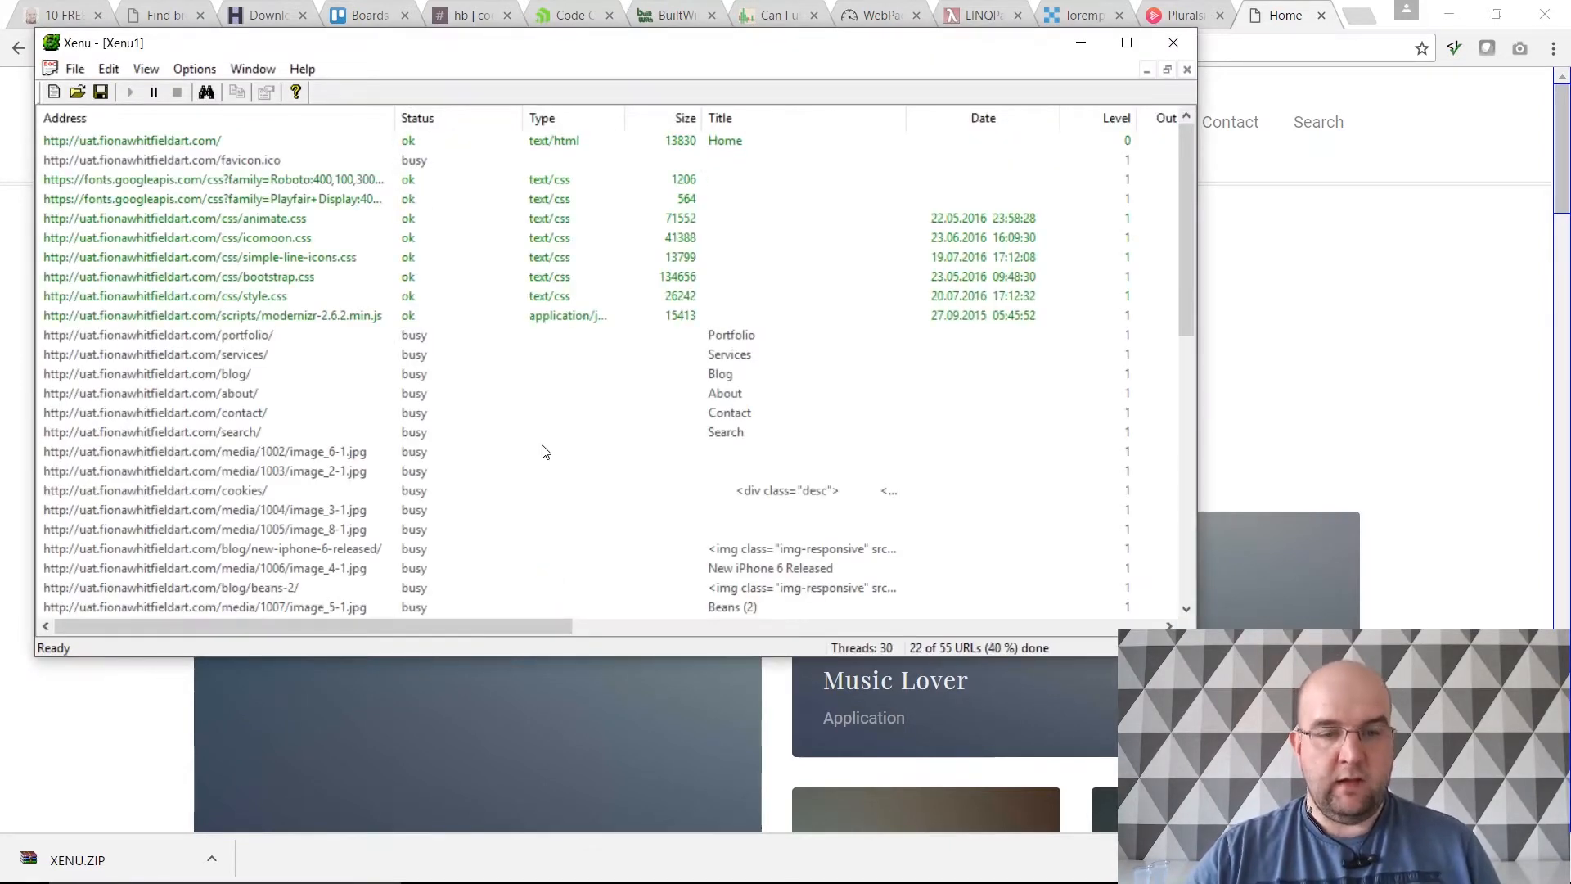
mouse_move(567, 391)
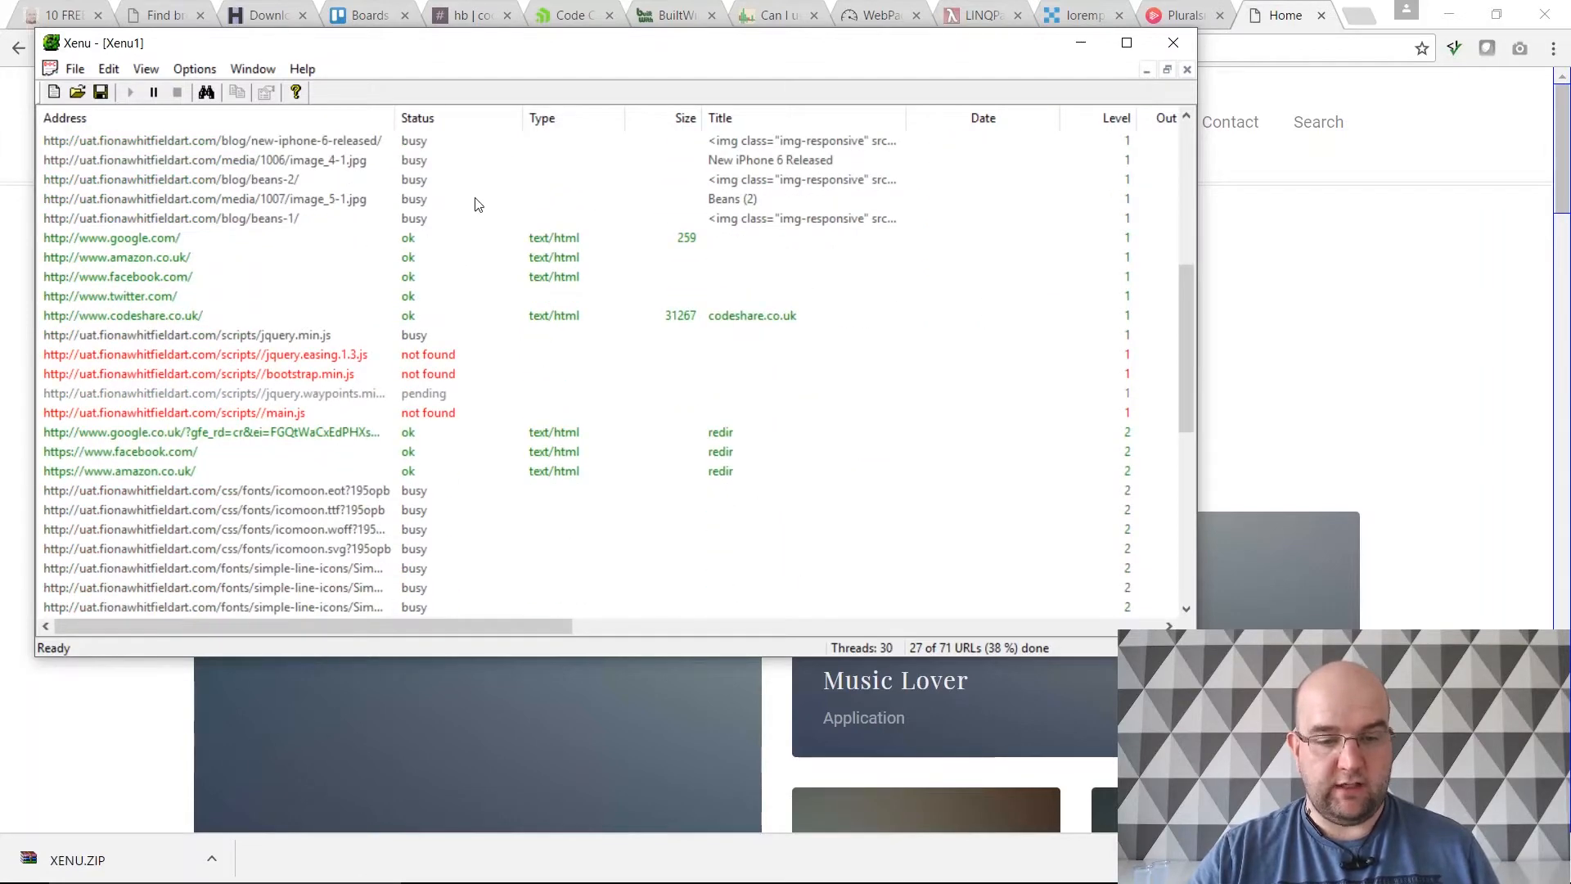
scroll(down, 3)
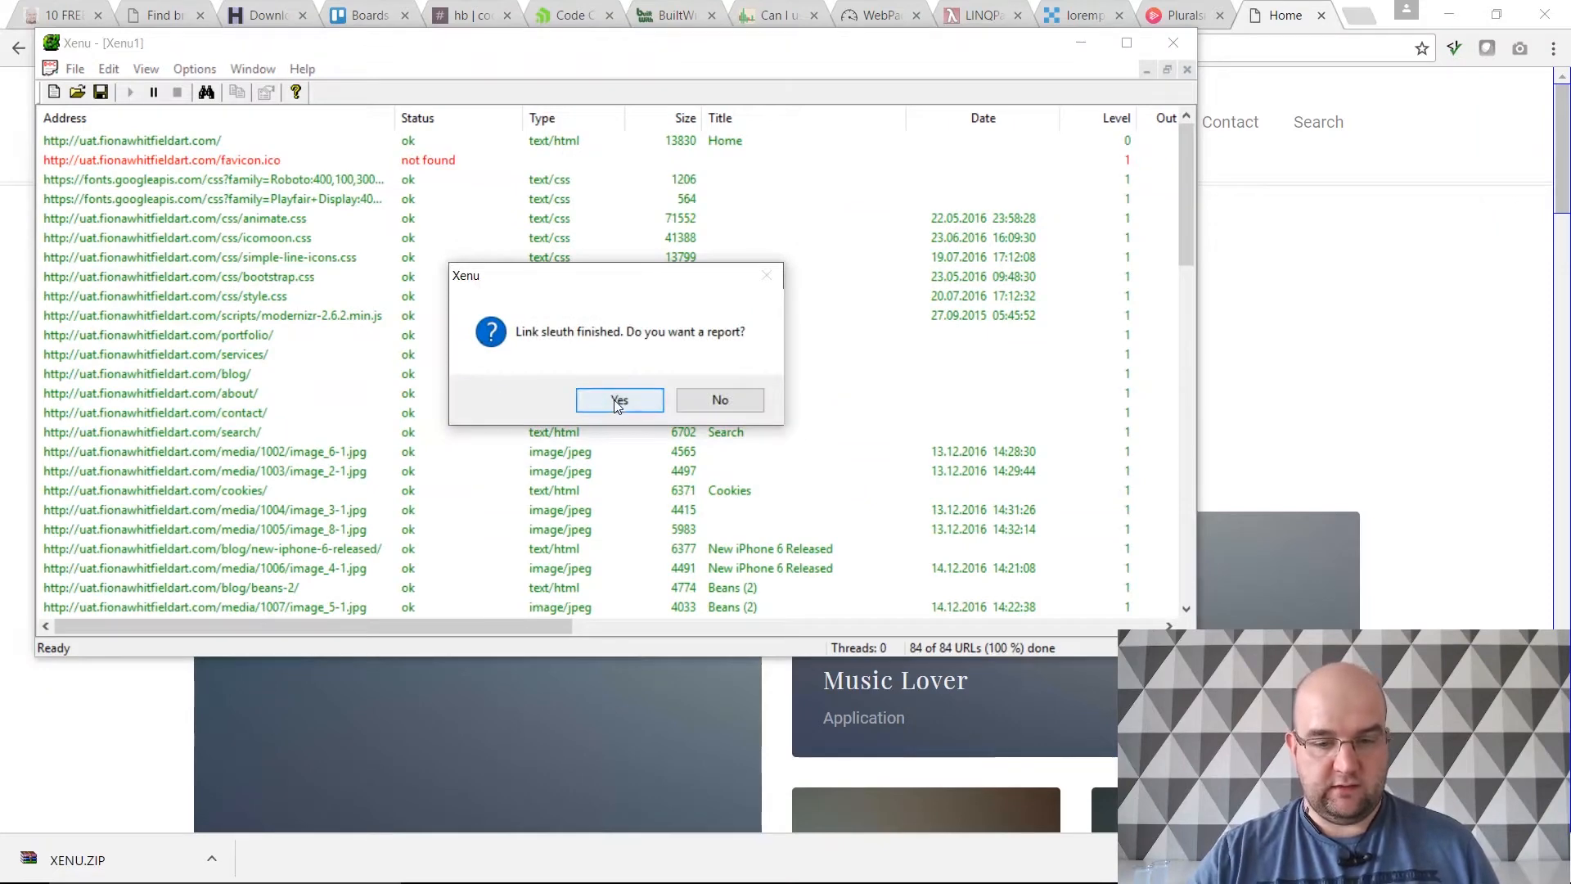
Step: Generate Xenu's broken link report and look through it in Chrome
click(618, 400)
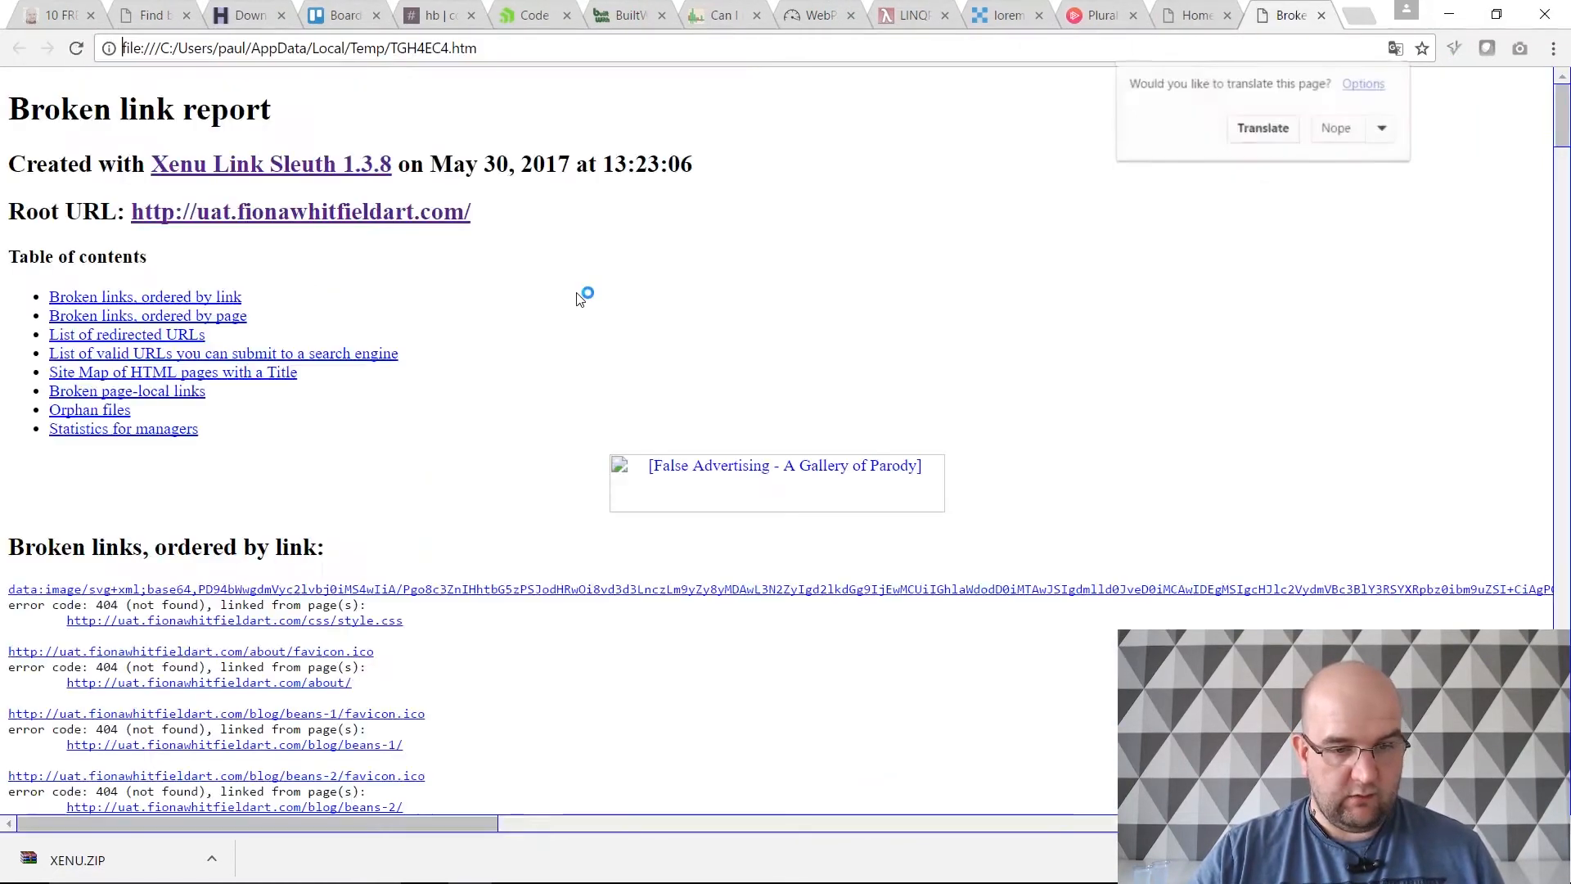
scroll(down, 3)
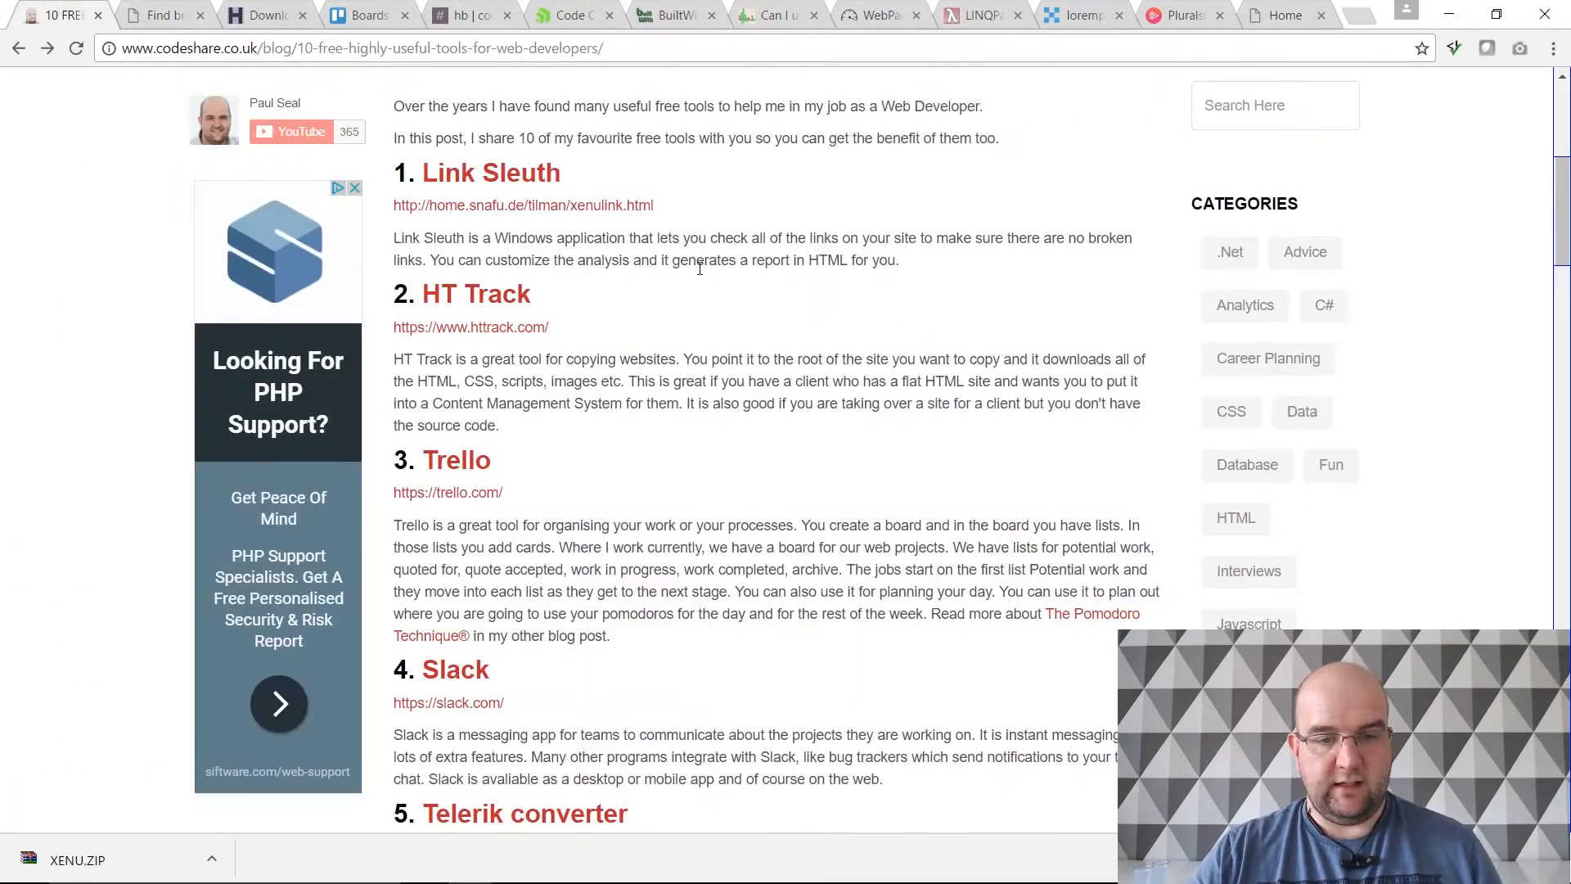
scroll(down, 3)
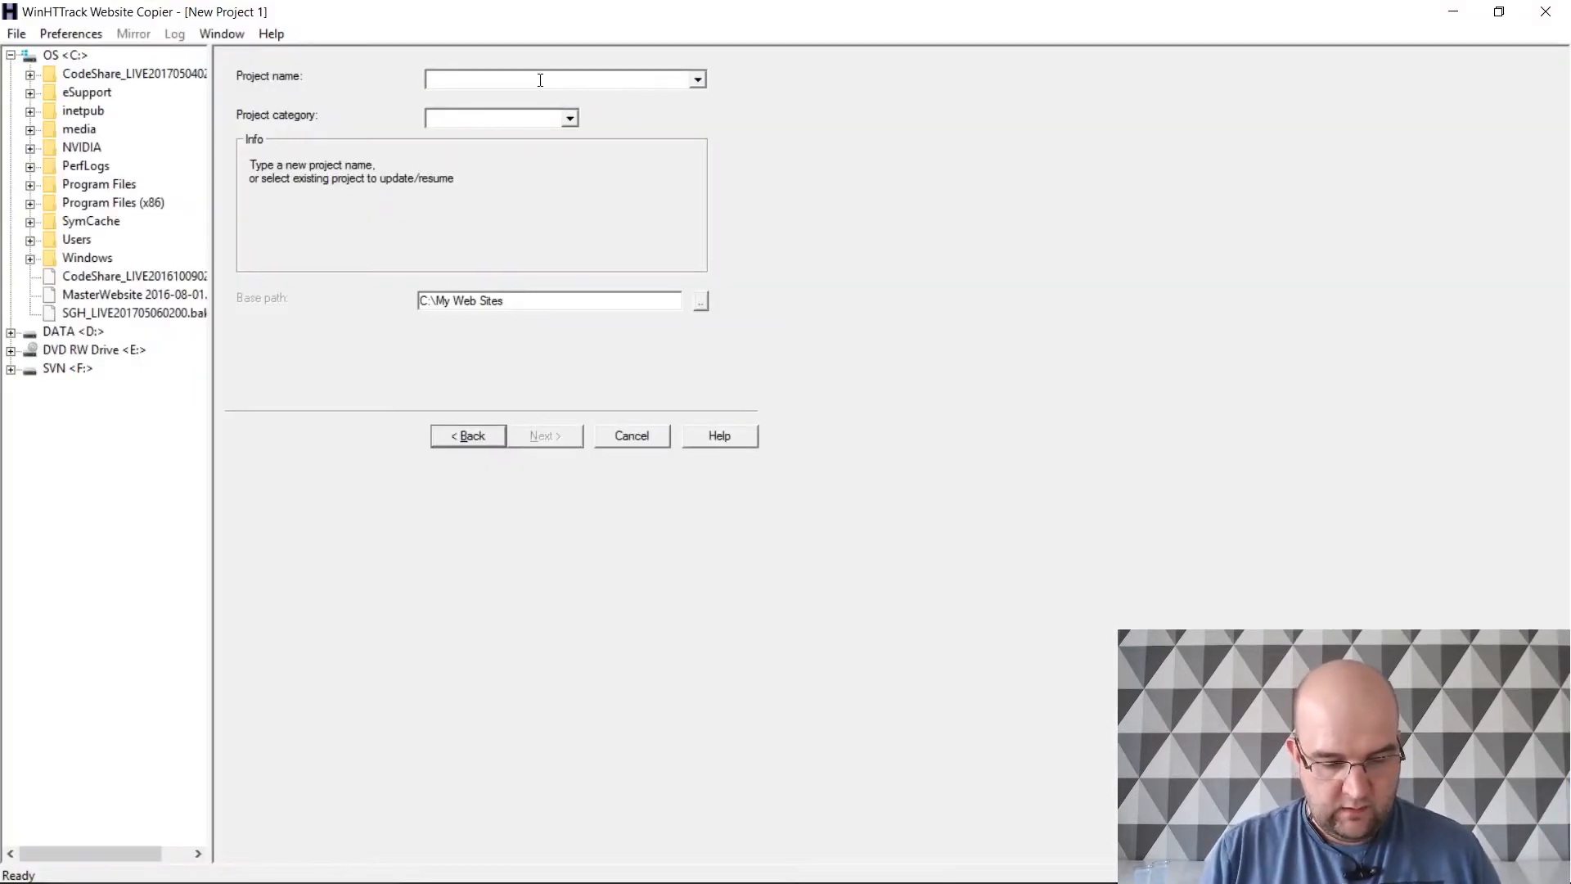
text(FWA)
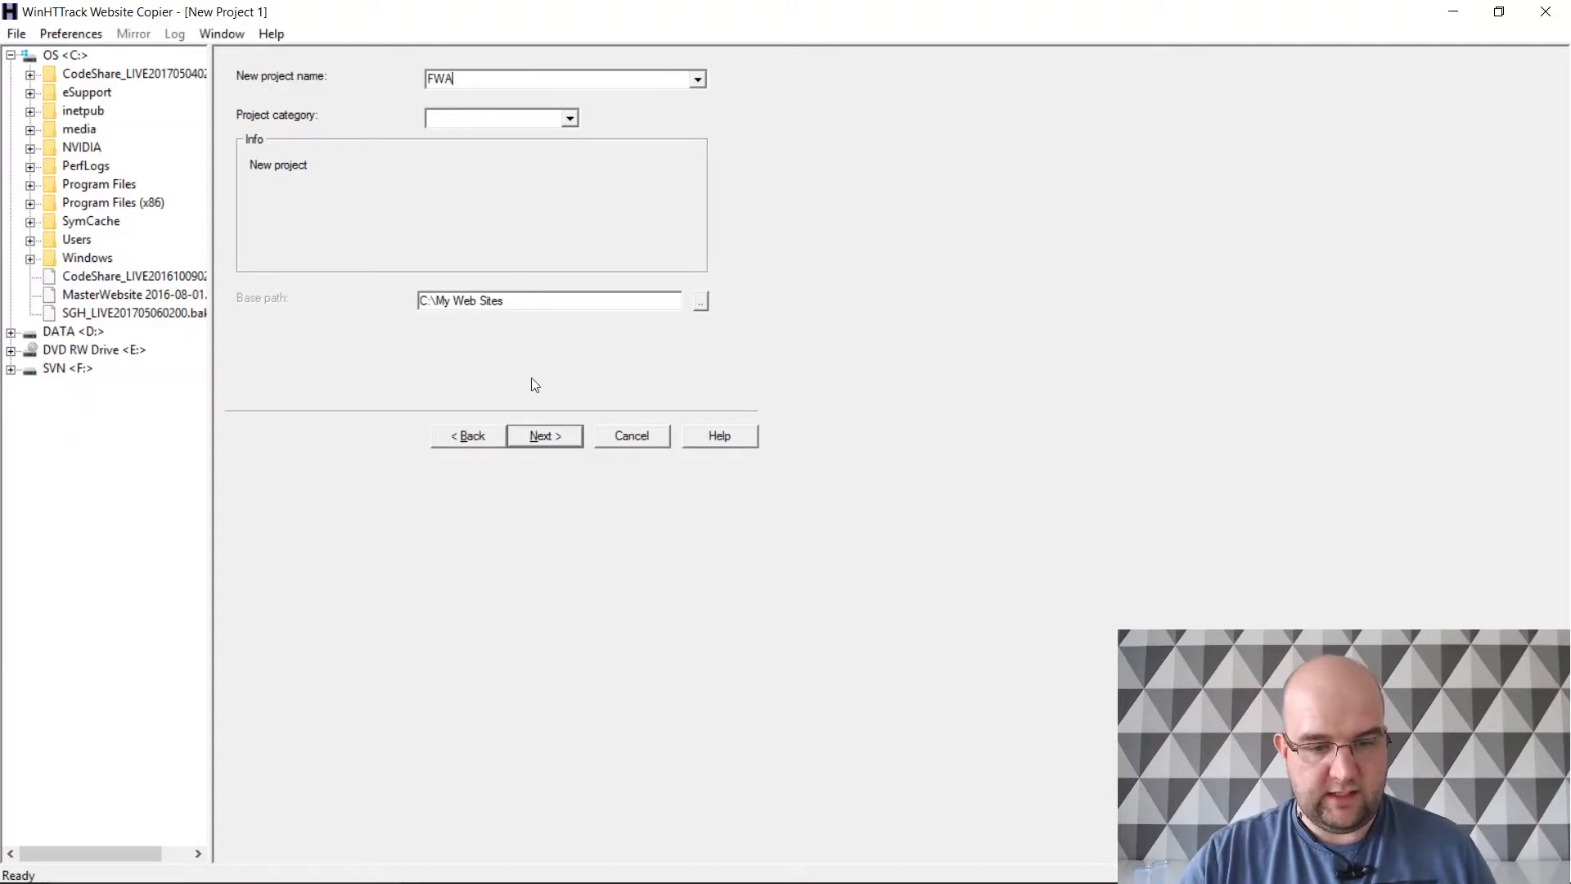
click(544, 435)
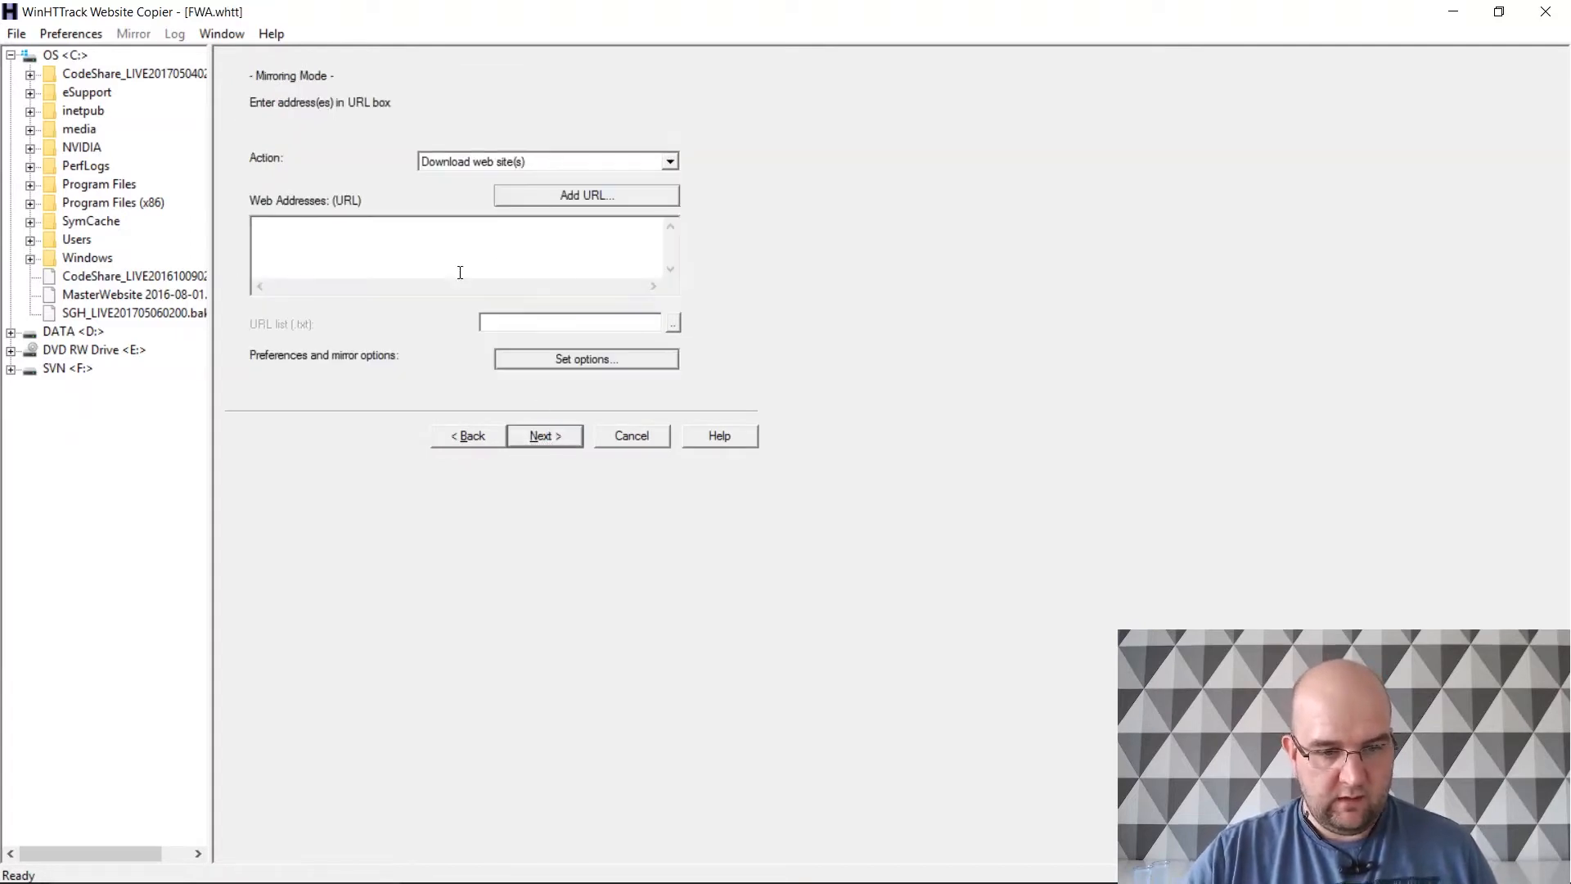
text(http://uat.fionawhitfieldart.com/)
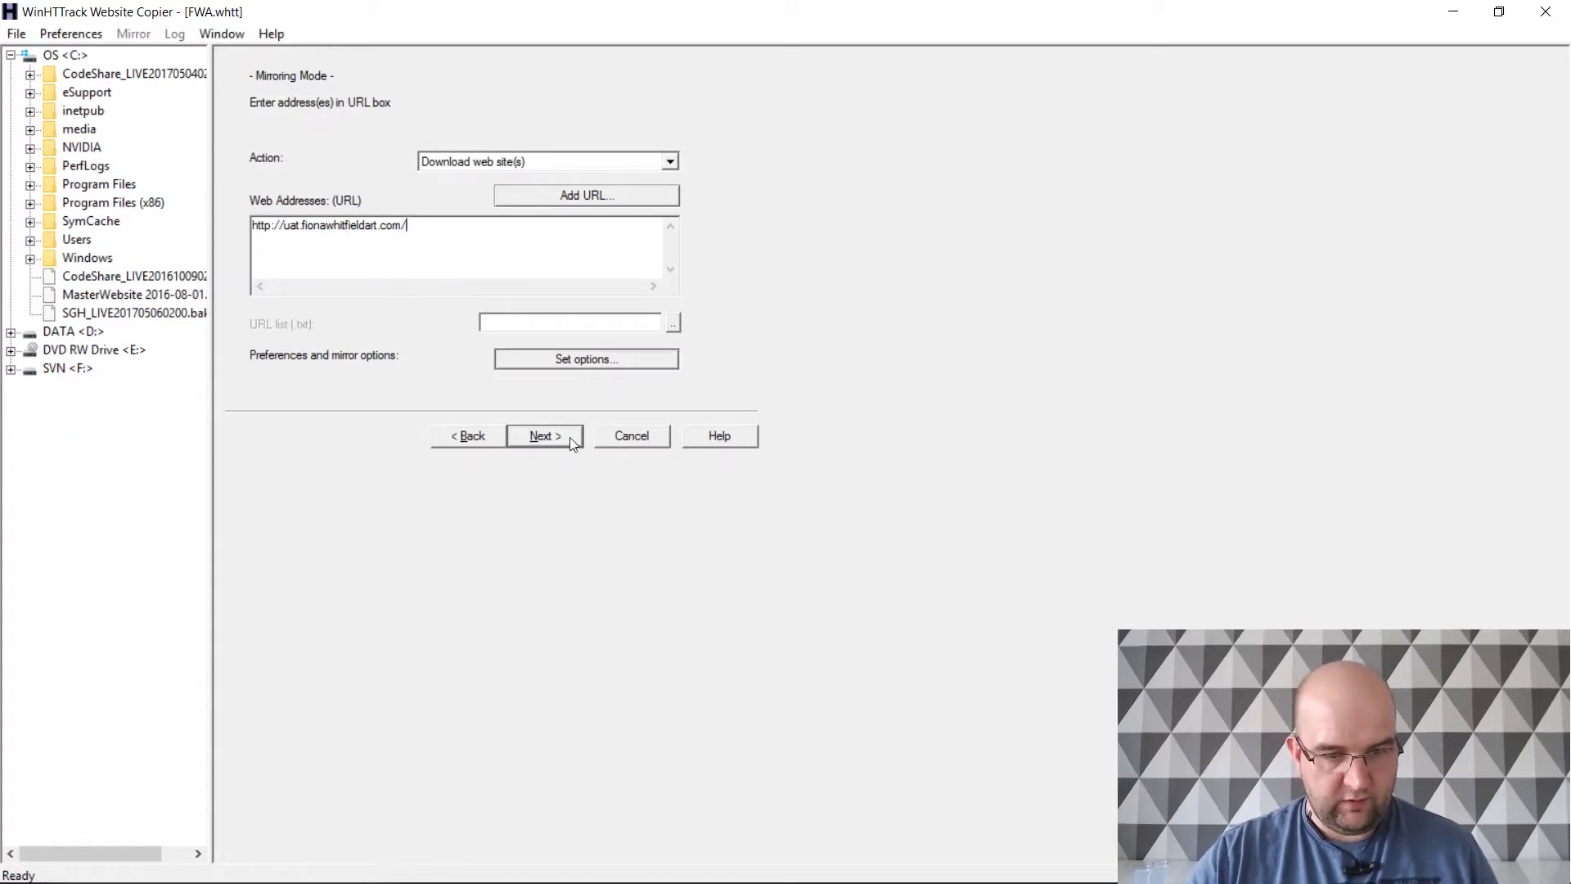
click(543, 435)
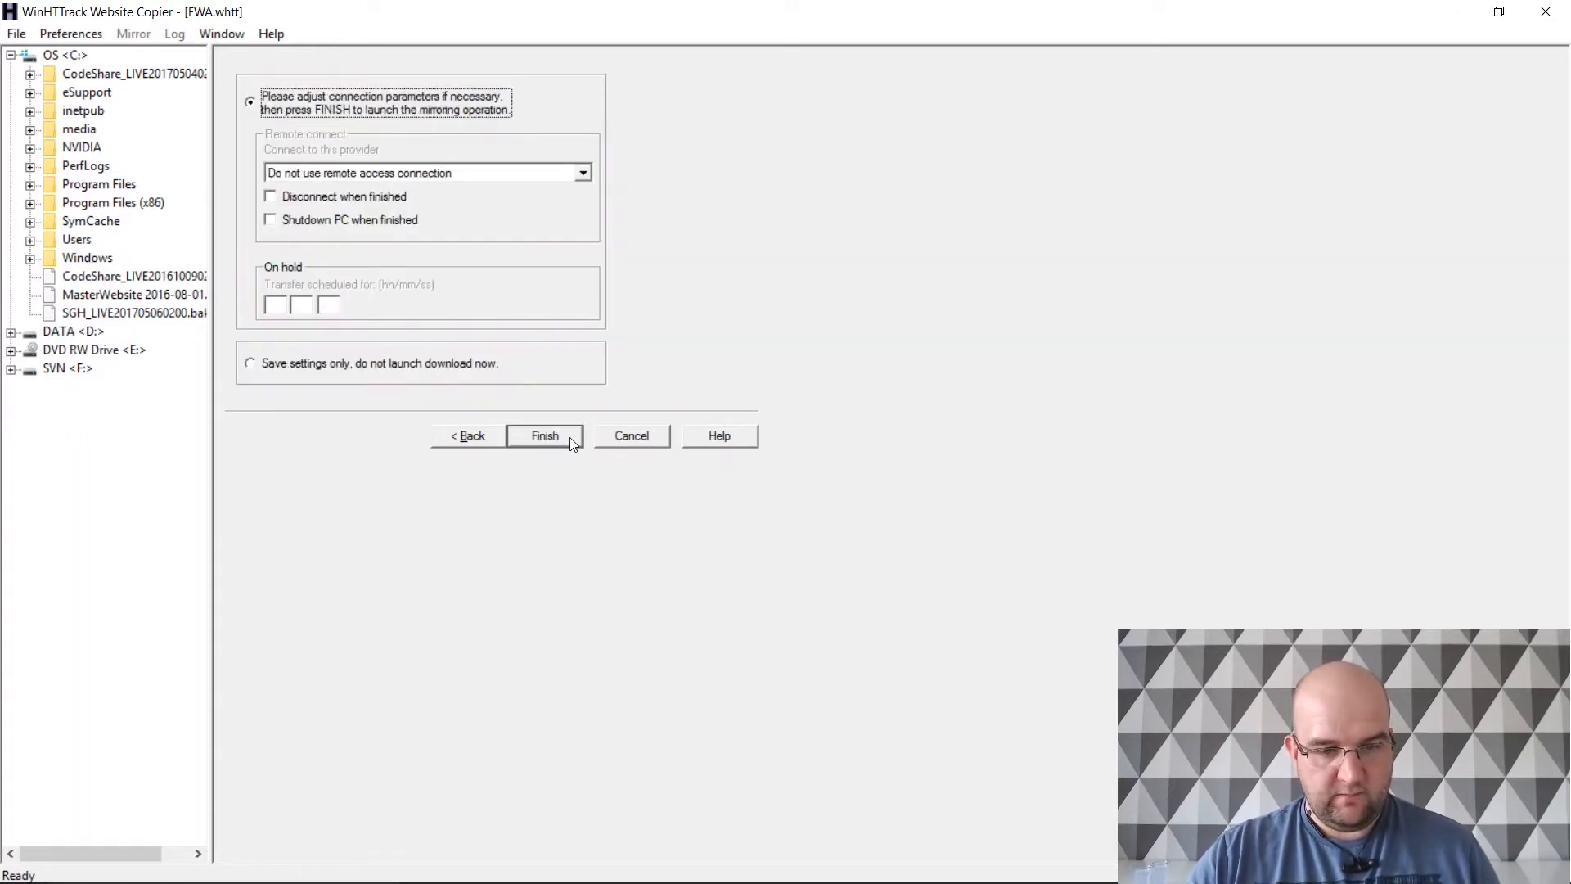
click(543, 435)
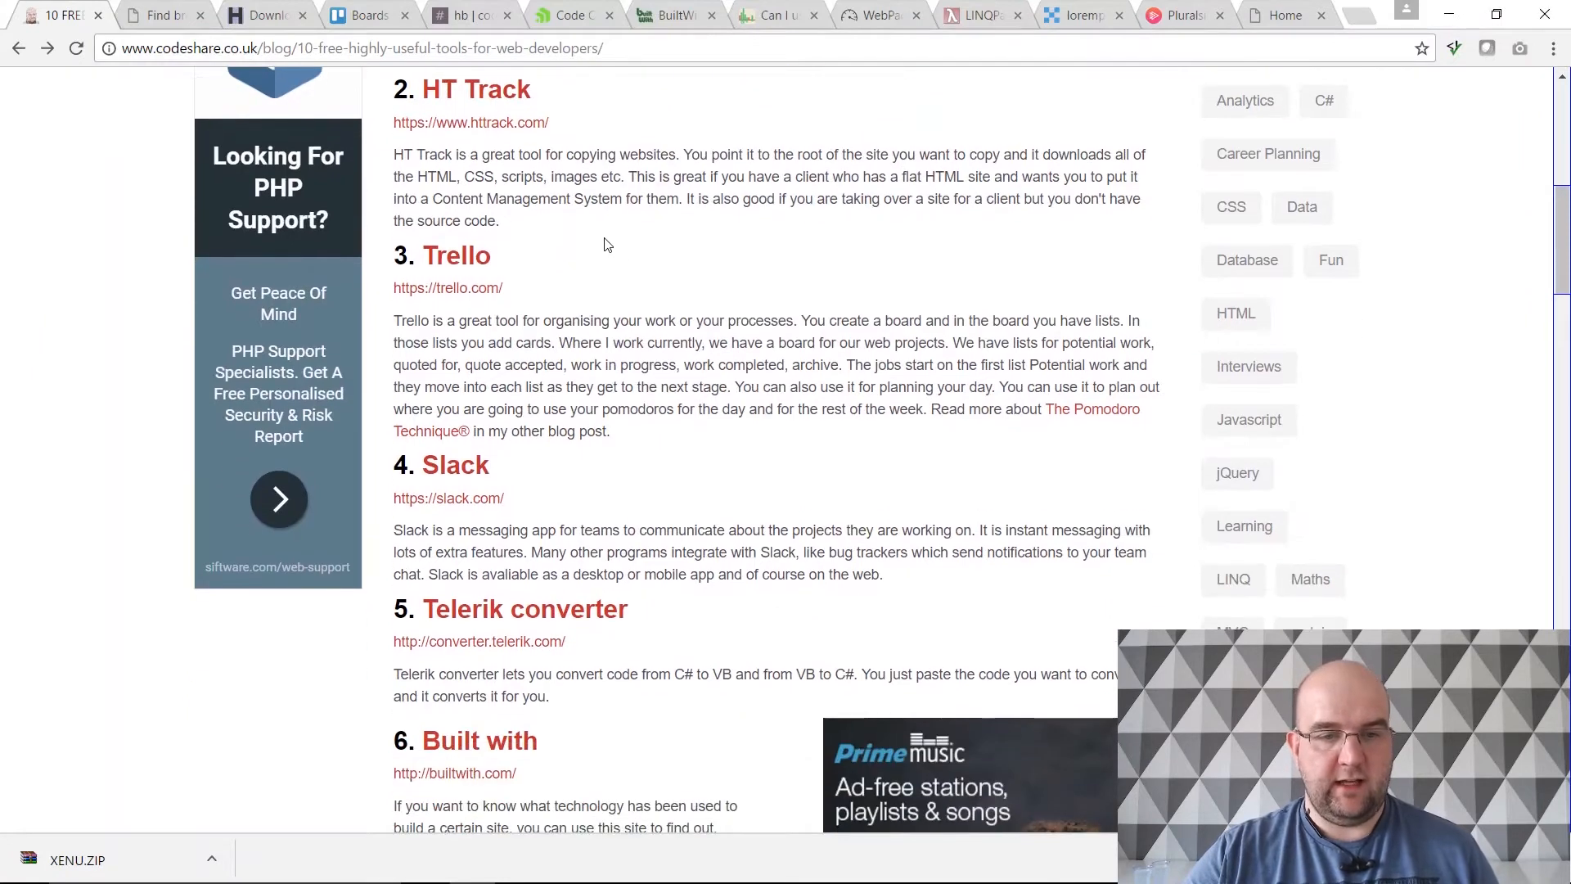
mouse_move(457, 260)
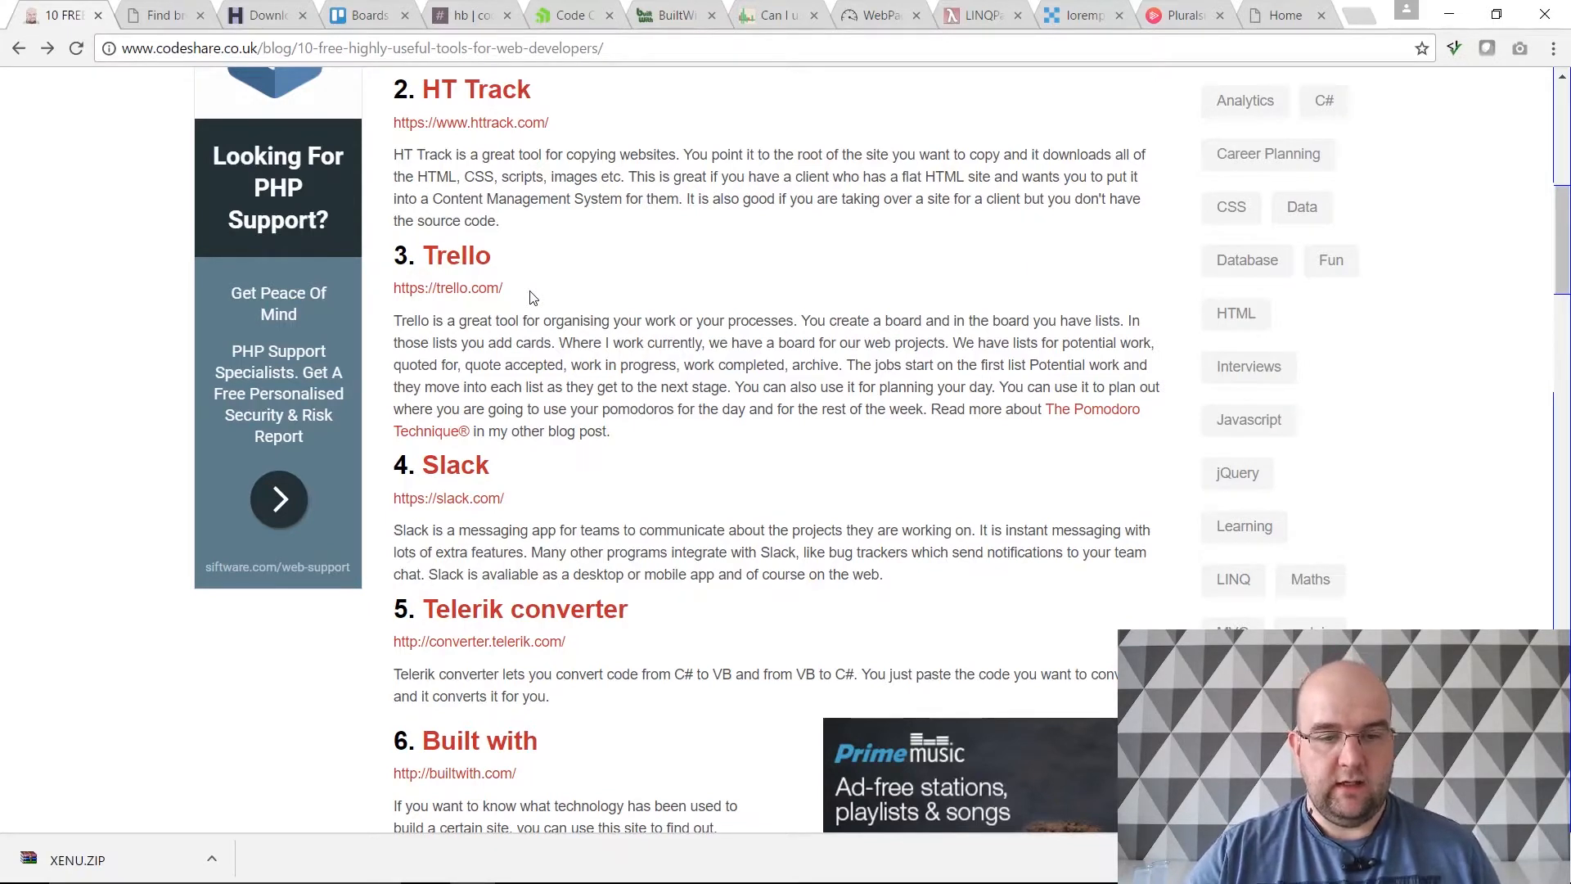
Step: Open trello.com from the blog post's Trello entry
click(364, 15)
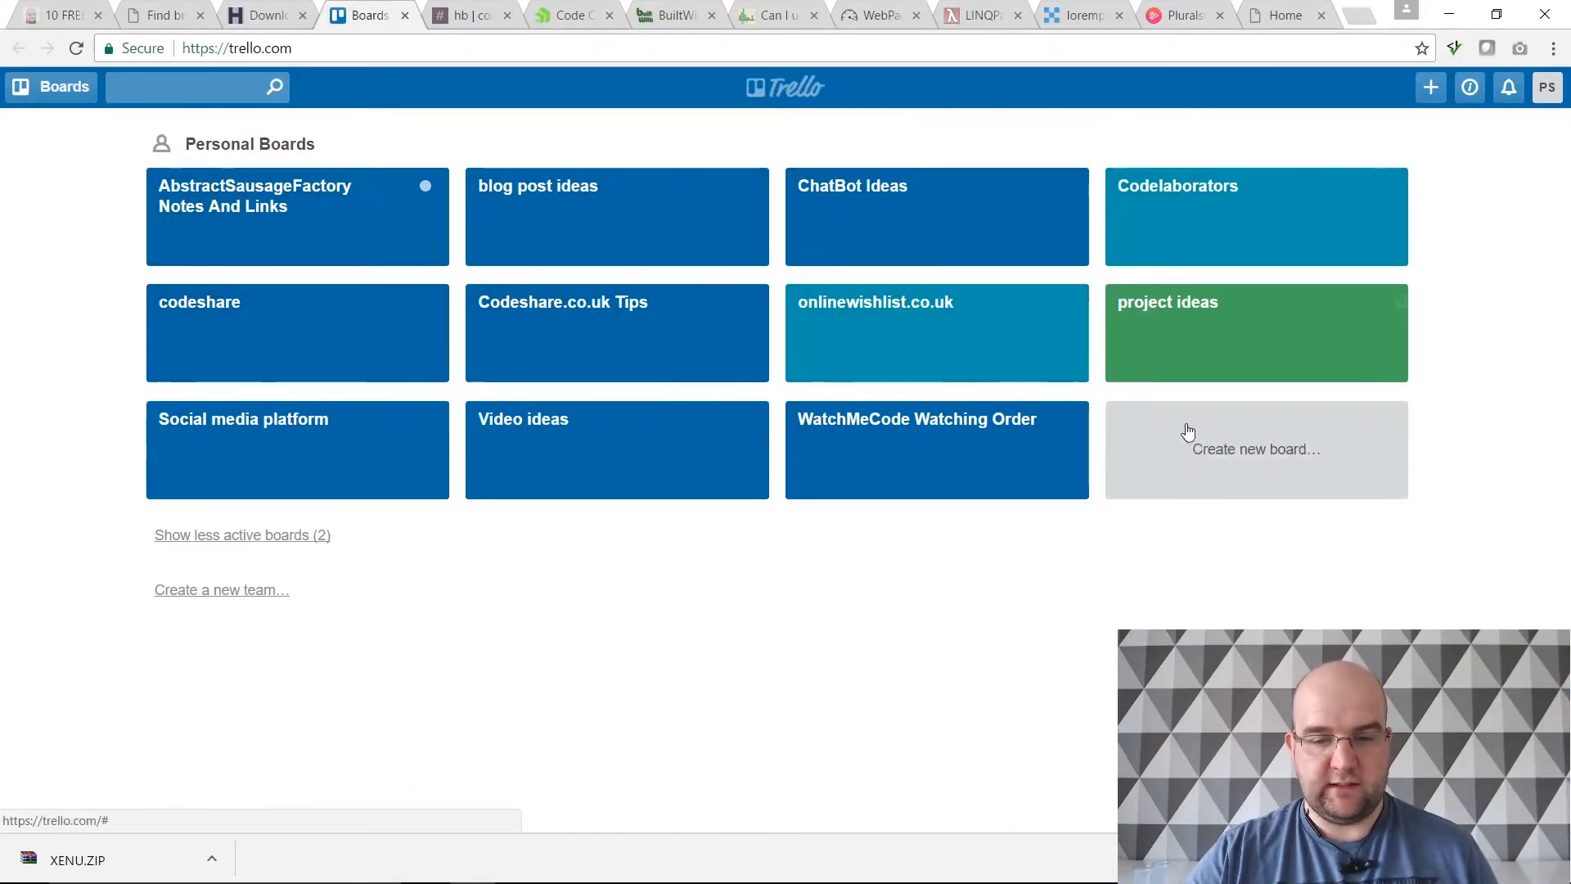
Step: Create the Demo board and add its To do and In Progress lists
click(1255, 448)
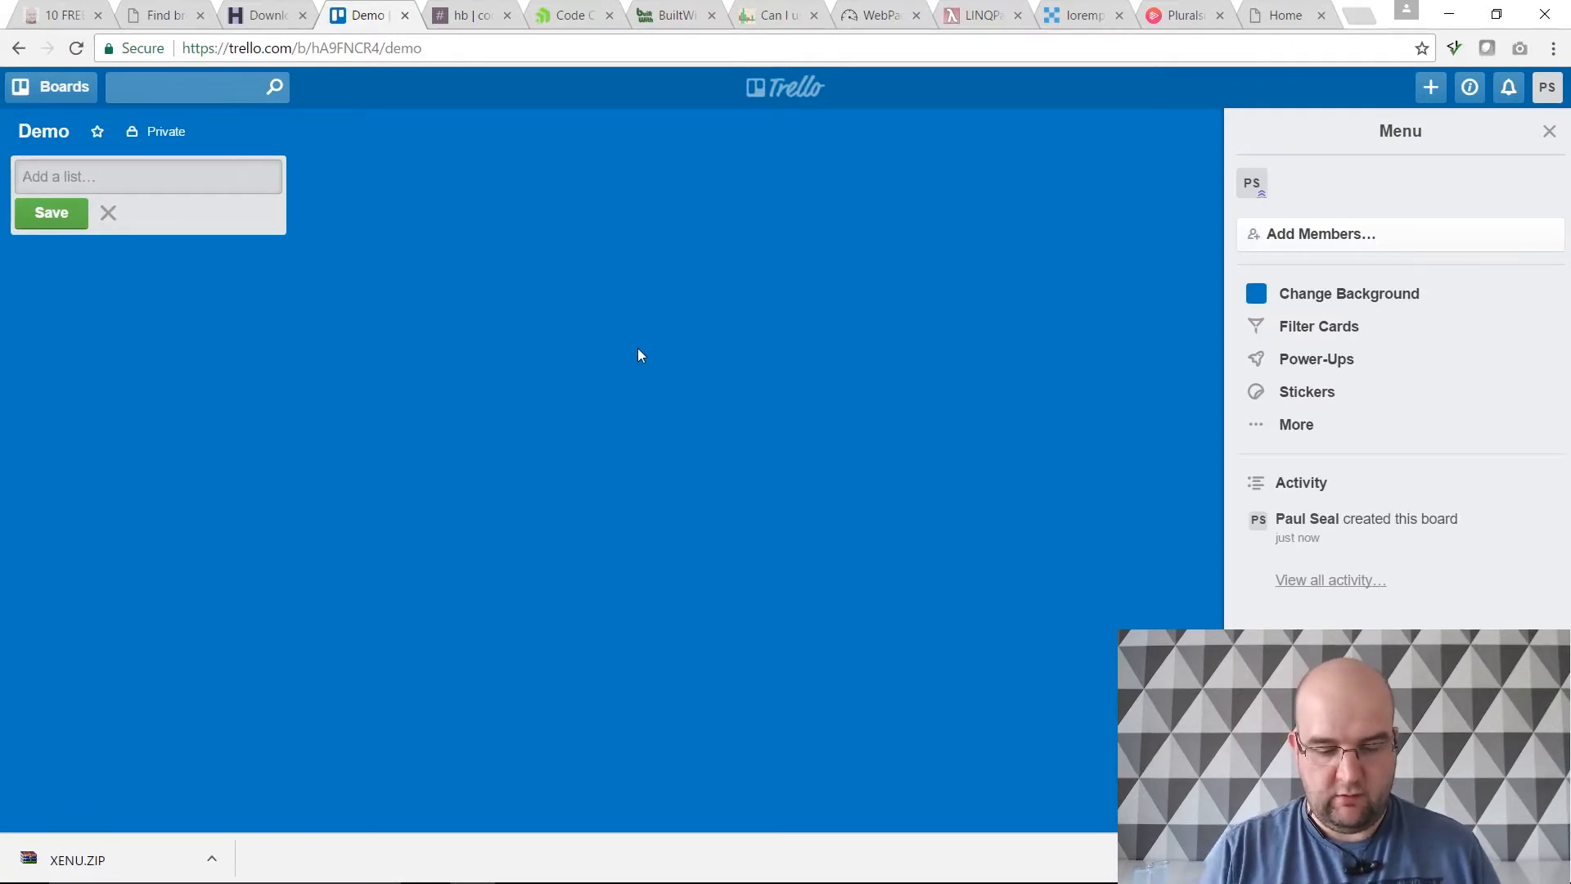
text(To do)
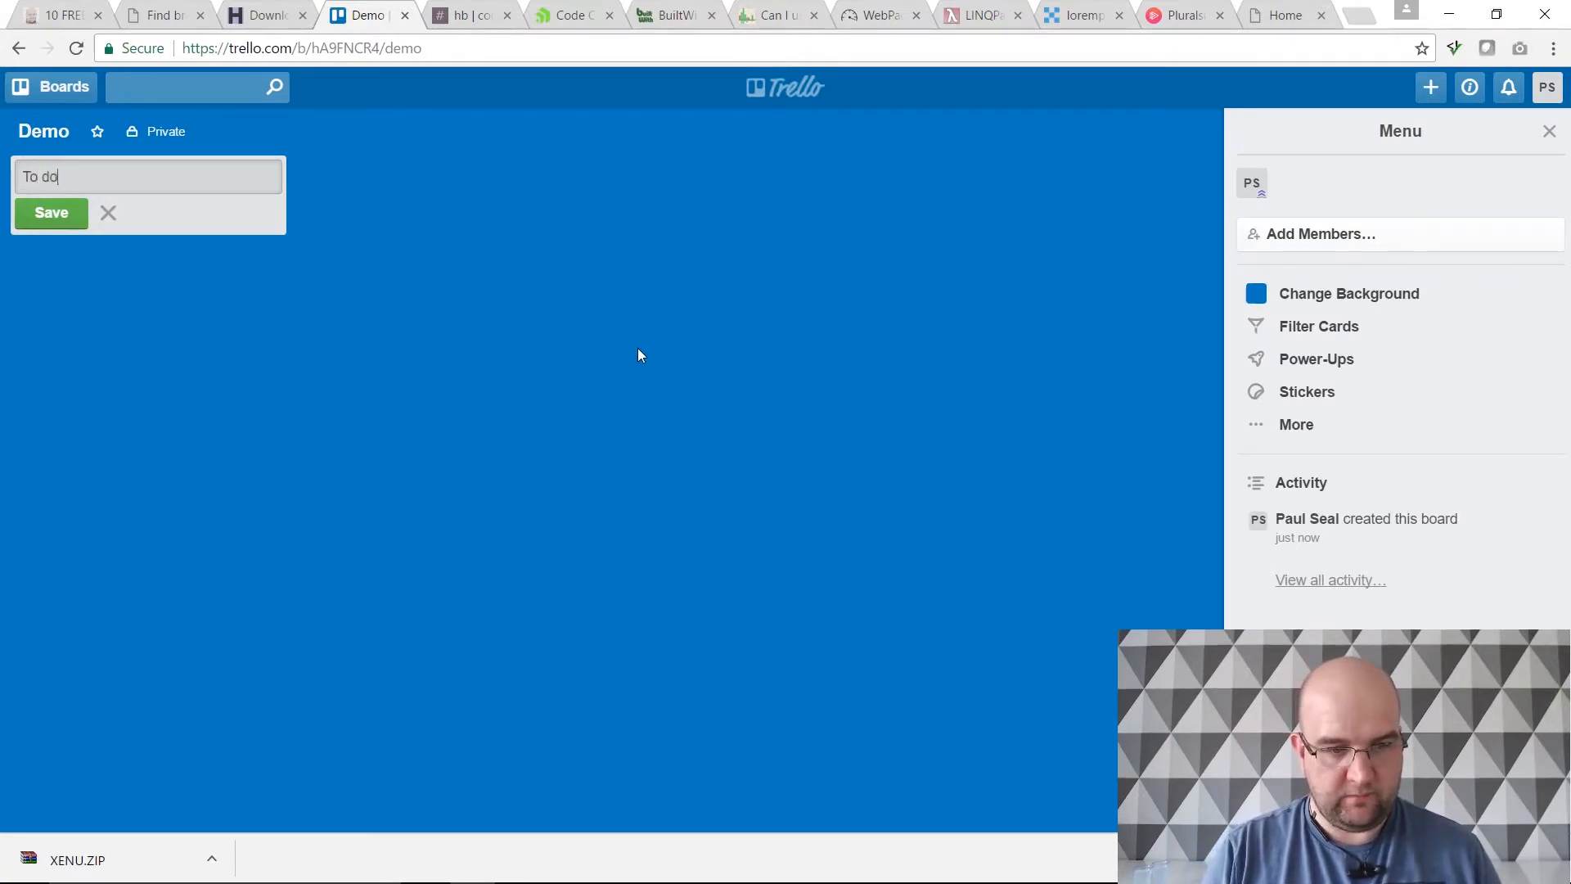
click(50, 213)
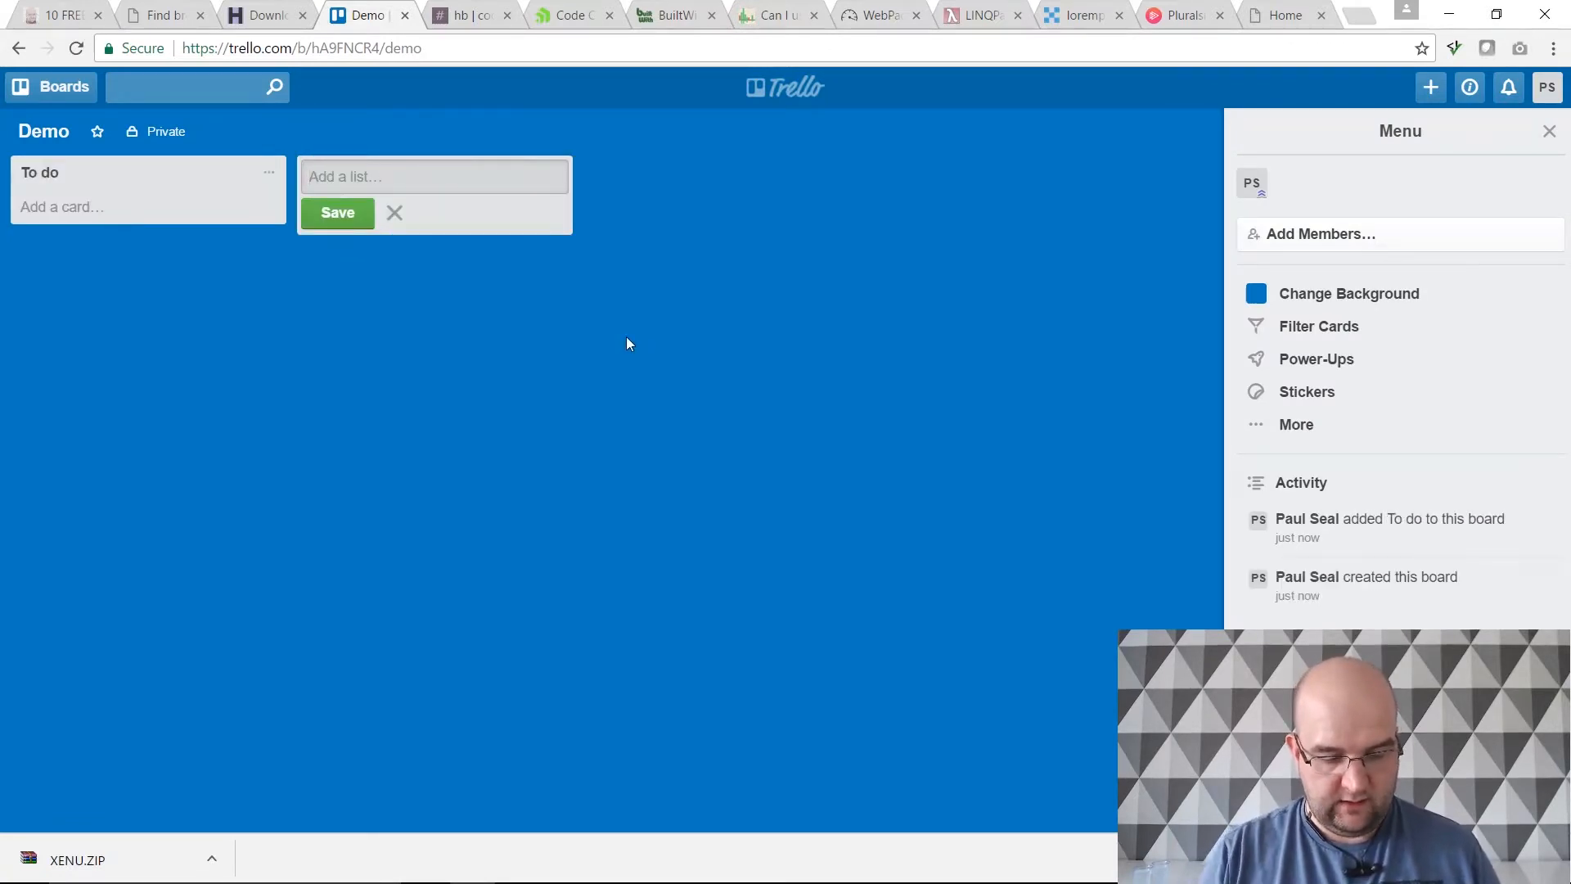
text(In Pro)
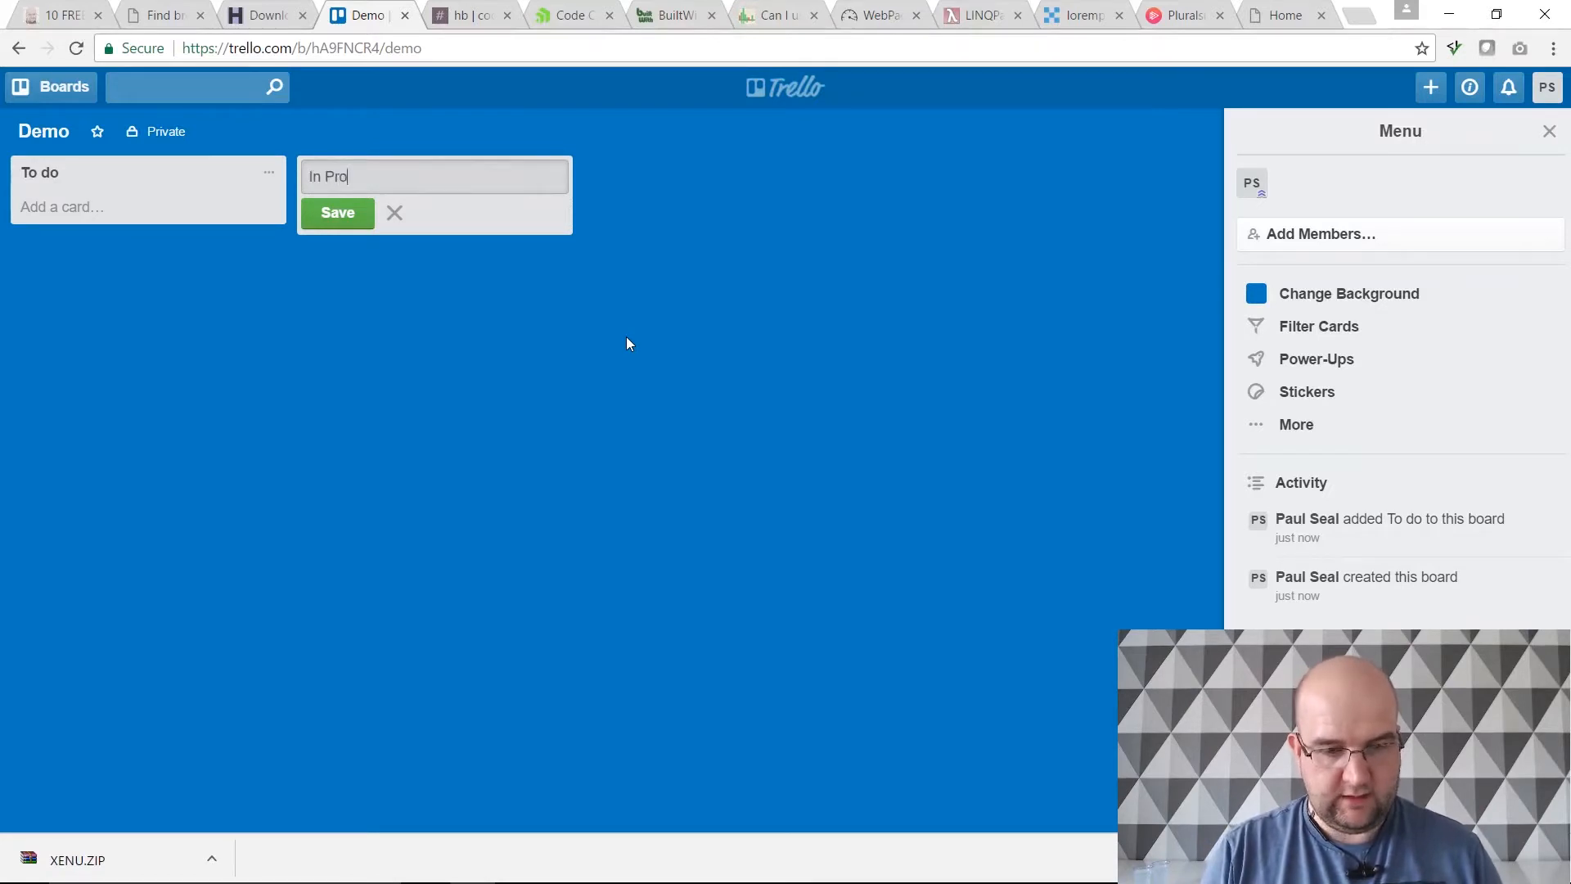
click(337, 213)
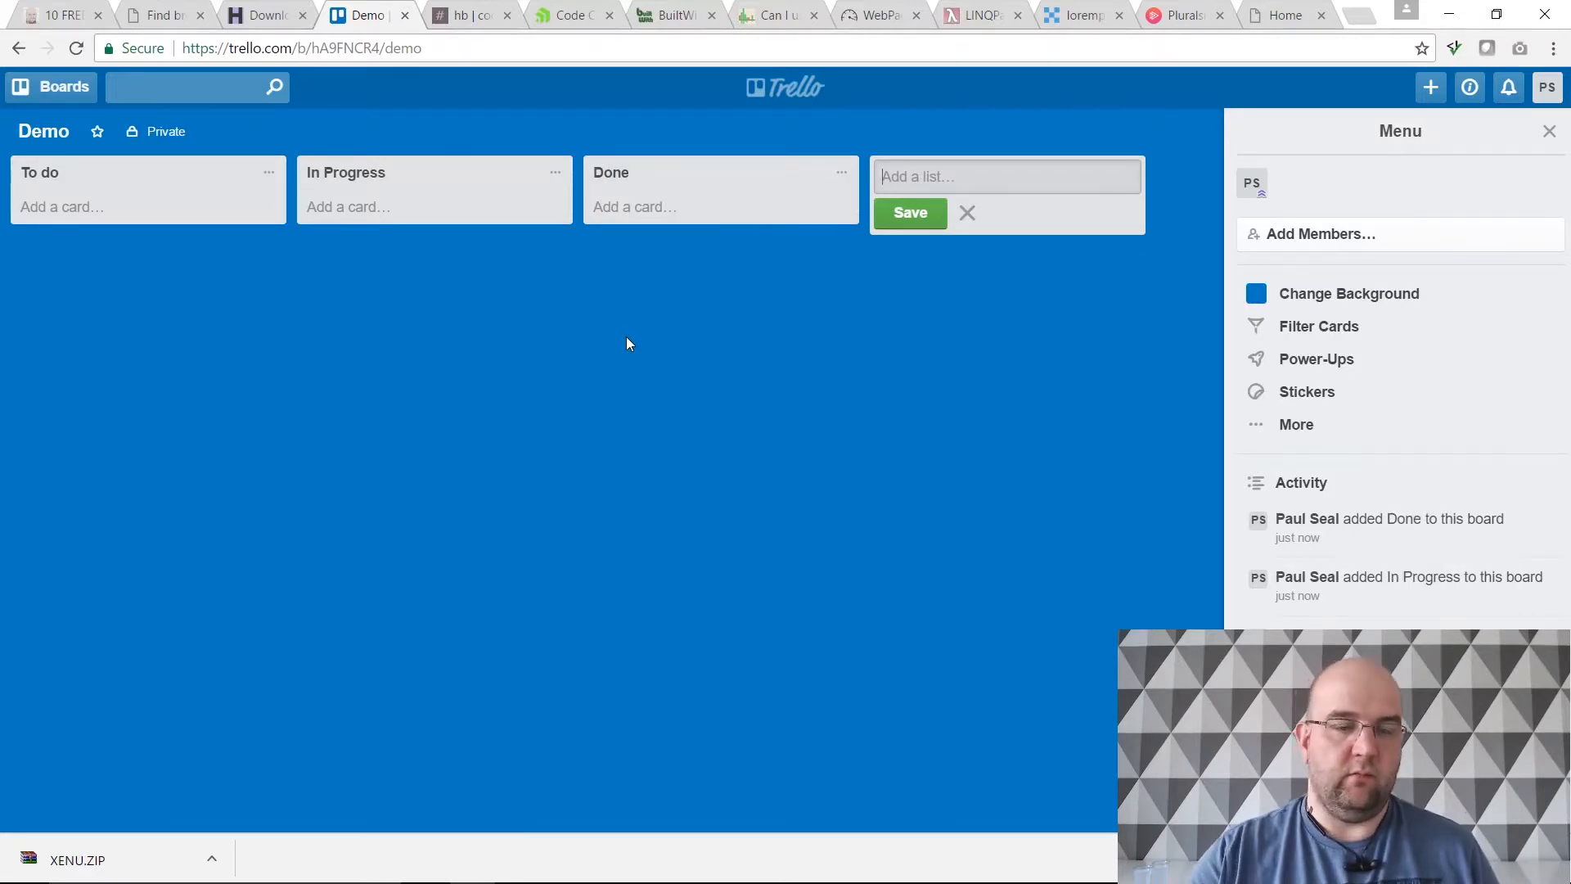
Step: Add cards Build the front end, Build the database and Integrate the... to To do
click(63, 208)
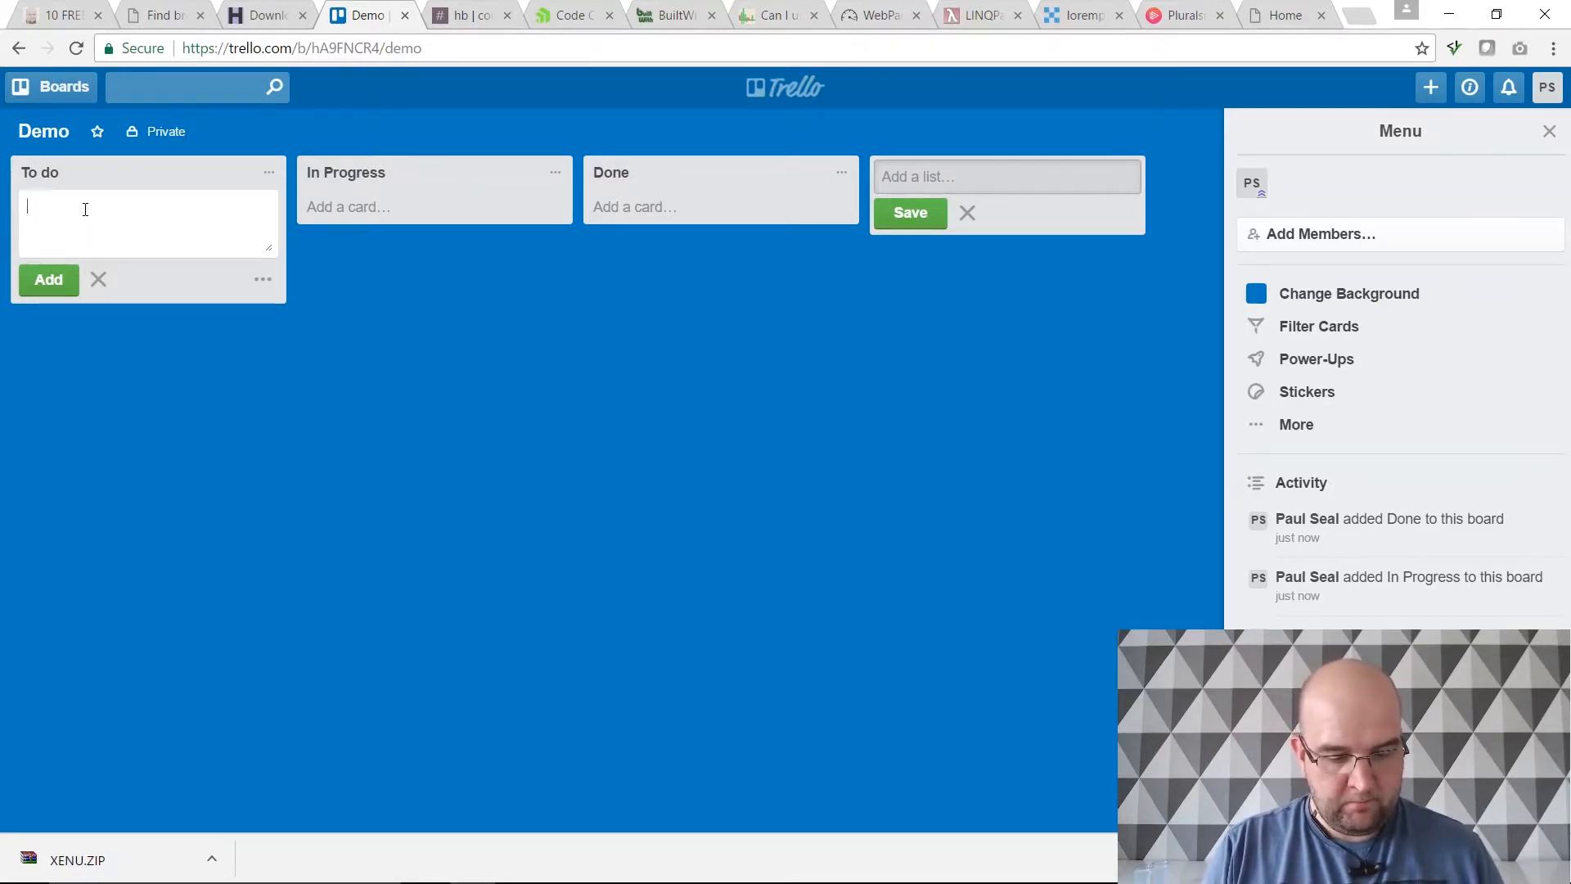
text(Build the)
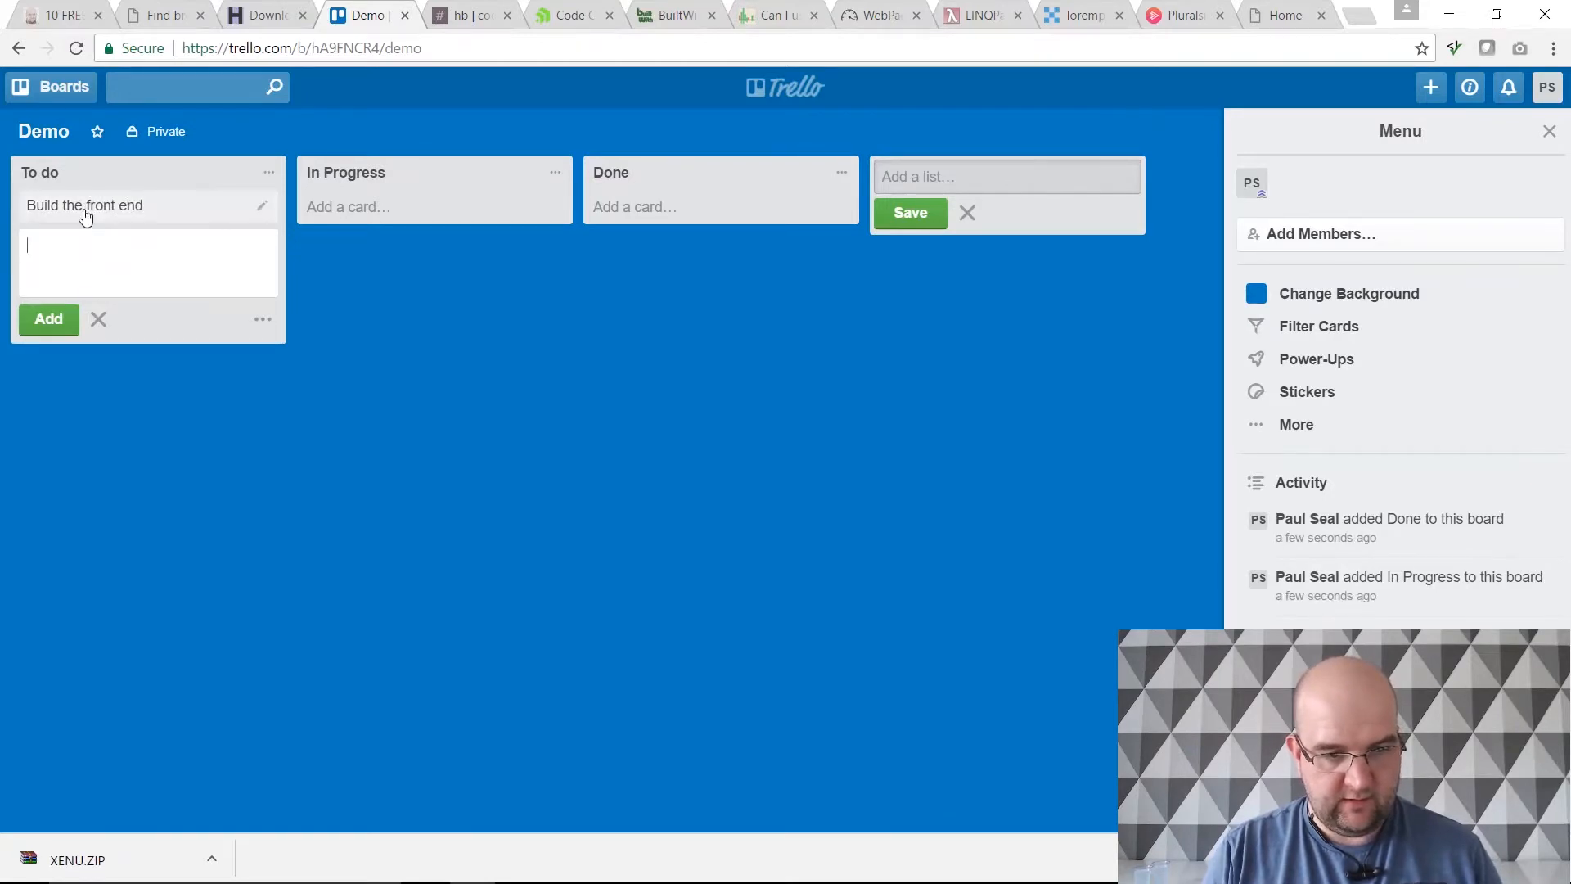
text(Bi)
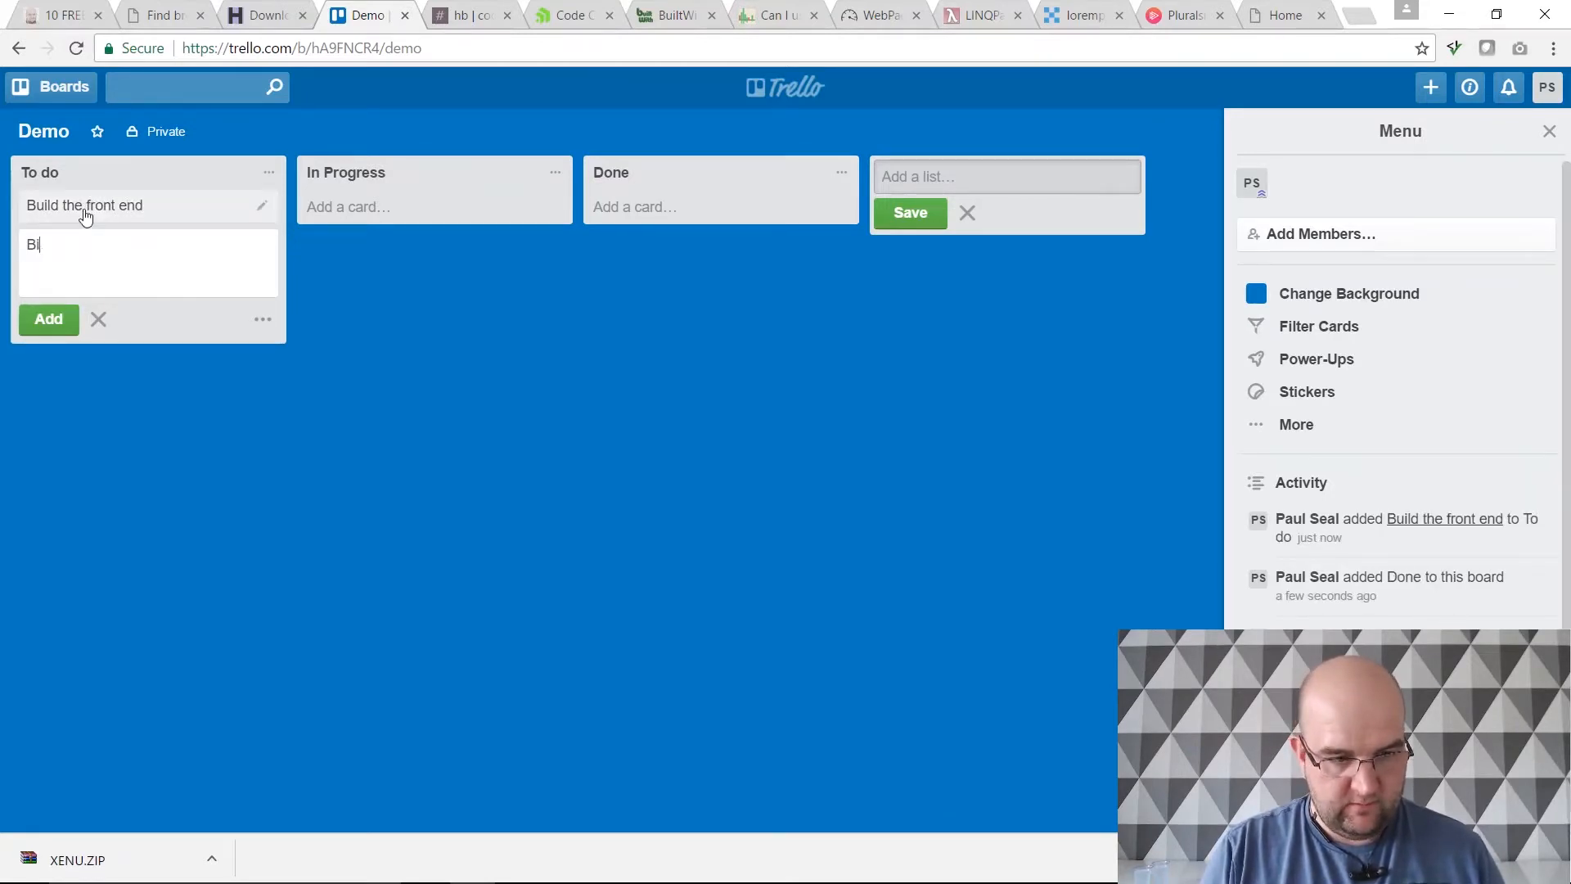
text(uild the)
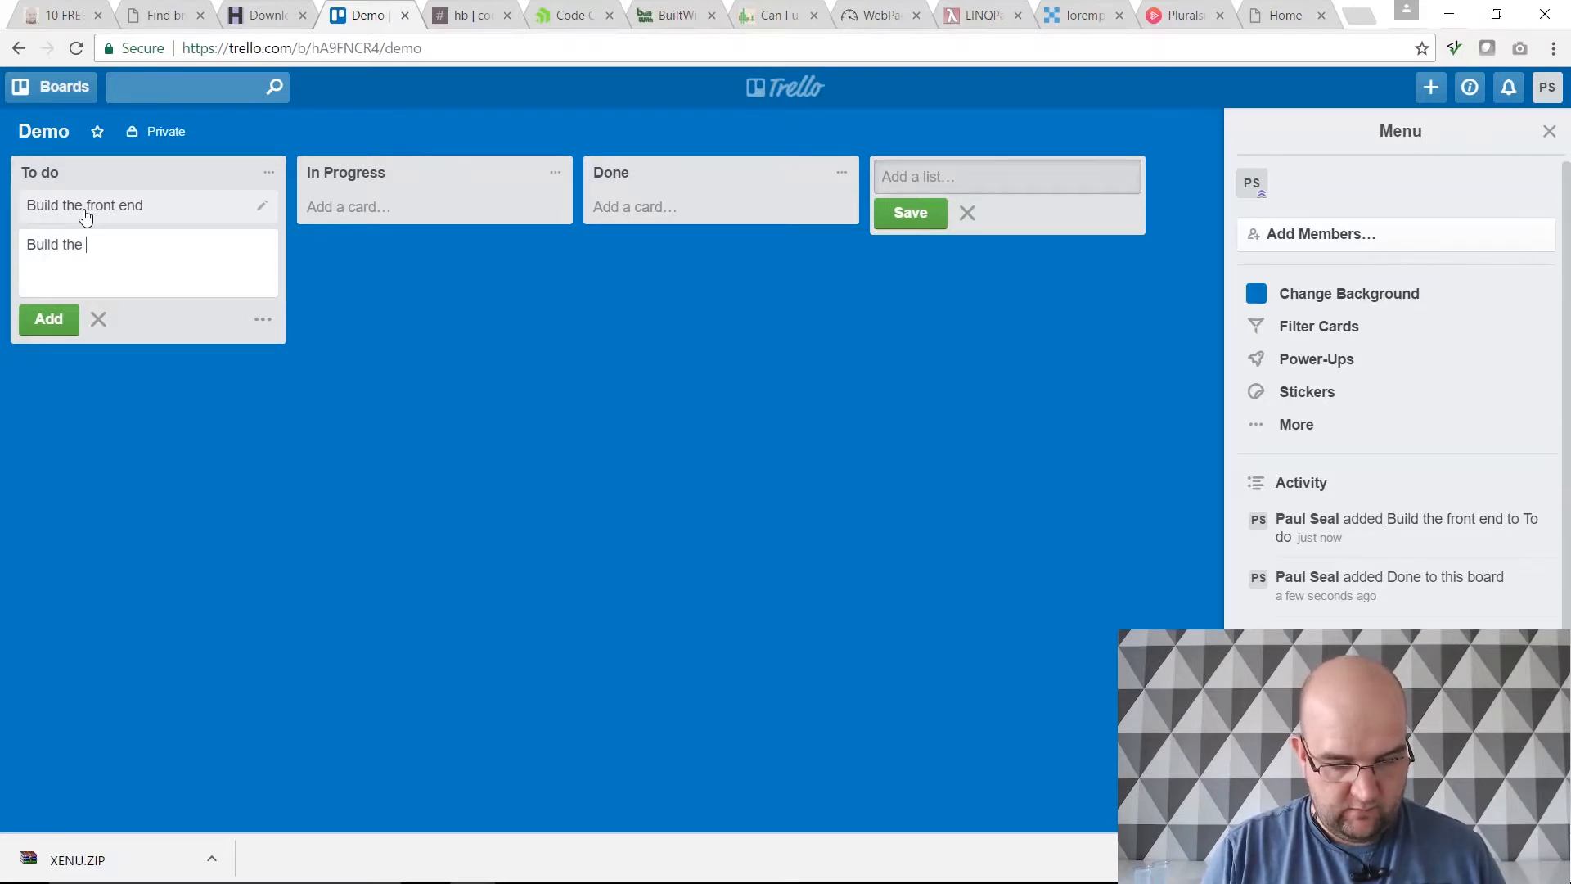
text(database)
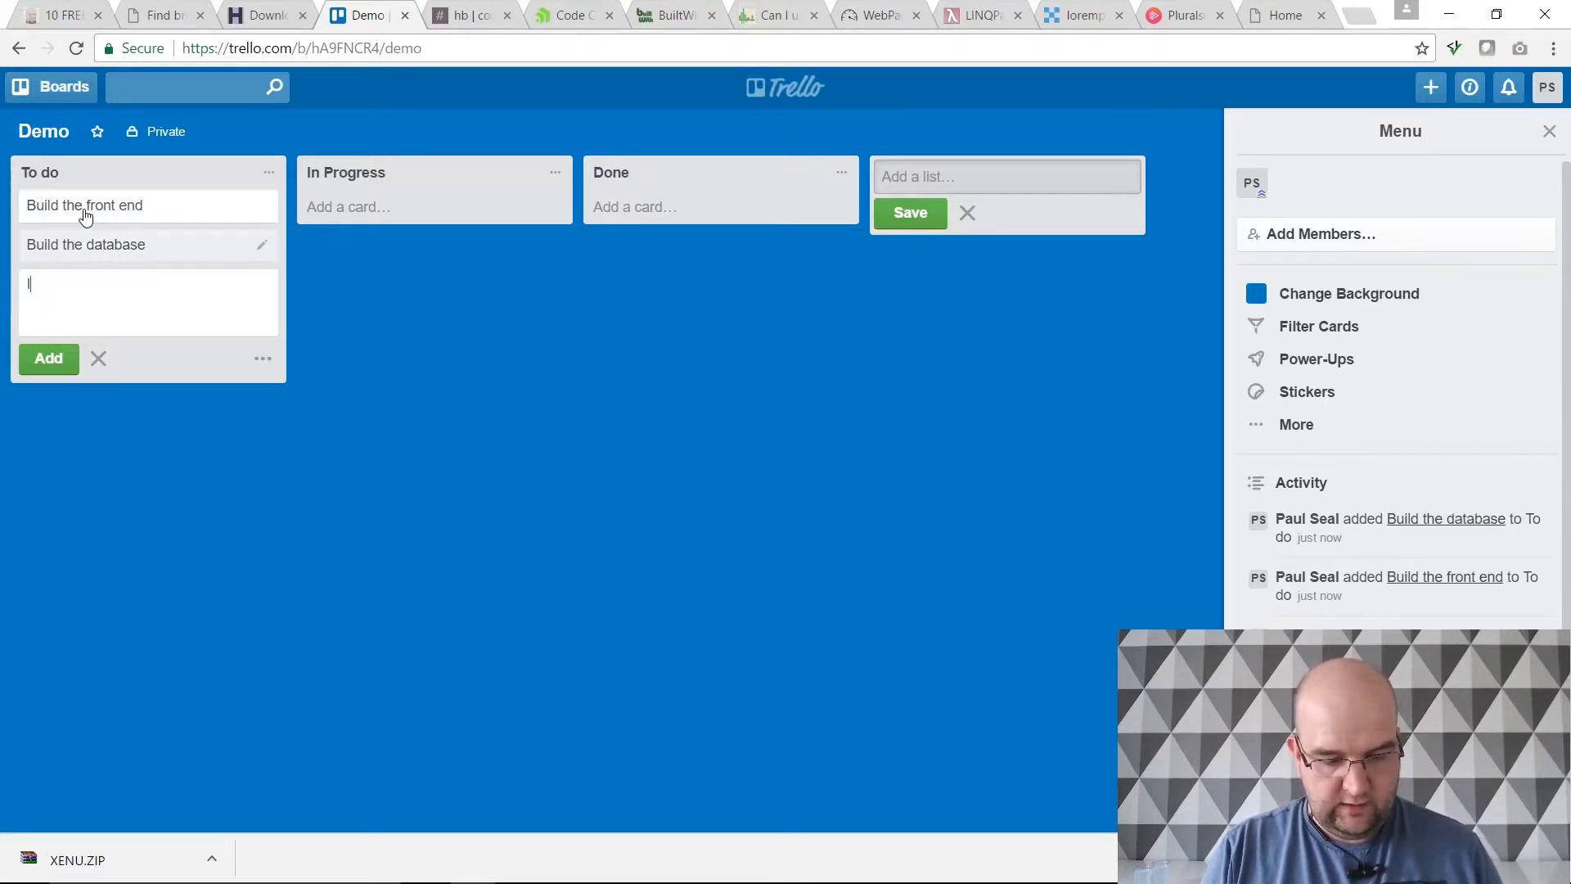
text(Integrate the)
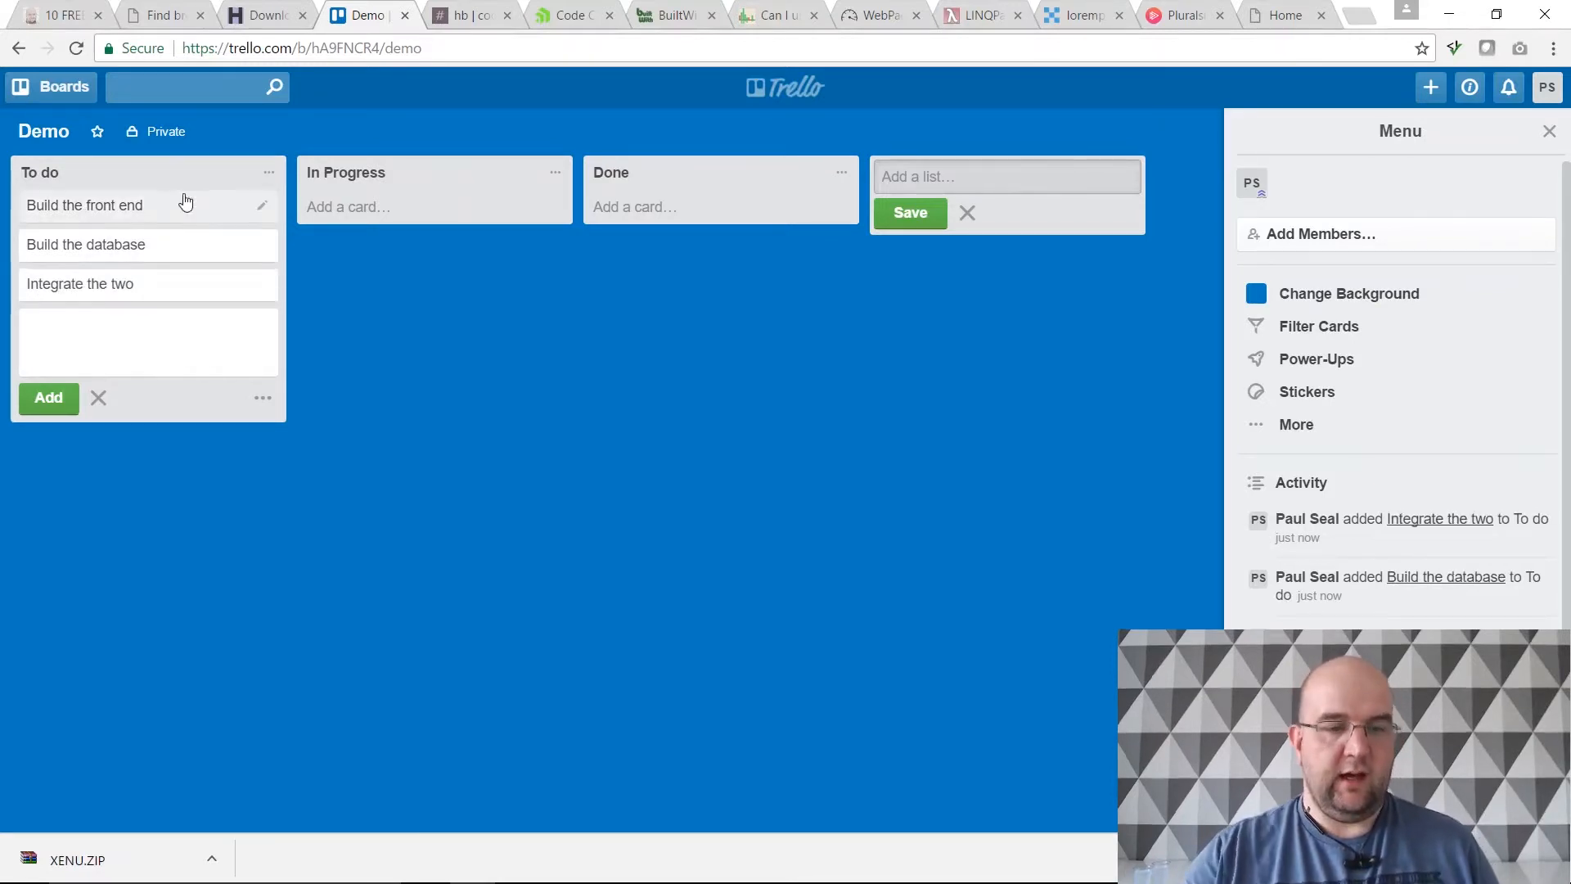
Step: Drag Build the front end through In Progress into Done
drag(83, 207, 370, 206)
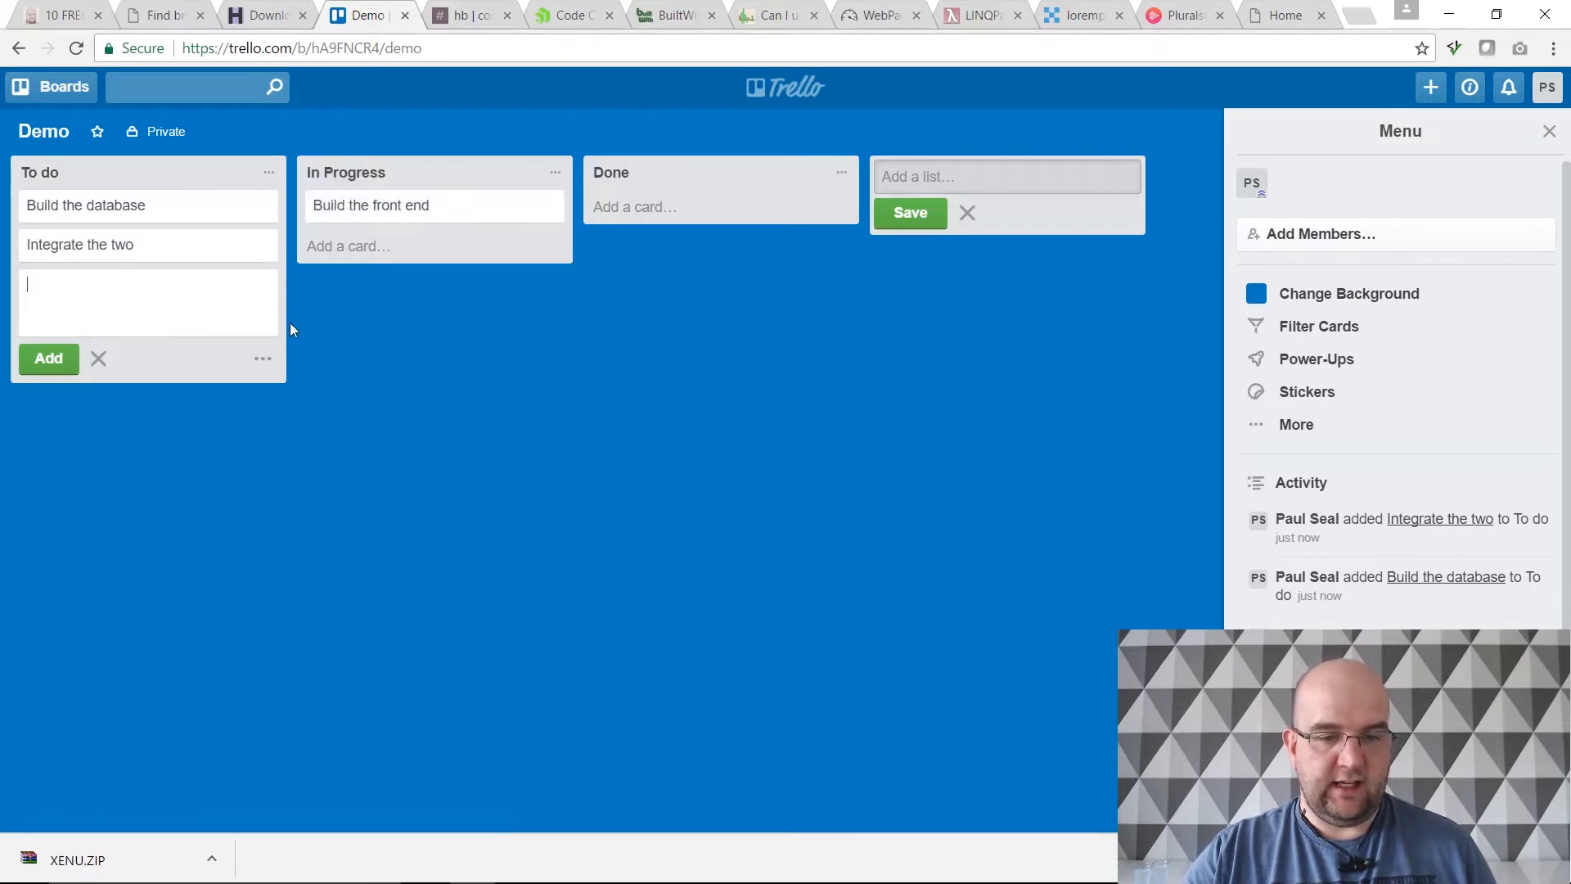
drag(370, 204, 563, 162)
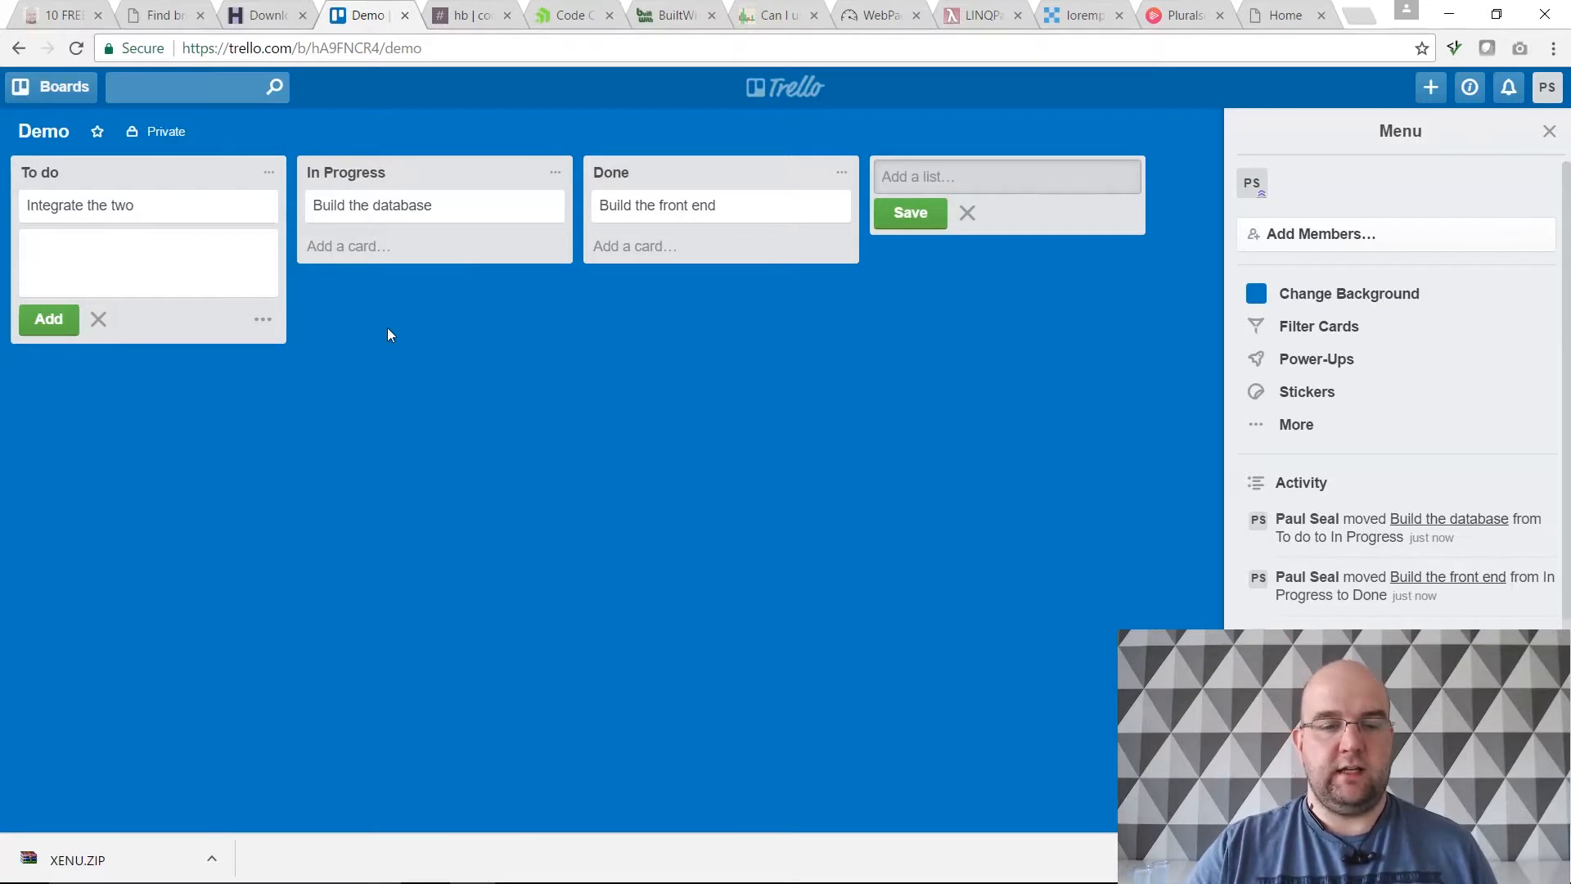
mouse_move(538, 334)
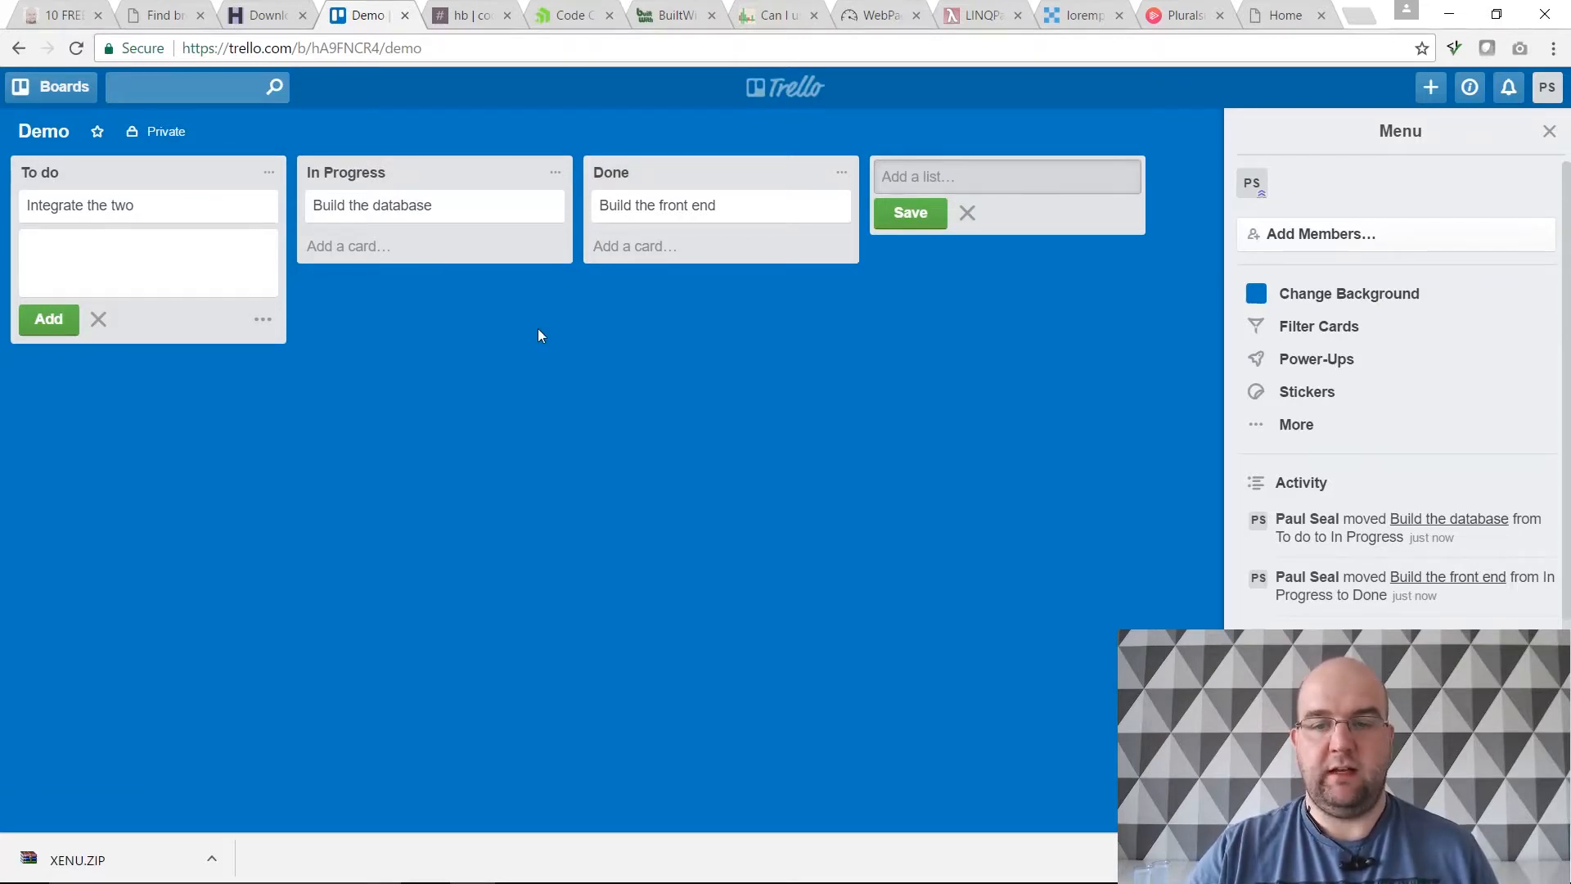
mouse_move(720, 470)
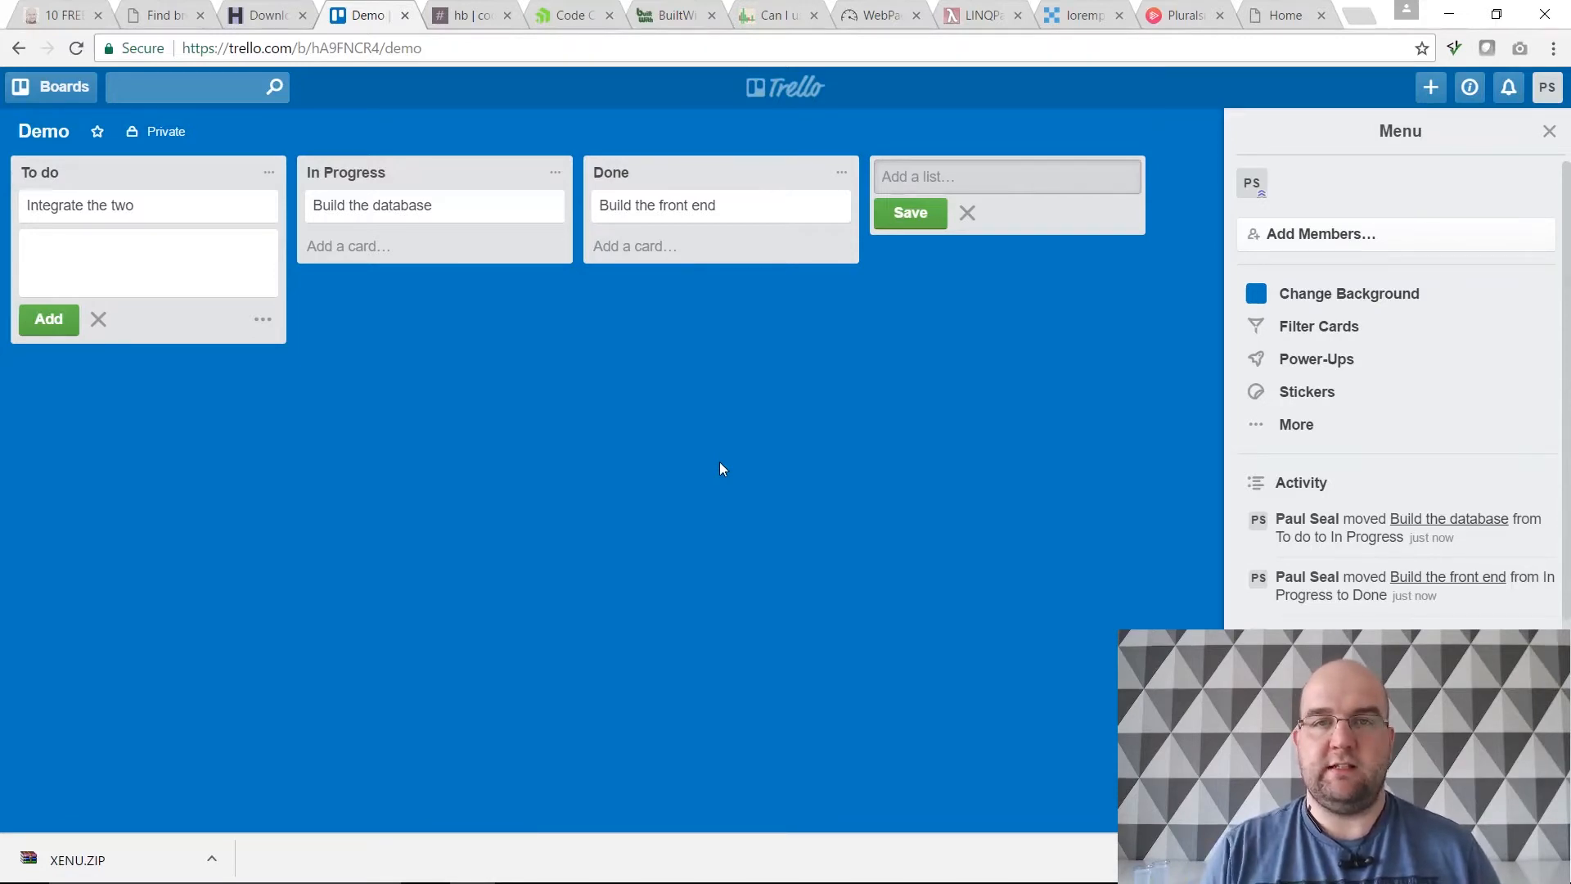
Step: Post the comment 'sdakj askj alksdjalkjds' on Build the front end and return to the board
click(658, 205)
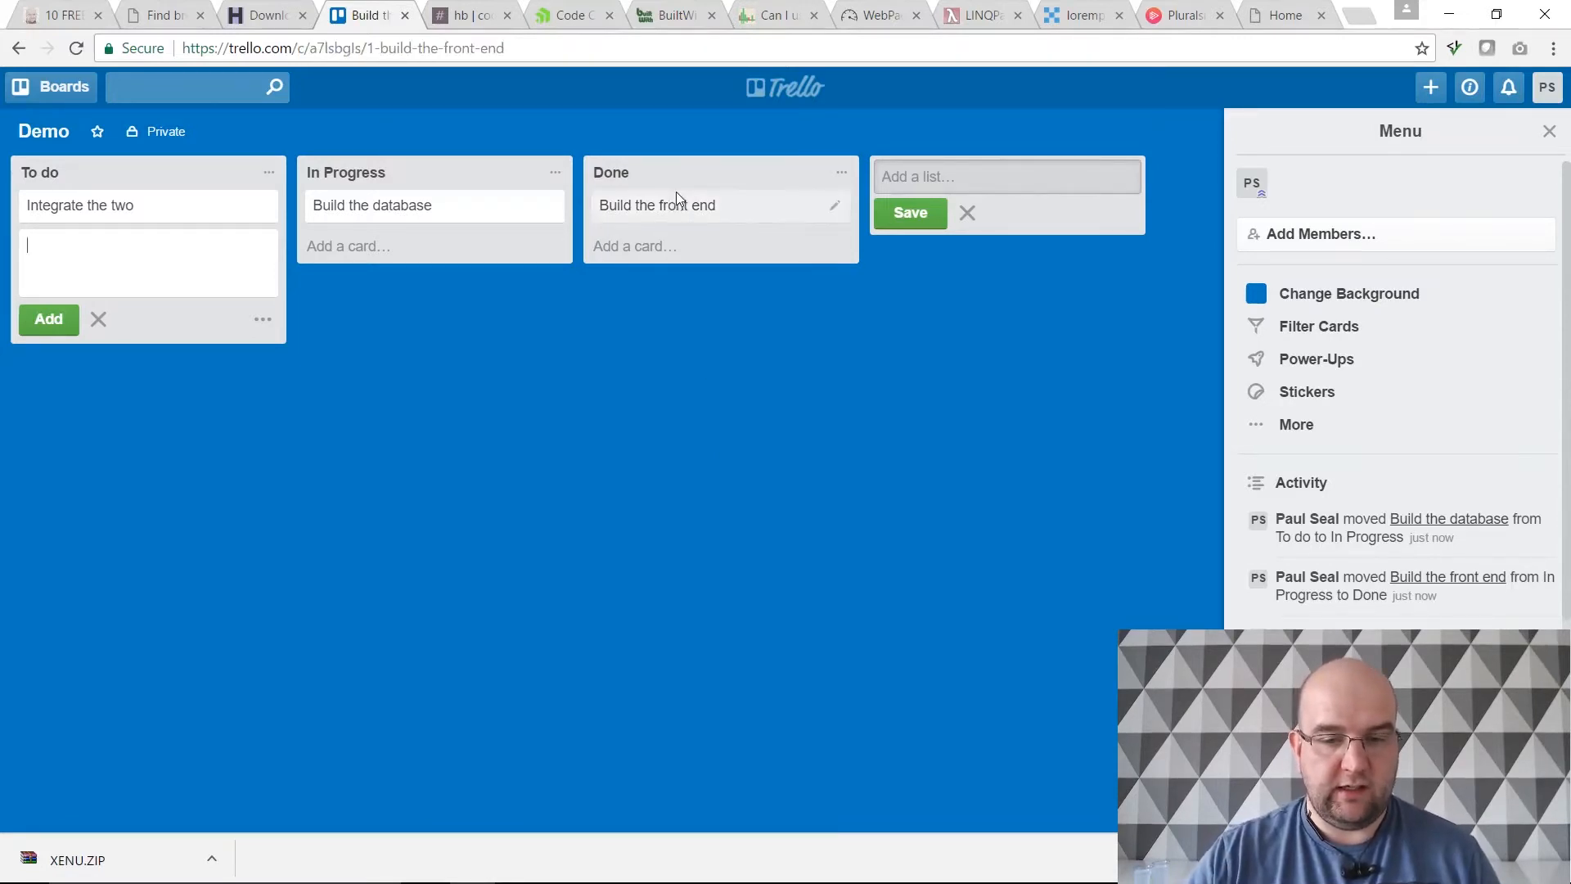
click(658, 205)
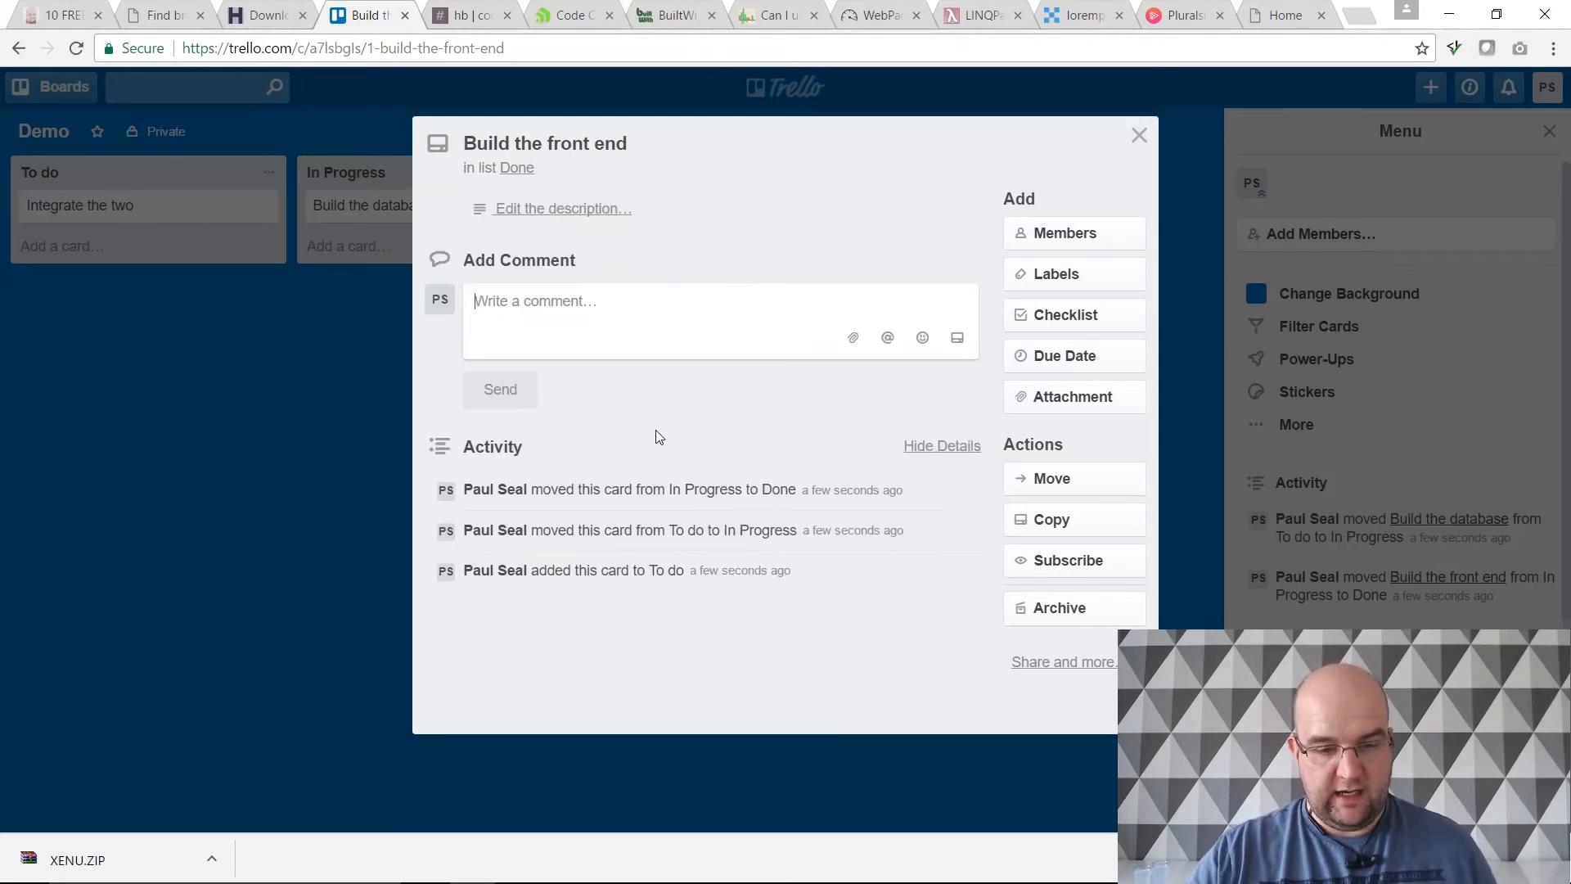
text(sdakj askj alksdjalkjds)
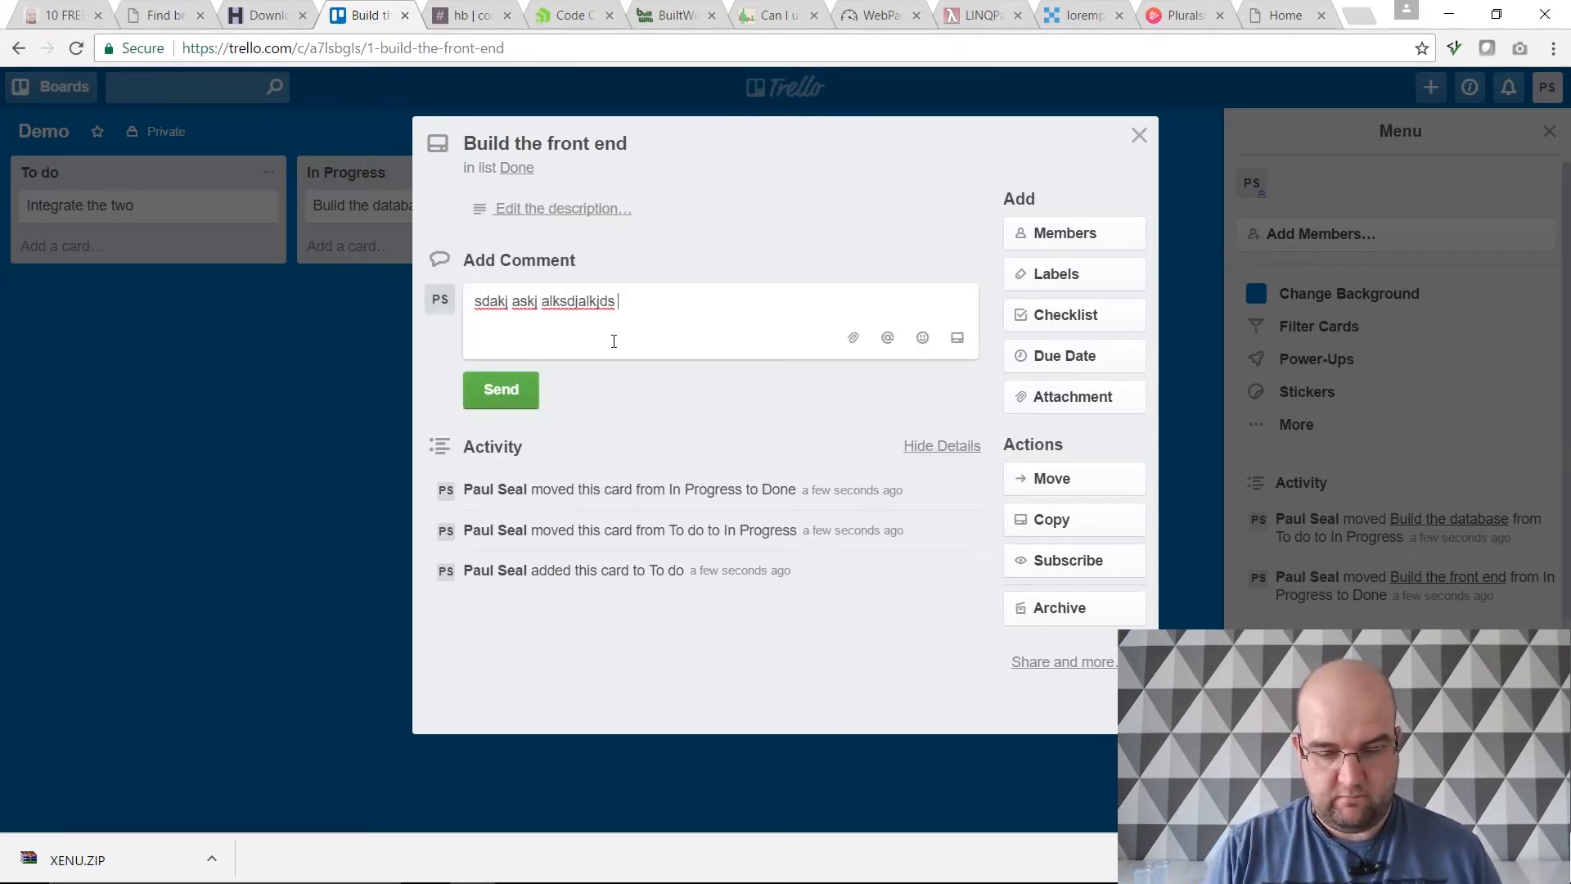
click(501, 389)
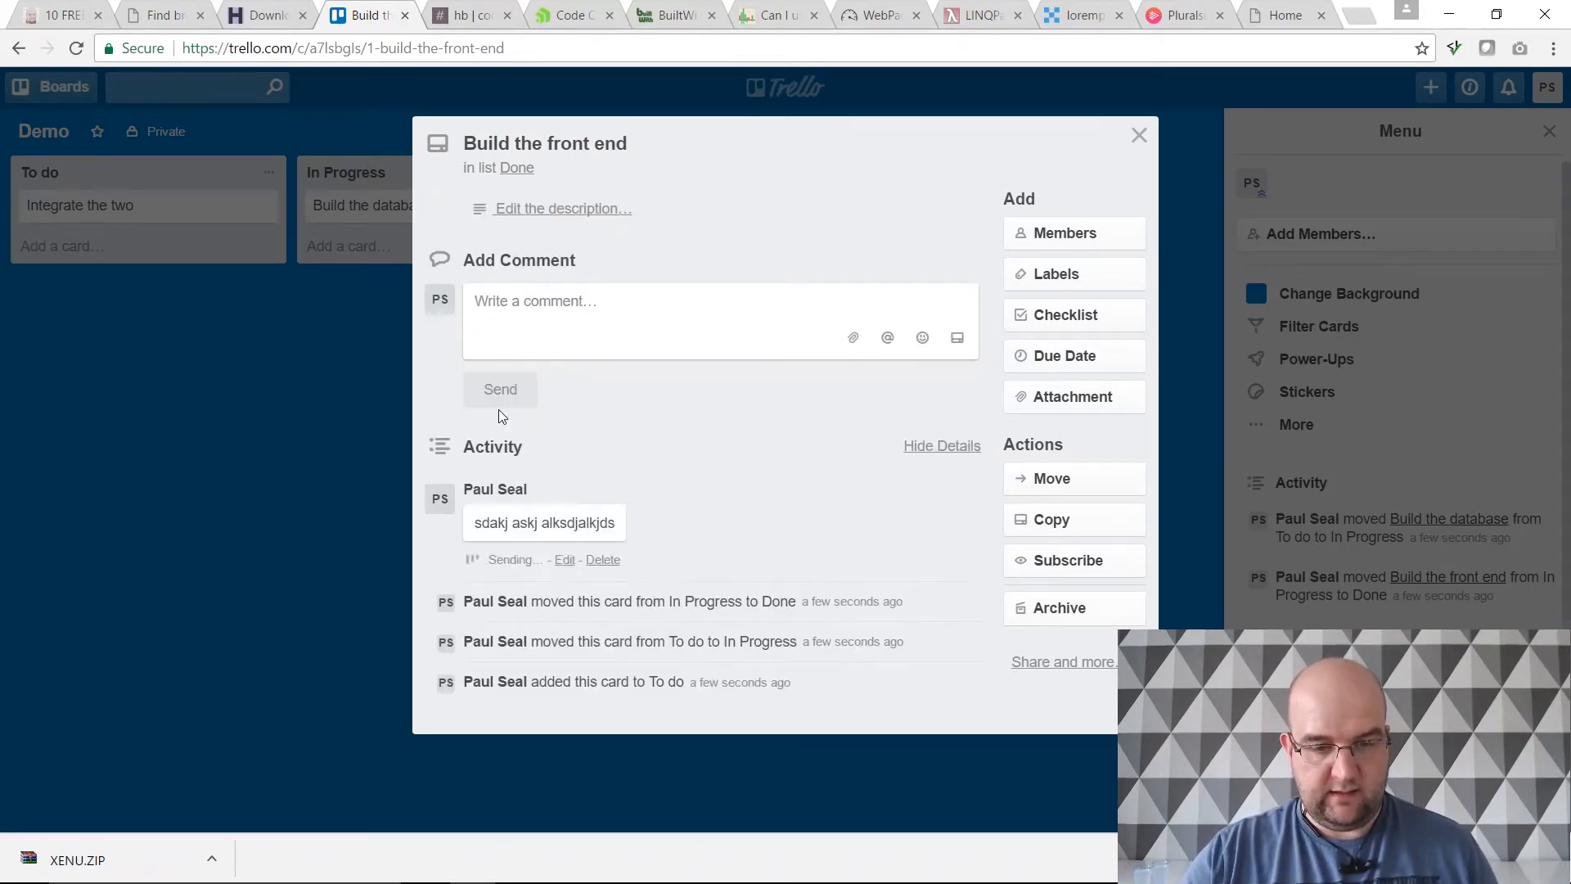
click(1139, 134)
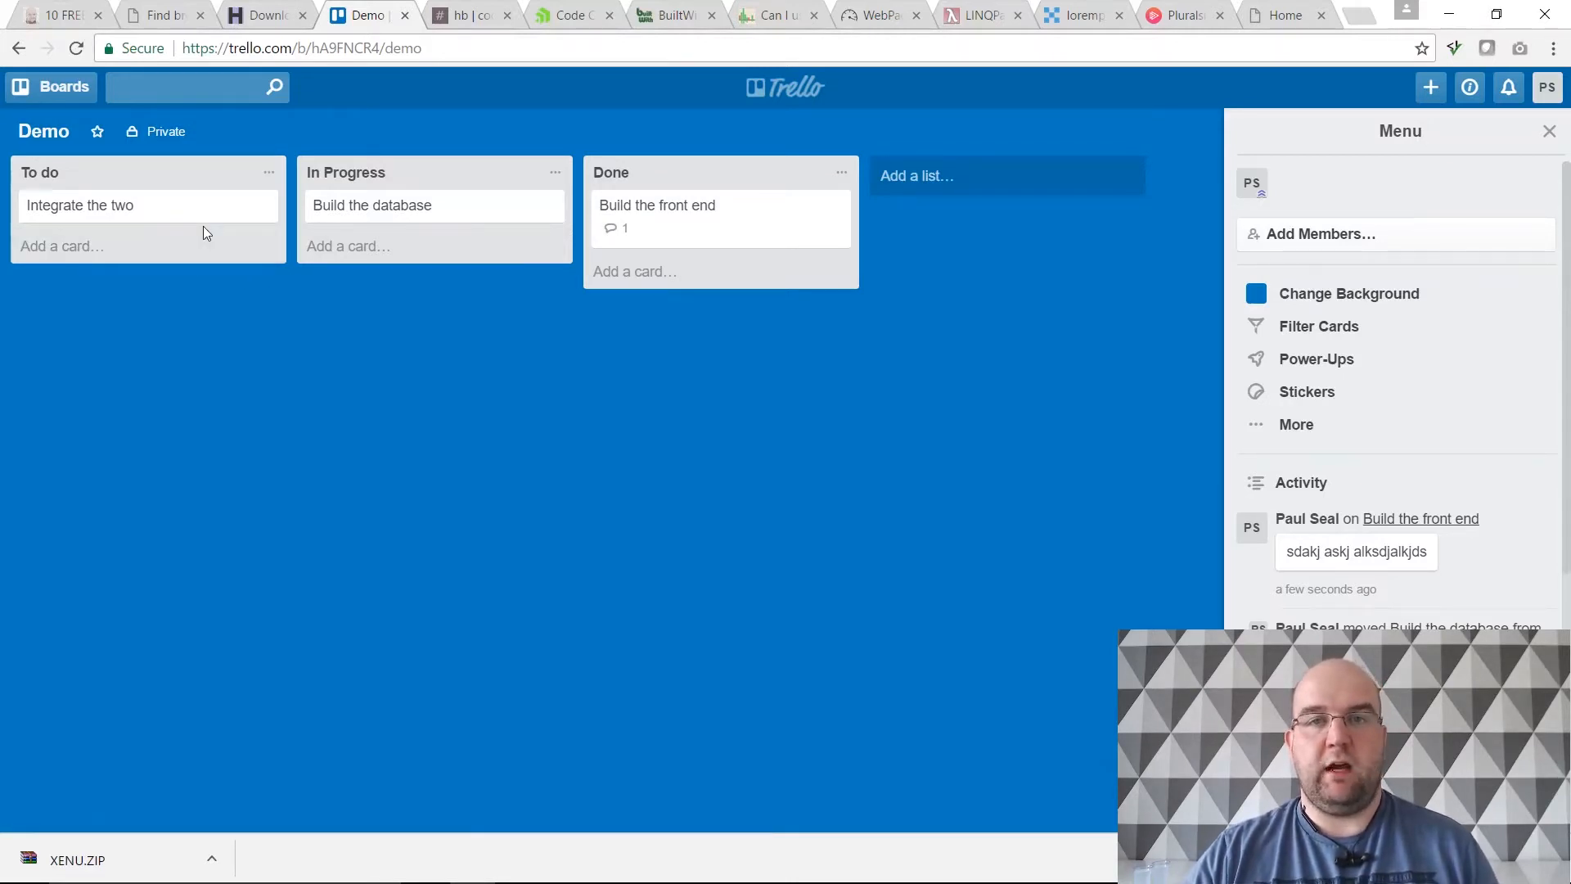
mouse_move(304, 211)
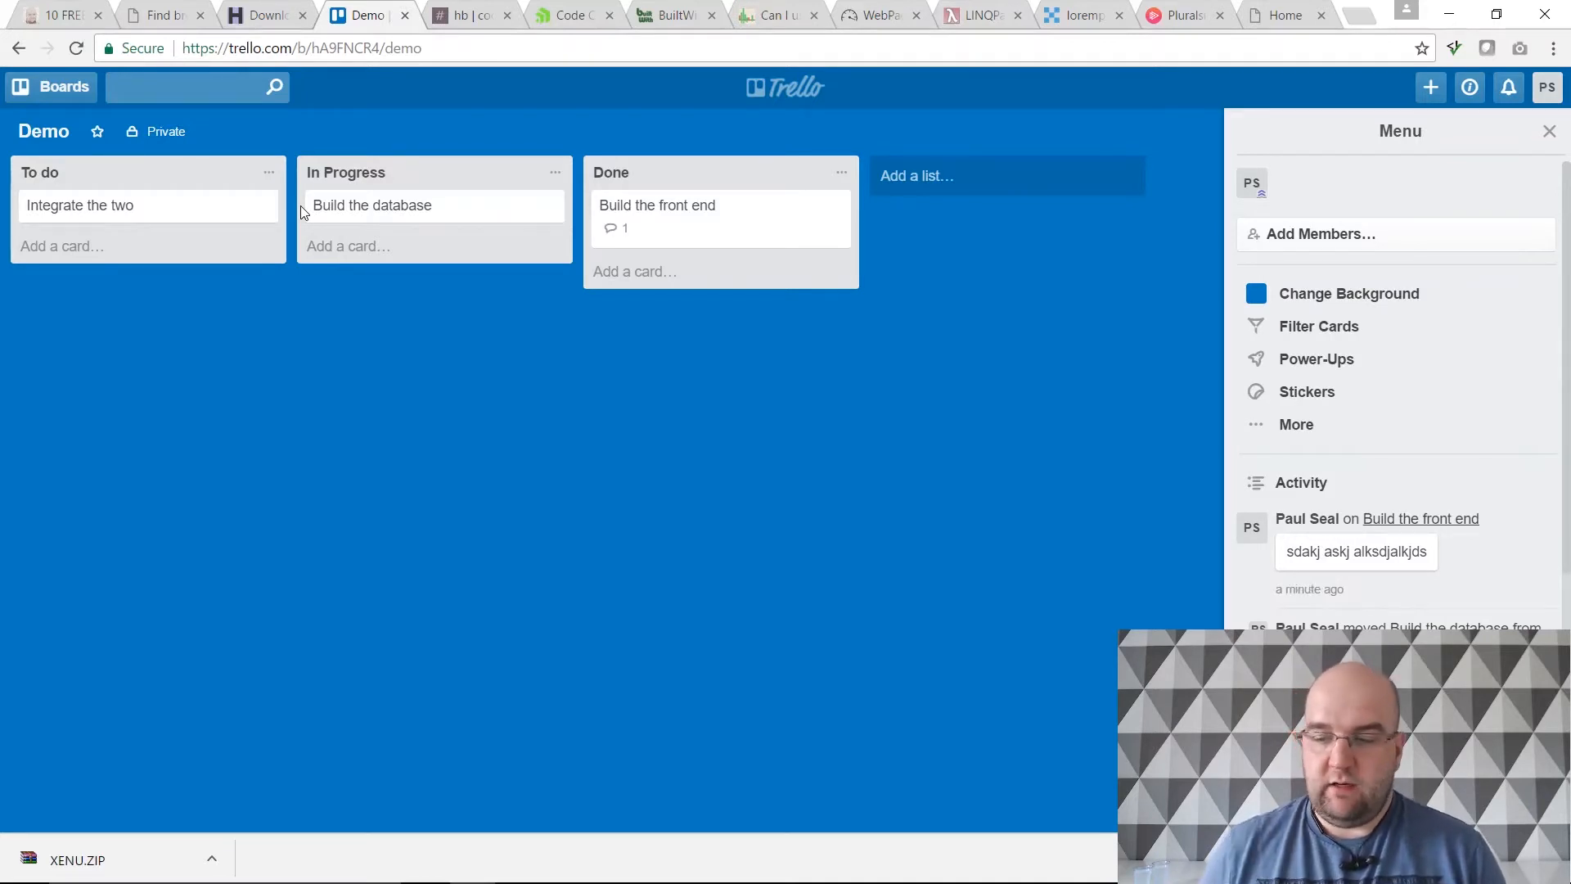
mouse_move(371, 204)
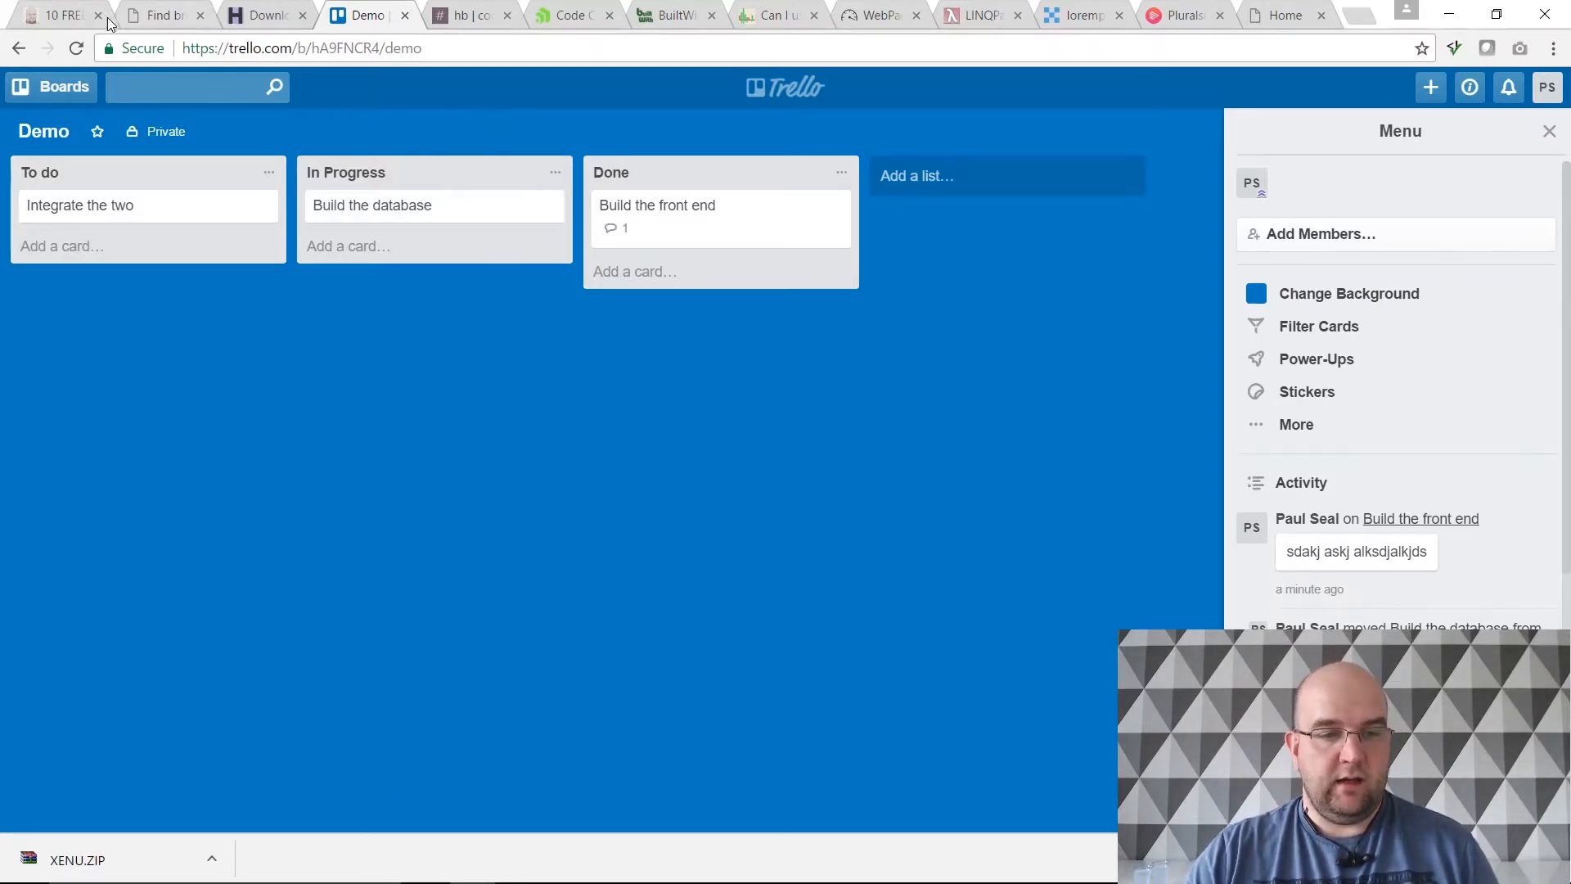
mouse_move(56, 15)
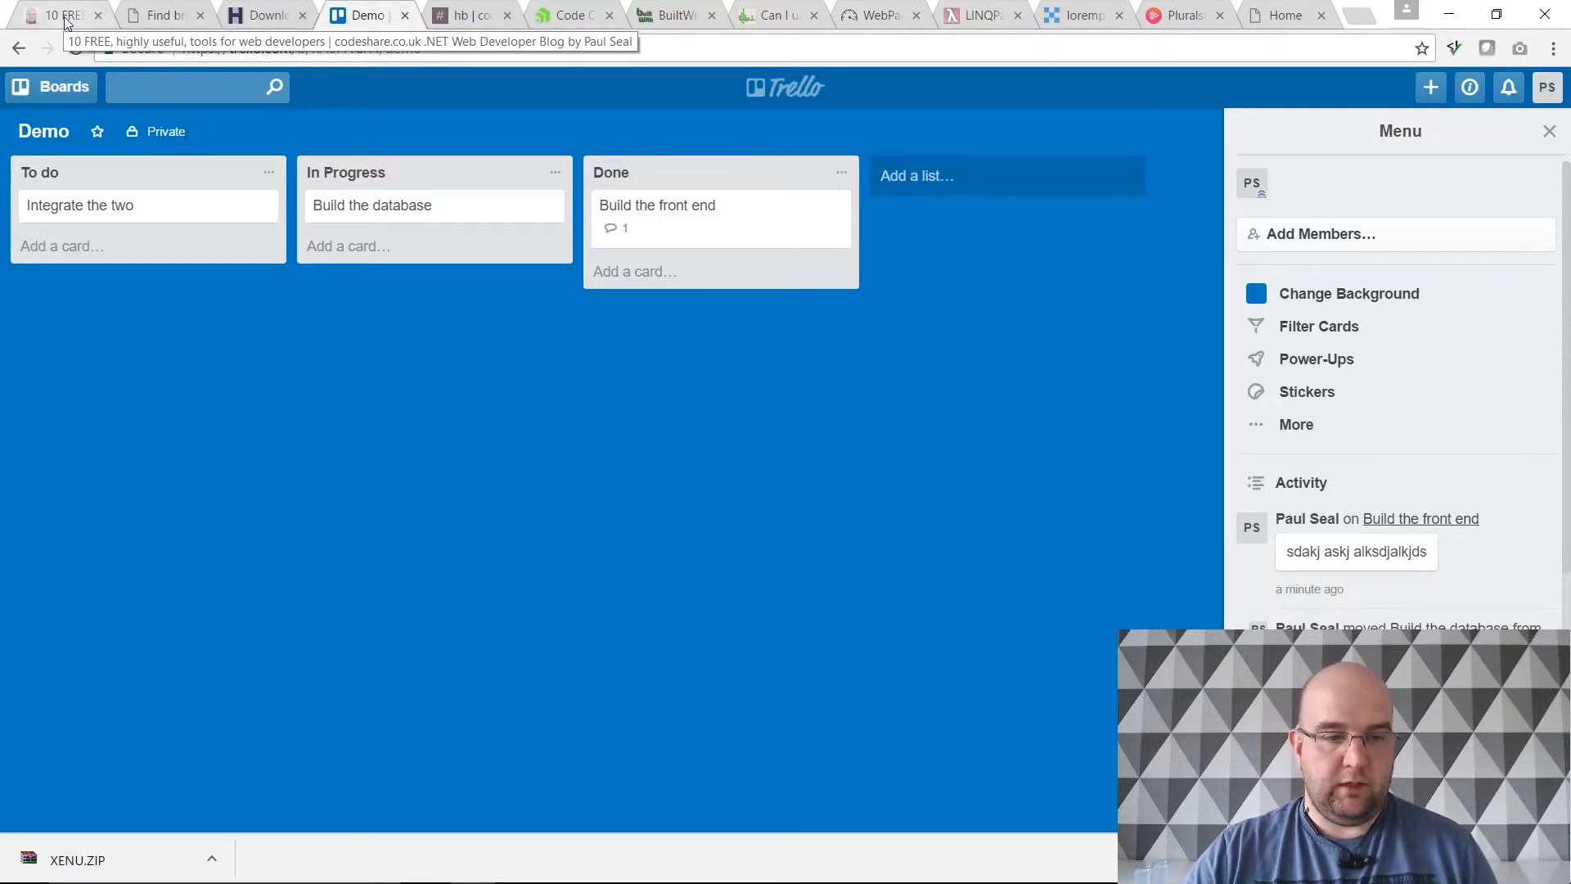
Step: Switch via the blog tab to the Slack tab showing the Hangman Bot direct message
click(56, 15)
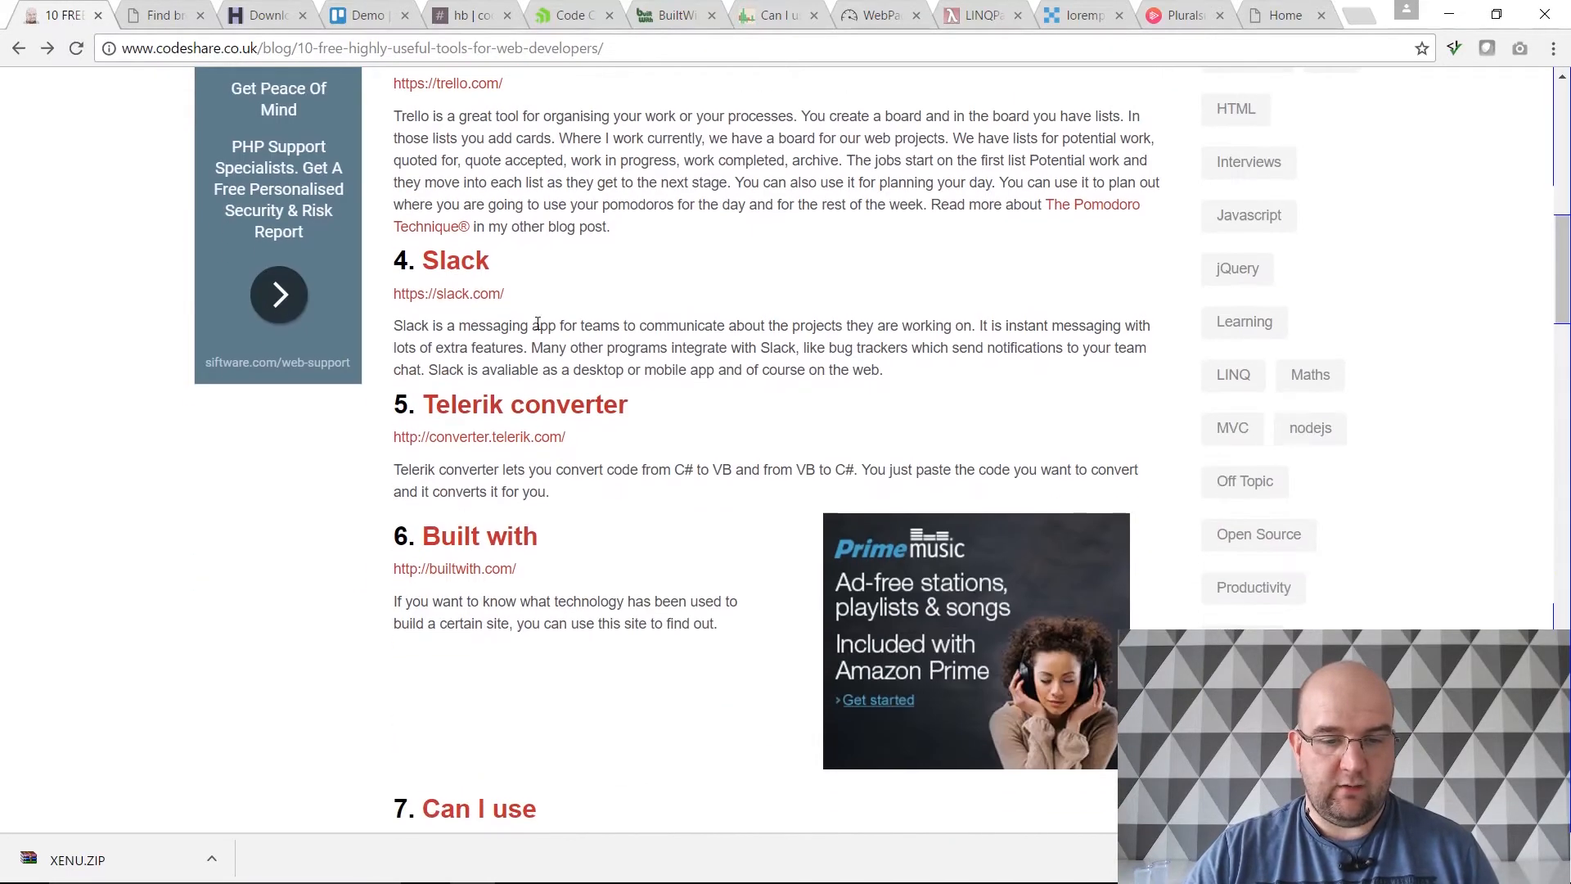
click(471, 15)
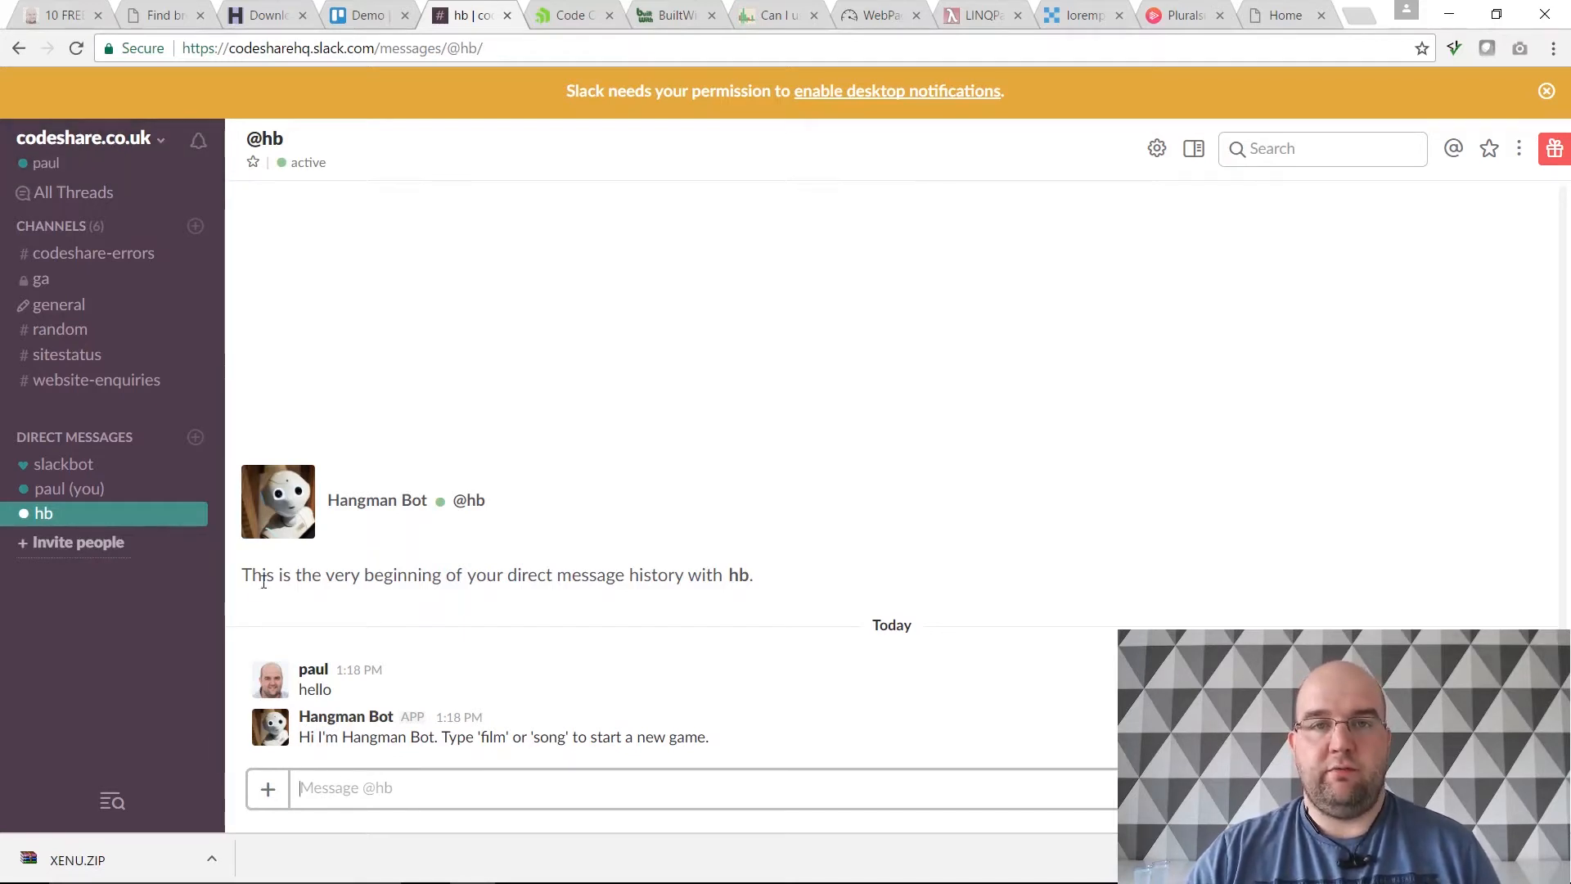
mouse_move(392, 435)
text(prjseal nuget s)
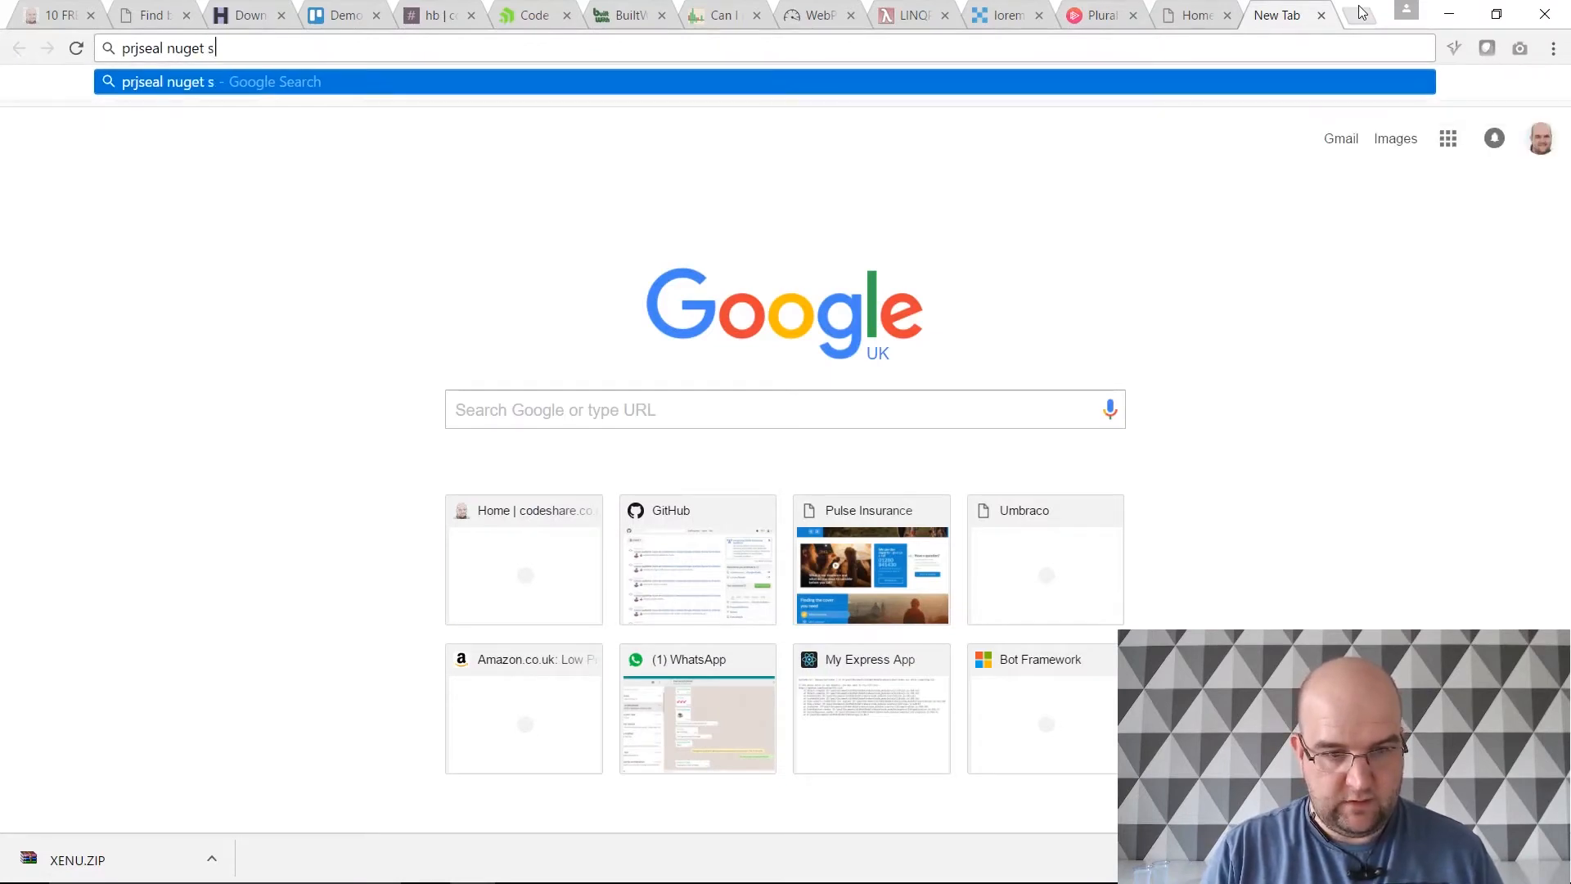
Step: Search Google for 'prjseal nuget slack bot messages' and pick the SlackBotMessages GitHub result
text(lack bot messages)
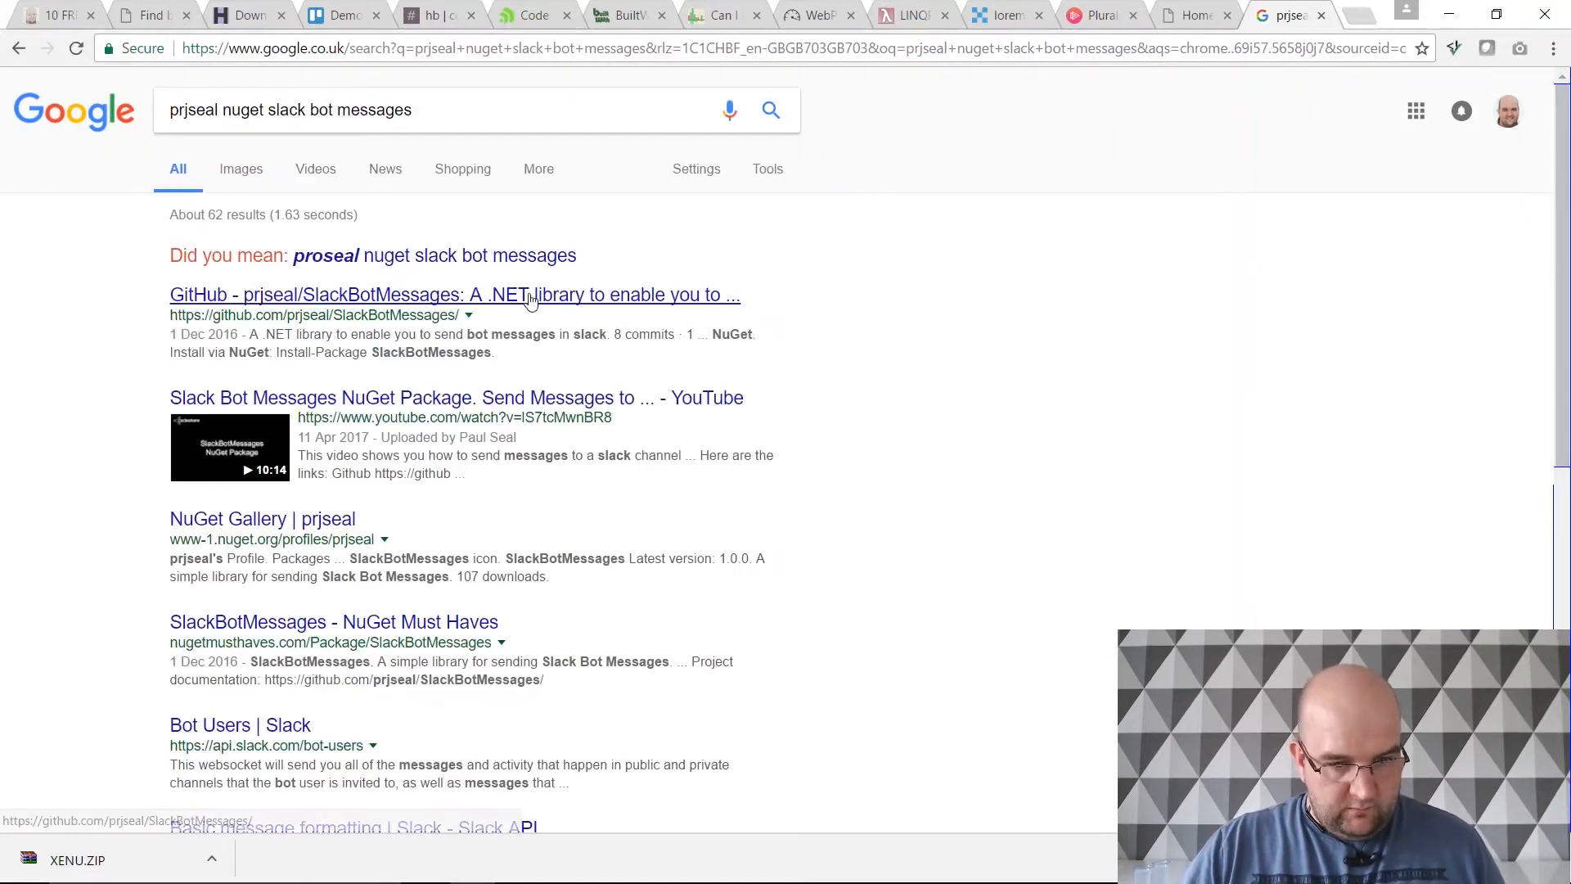
click(453, 295)
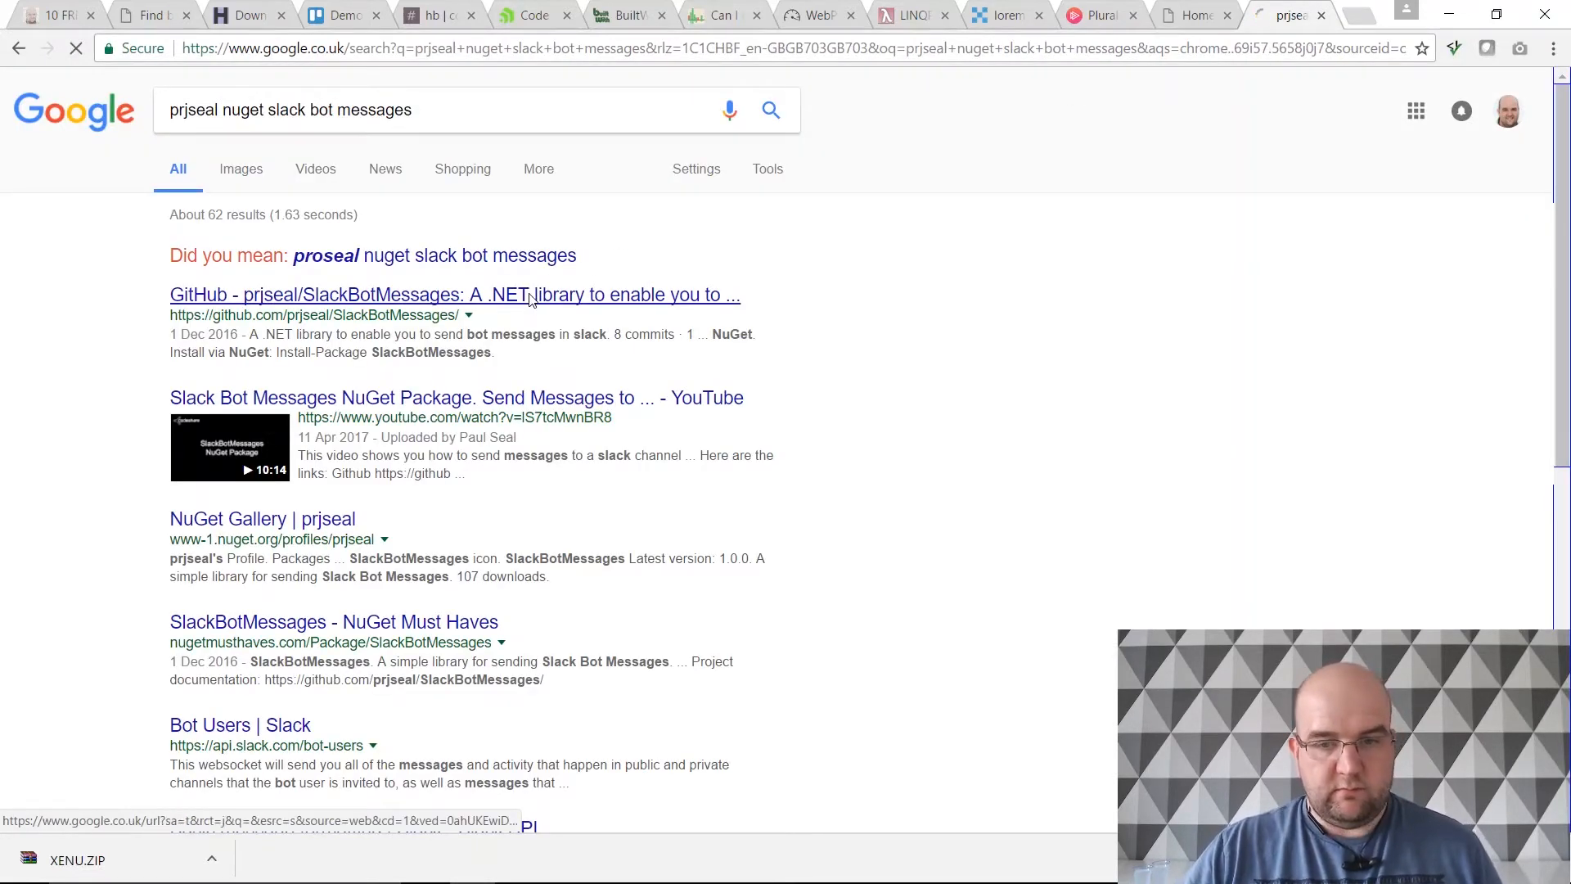
Step: Read down the SlackBotMessages README covering NuGet install and WebHook setup
click(453, 295)
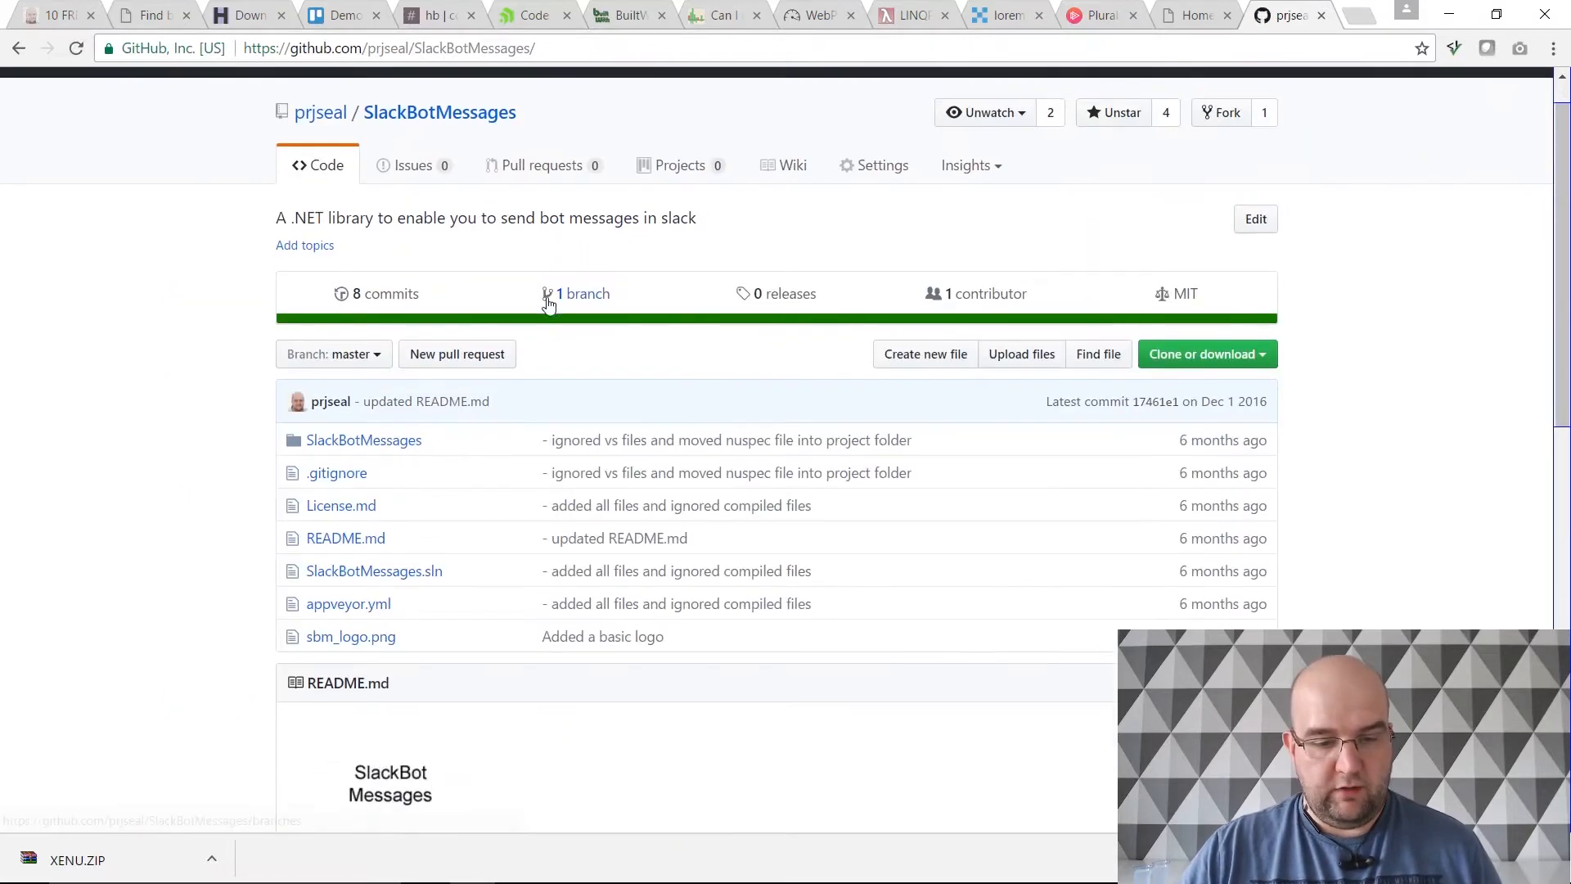
scroll(down, 3)
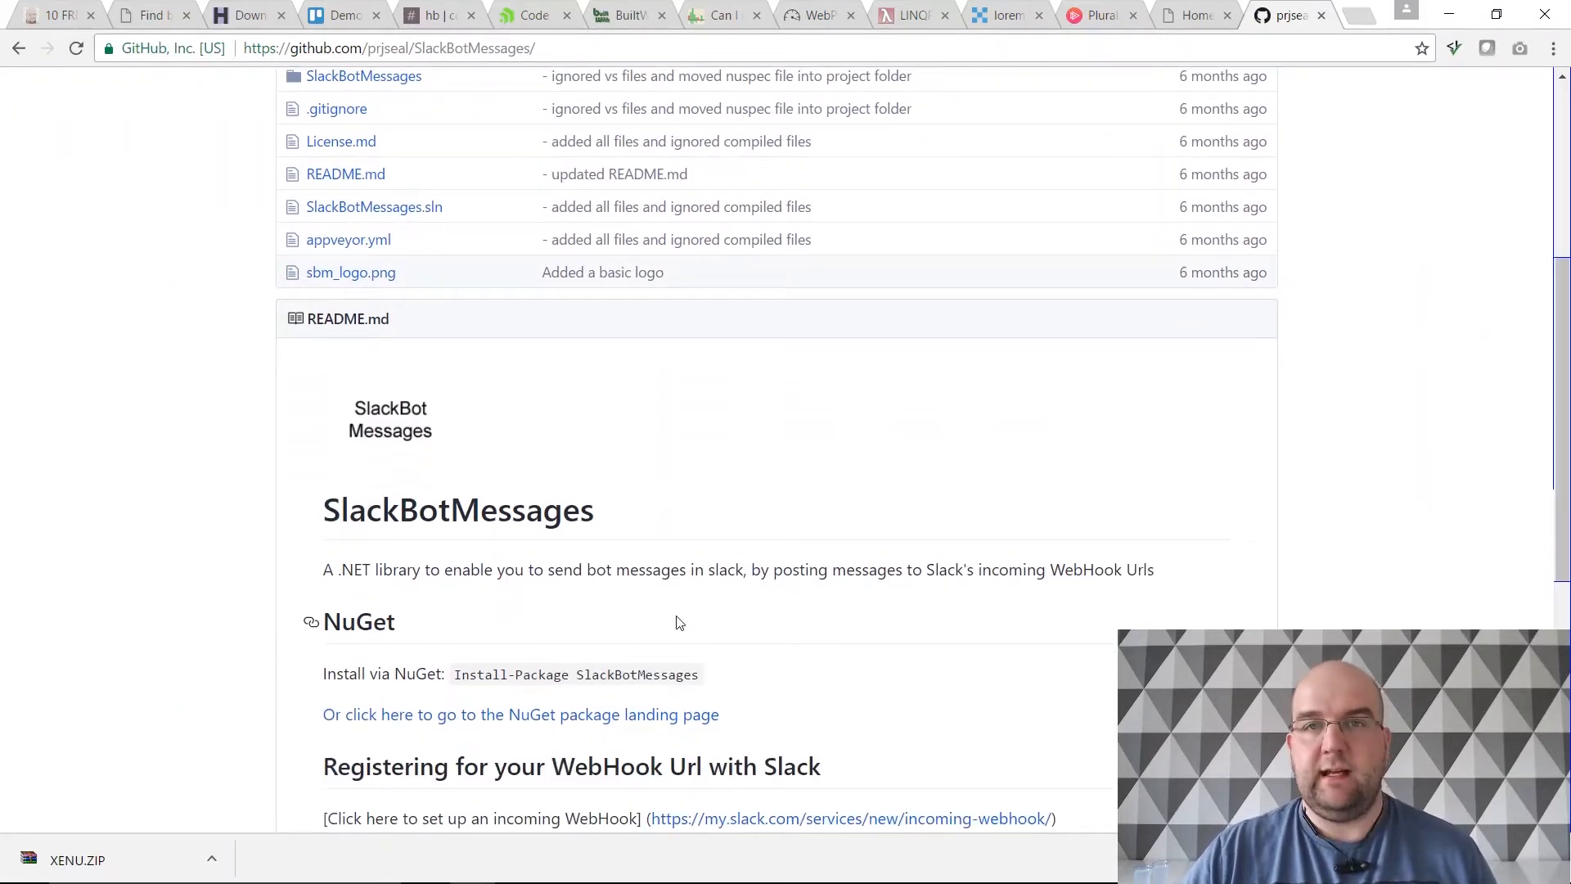
scroll(down, 3)
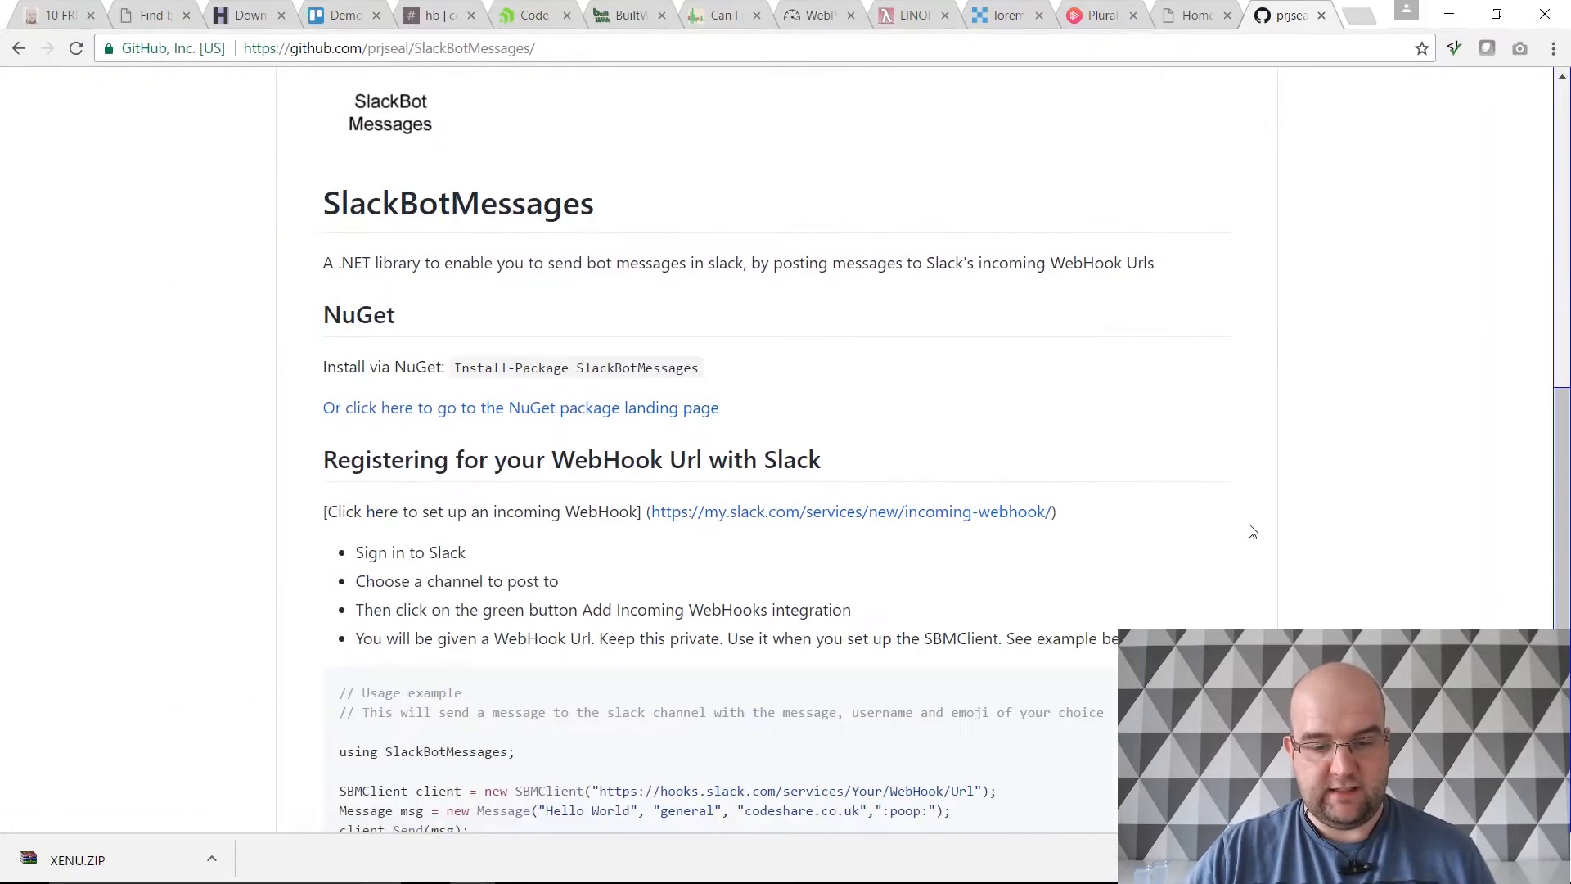
scroll(down, 3)
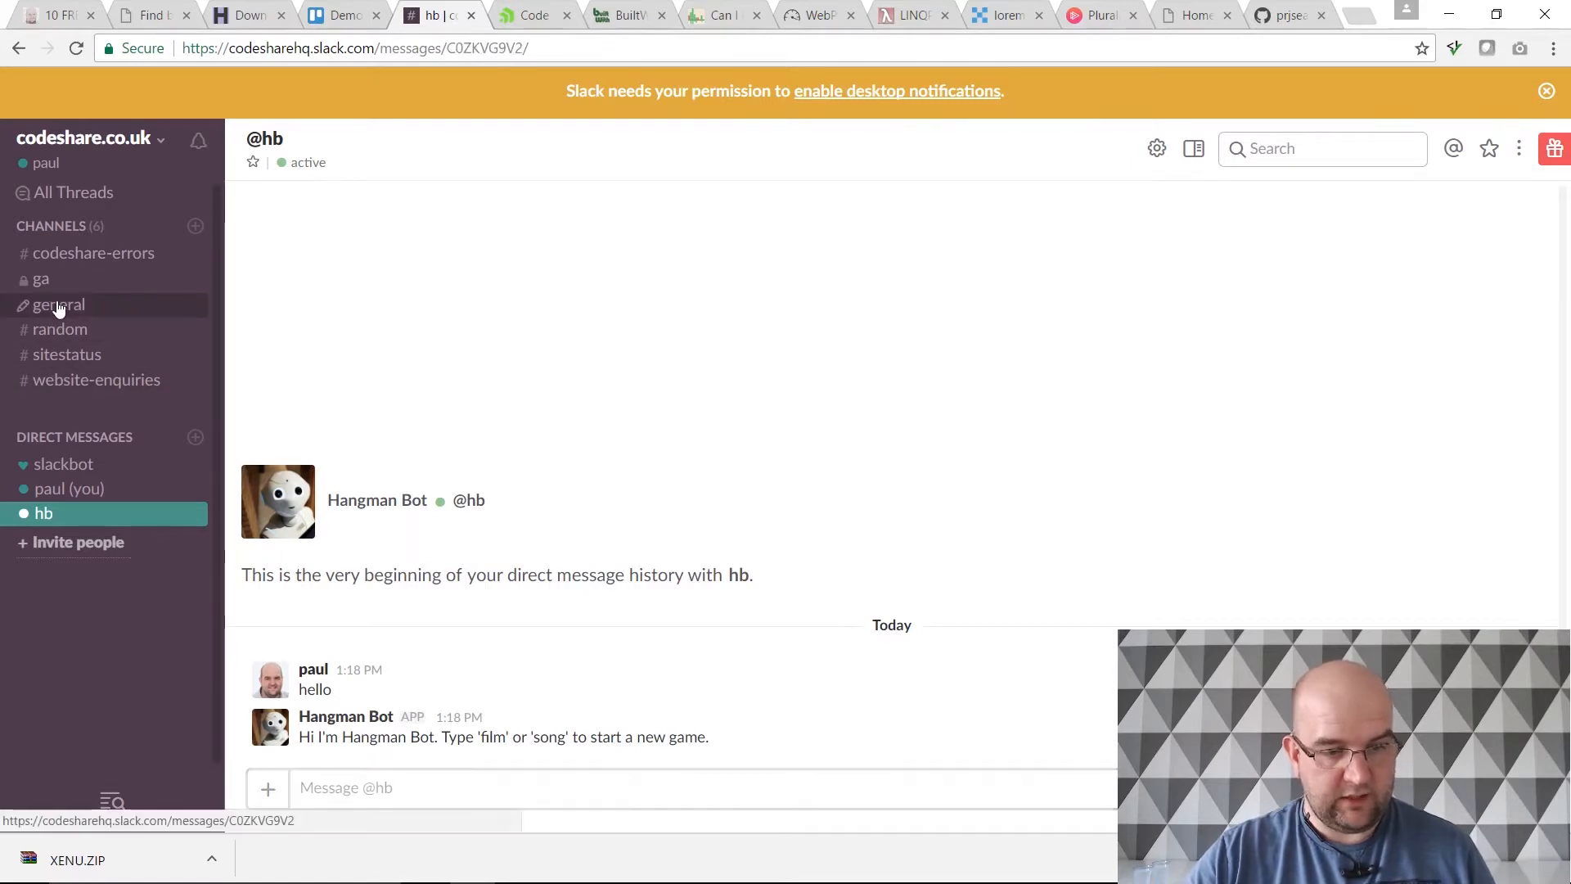
Step: Start a Hangman film game with the Hangman Bot in Slack, guessing a letter
click(71, 487)
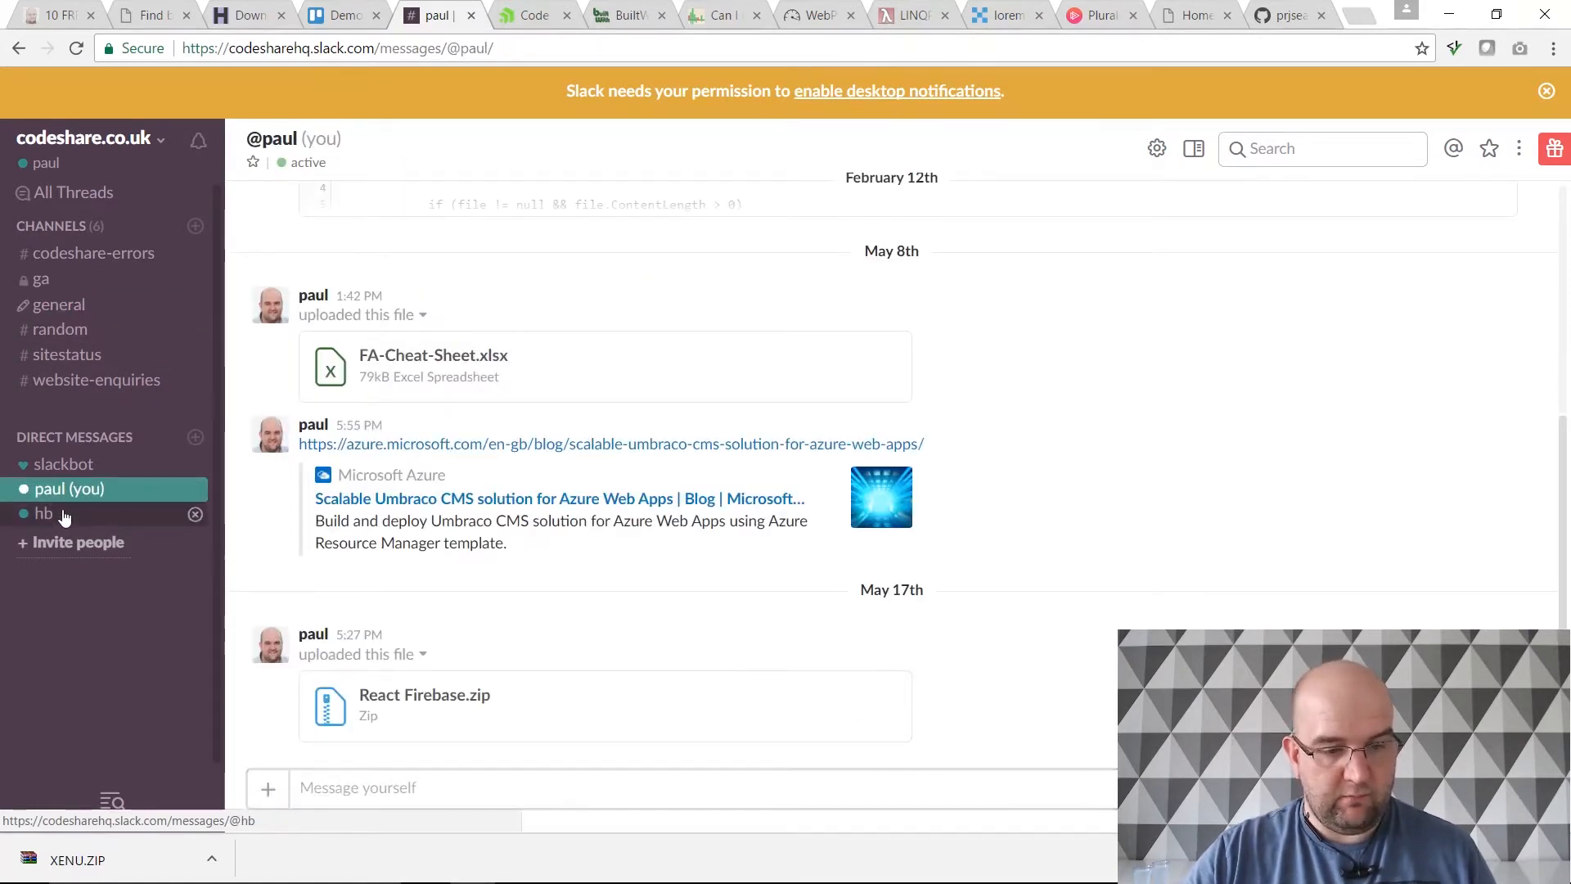
click(42, 512)
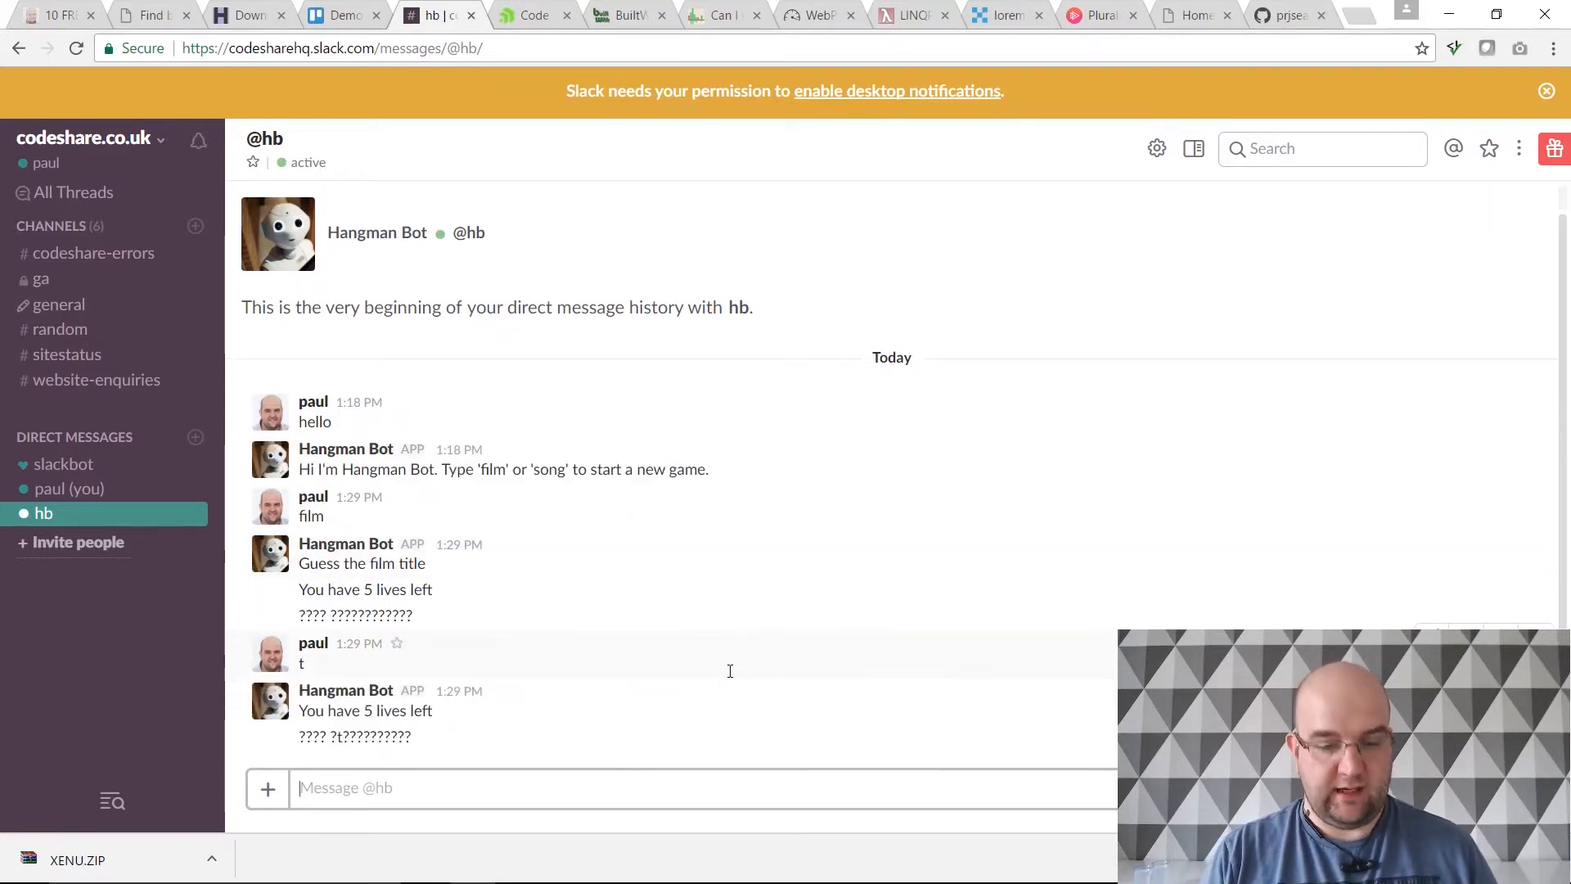
text(h)
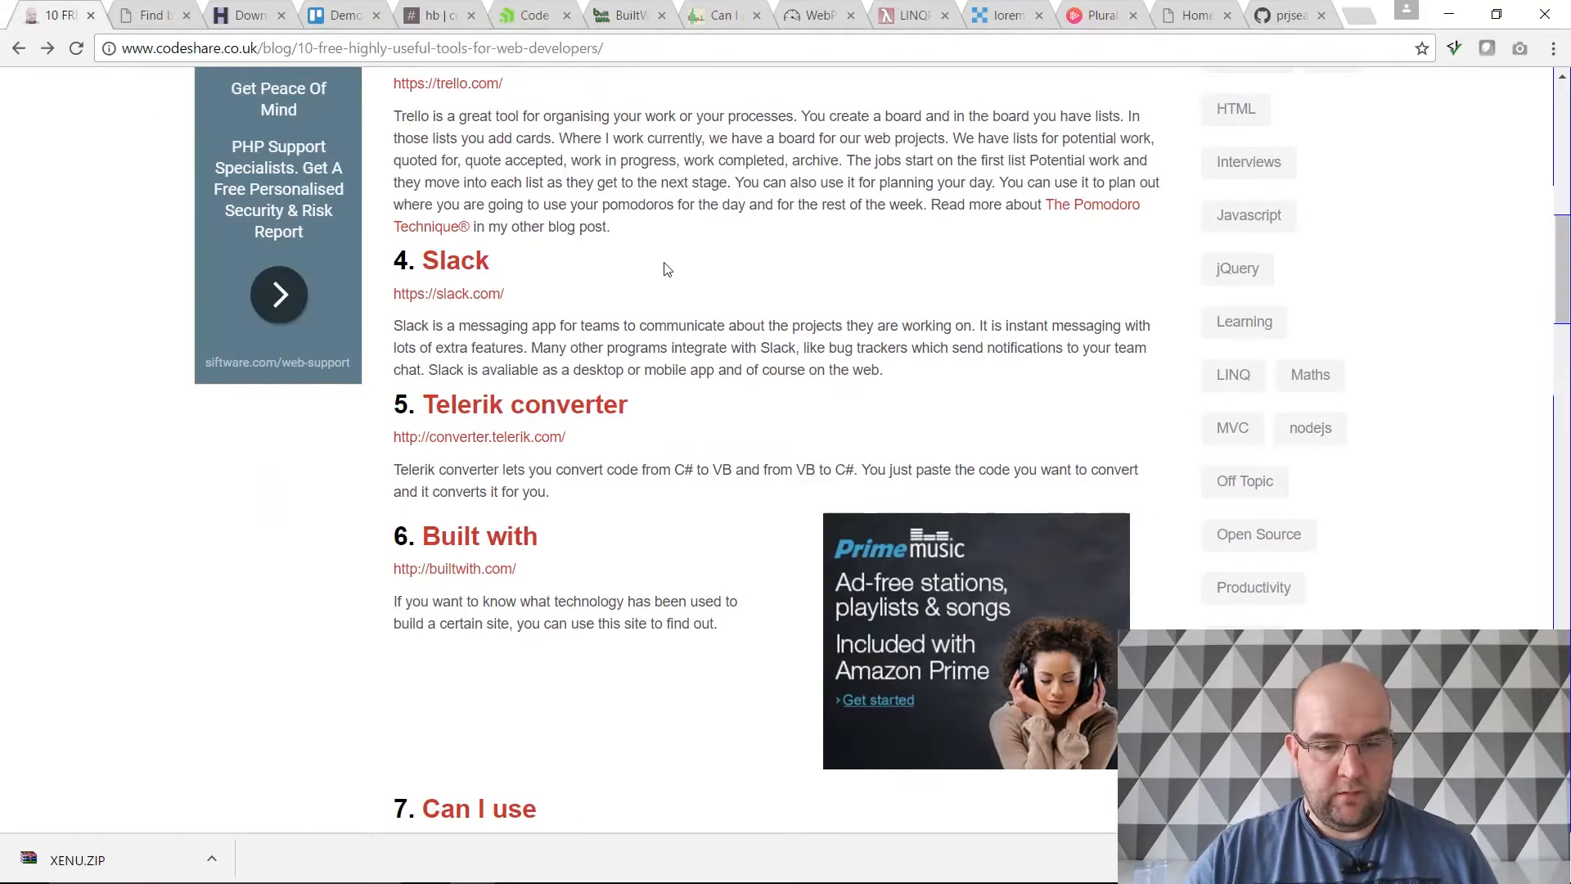
scroll(down, 3)
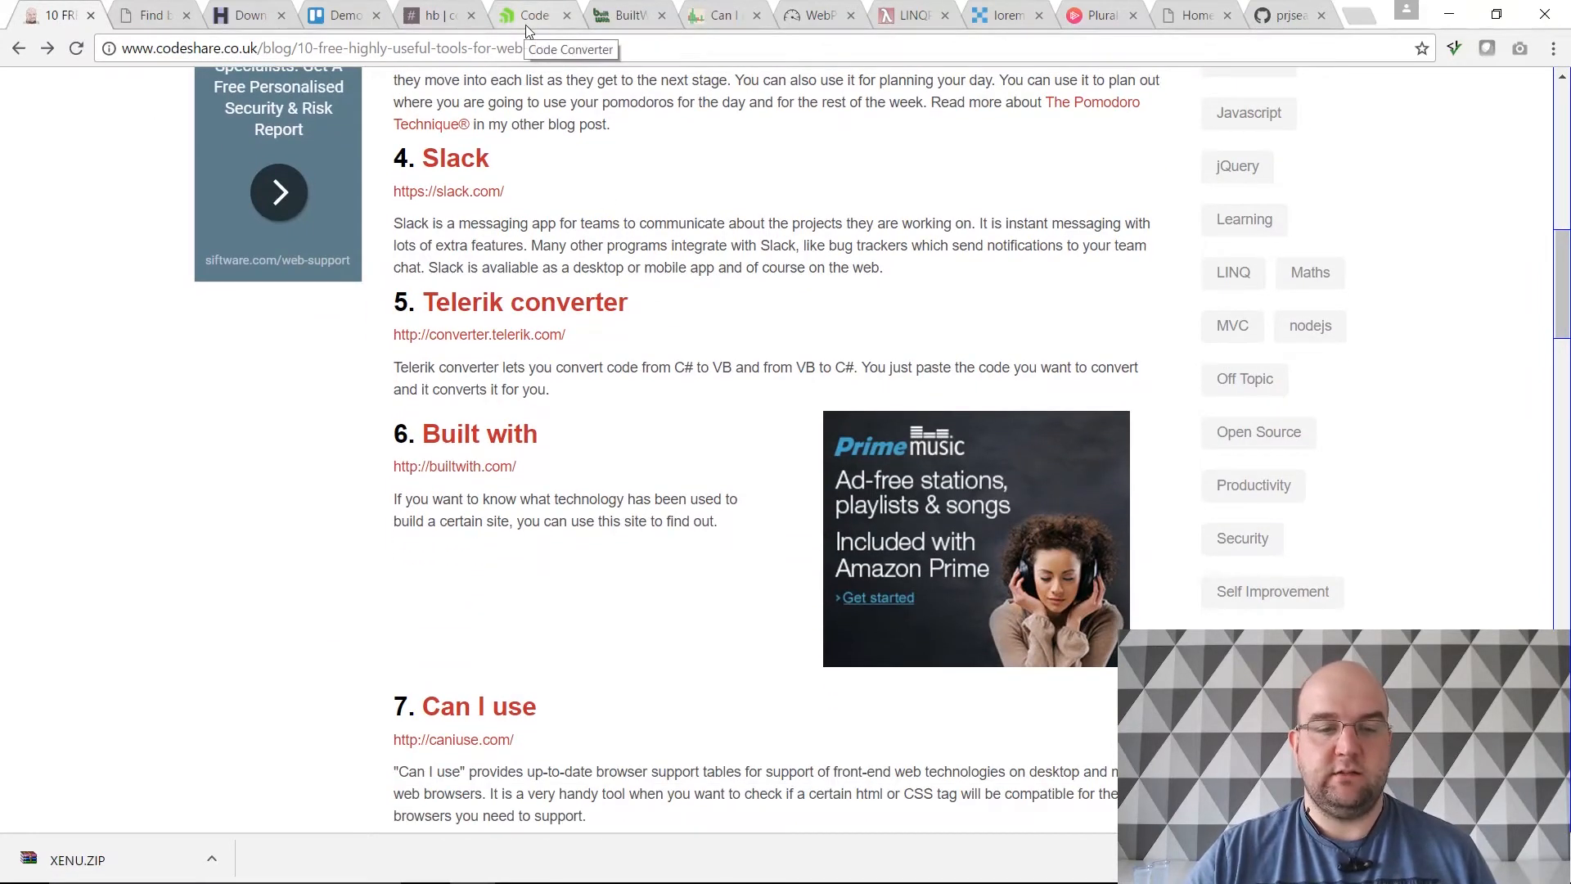
click(531, 15)
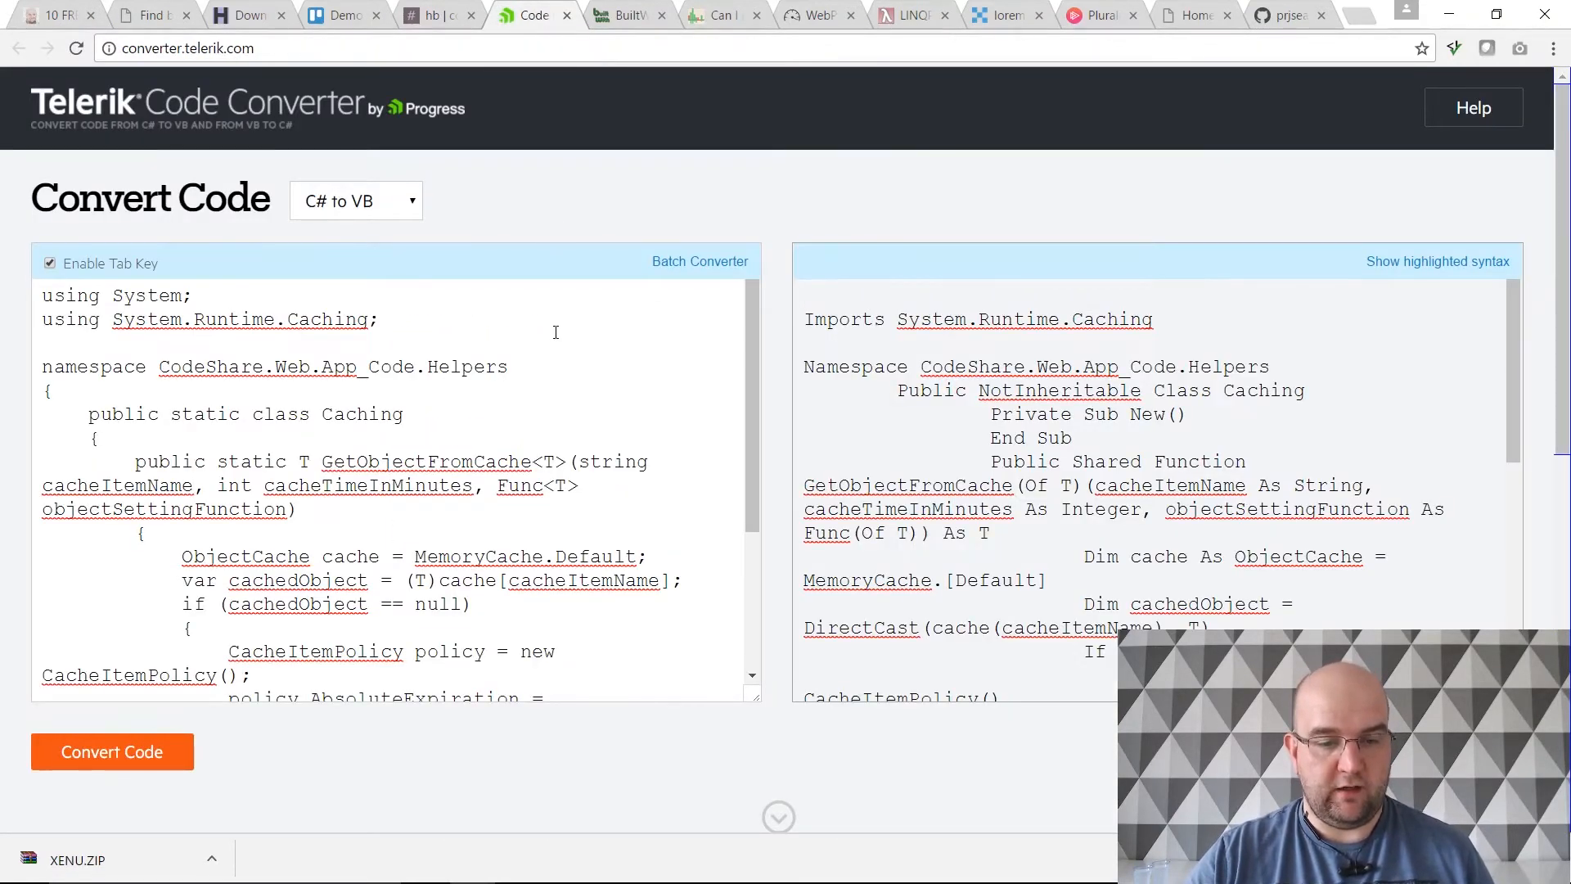
key(ctrl+a)
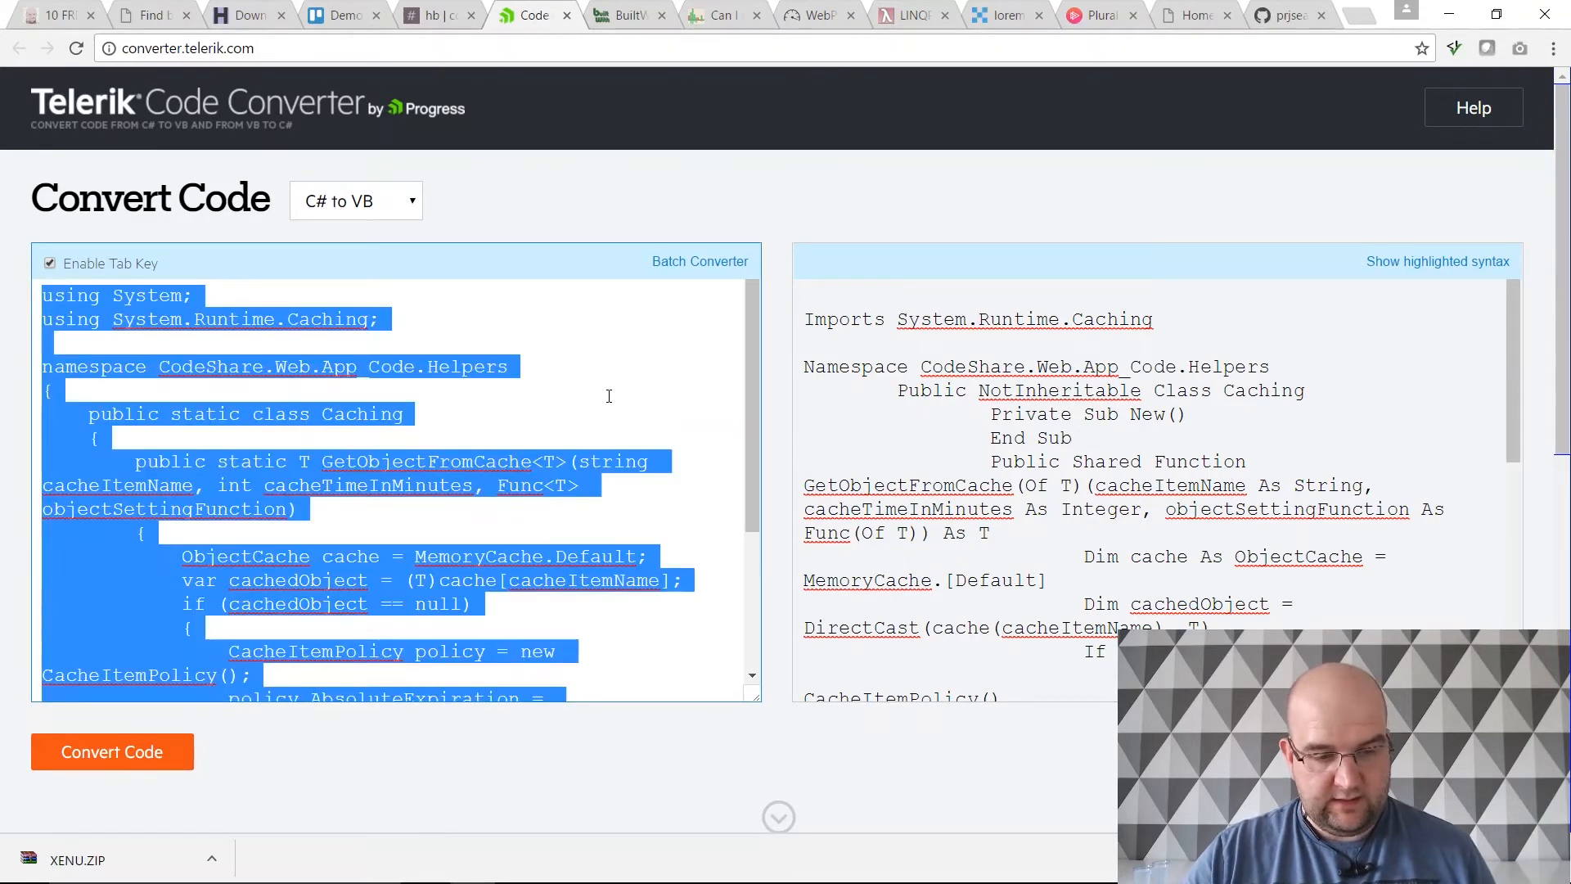
click(508, 364)
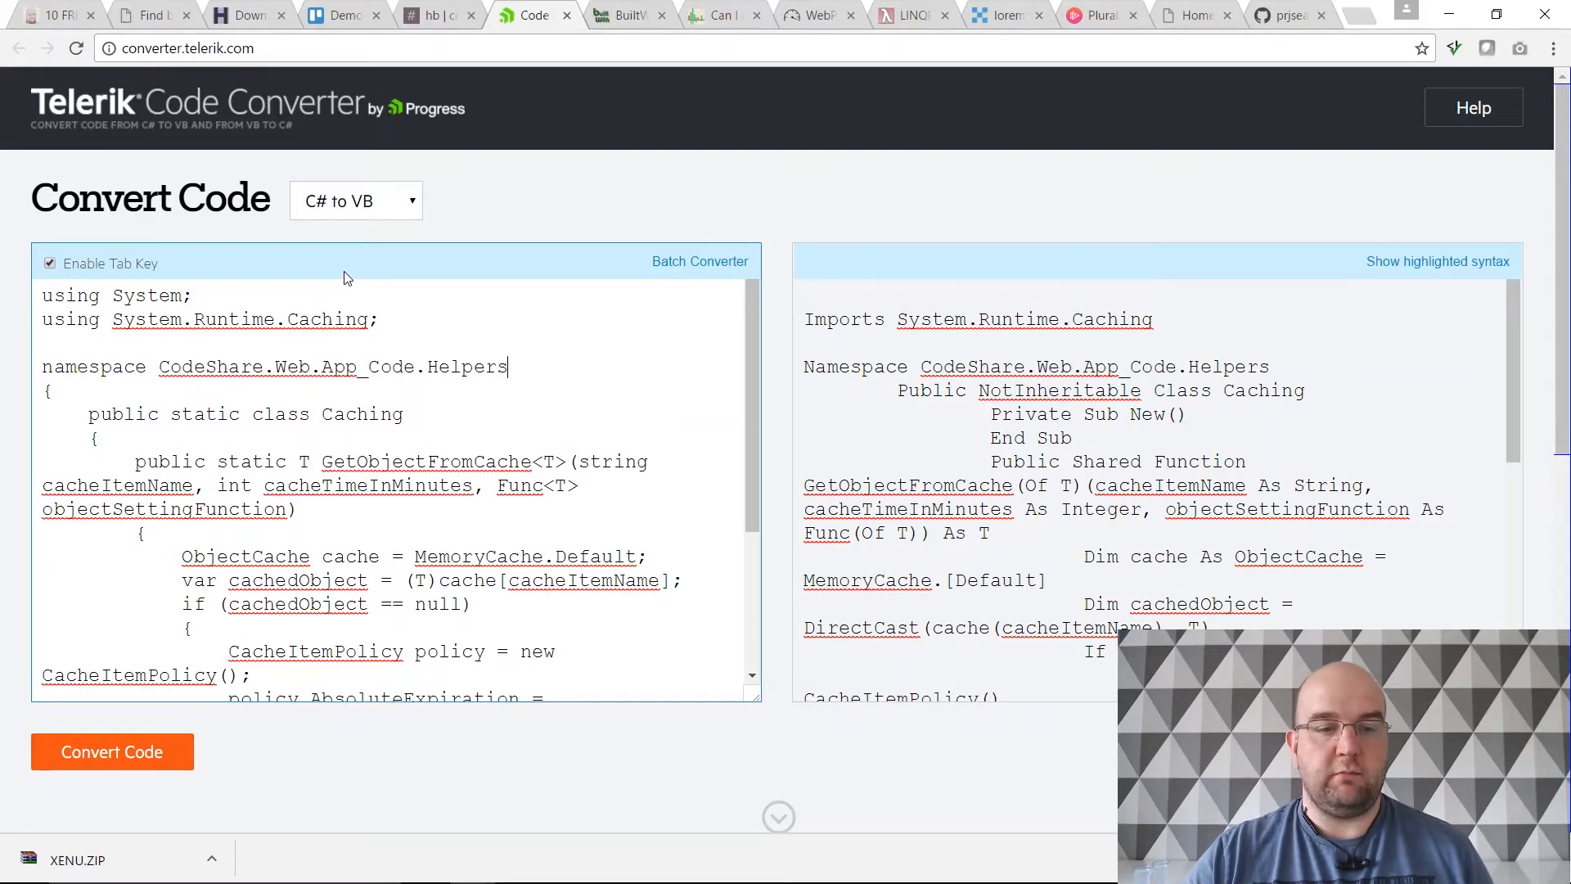
click(355, 200)
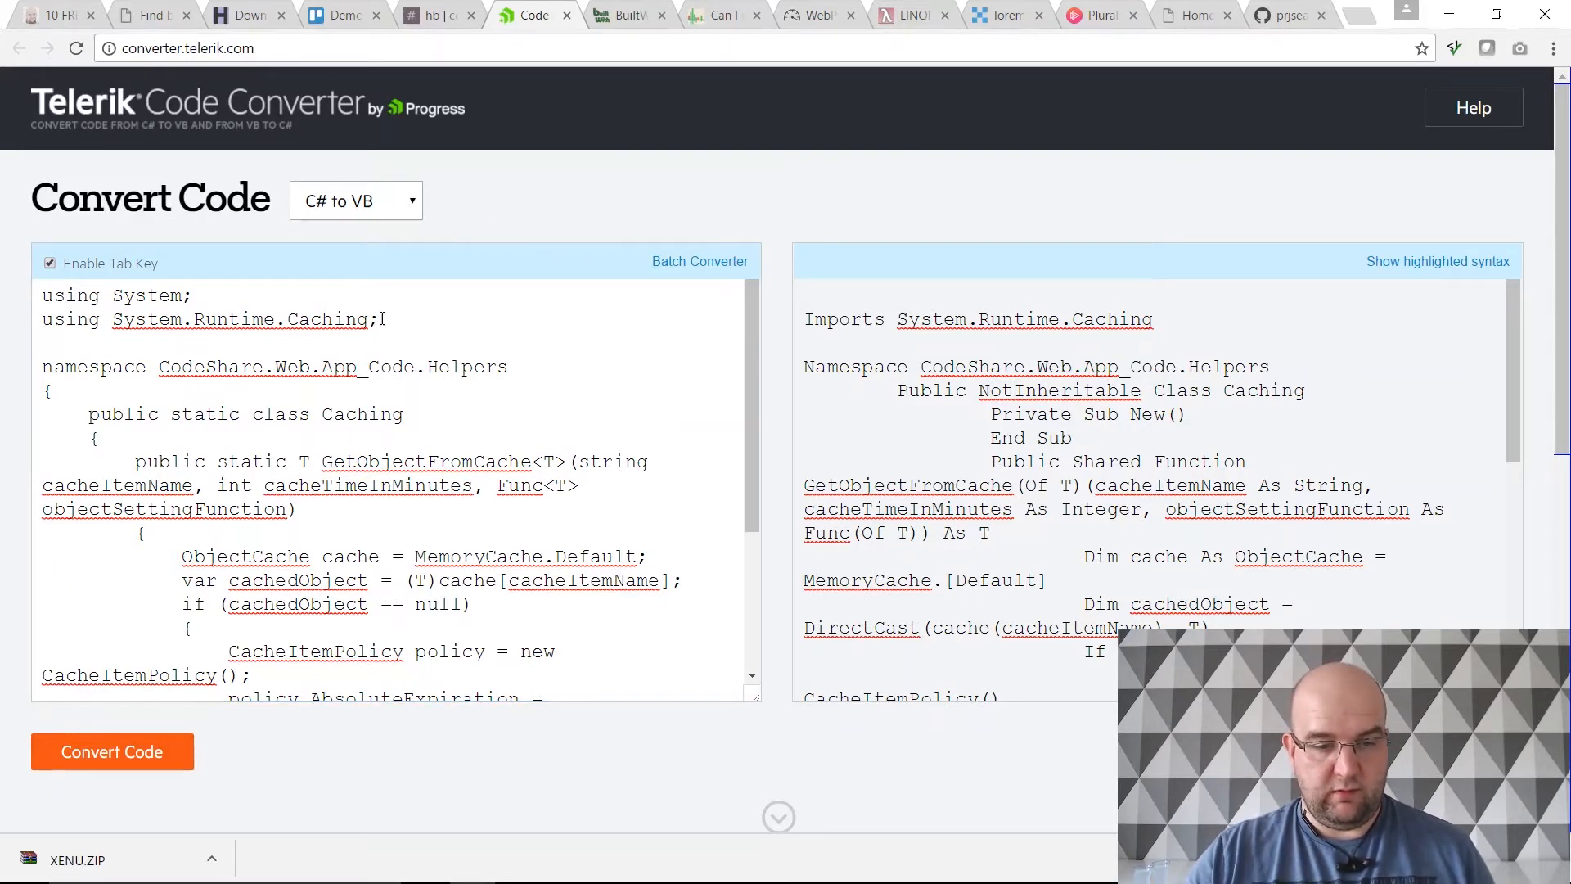
scroll(down, 3)
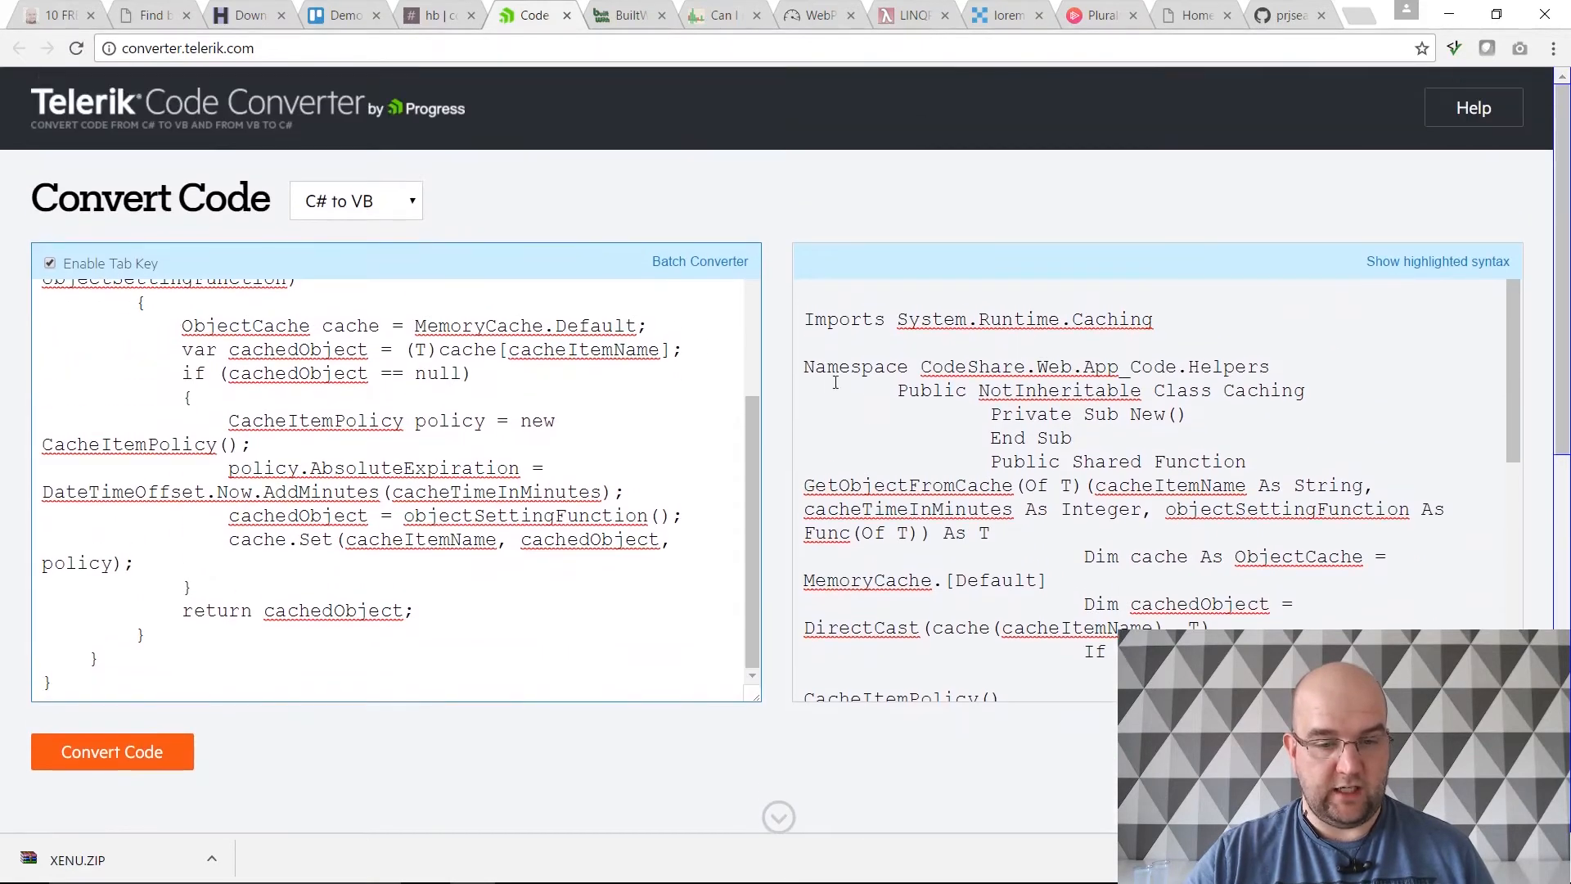
scroll(down, 3)
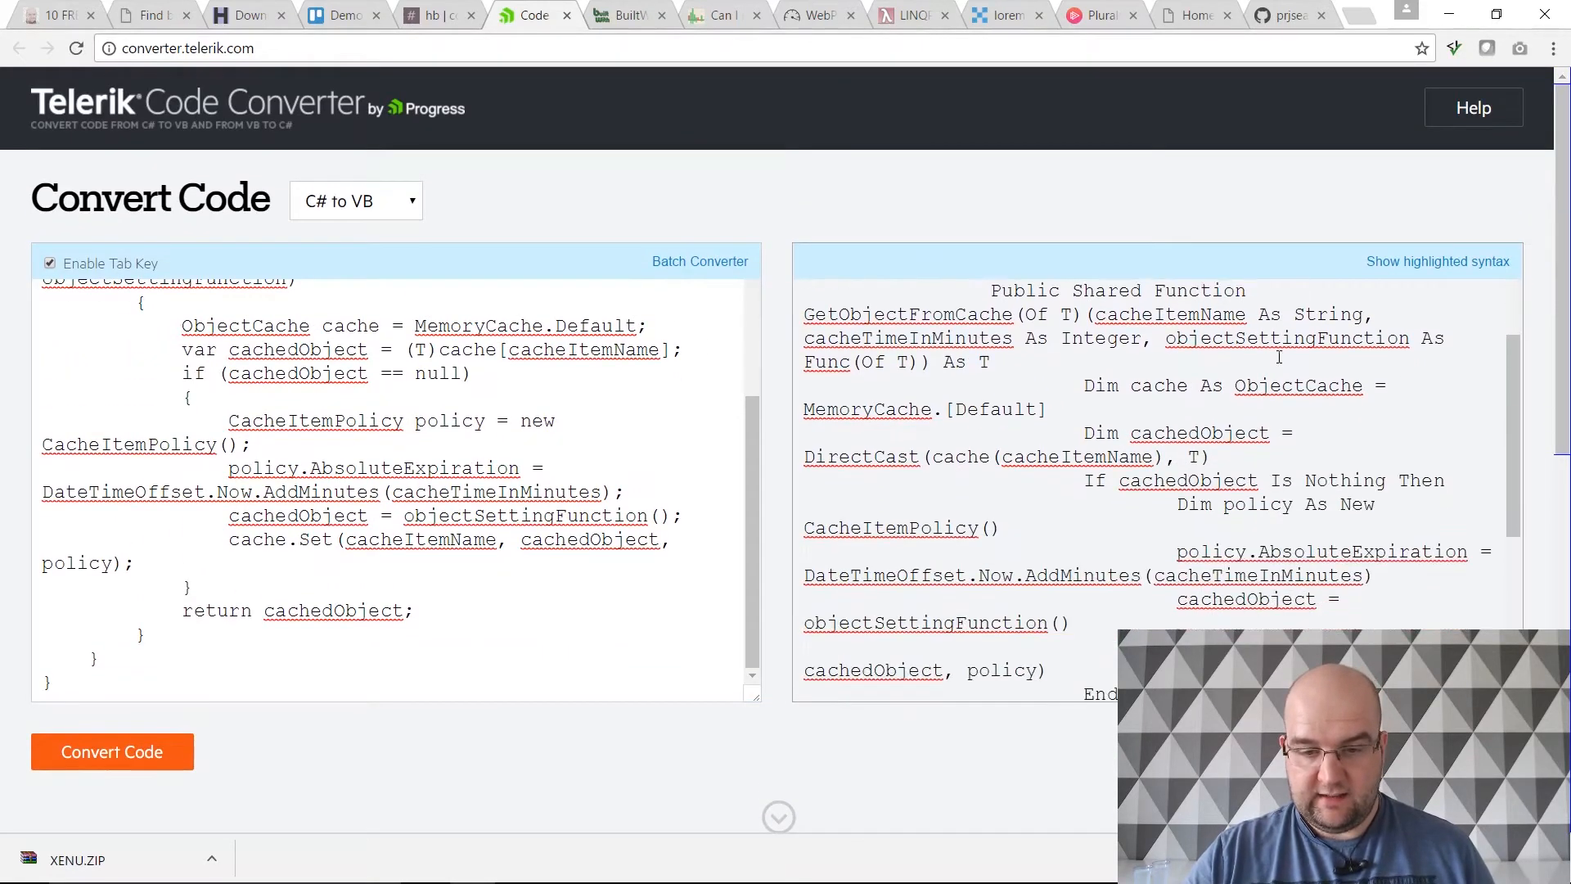
scroll(down, 3)
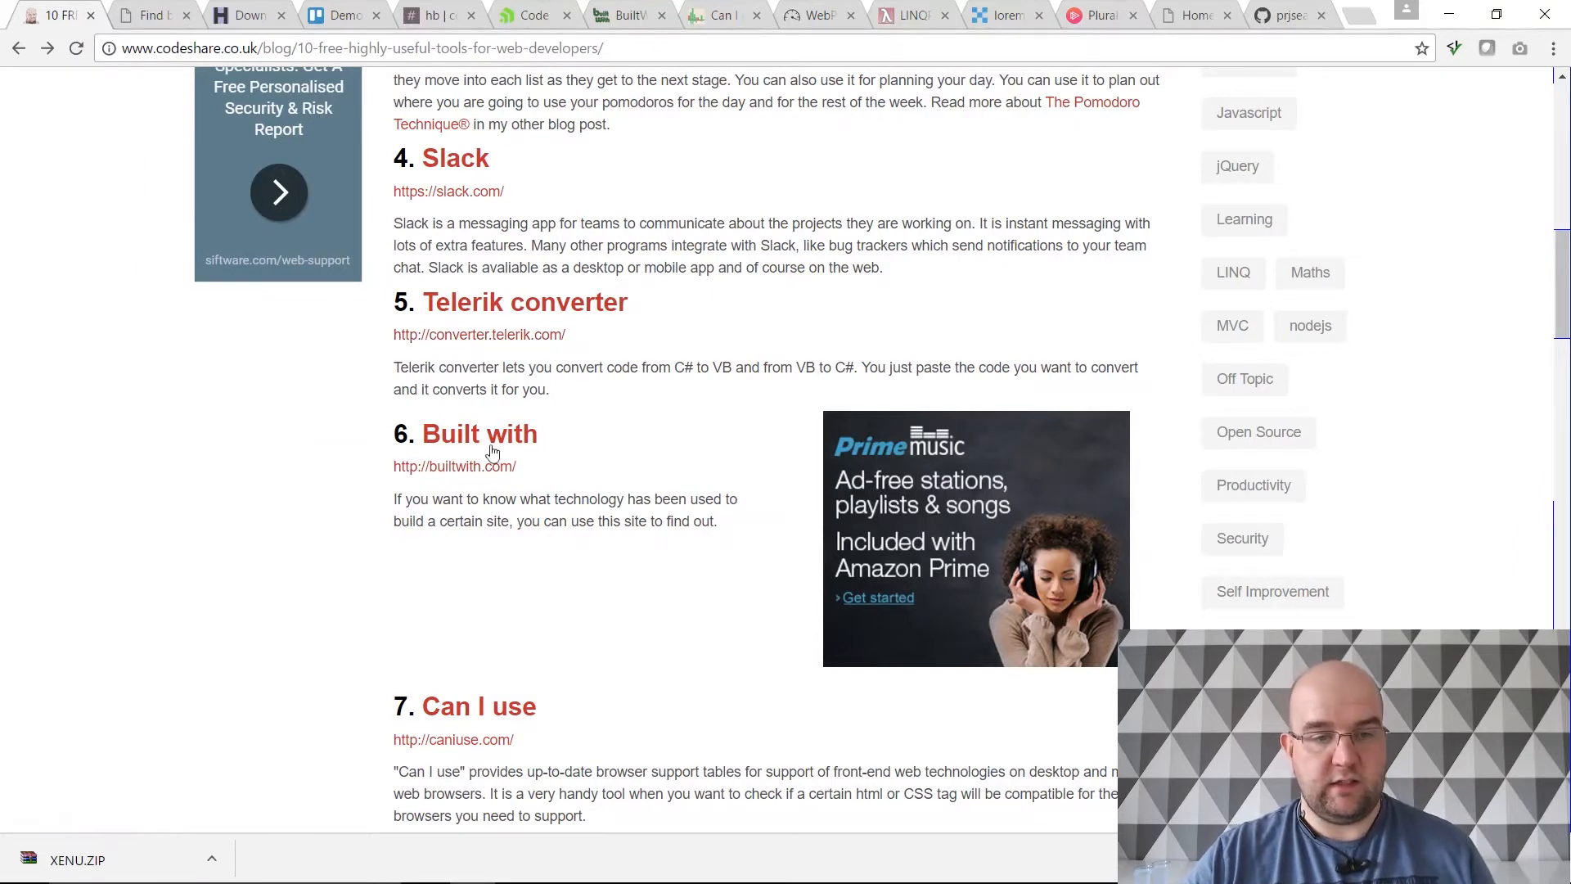
mouse_move(715, 202)
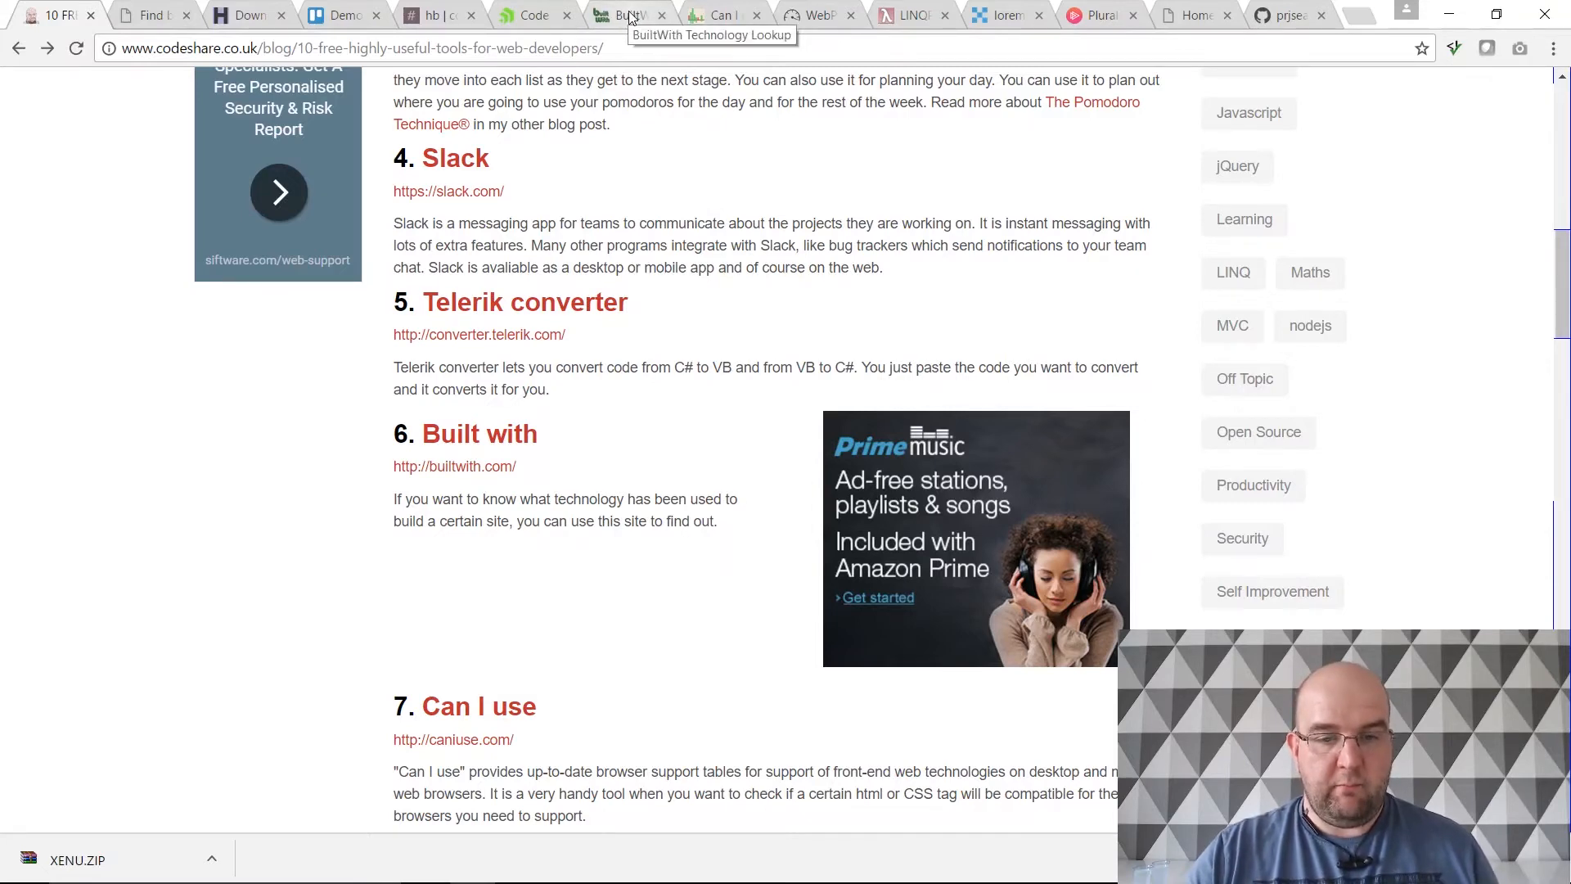
Step: Look up codeshare.co.uk on BuiltWith to get its technology profile
click(627, 15)
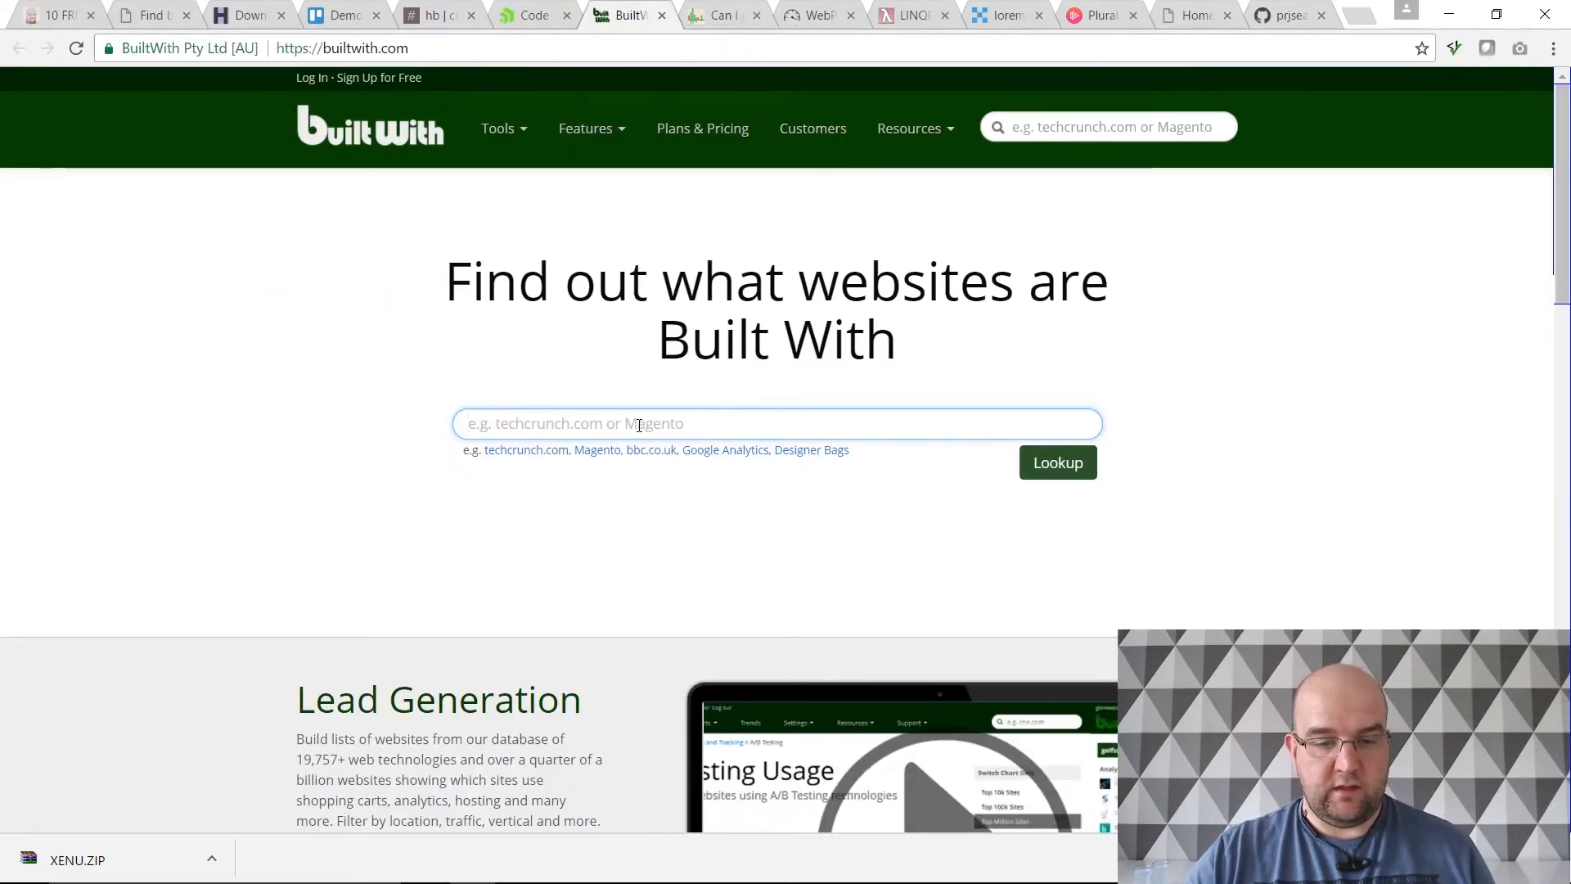
text(codeshare.)
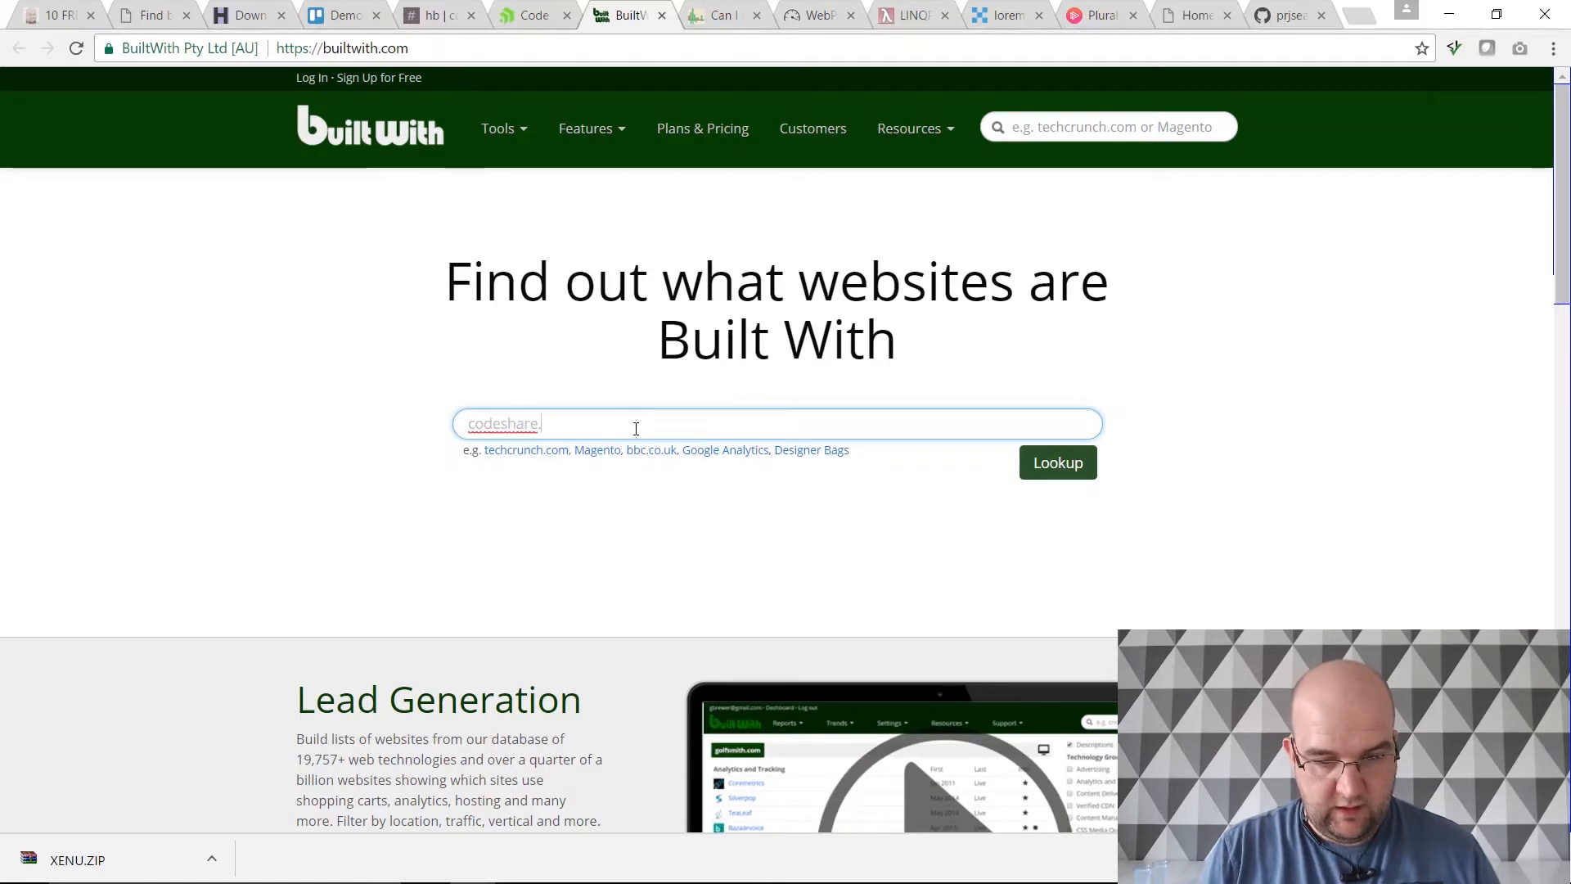
text(co)
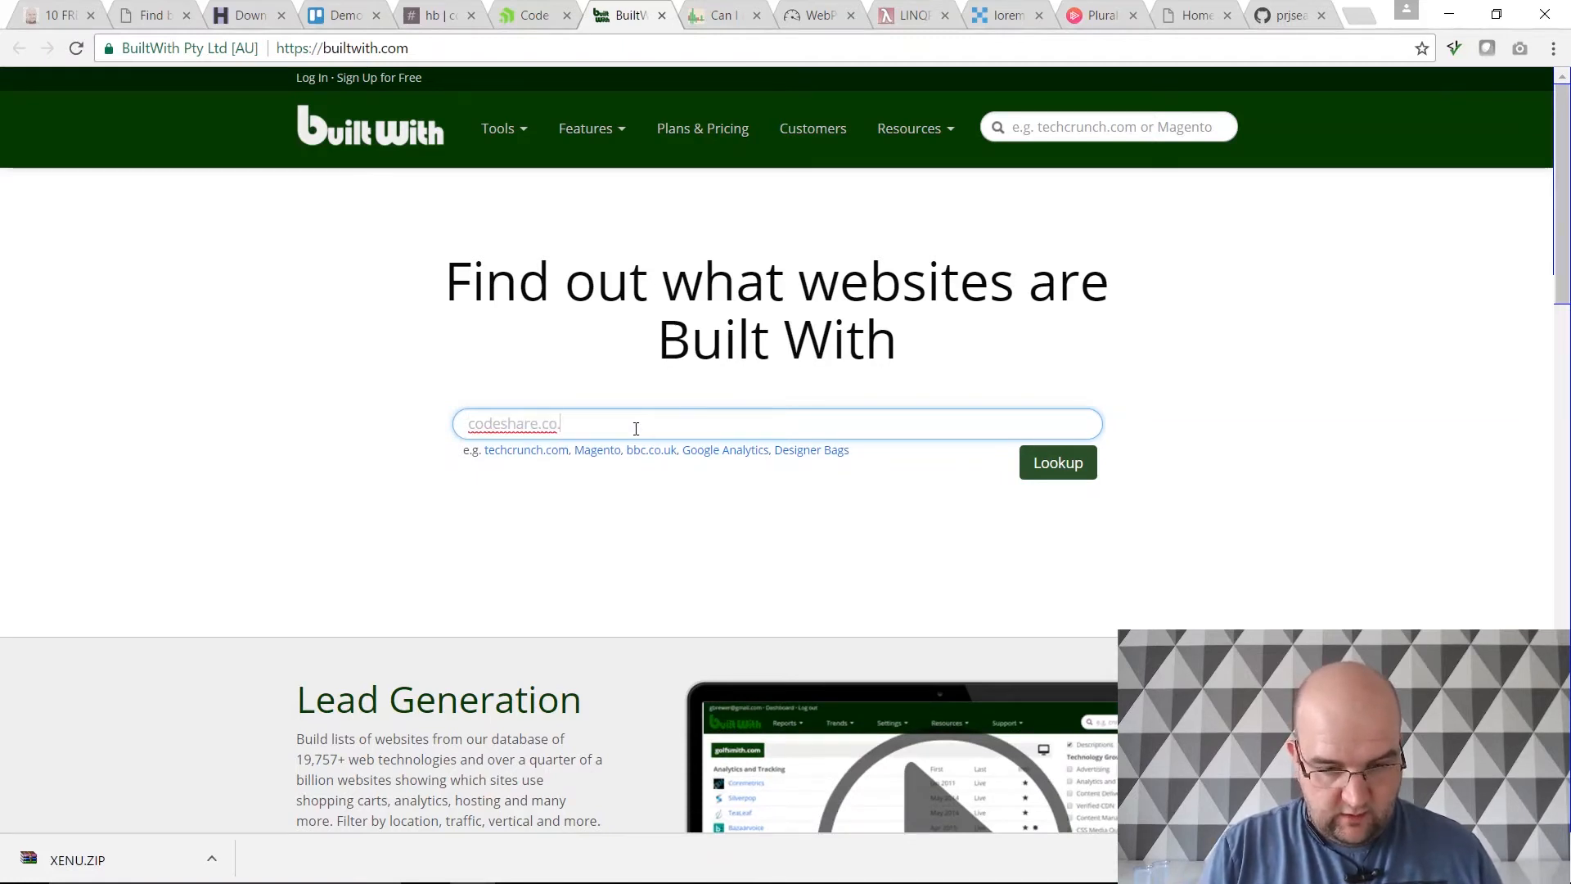
click(1057, 462)
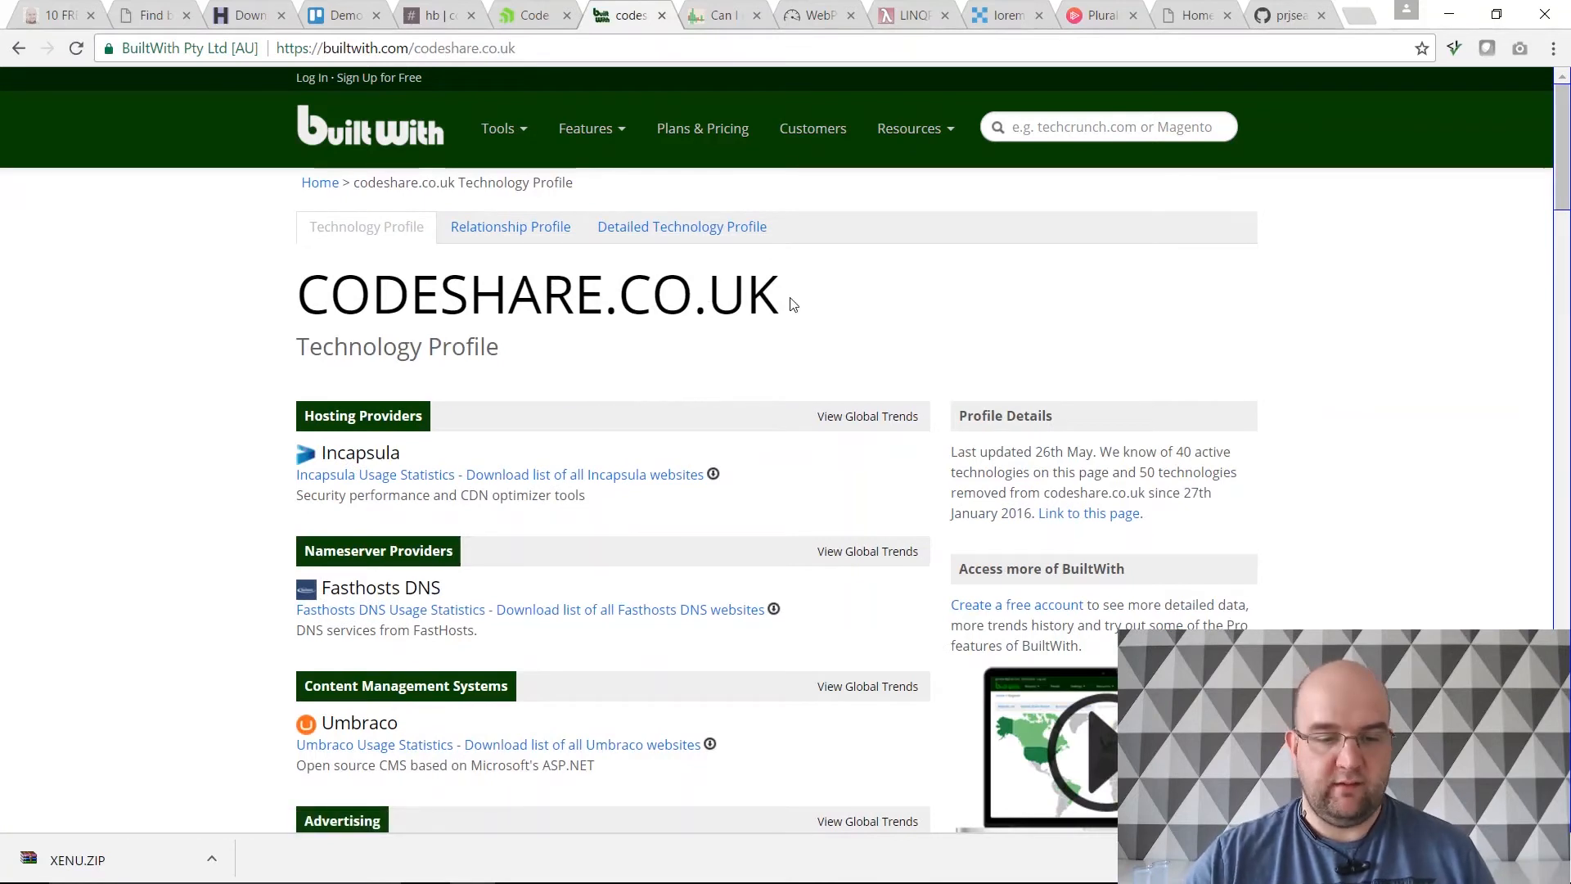
Step: Review the profile's nameserver, CMS, analytics, JavaScript library and document technologies
scroll(down, 3)
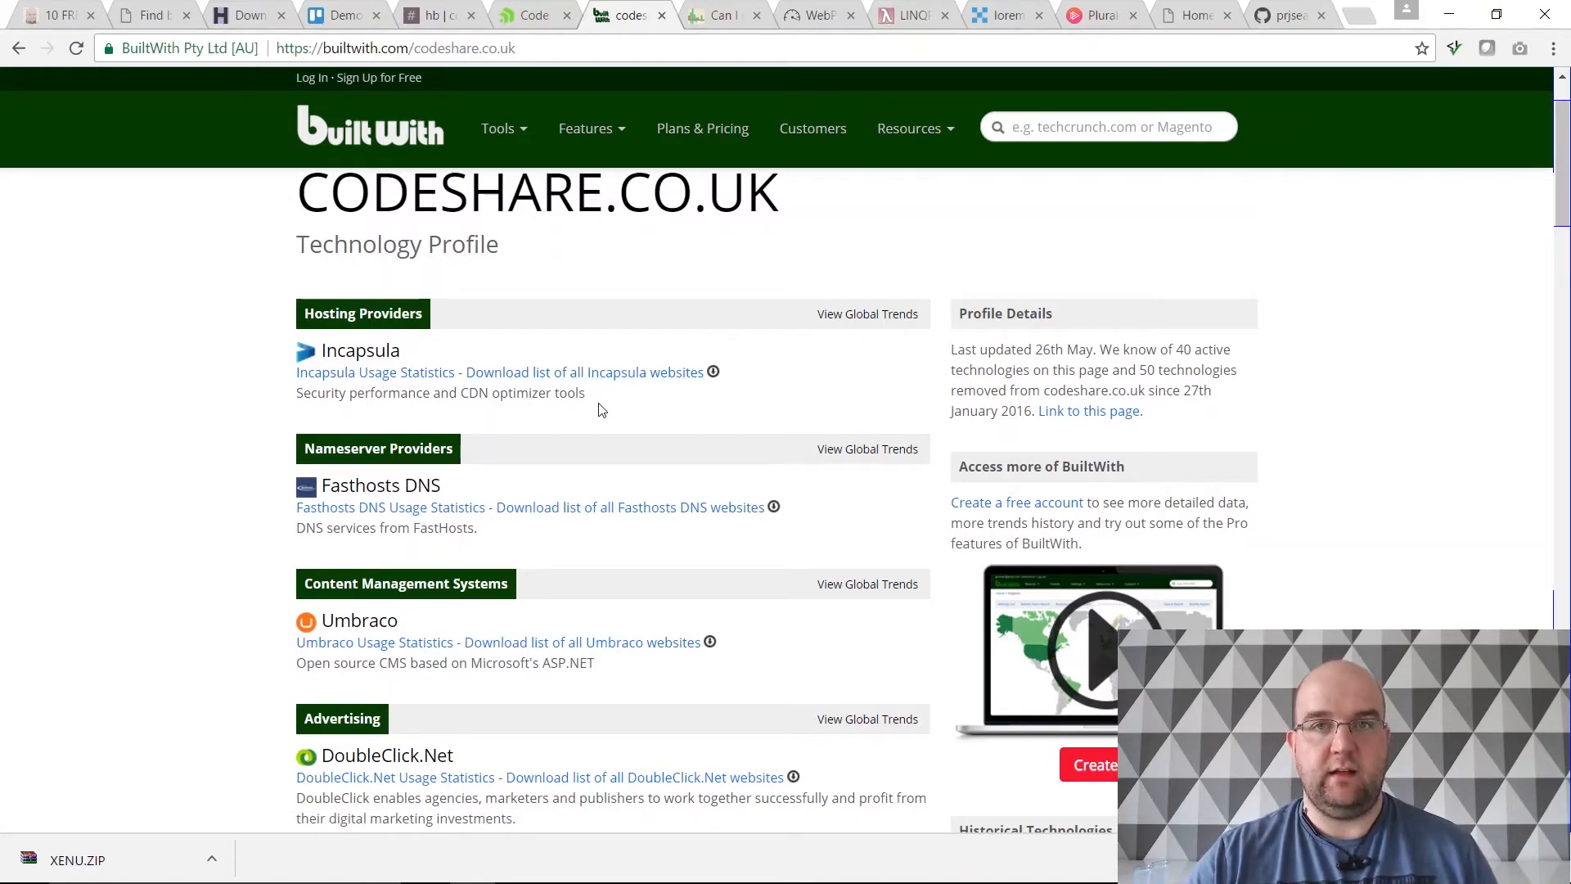
scroll(down, 3)
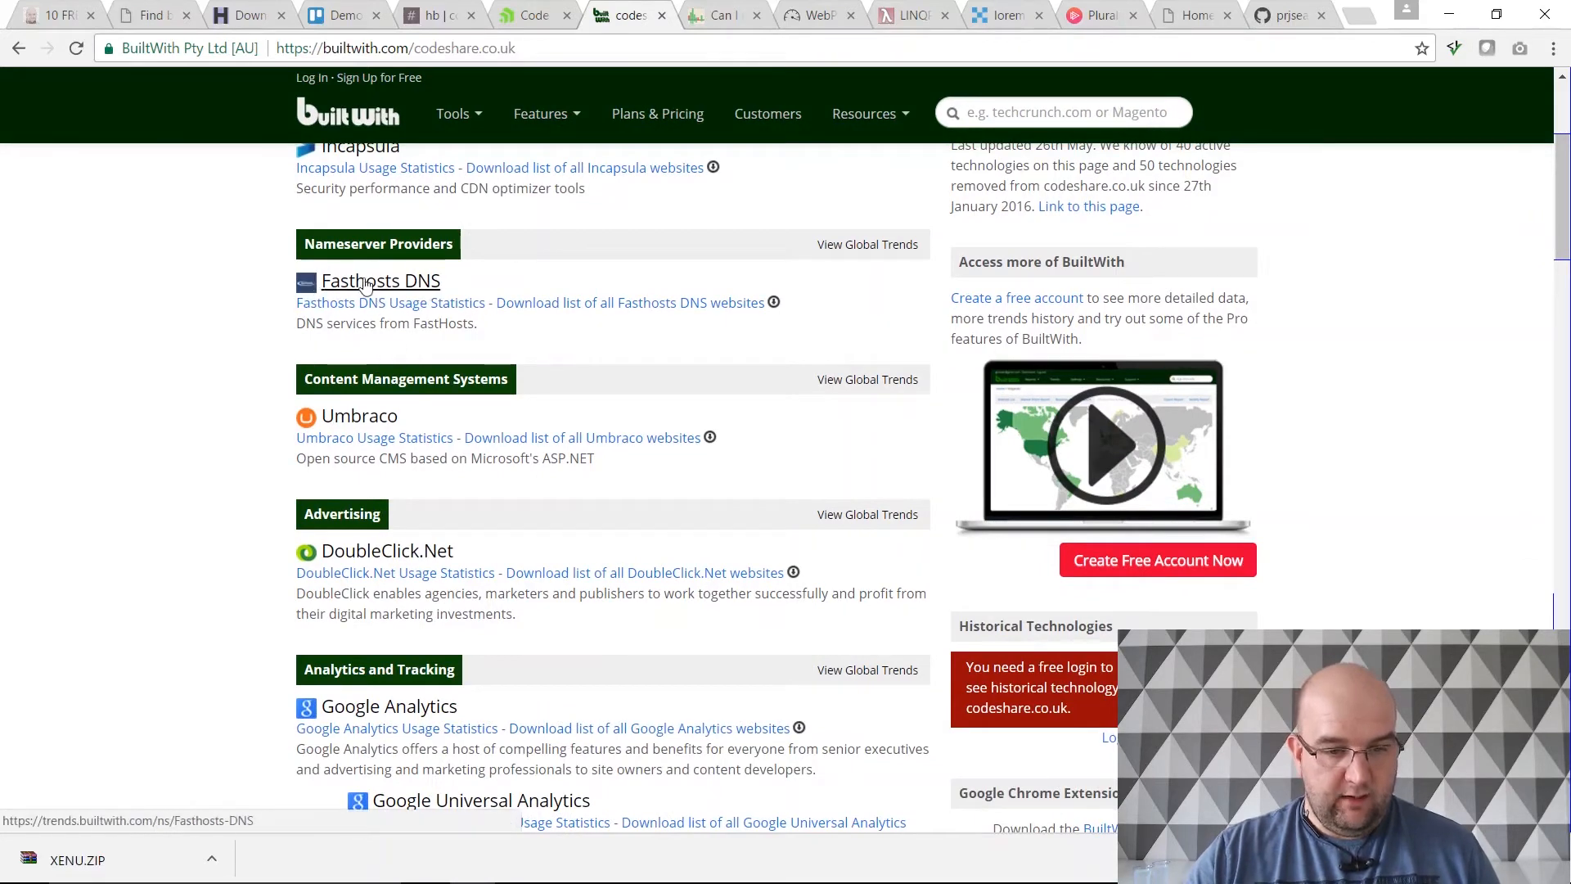
scroll(down, 3)
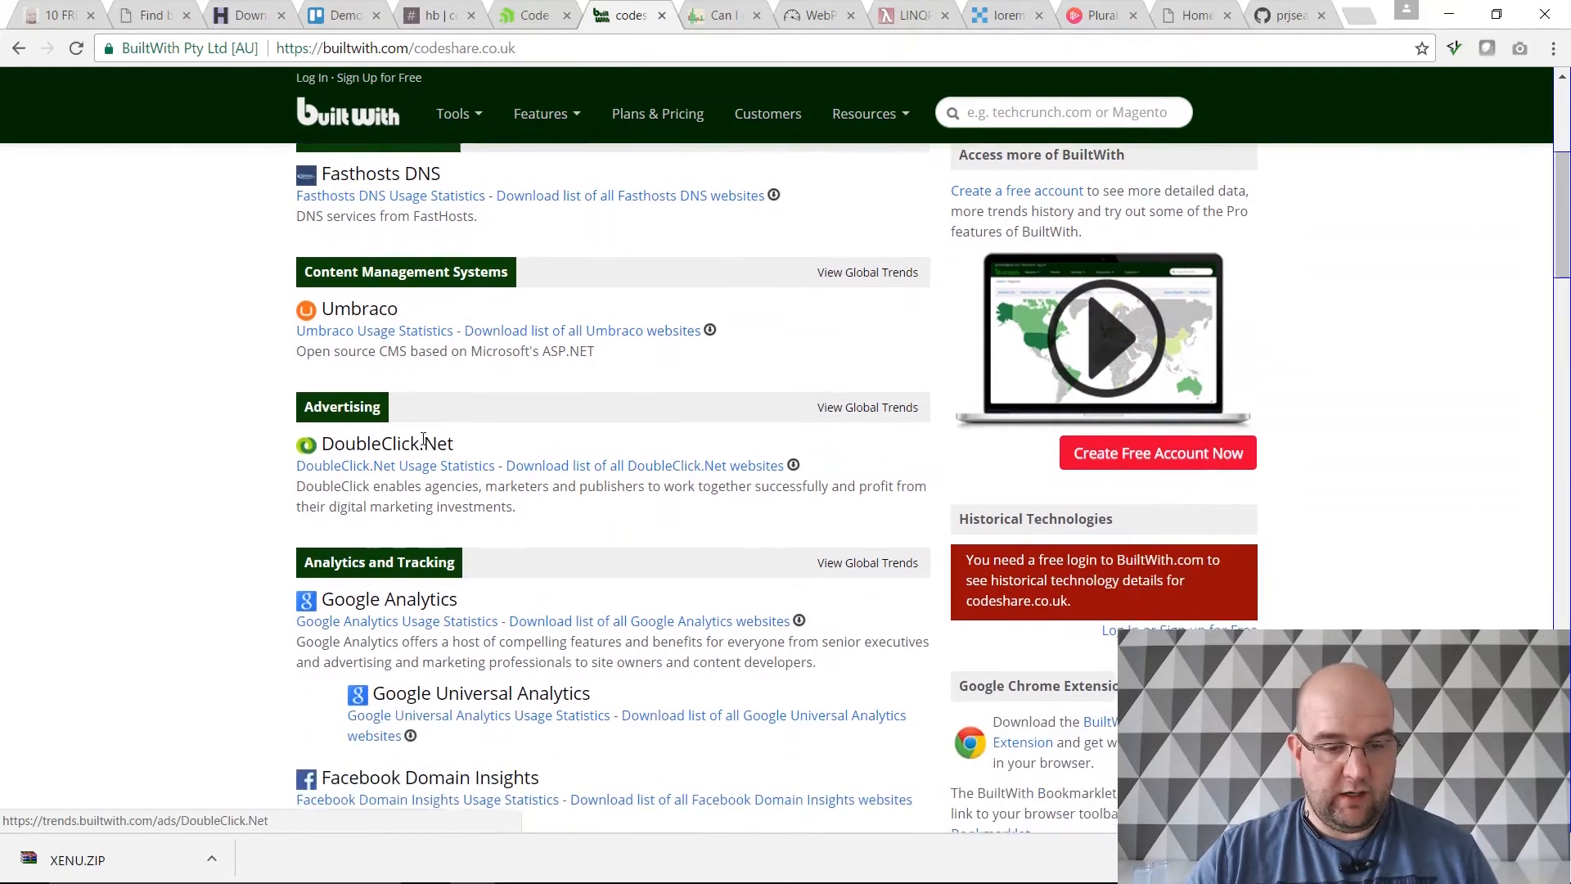
scroll(down, 3)
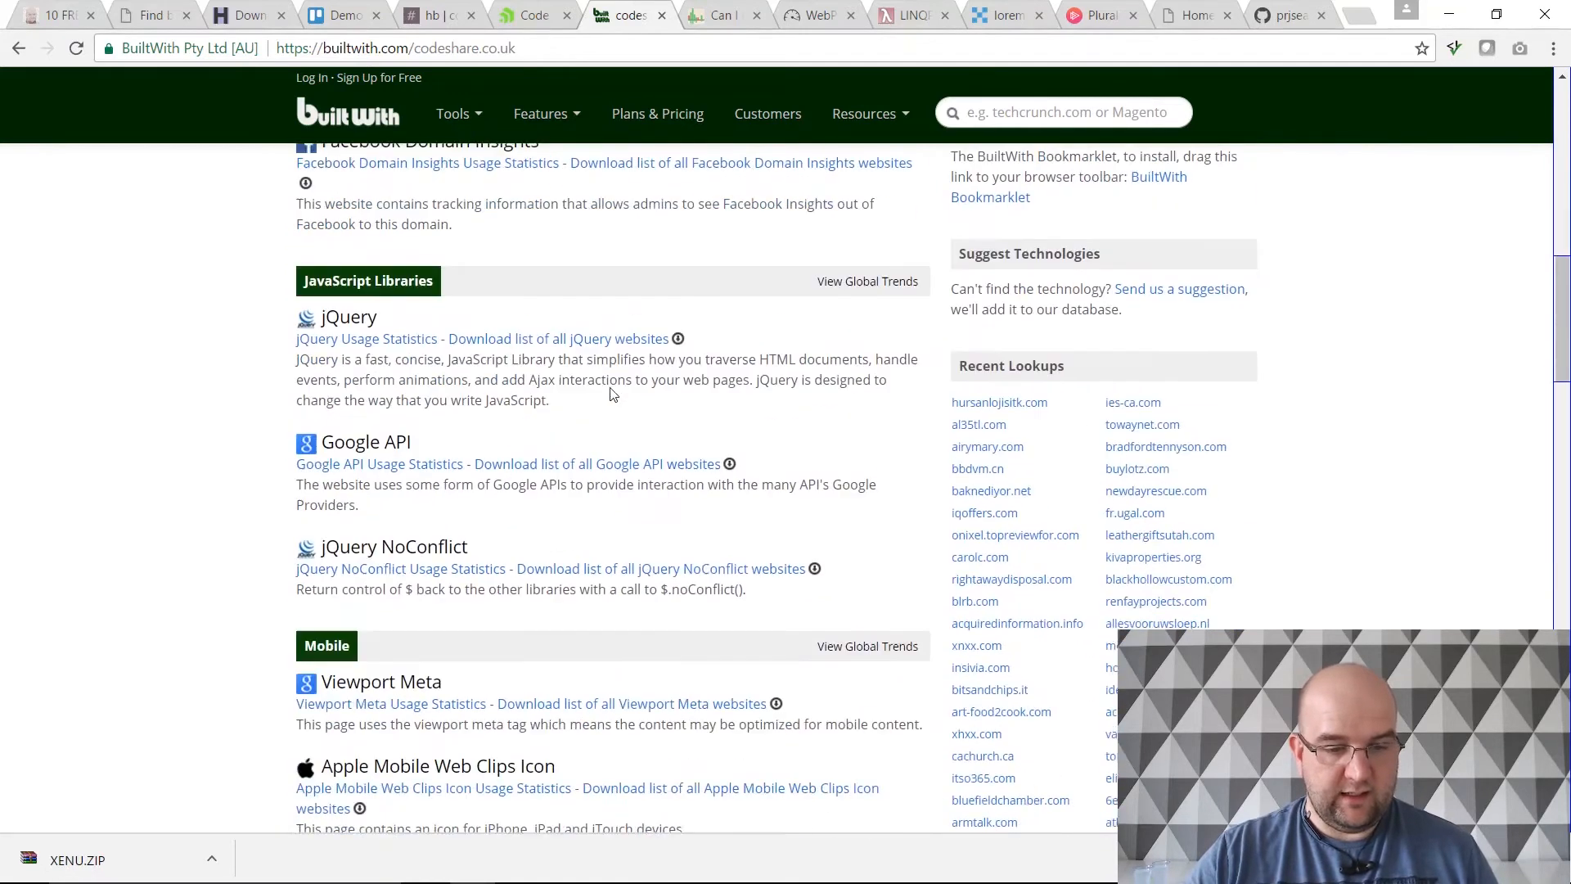
scroll(down, 3)
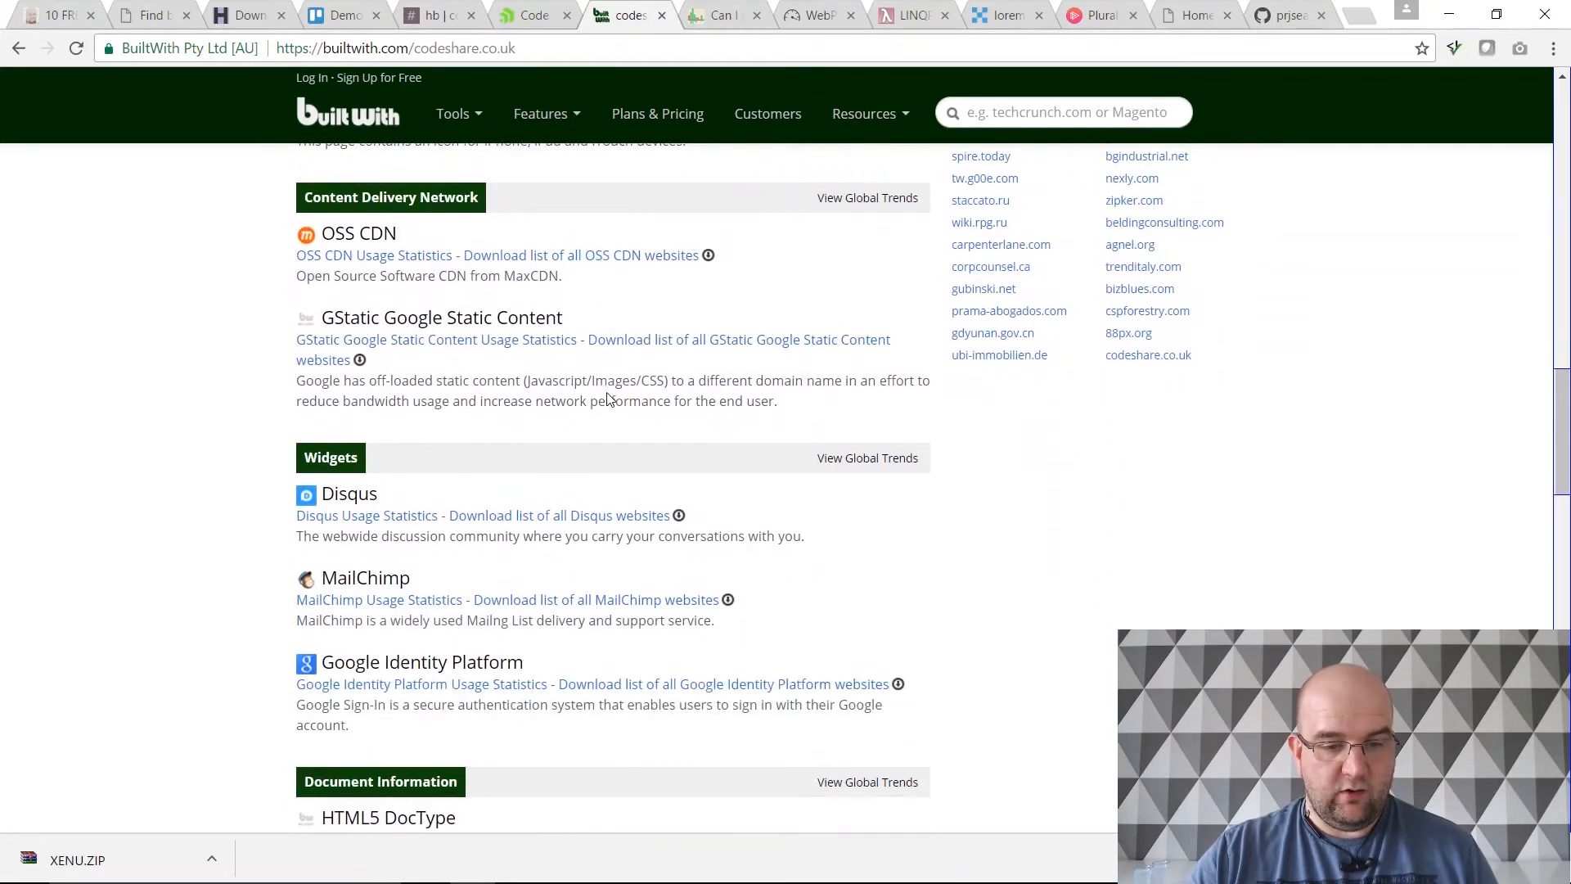
scroll(down, 3)
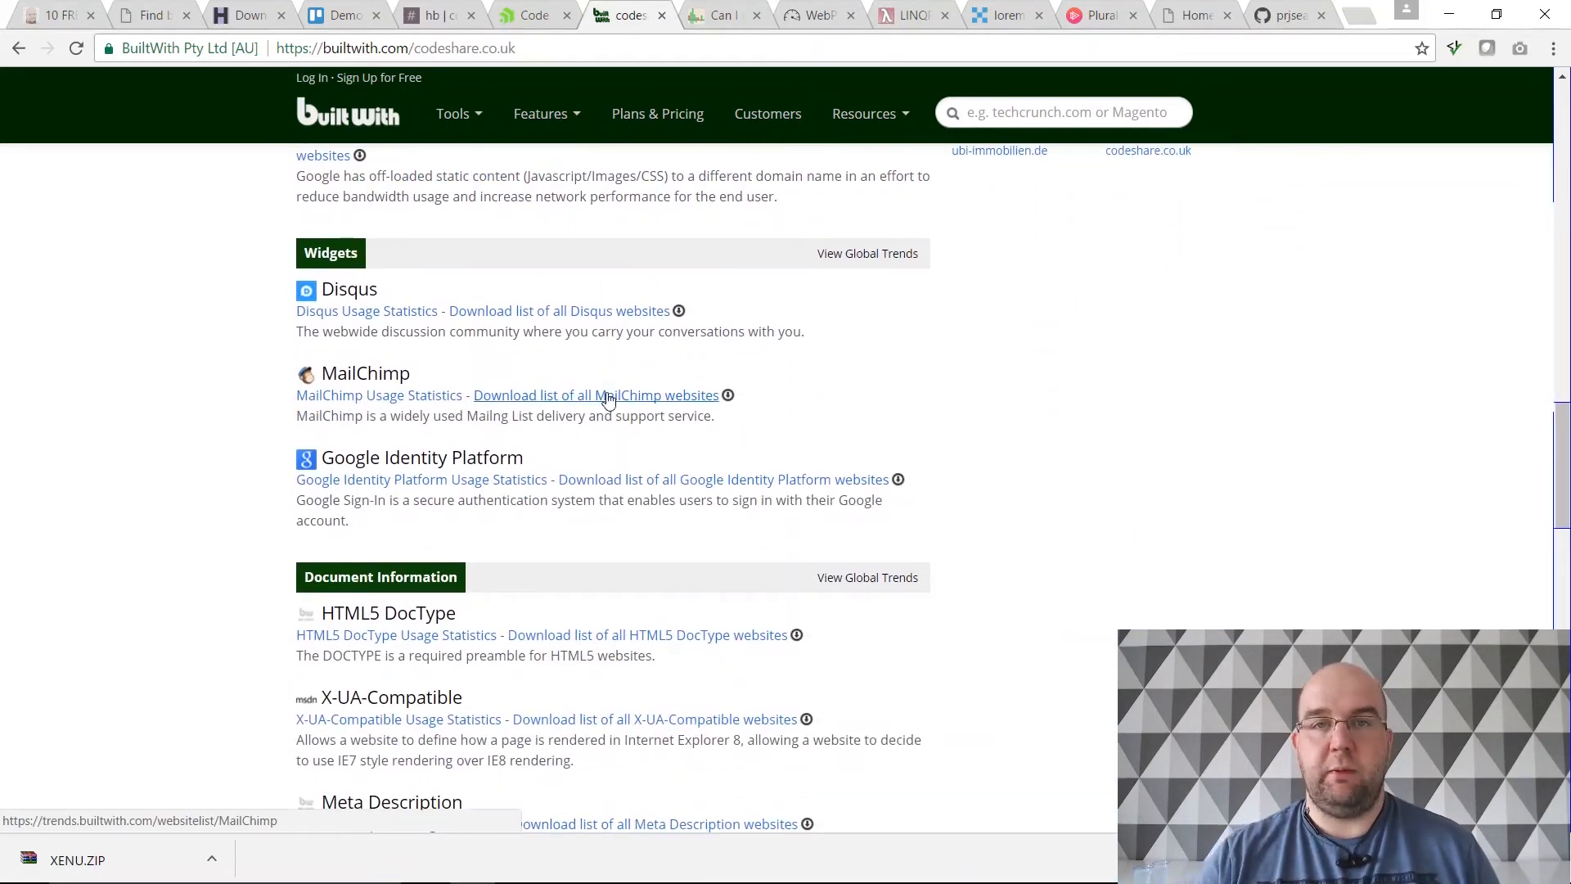
scroll(down, 3)
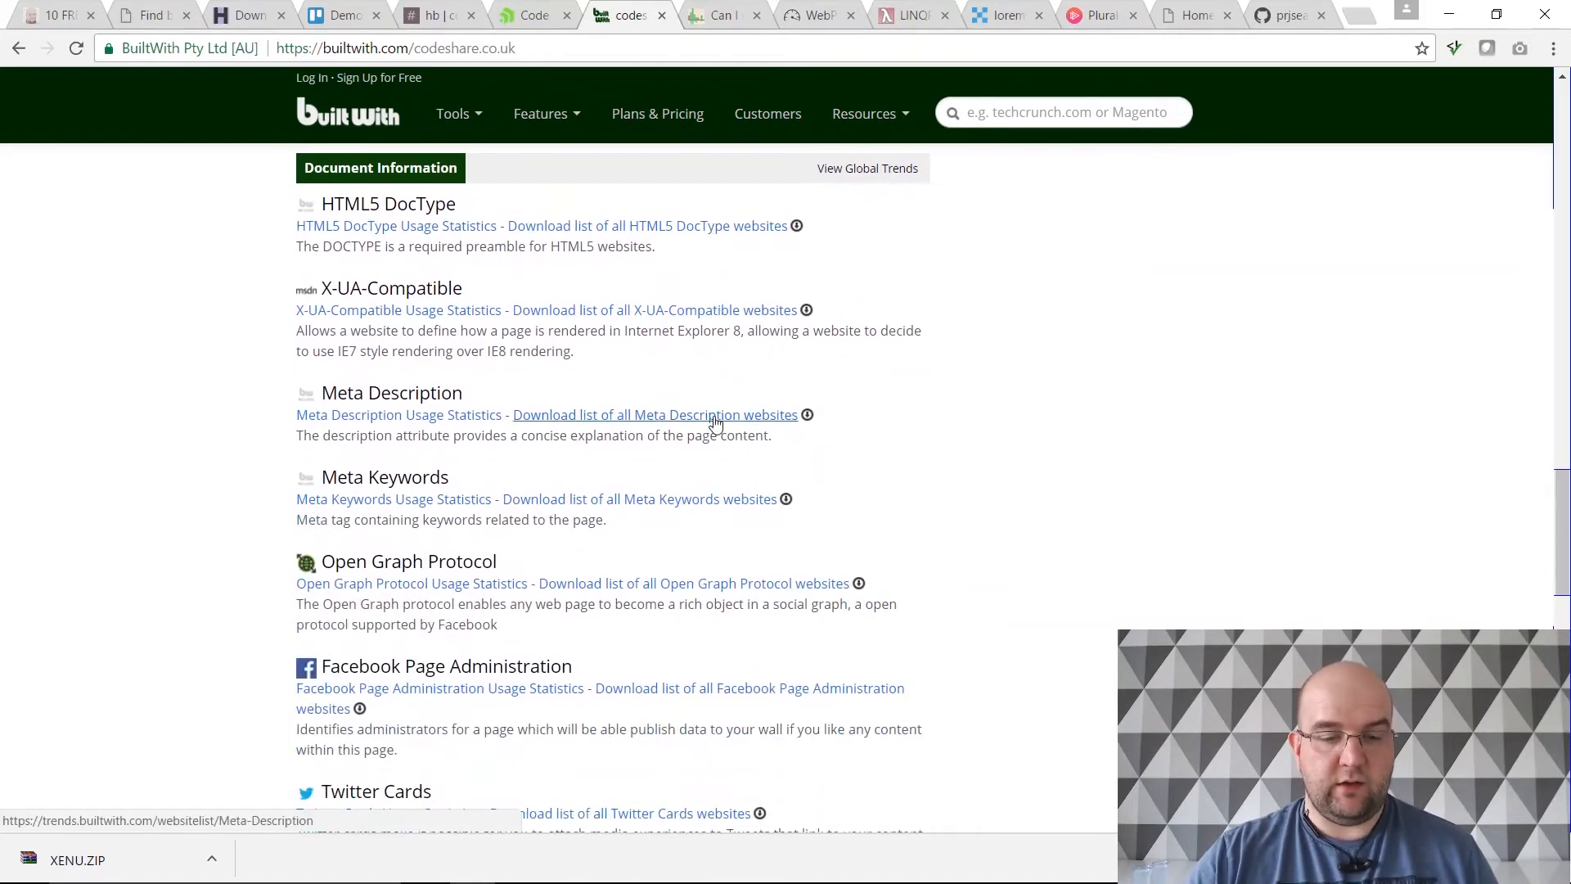
scroll(down, 3)
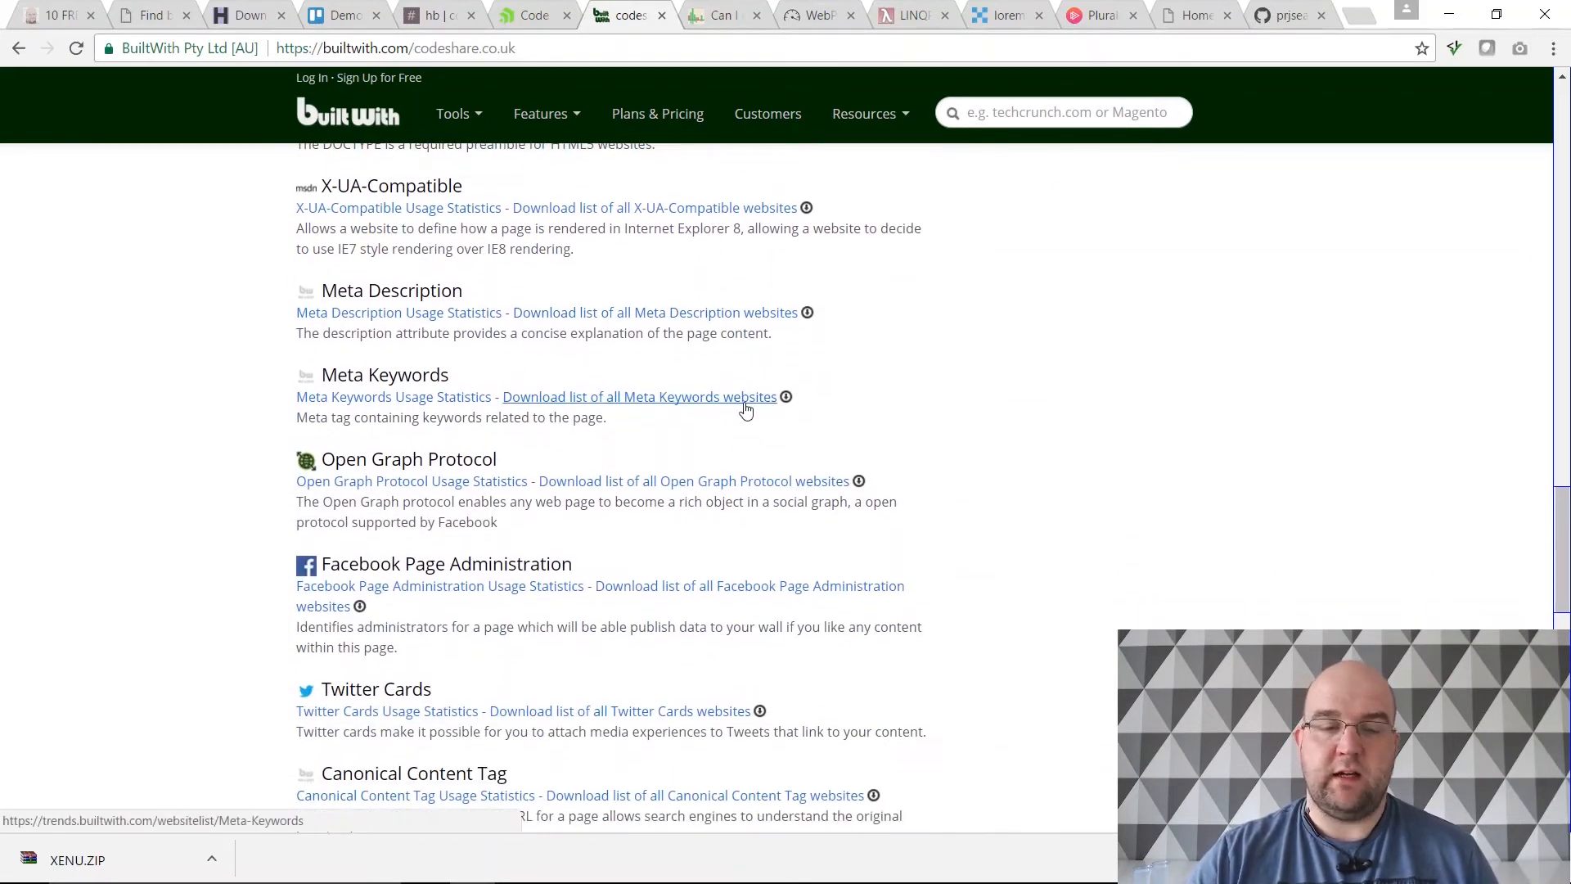
scroll(up, 3)
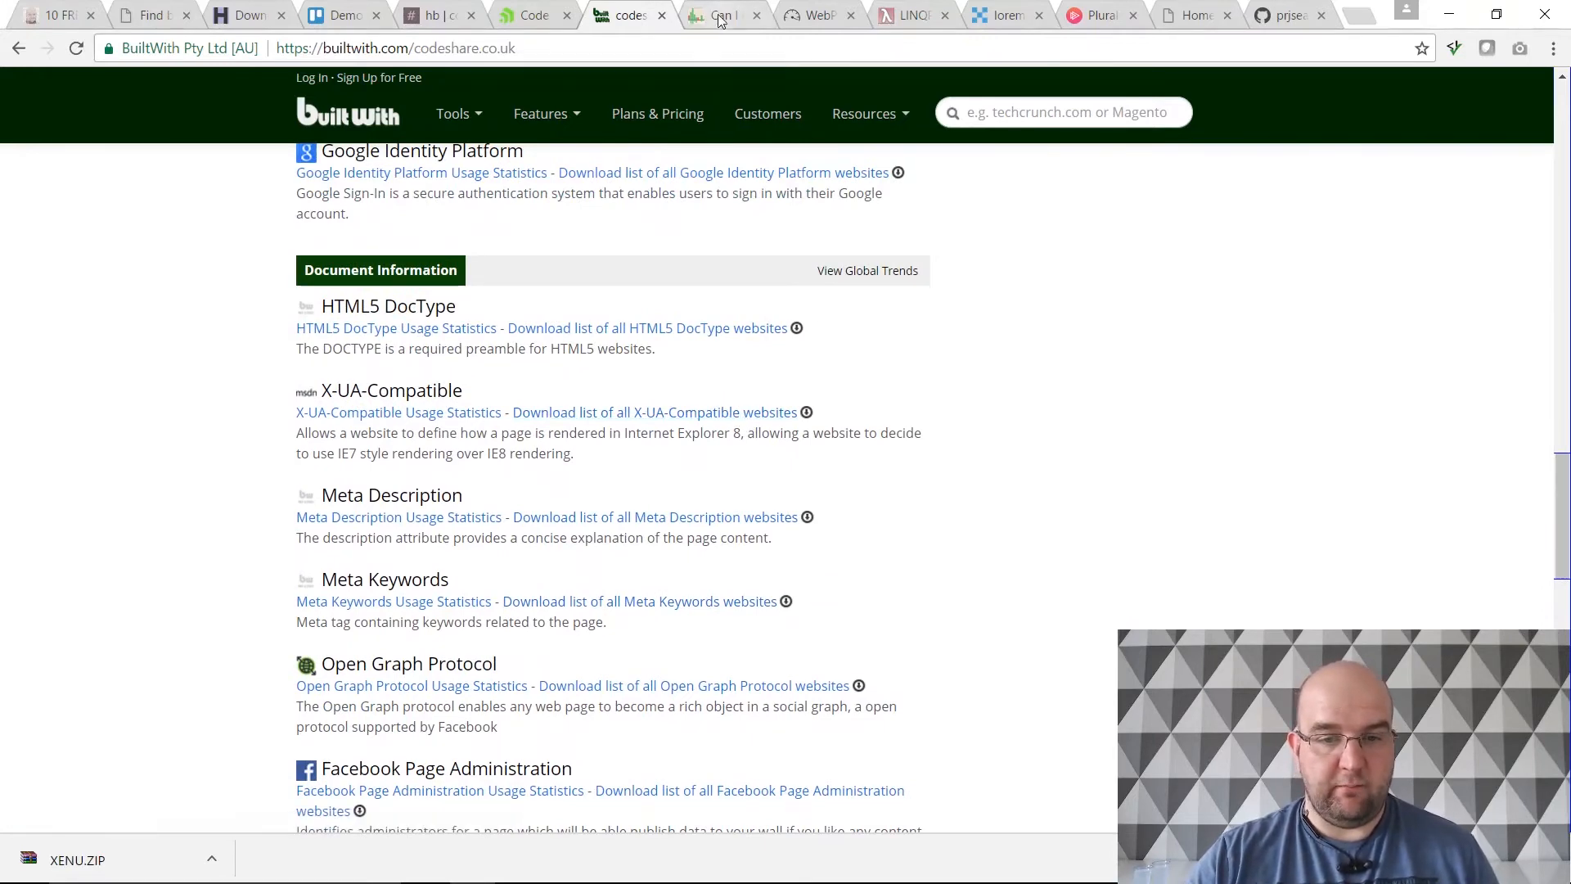
Step: Reach Can I use from the blog post and search 'picture' for the Picture element support table
click(56, 15)
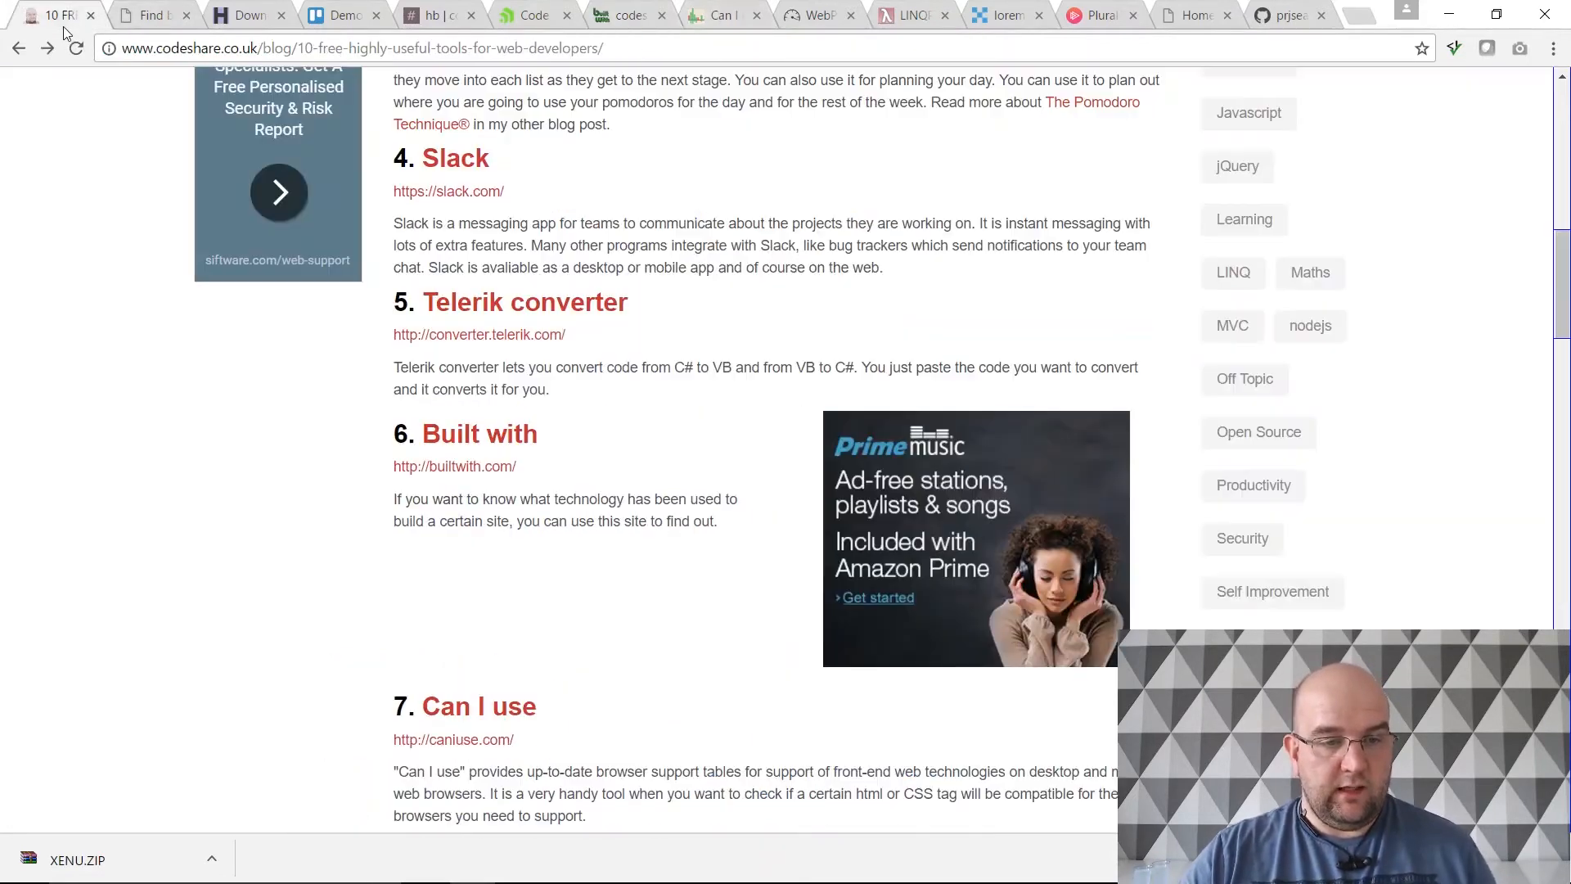
scroll(down, 3)
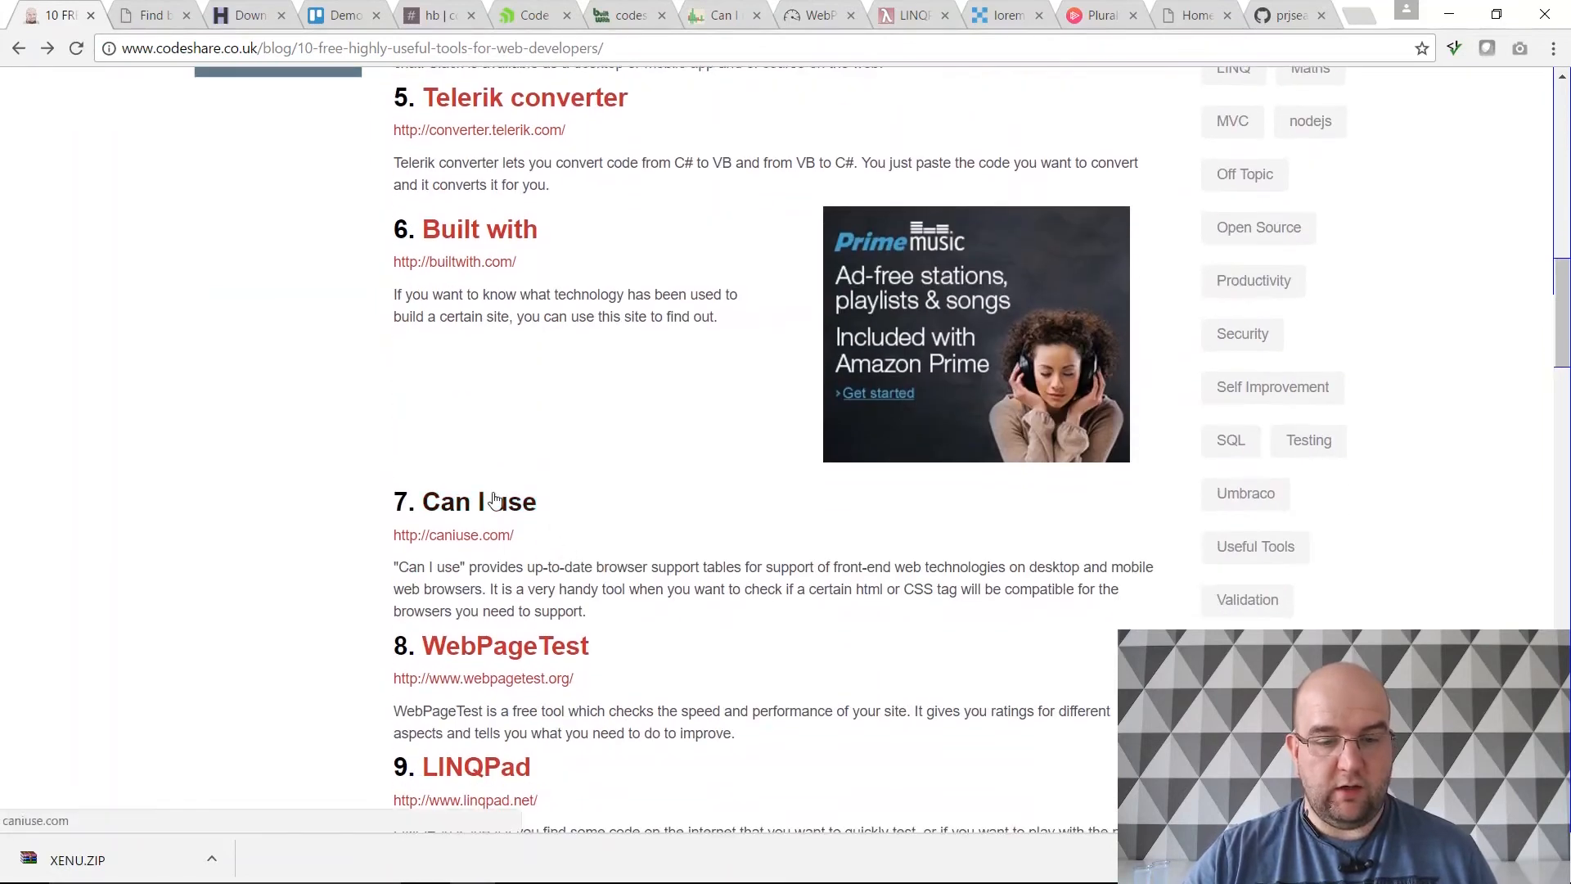
click(453, 533)
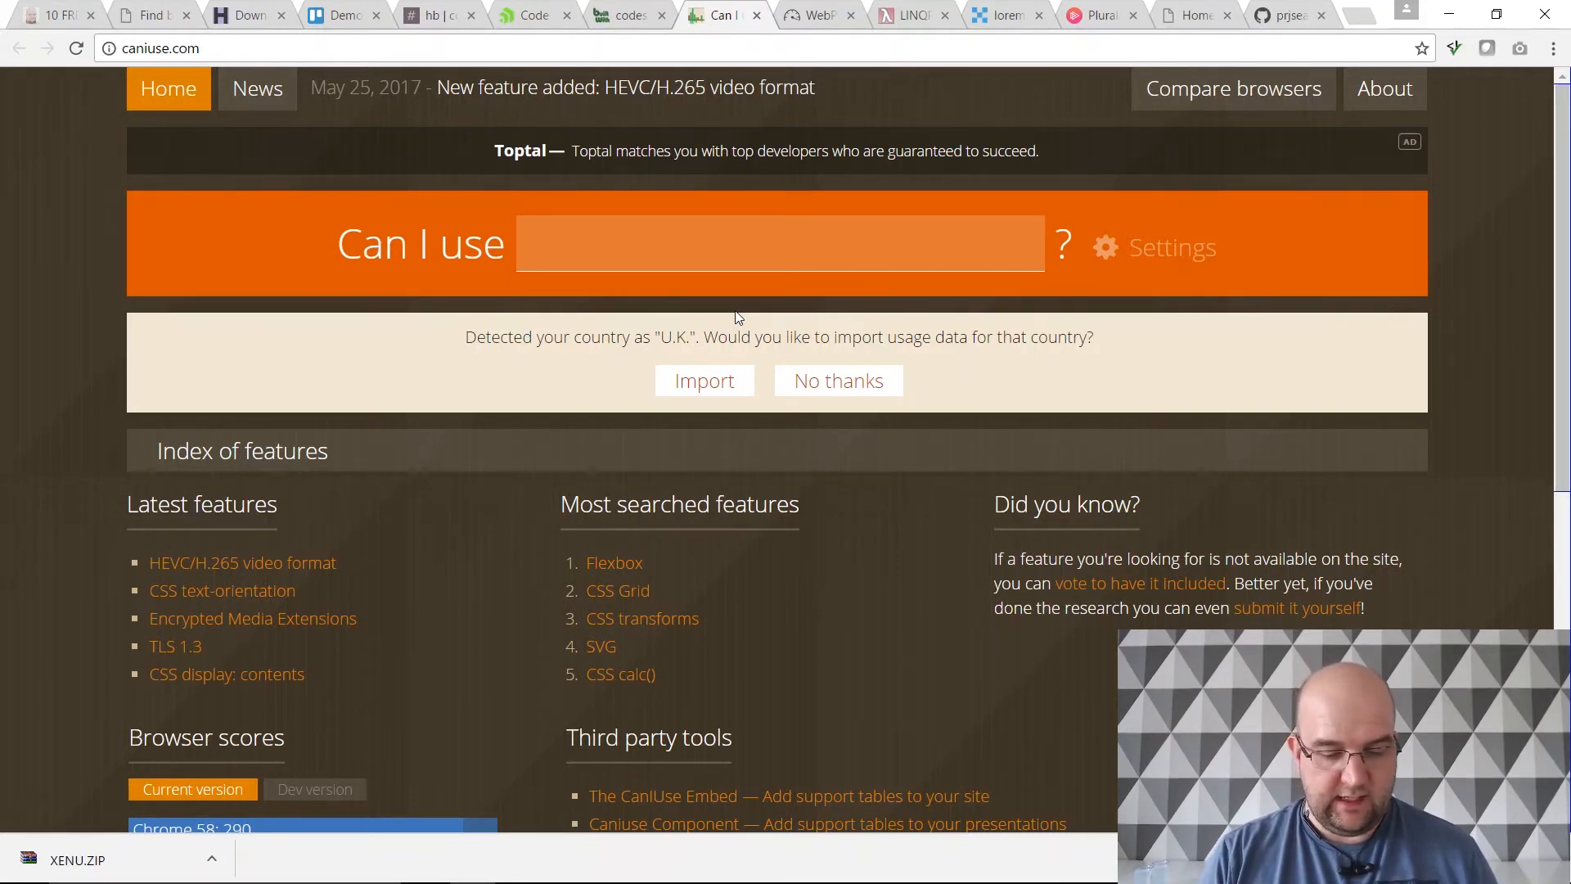
text(picture)
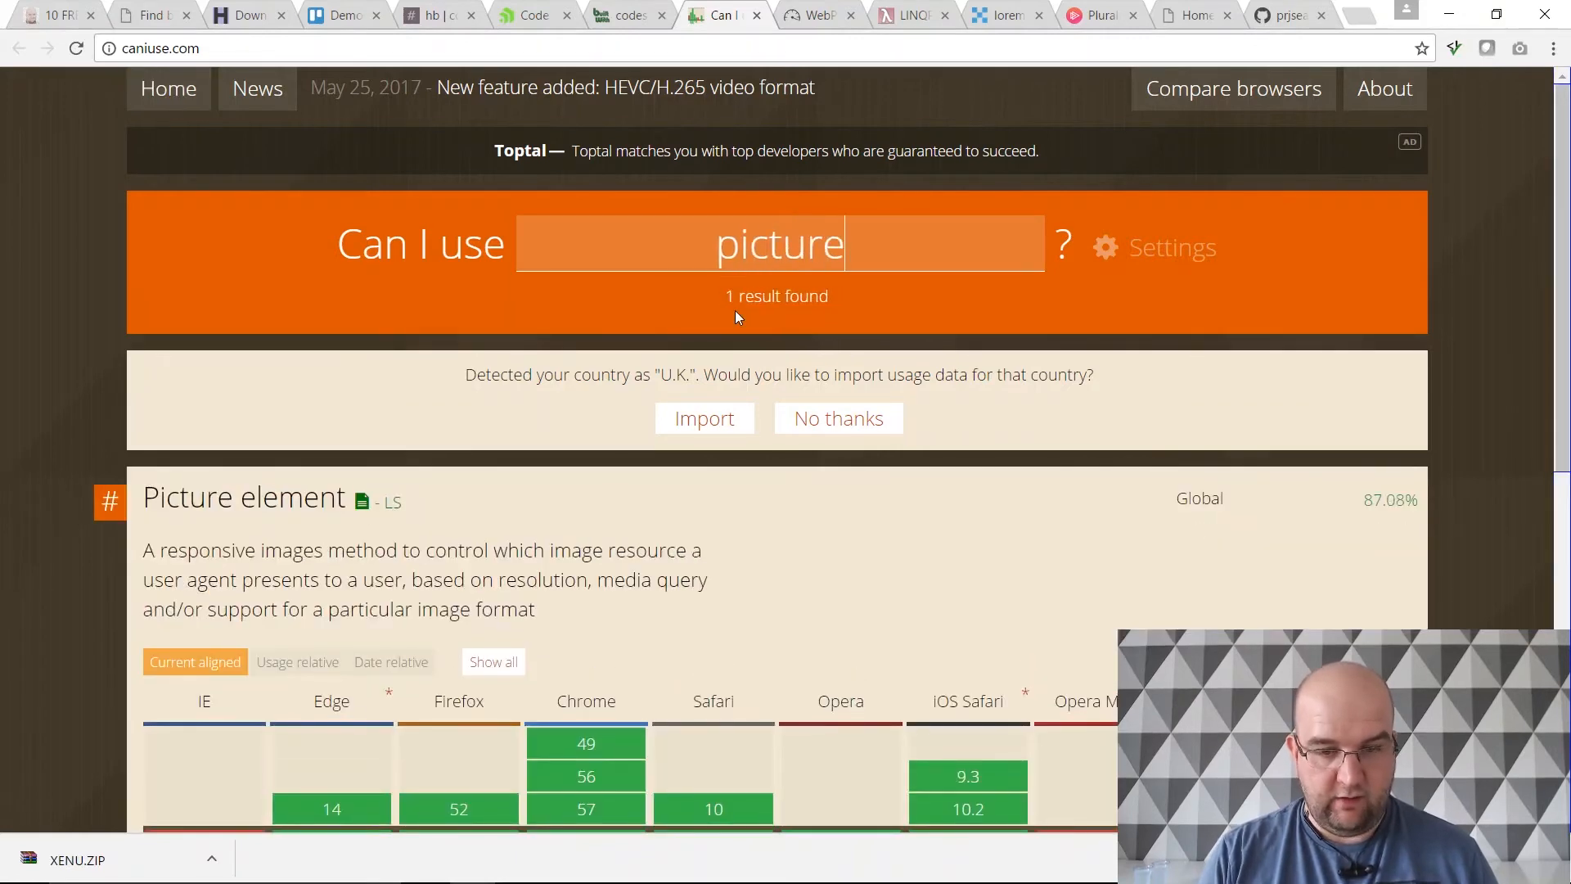
scroll(down, 3)
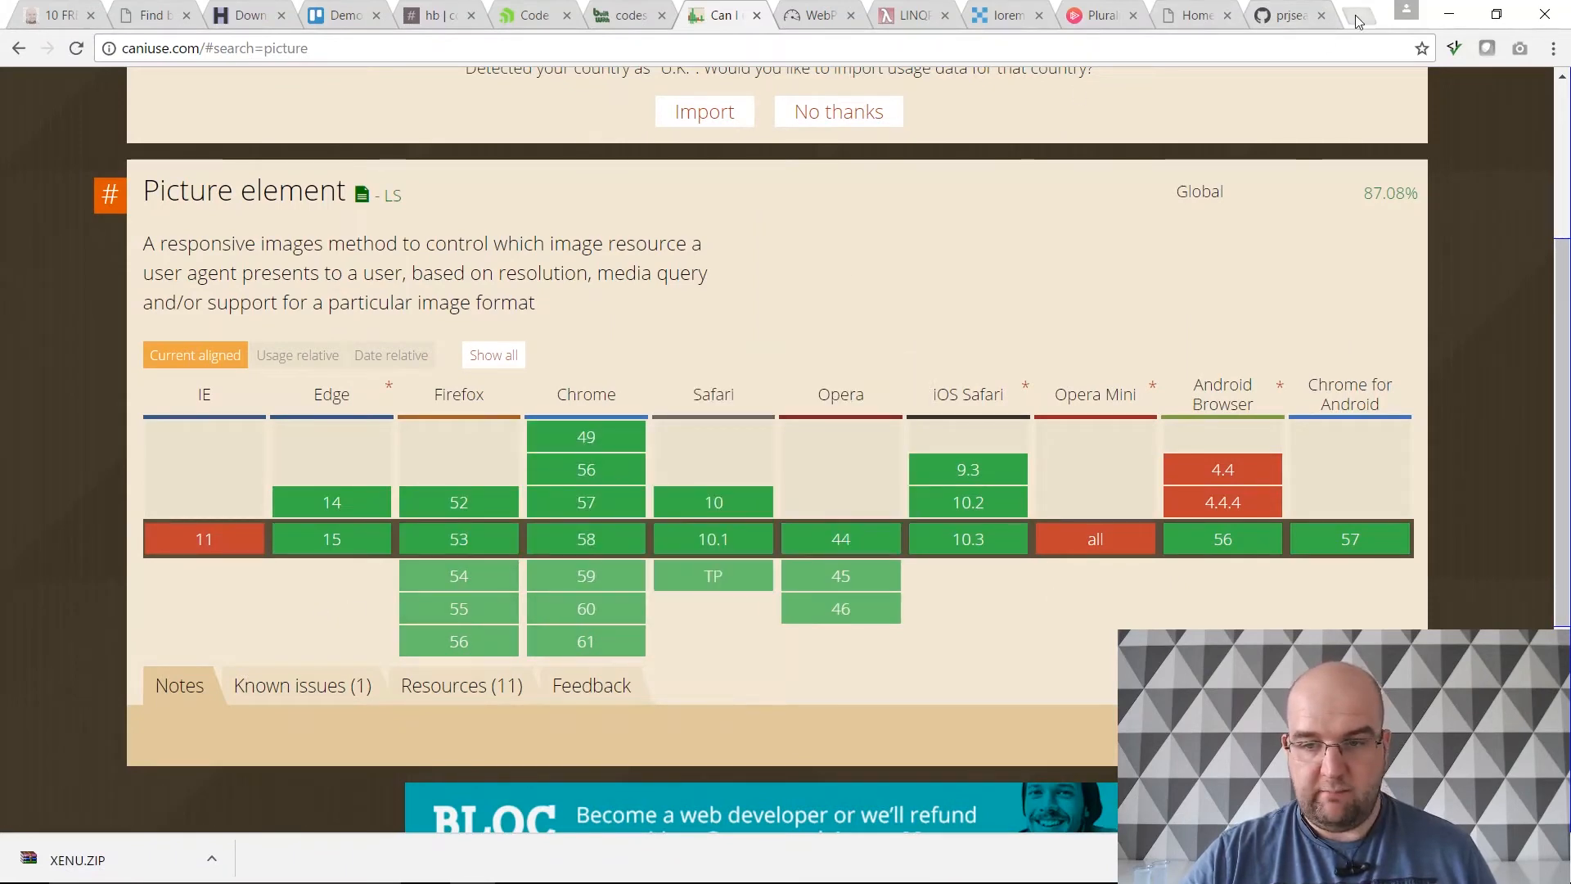
Step: Find the W3Schools HTML picture tag page and run its Try it Yourself flowers example
text(html)
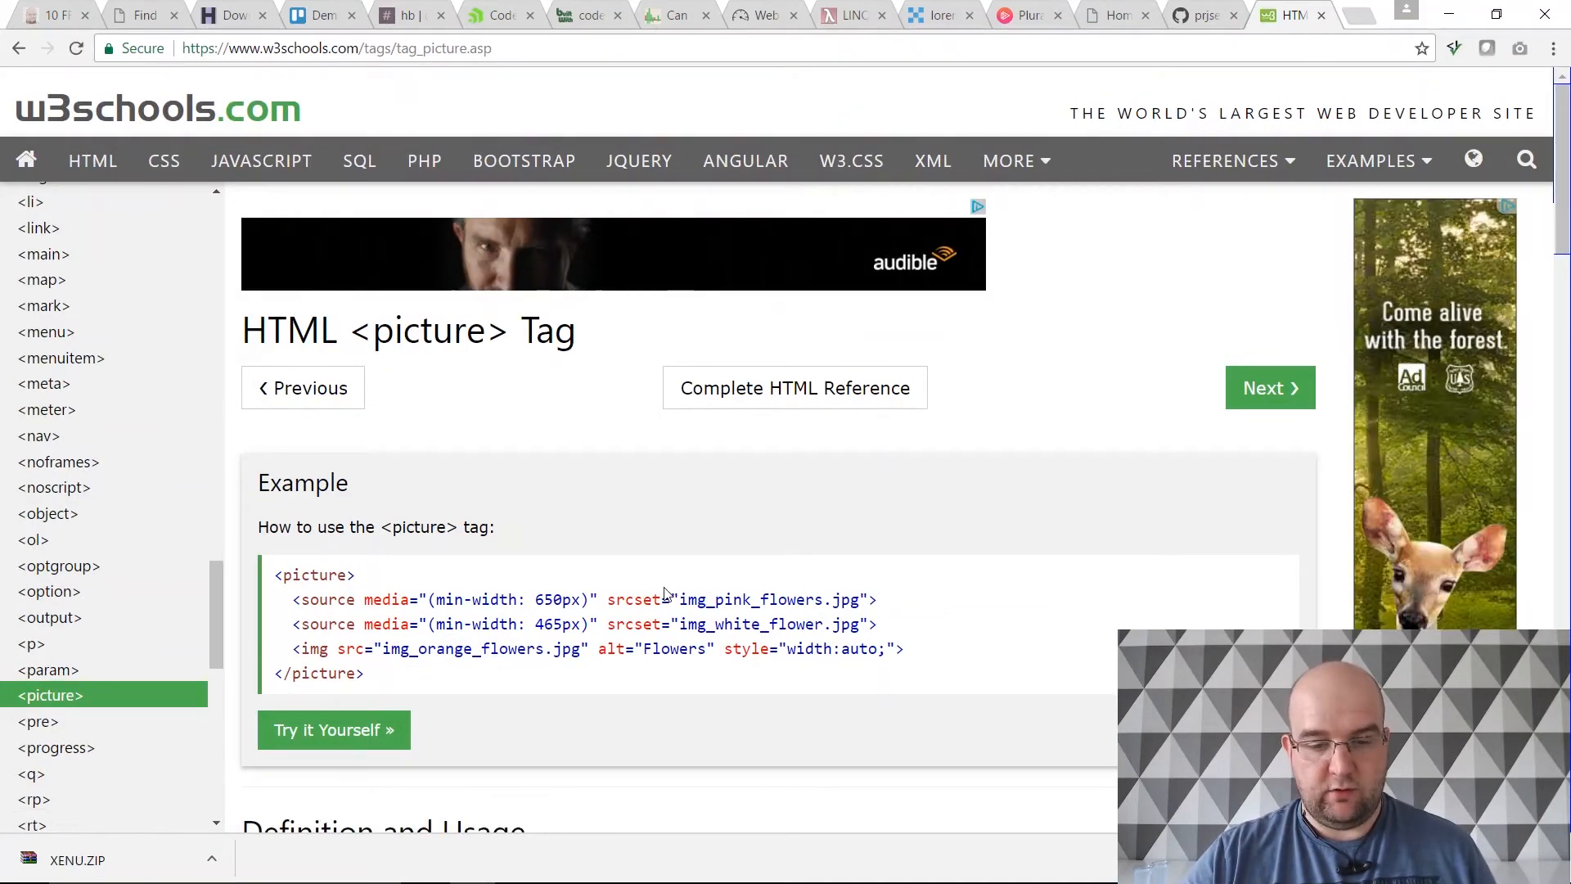
scroll(down, 3)
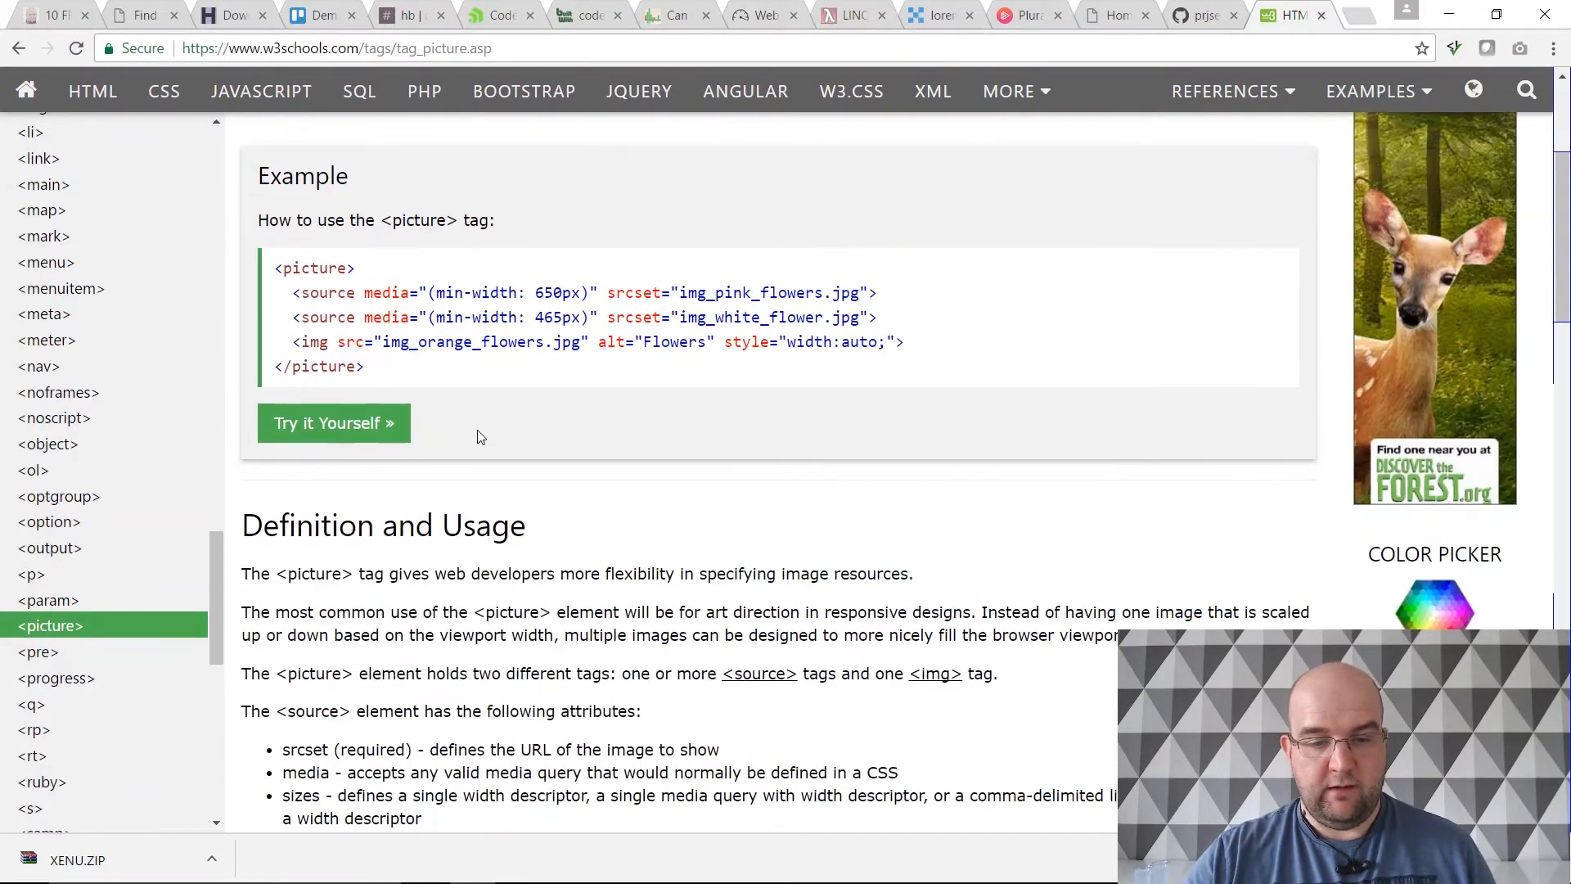
mouse_move(614, 417)
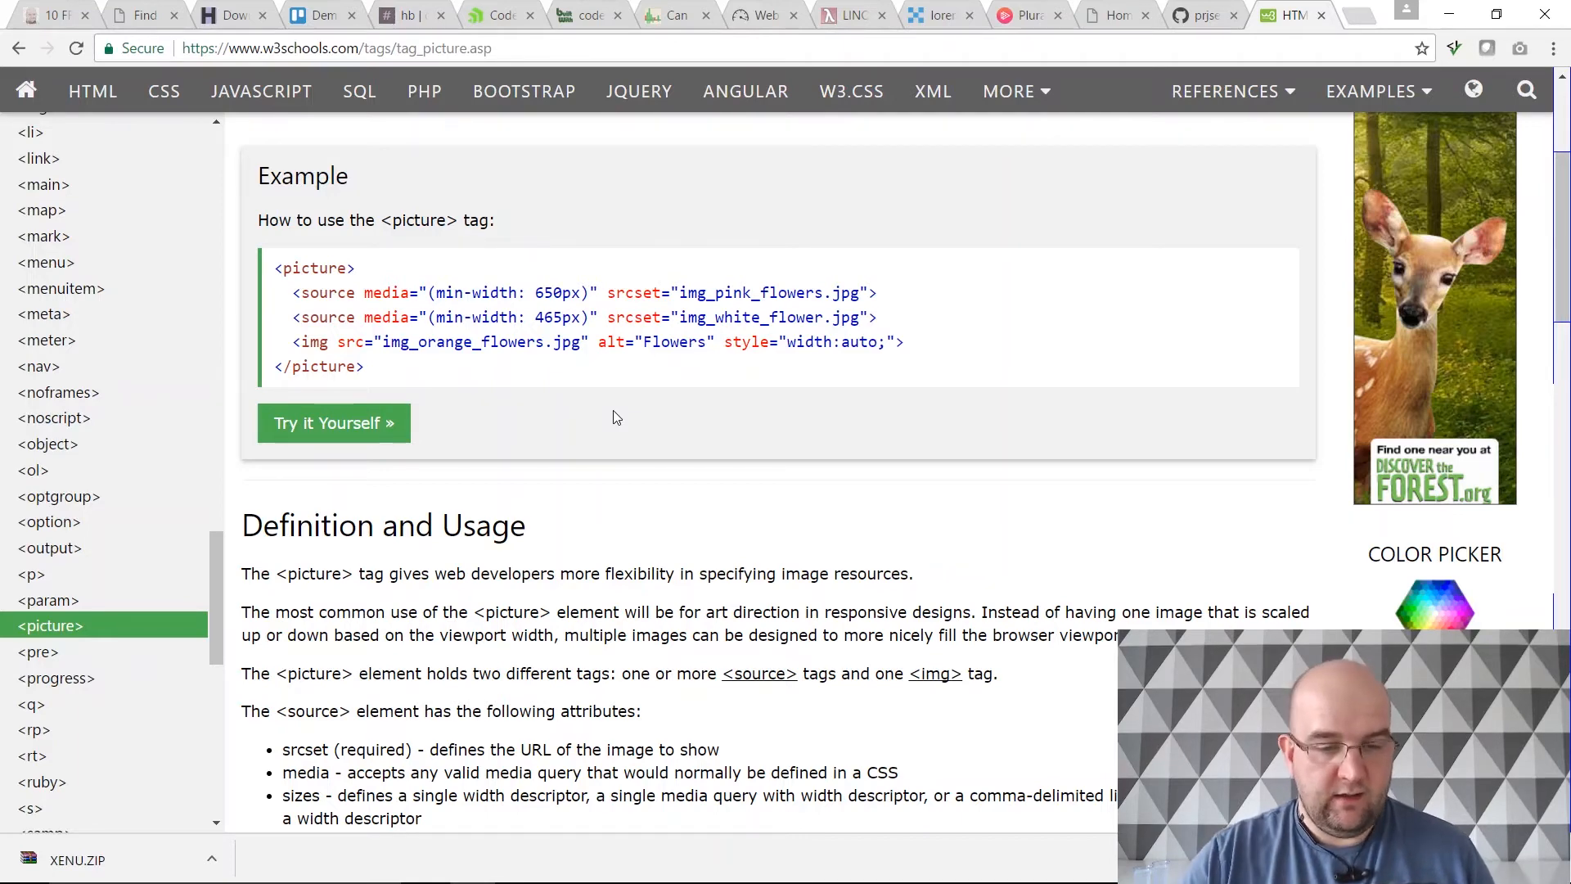
click(332, 422)
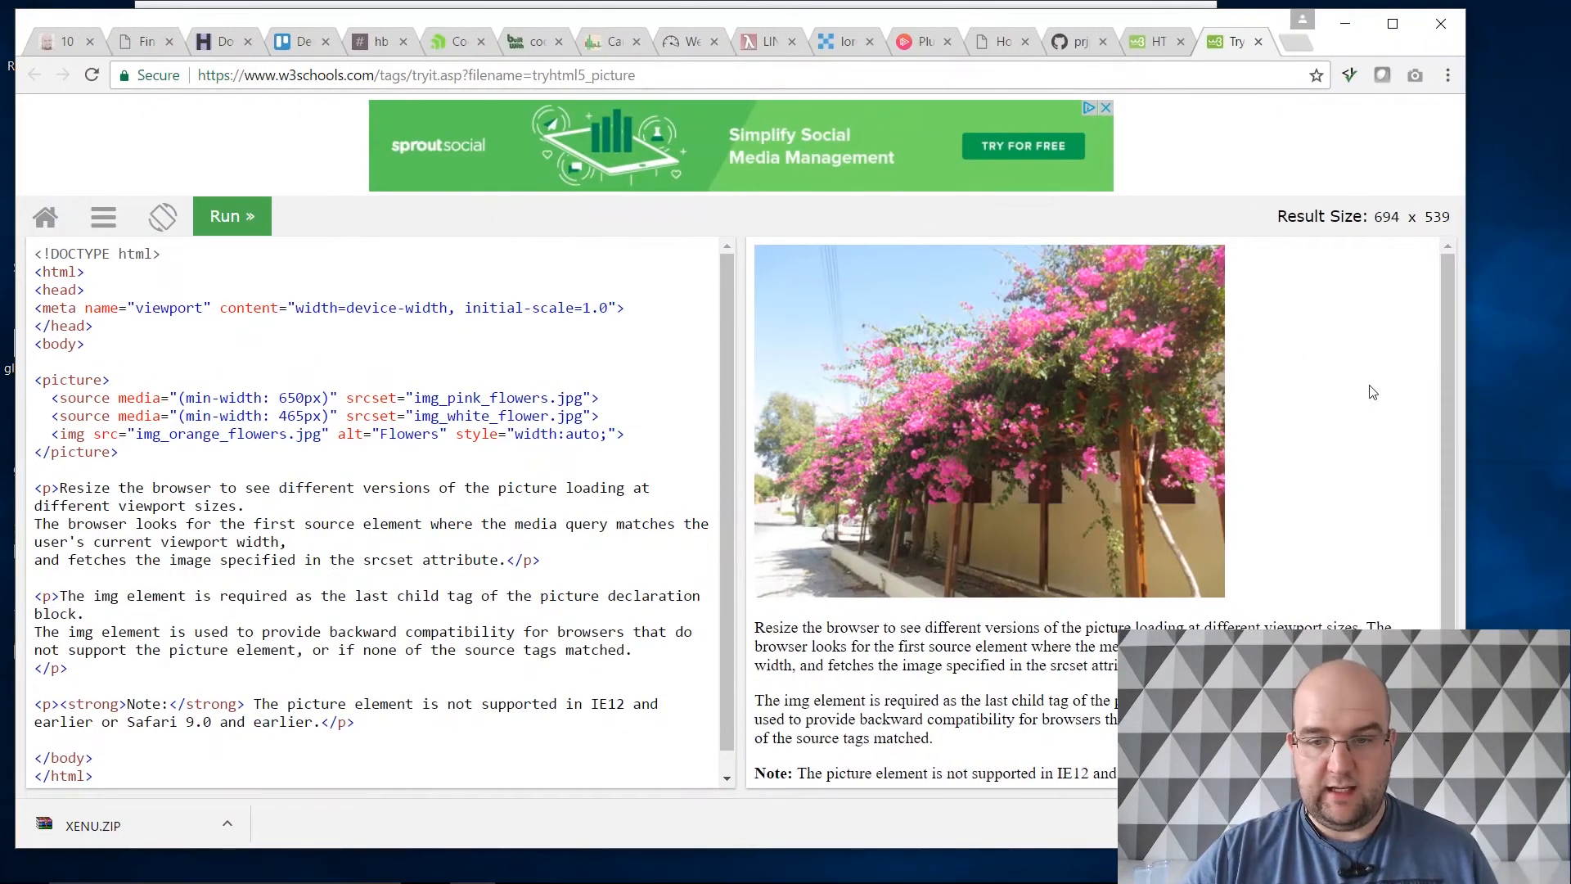
Step: Recheck the Picture element table showing IE 11 unsupported, then return to the blog's WebPageTest entry
click(34, 73)
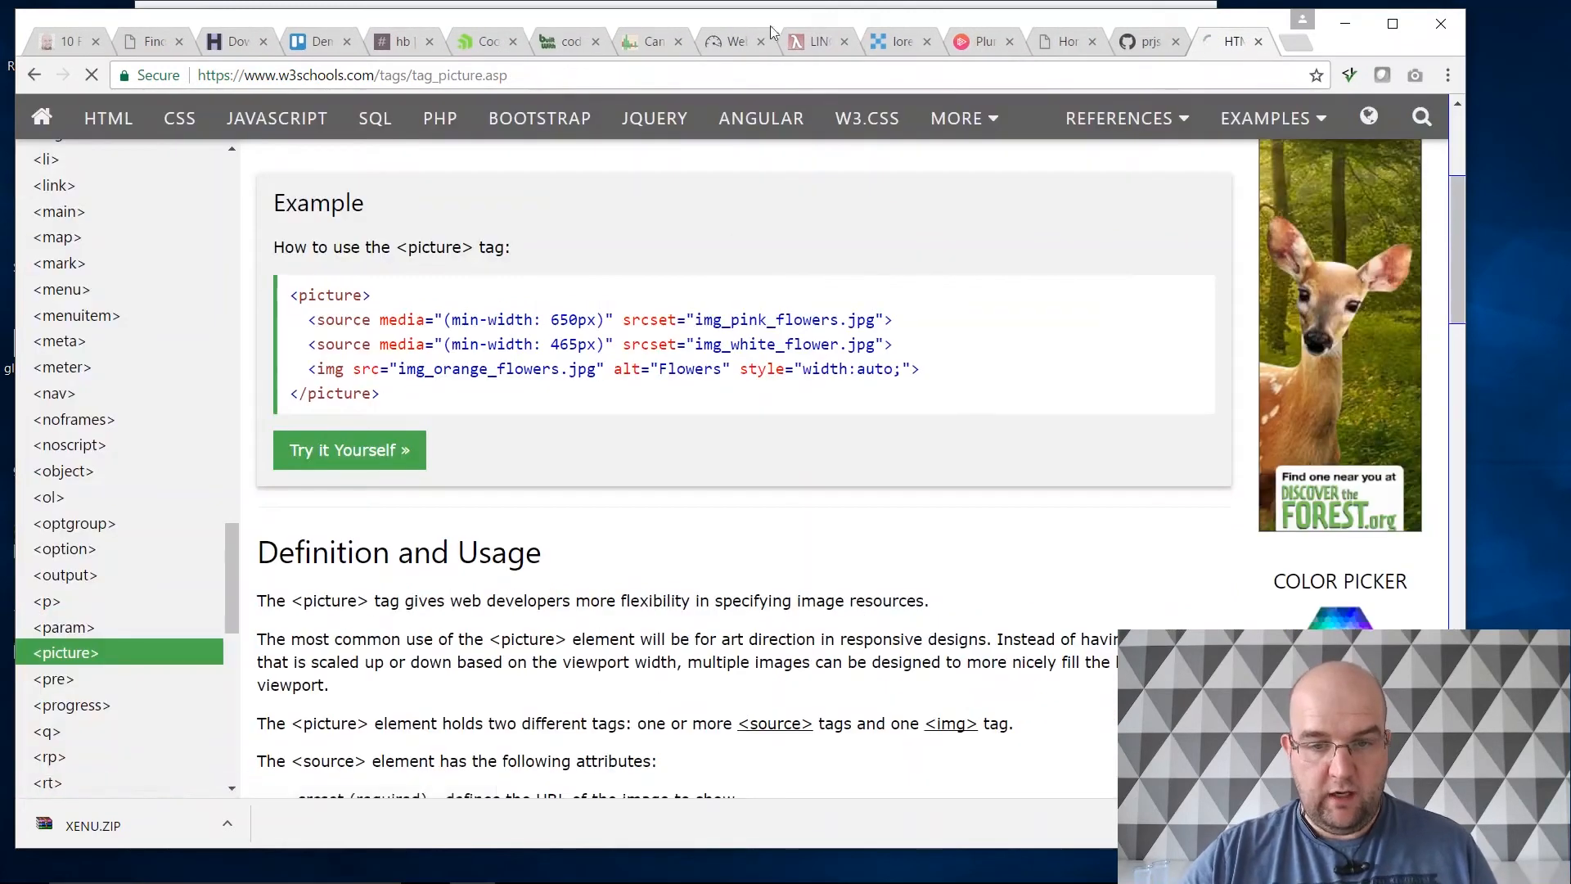
click(650, 40)
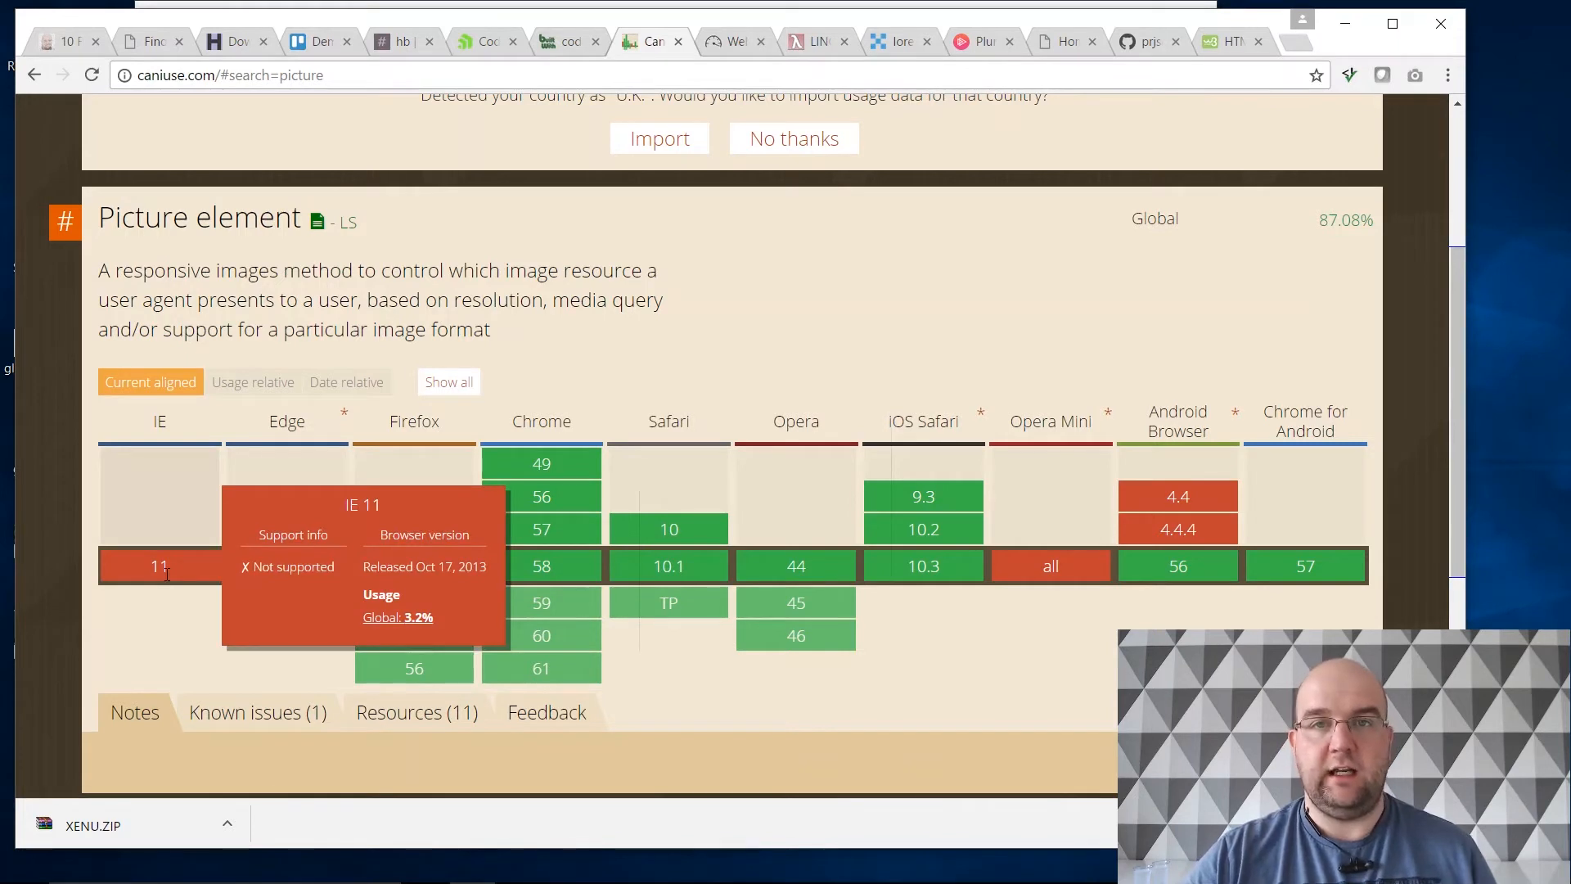
mouse_move(288, 567)
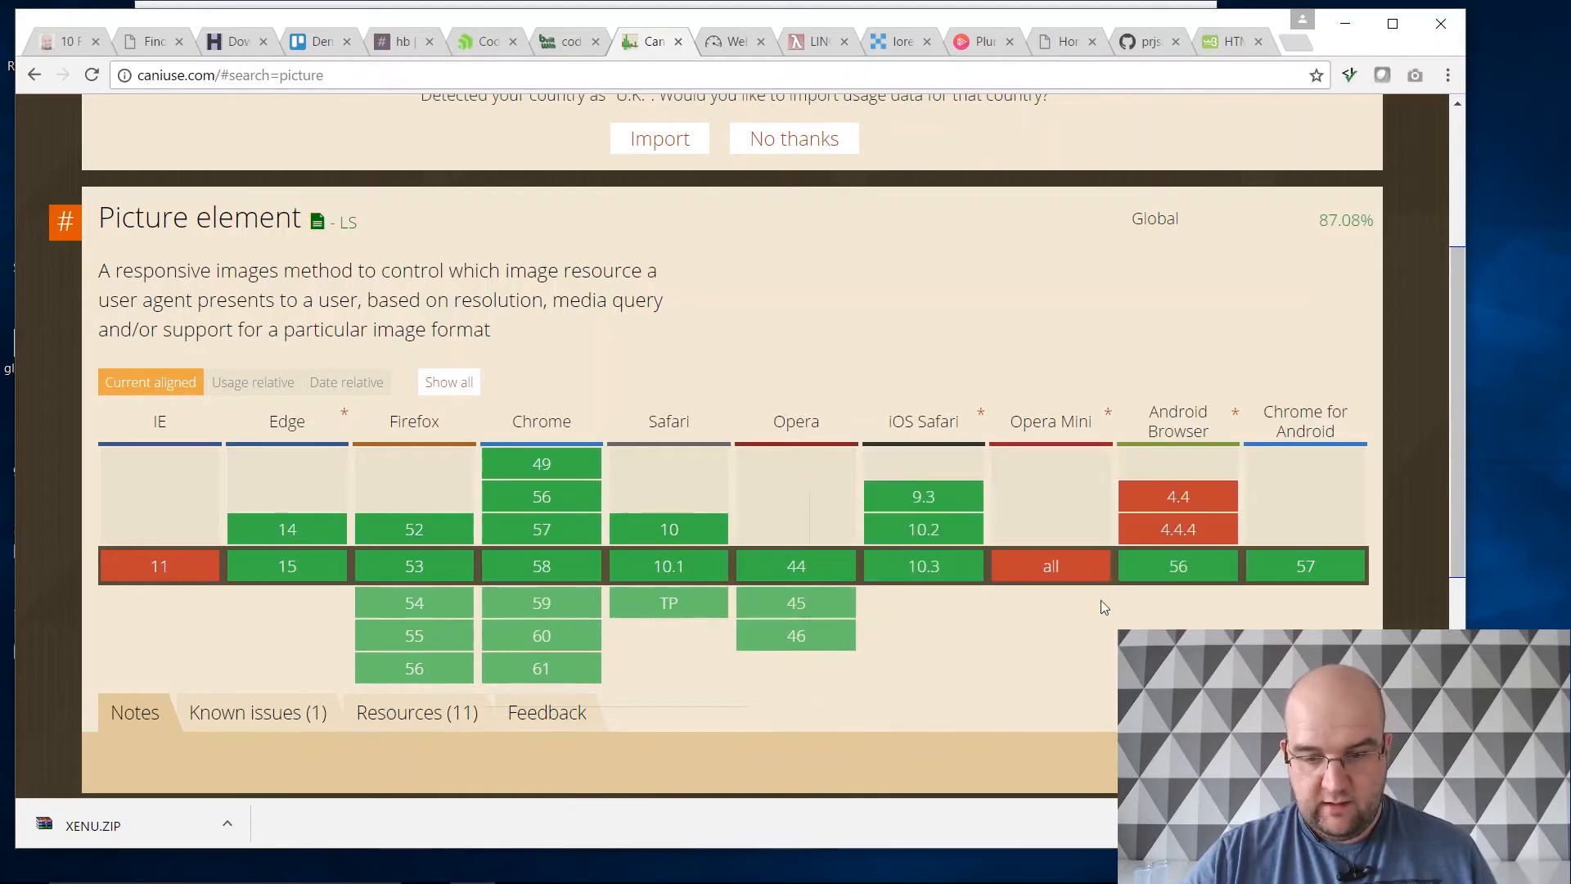
mouse_move(1293, 619)
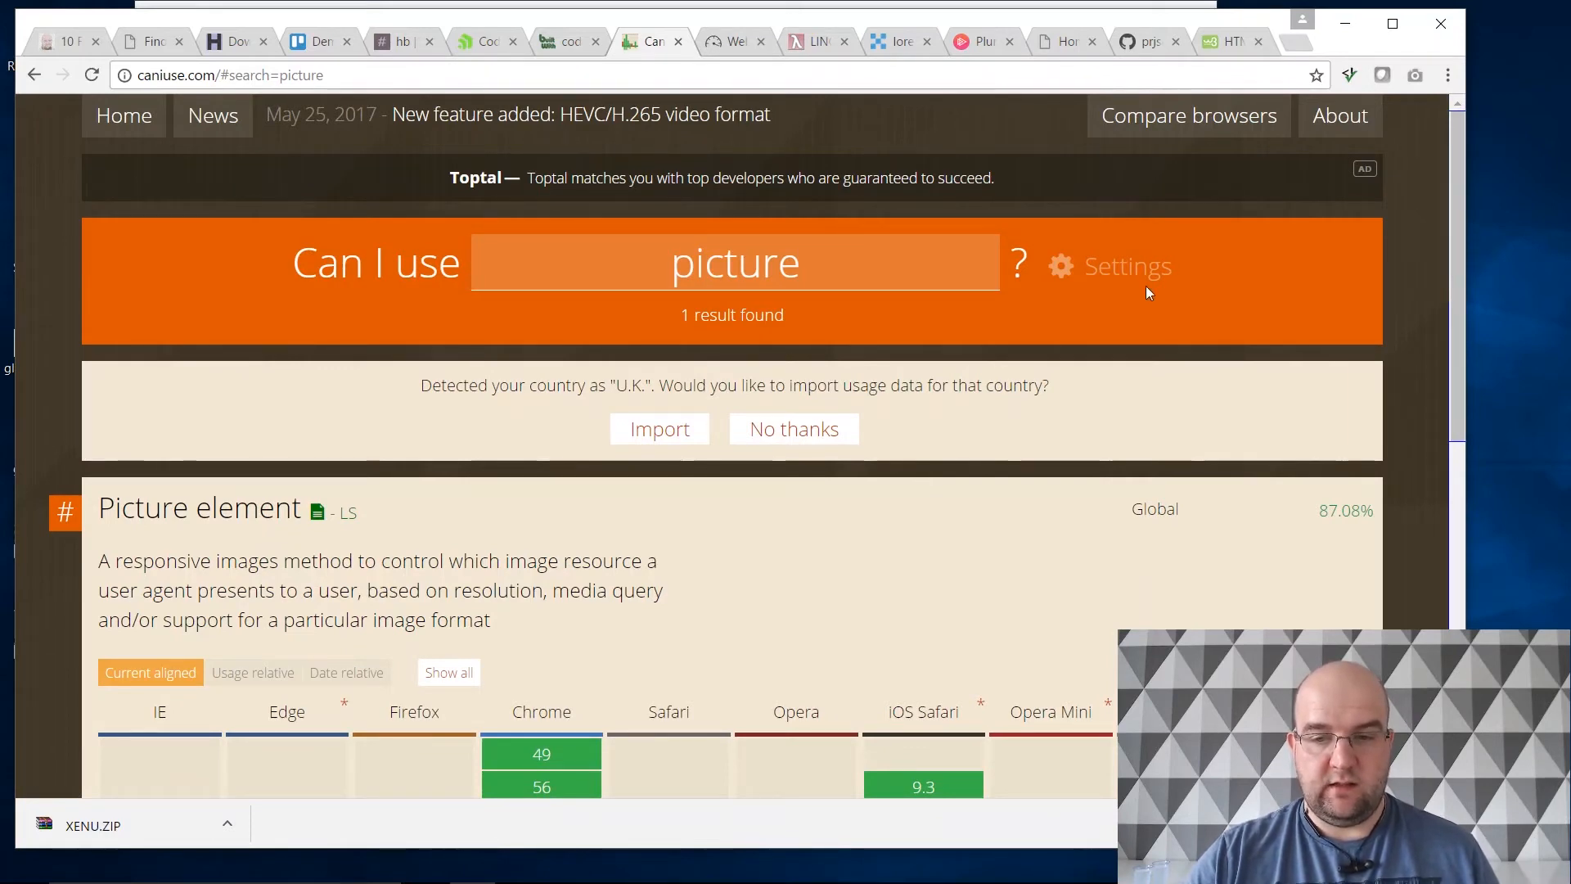
click(60, 41)
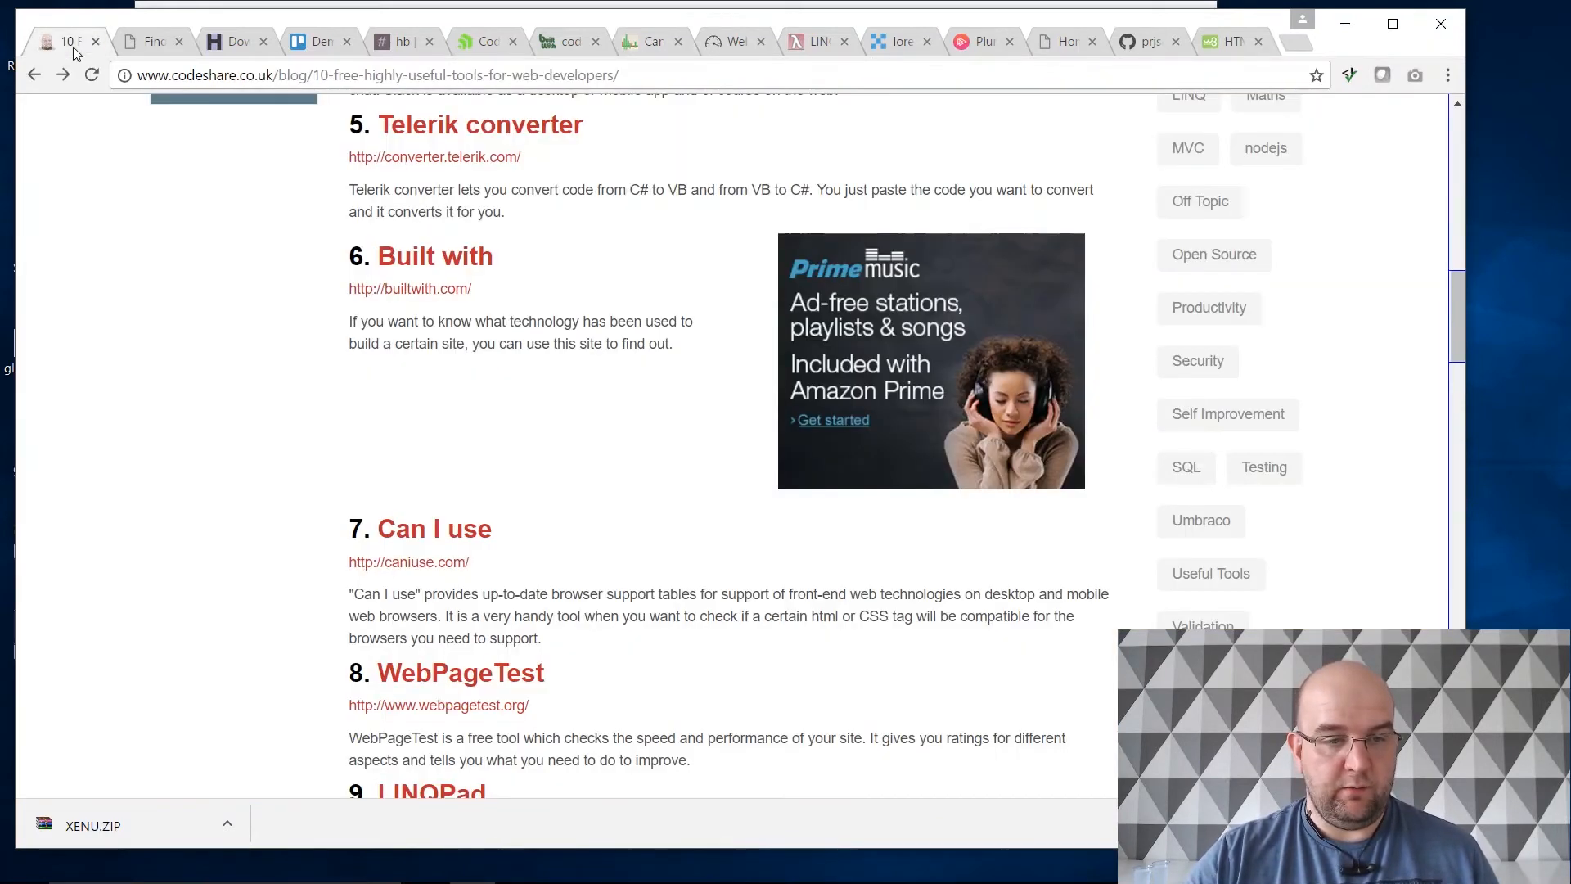
scroll(down, 3)
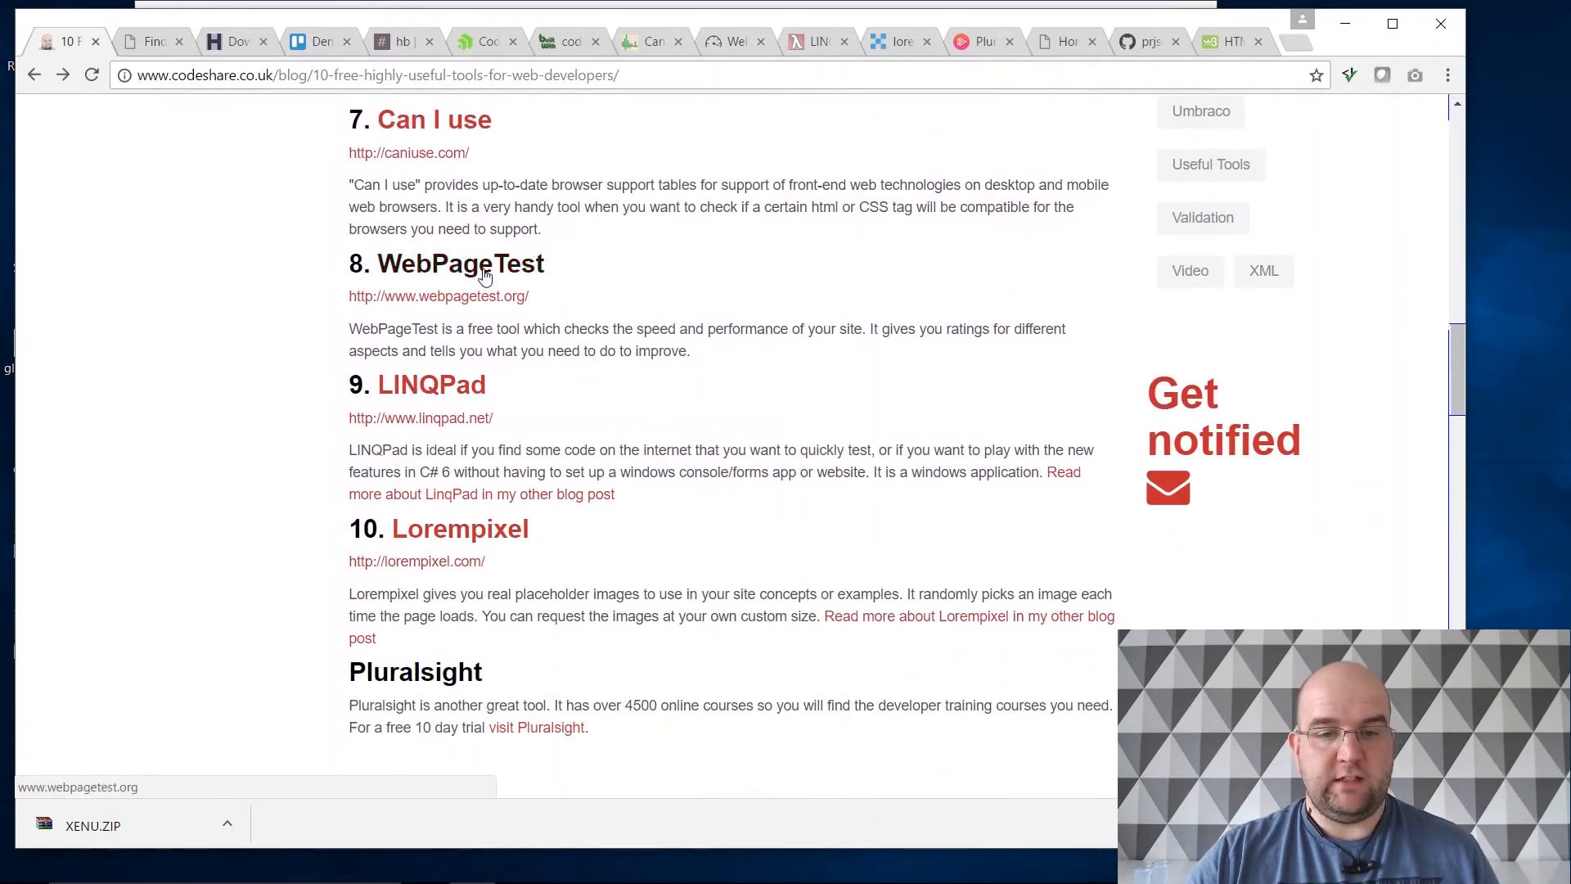
mouse_move(734, 41)
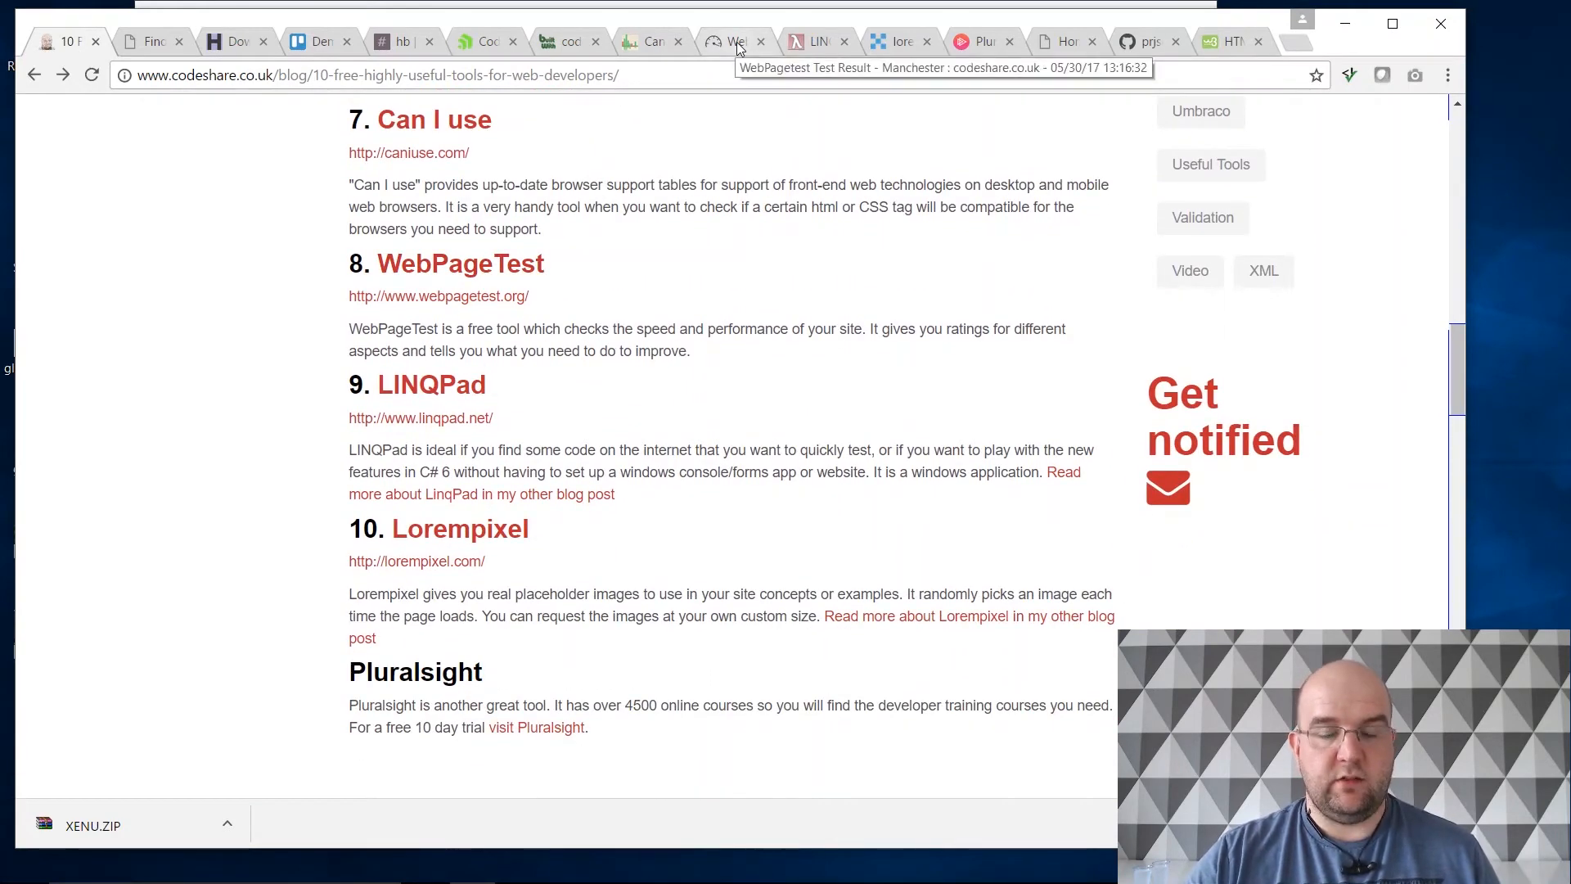
Step: Review WebPageTest results for codeshare.co.uk: grades, median metrics, three runs' waterfalls and content breakdown
click(733, 41)
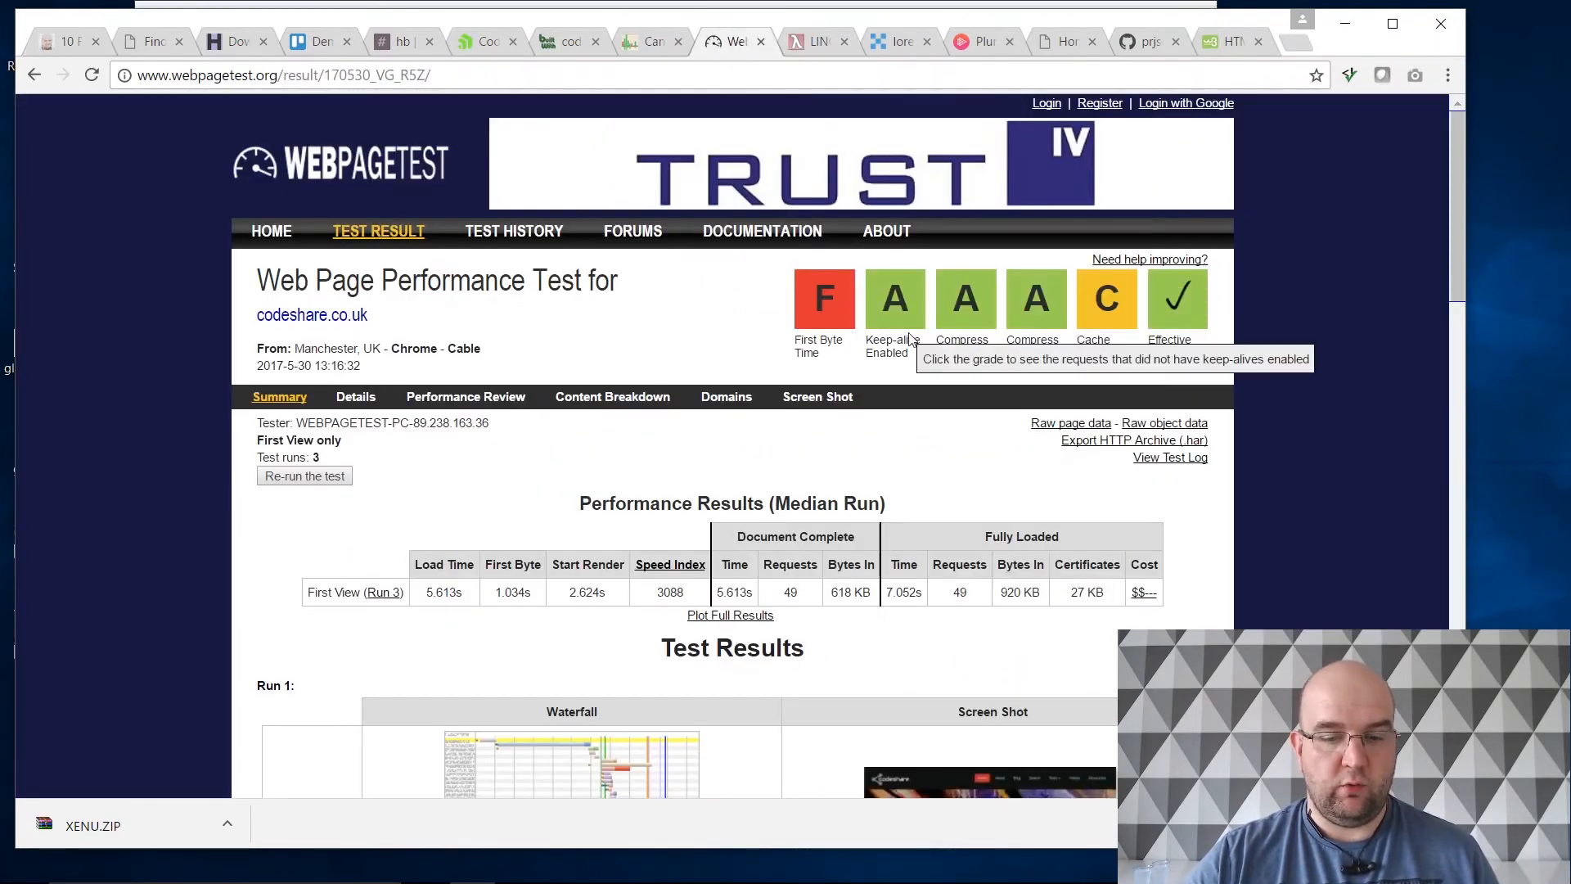
scroll(down, 3)
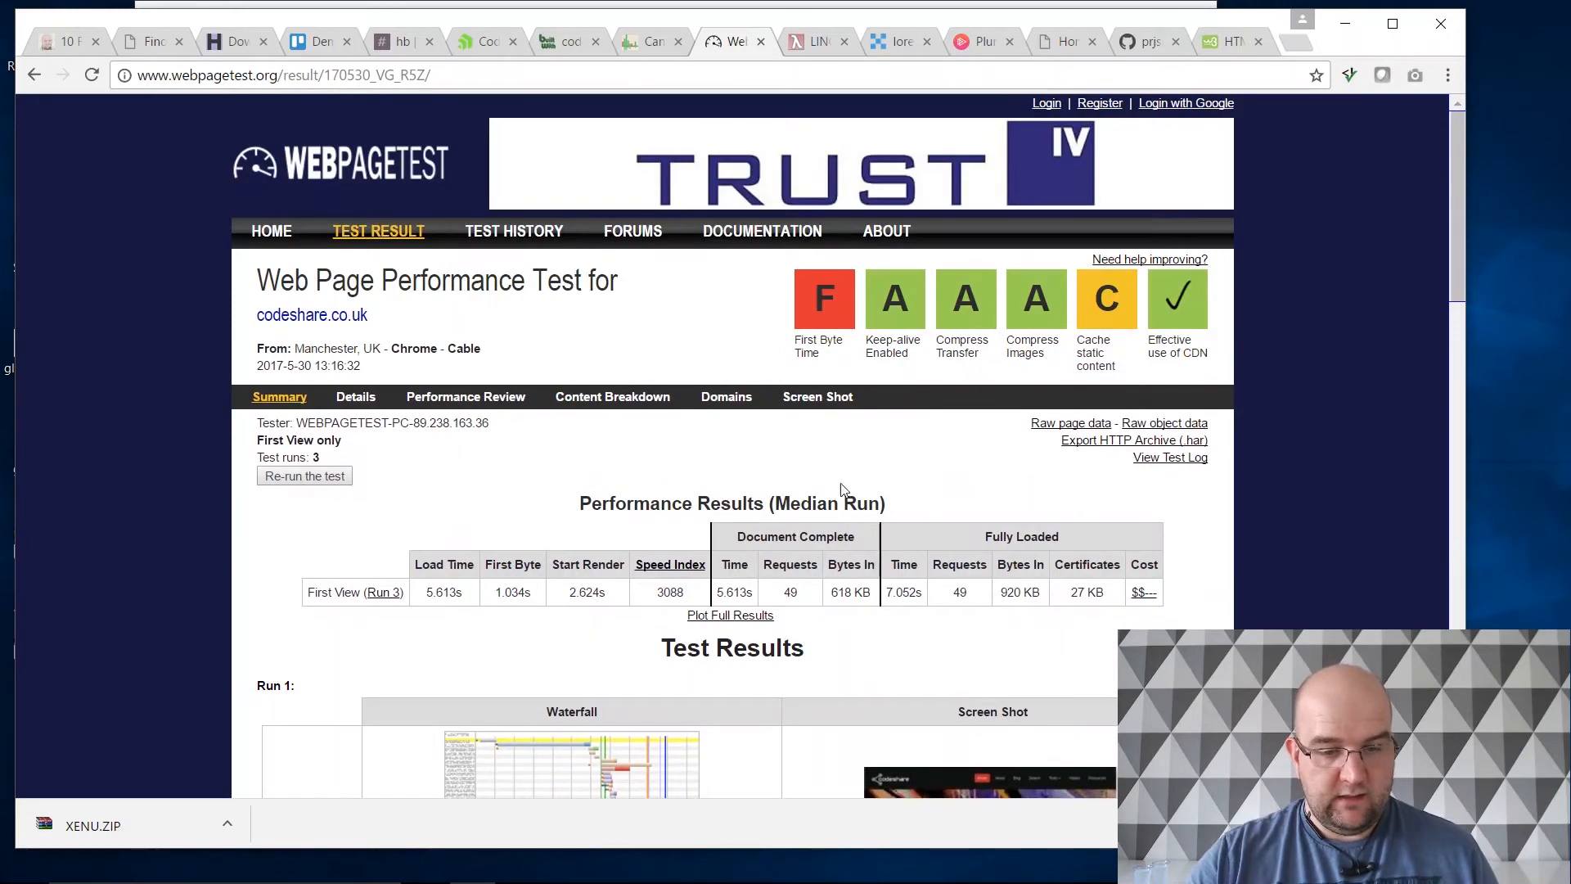
mouse_move(823, 298)
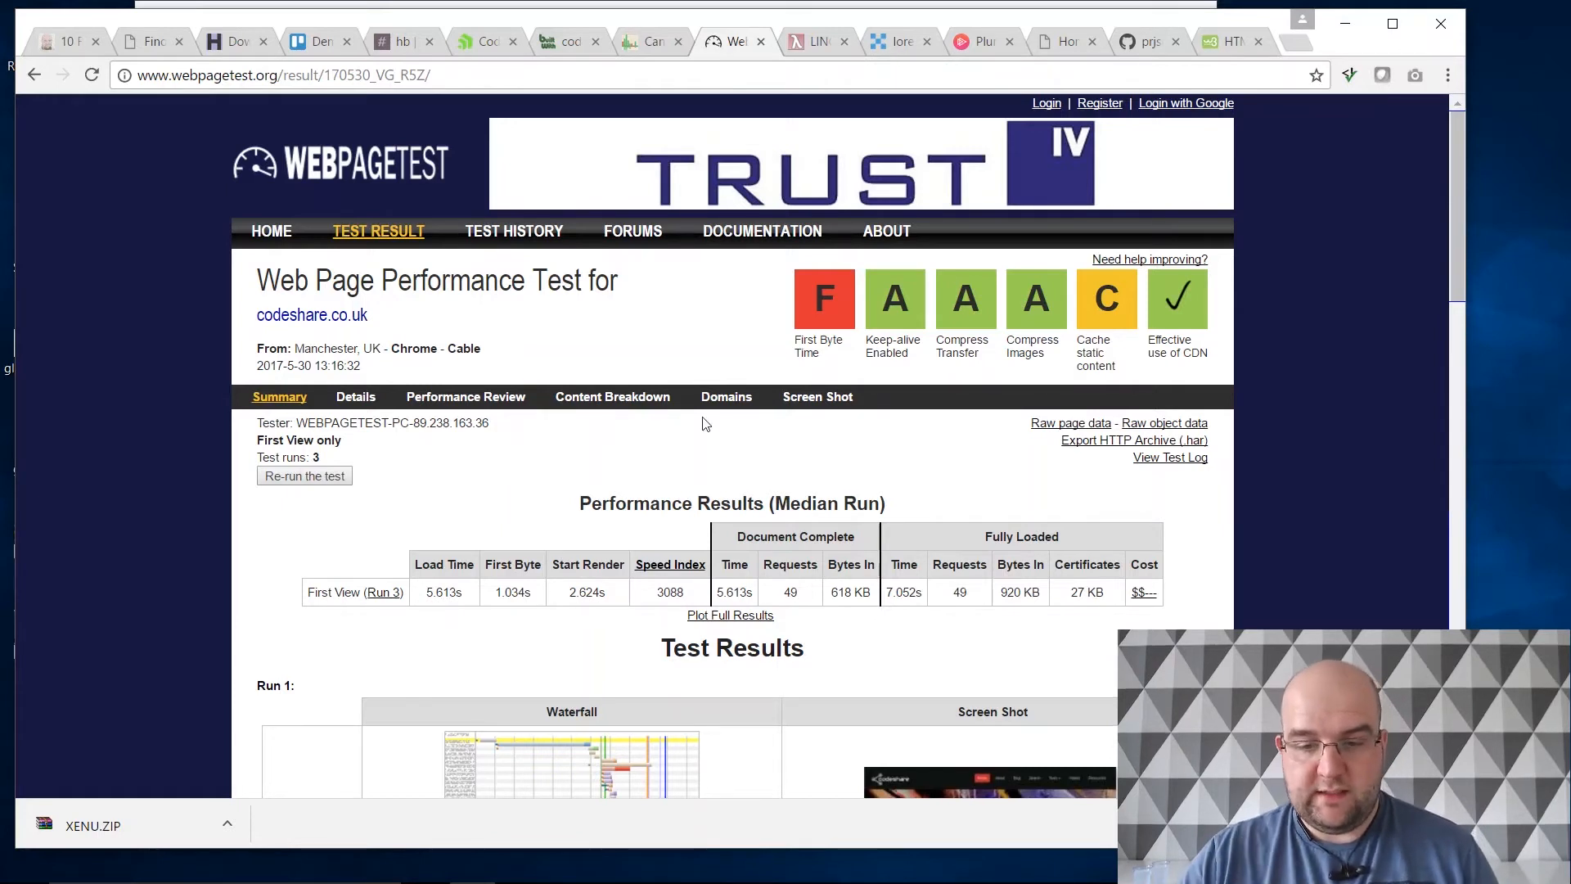
mouse_move(1106, 297)
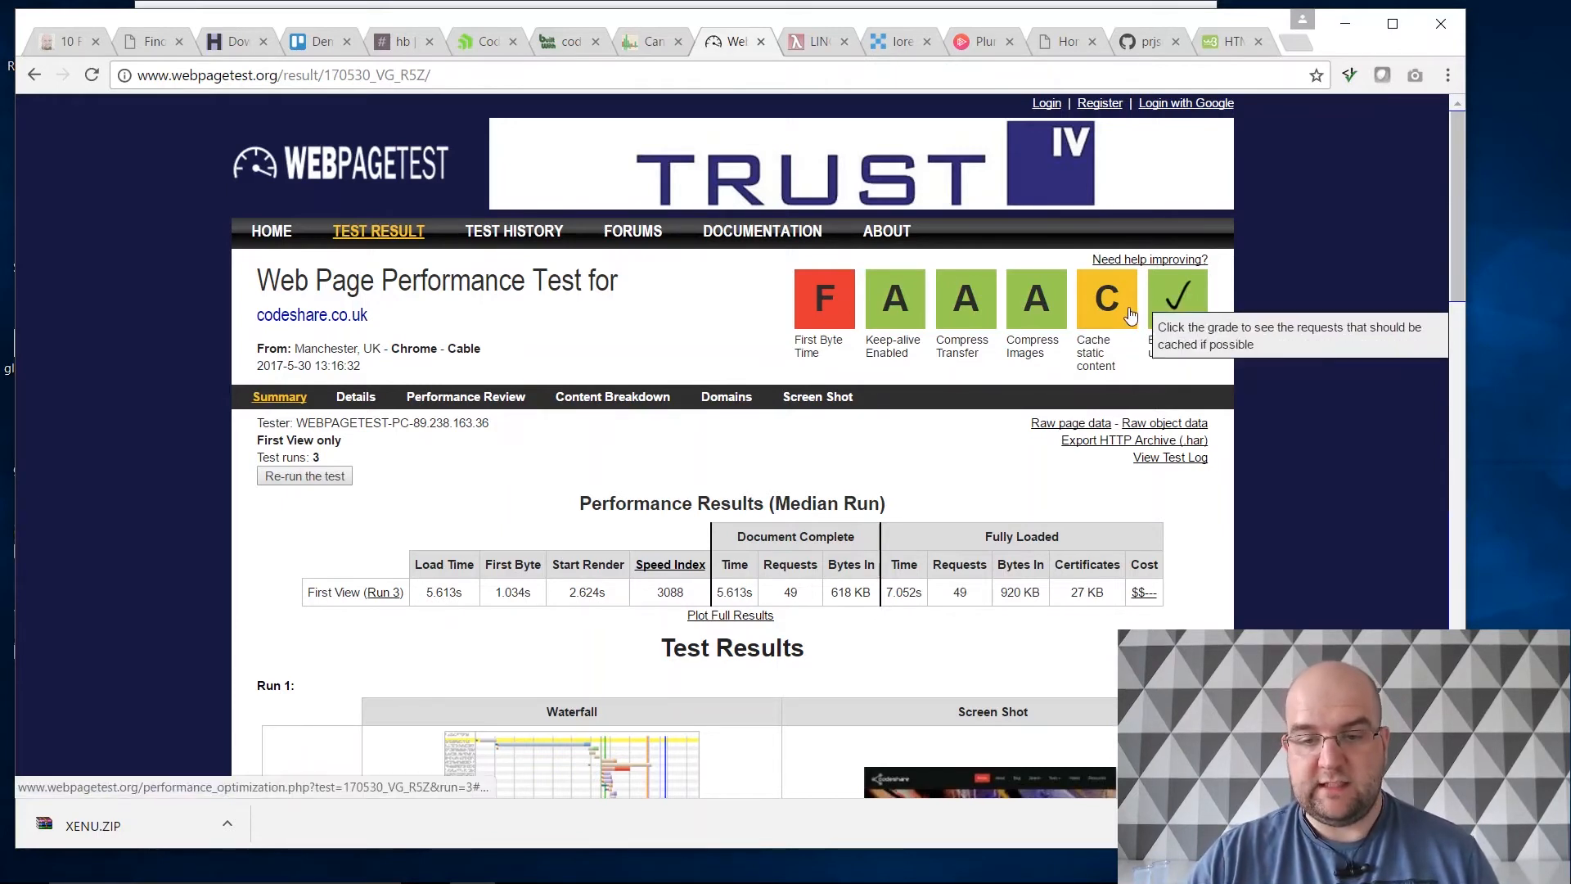
scroll(down, 3)
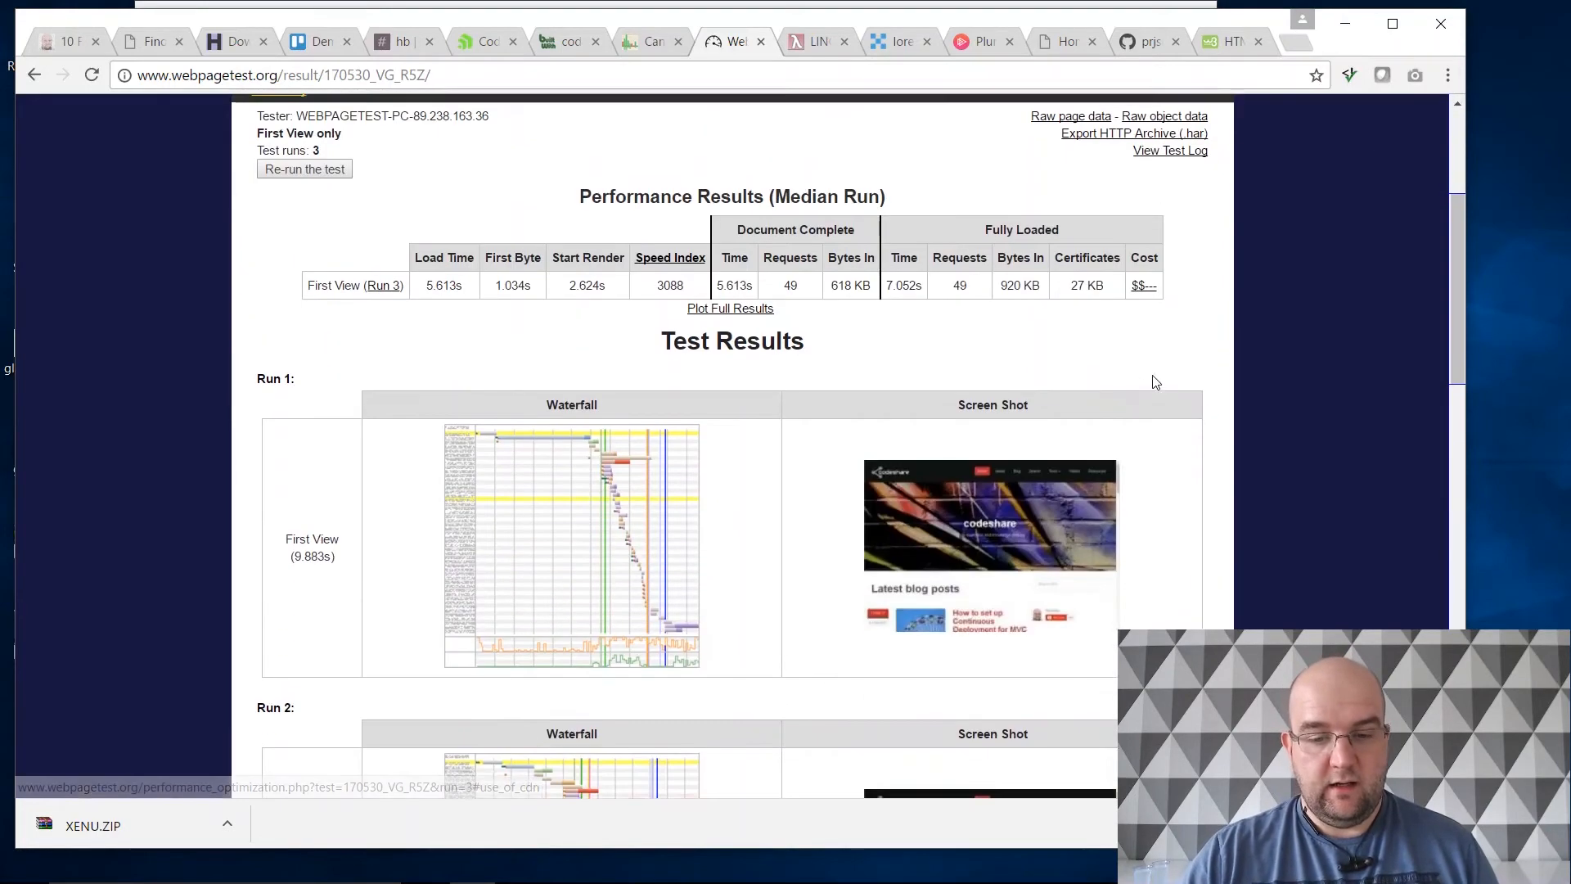
scroll(down, 3)
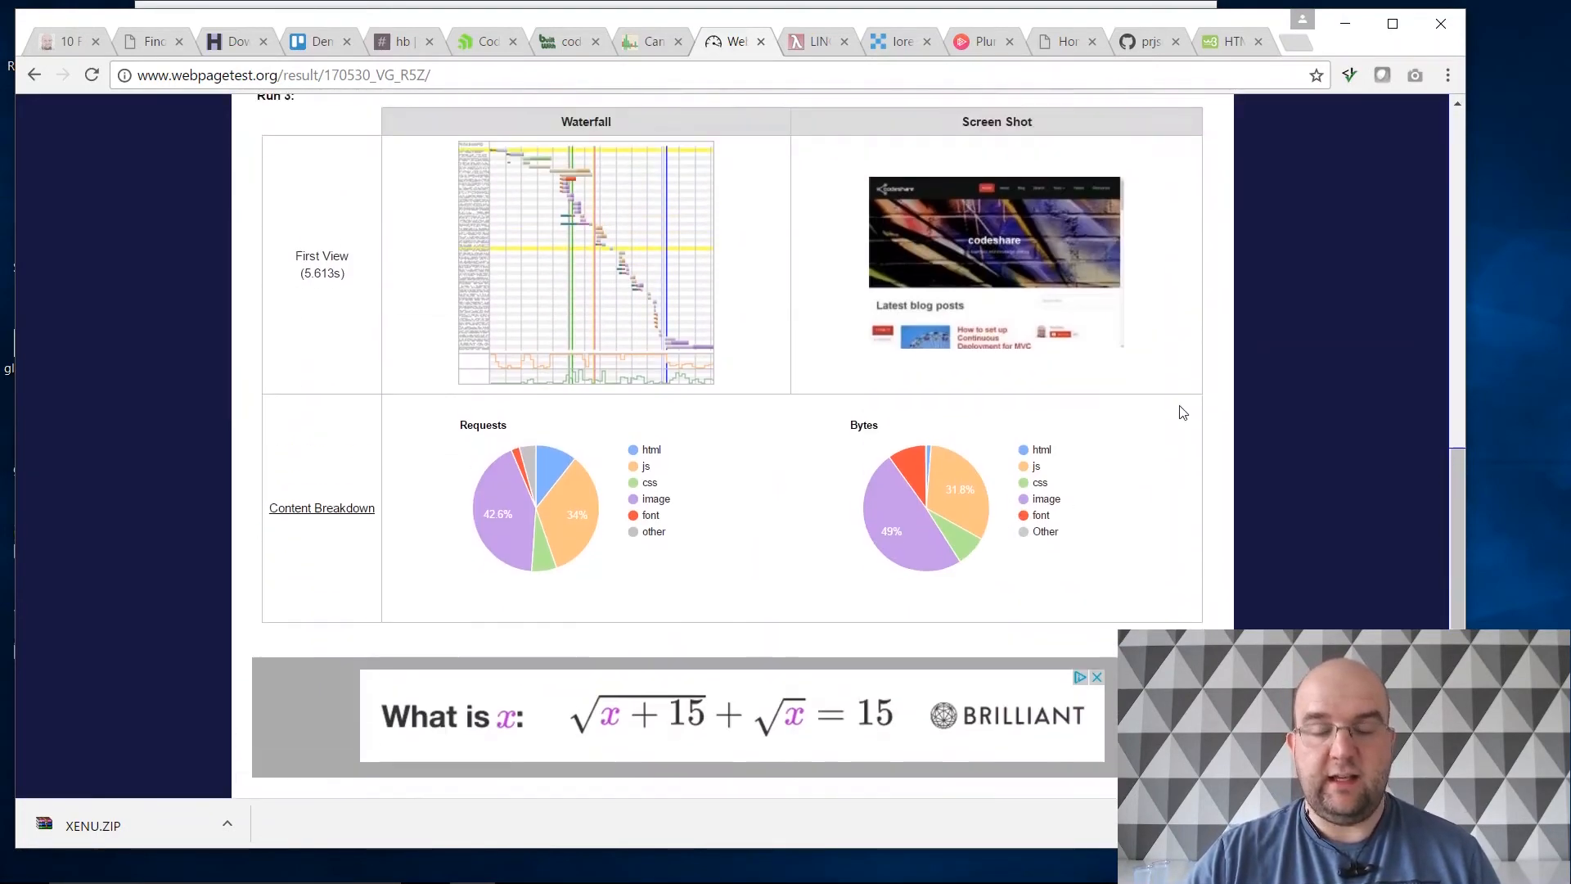
scroll(up, 3)
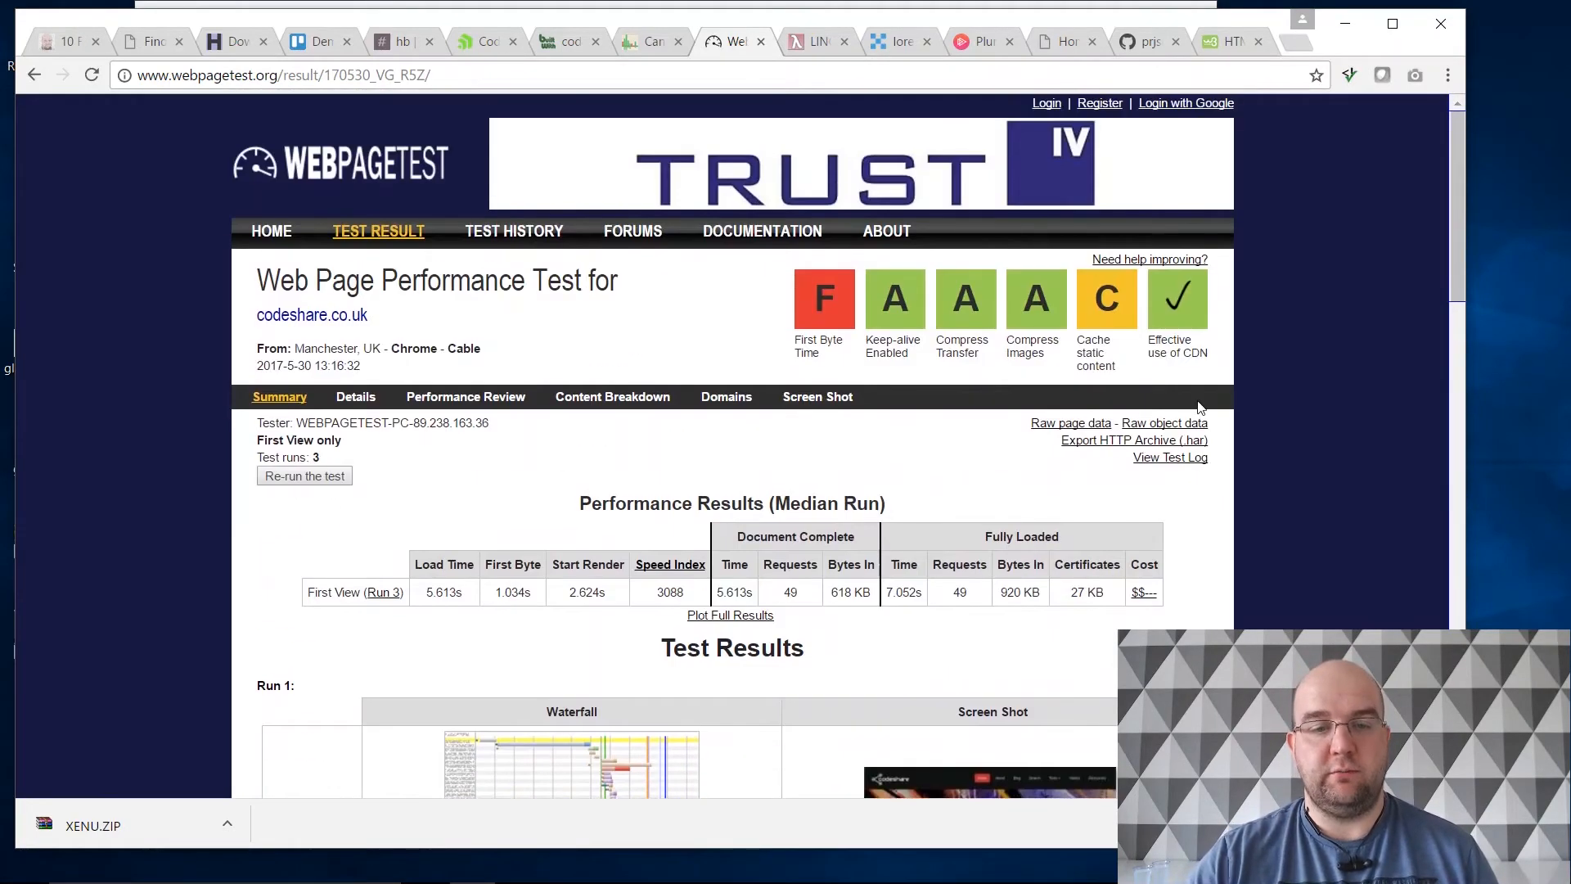
mouse_move(863, 419)
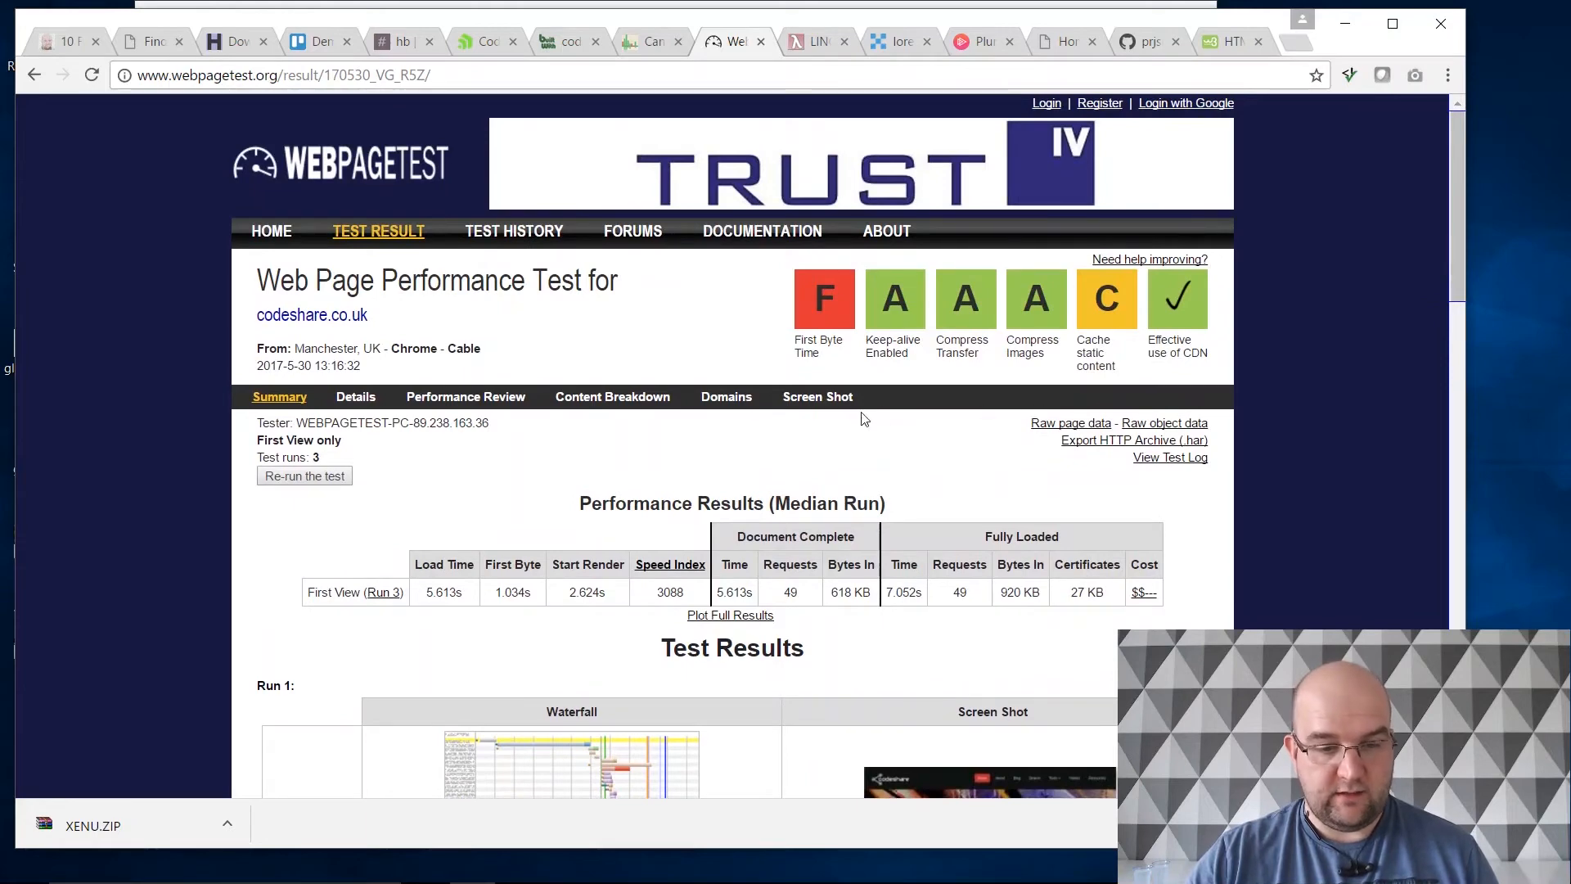
scroll(down, 3)
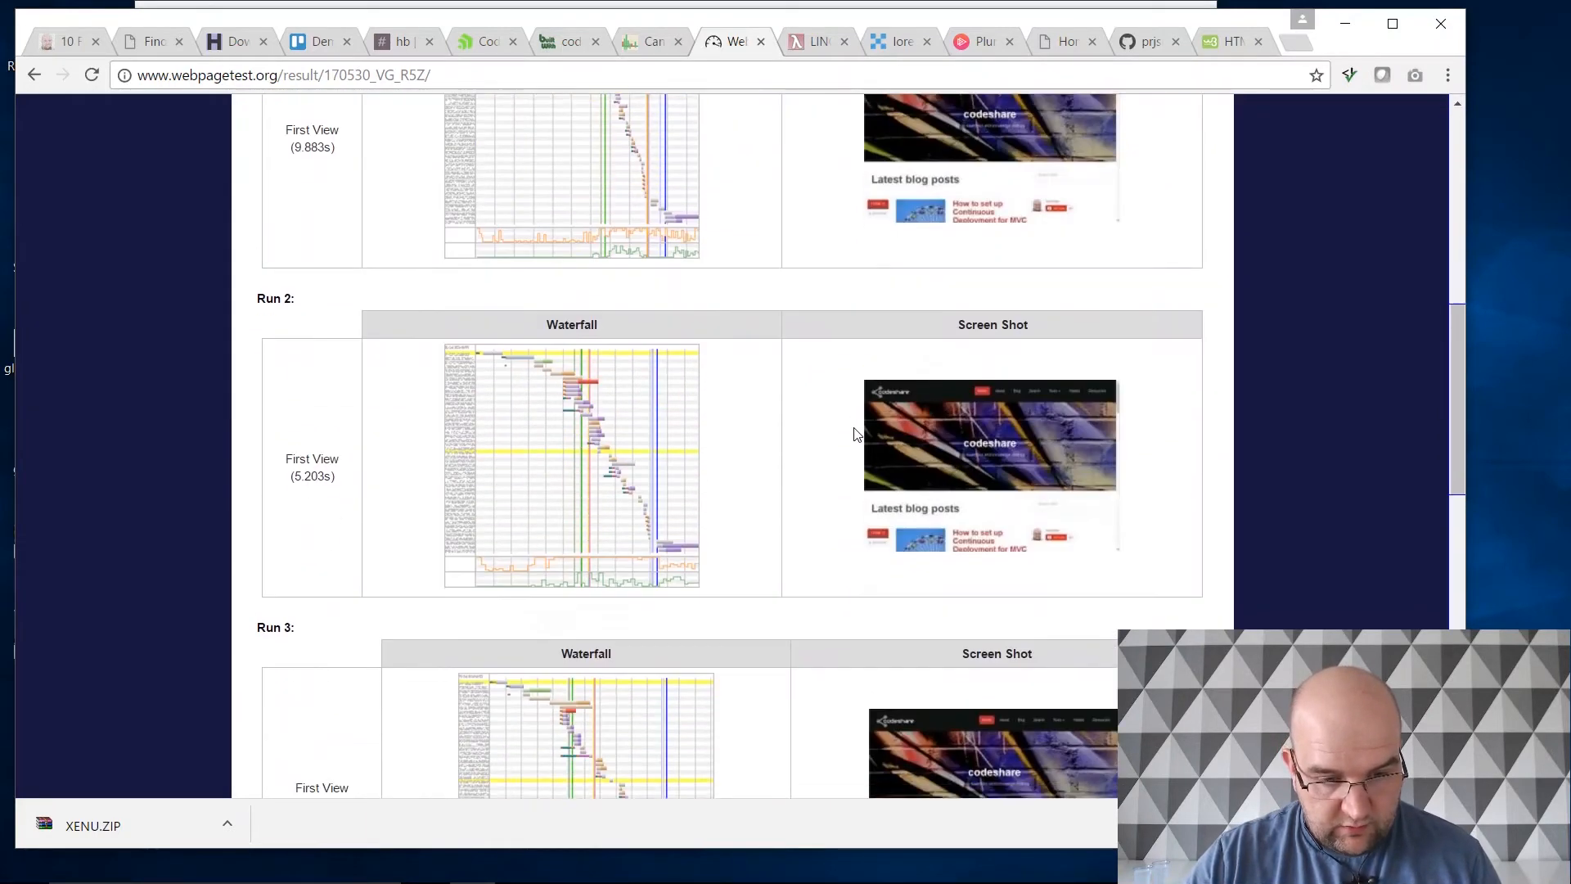
scroll(down, 3)
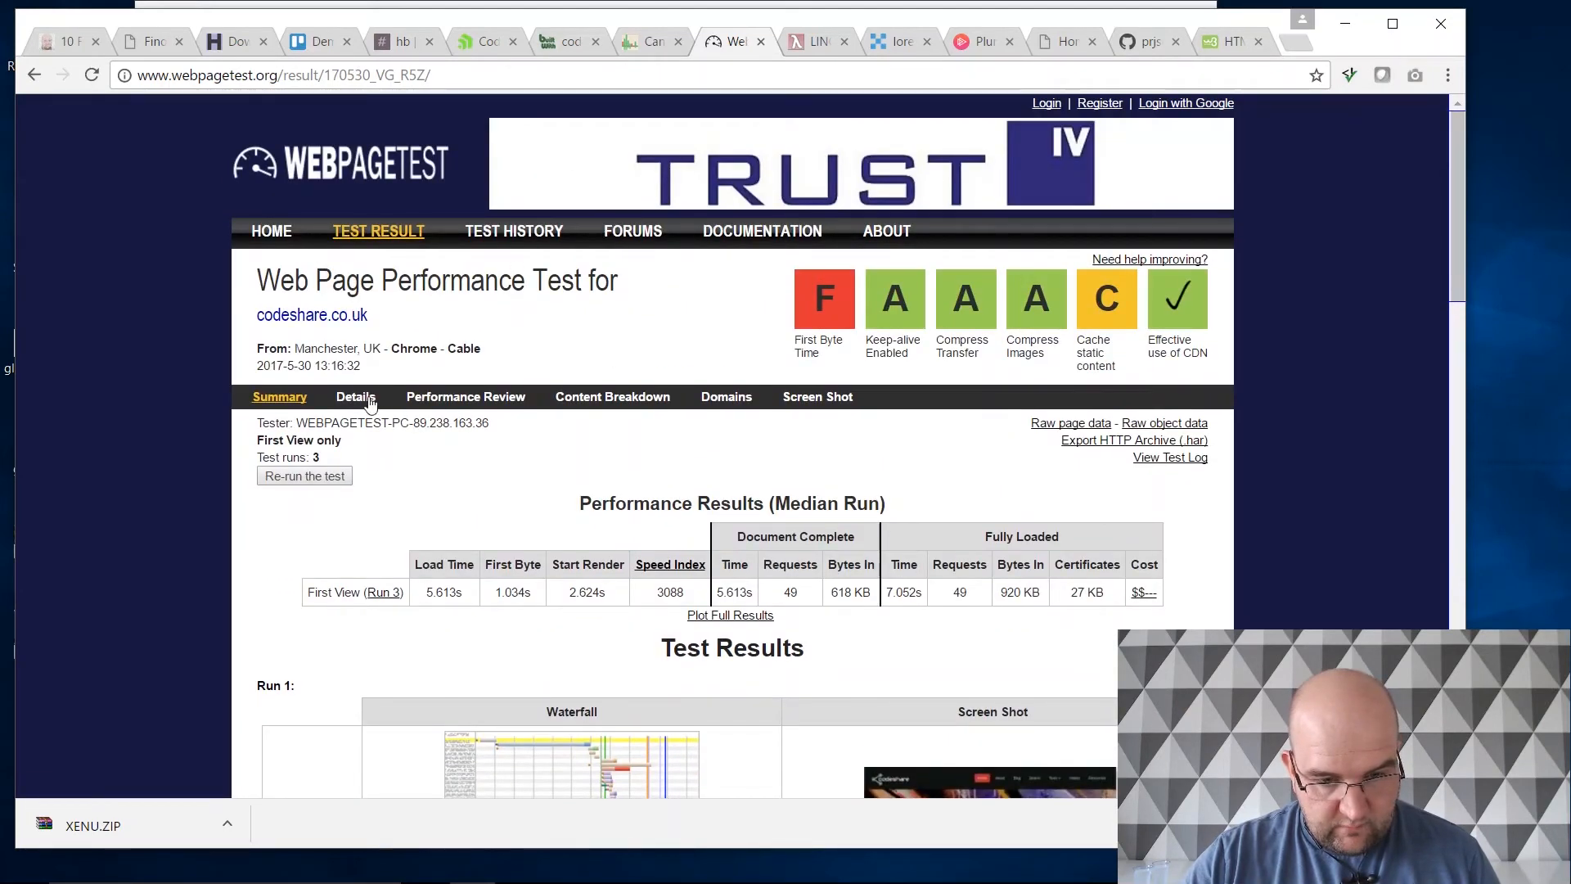
Step: Review run 1's Details page with its waterfall, connection view and request table
click(355, 396)
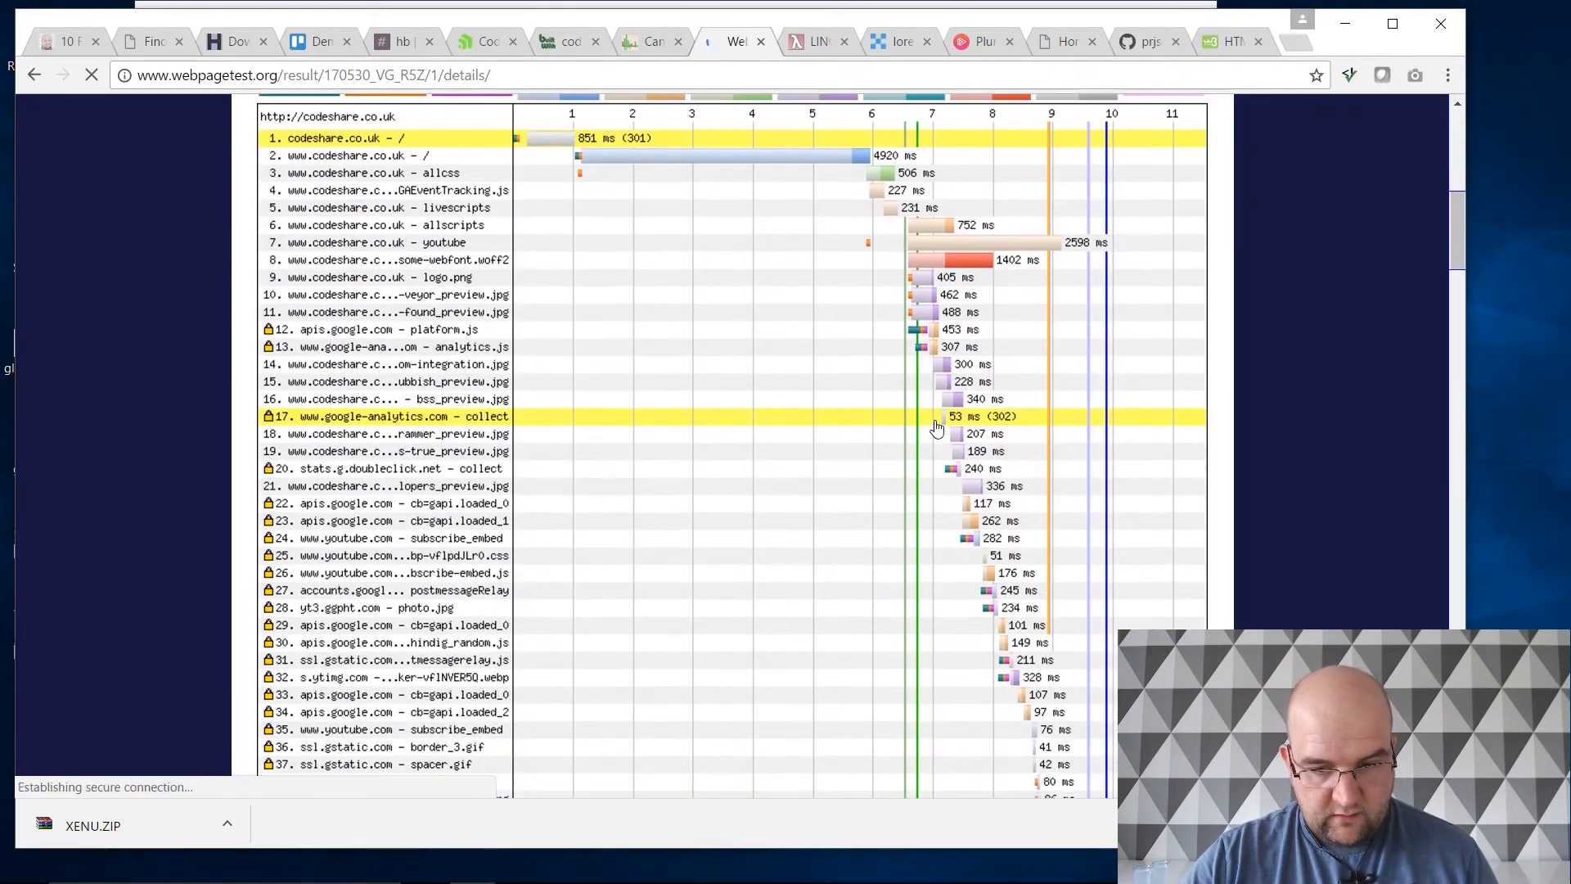
scroll(down, 3)
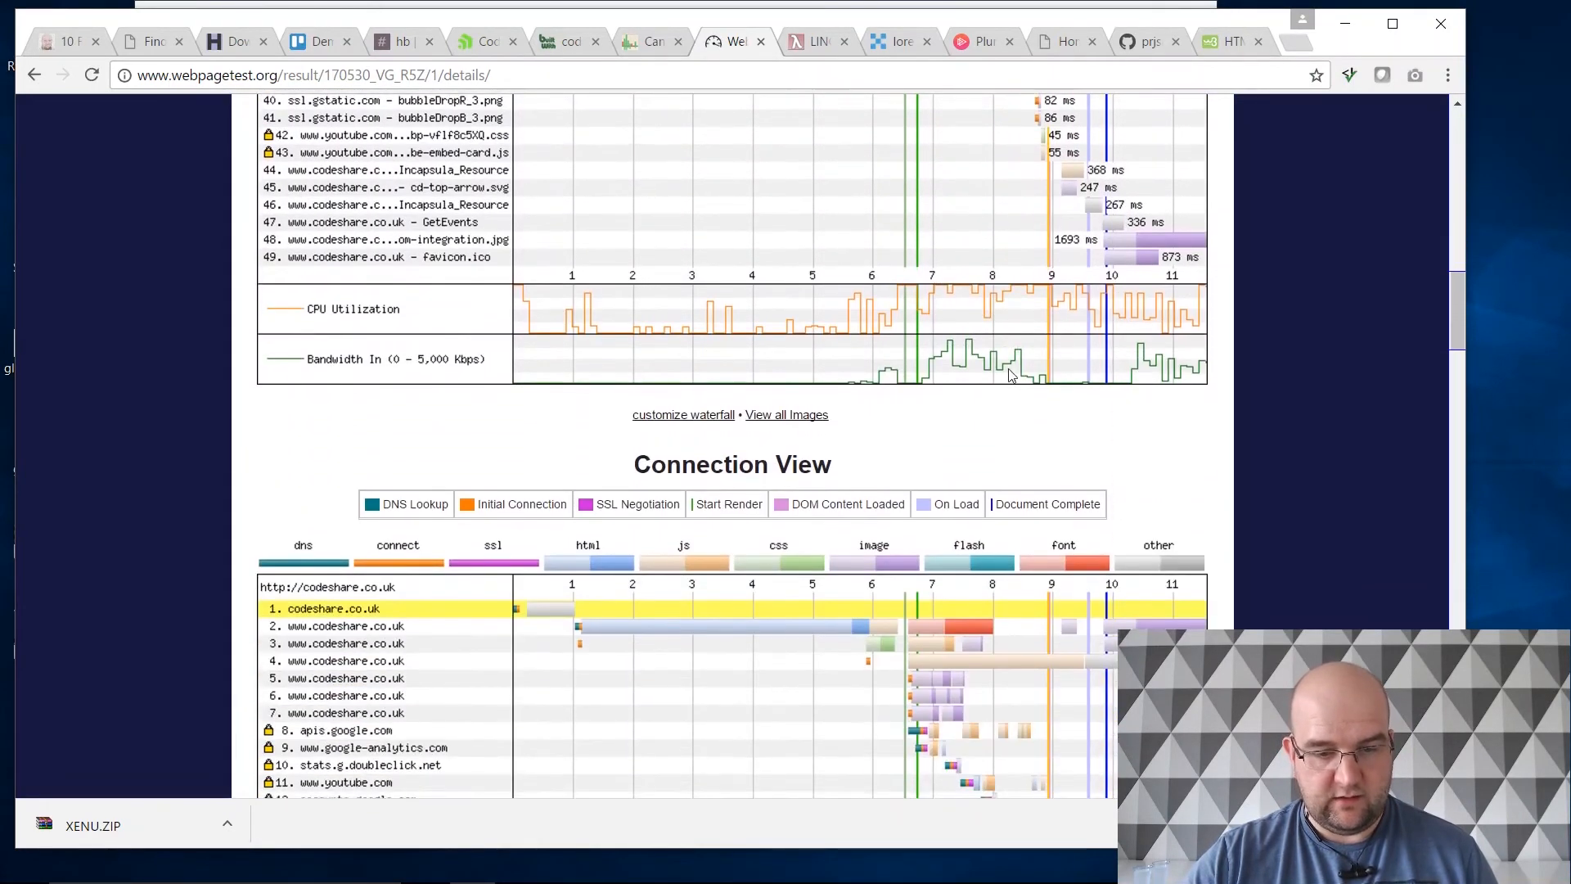
scroll(down, 3)
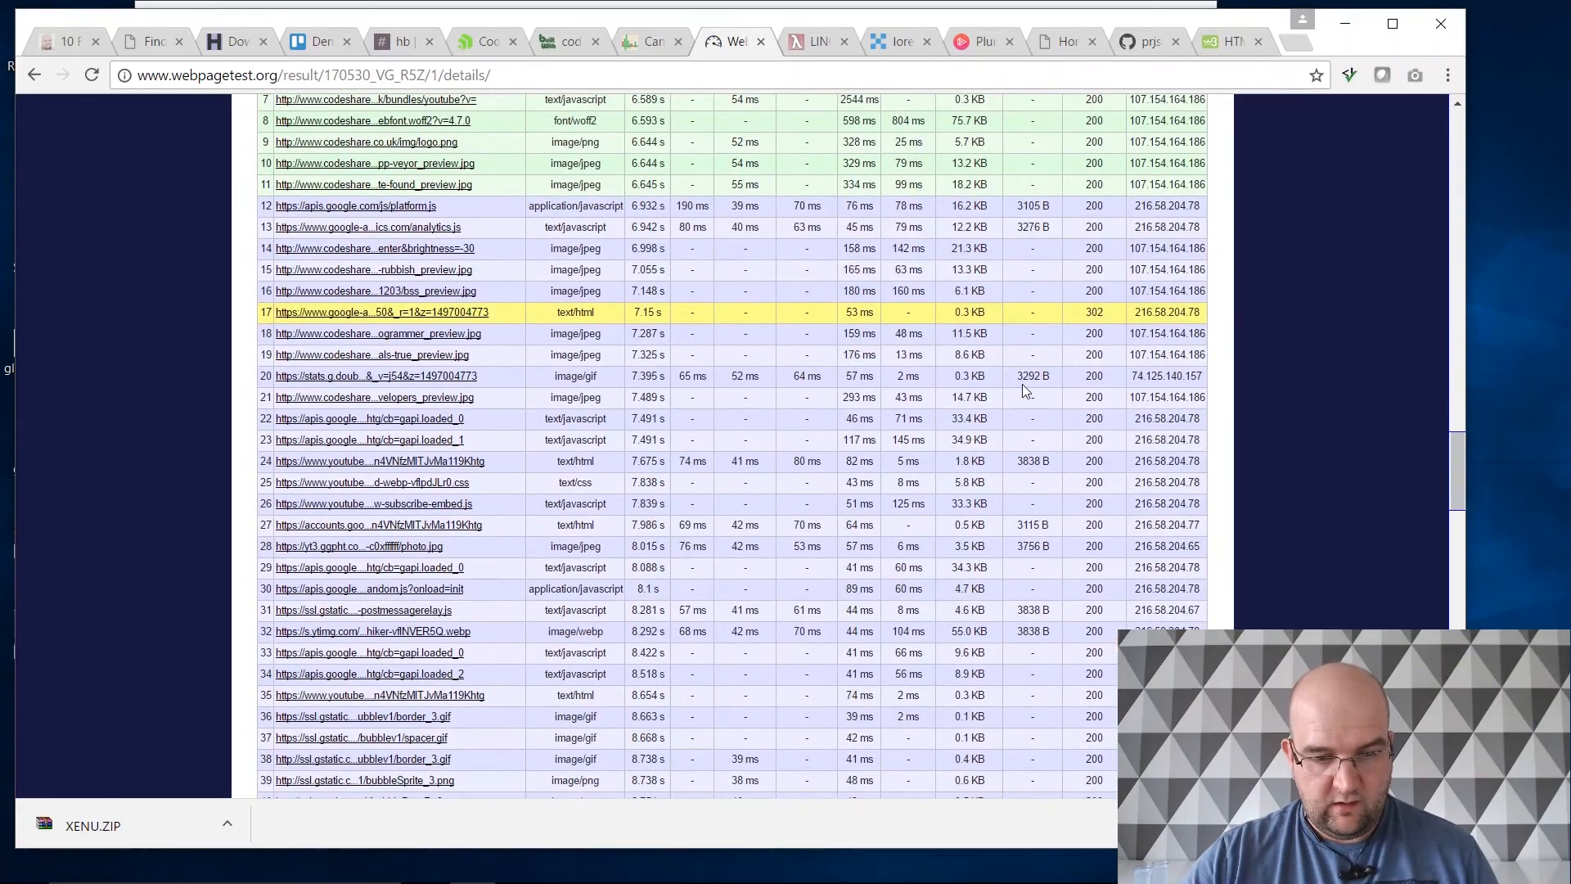
scroll(down, 3)
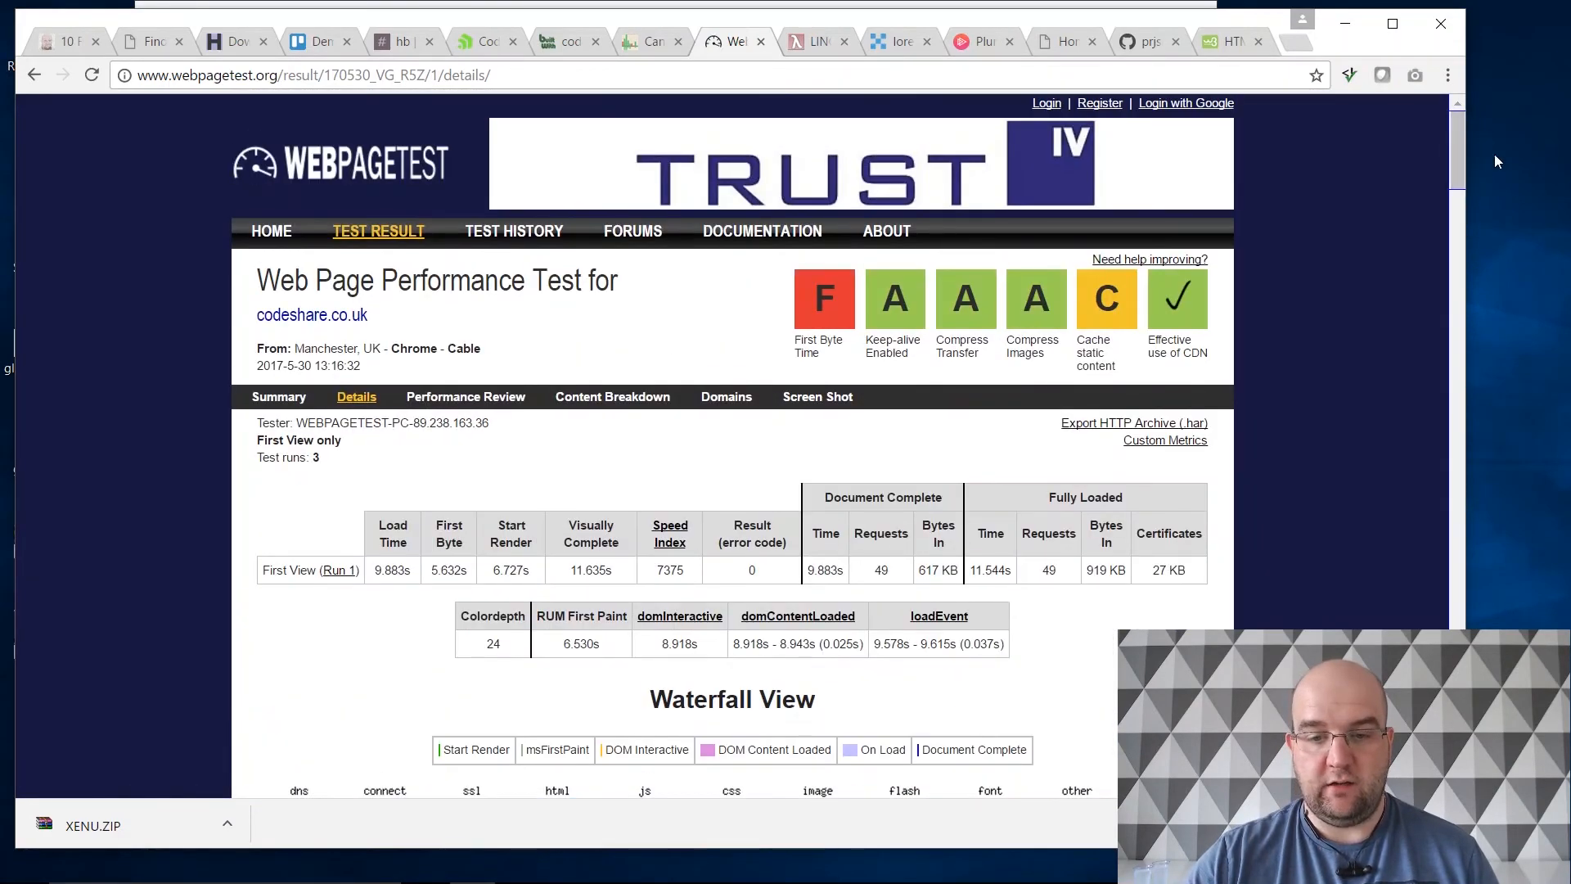
mouse_move(964, 298)
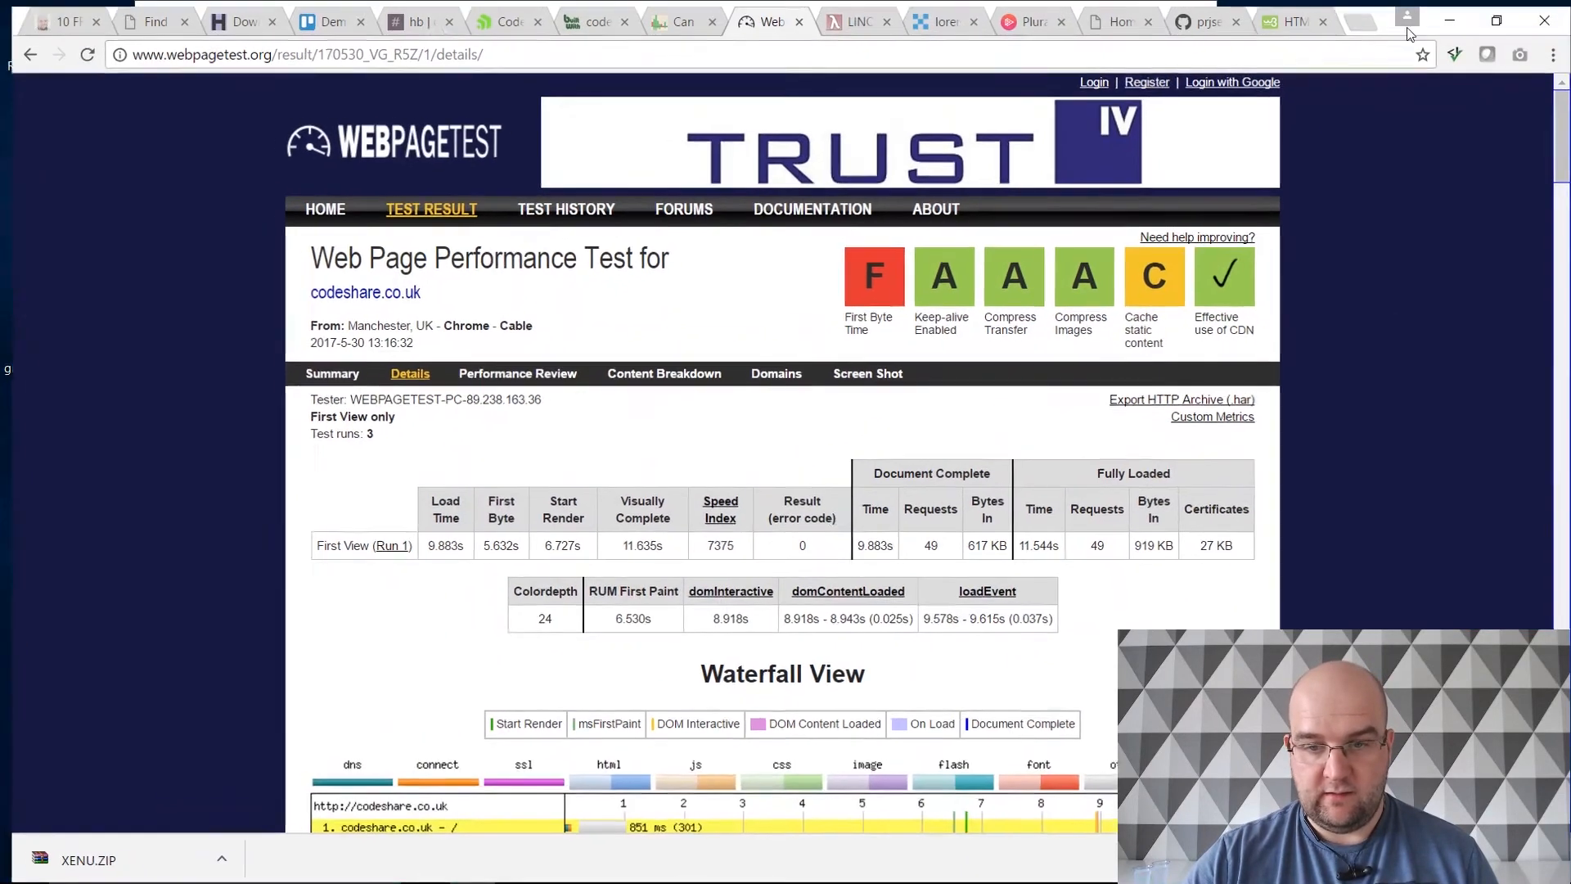
Step: Show the LINQPad homepage, checking it against the blog's LINQPad tool entry
click(851, 19)
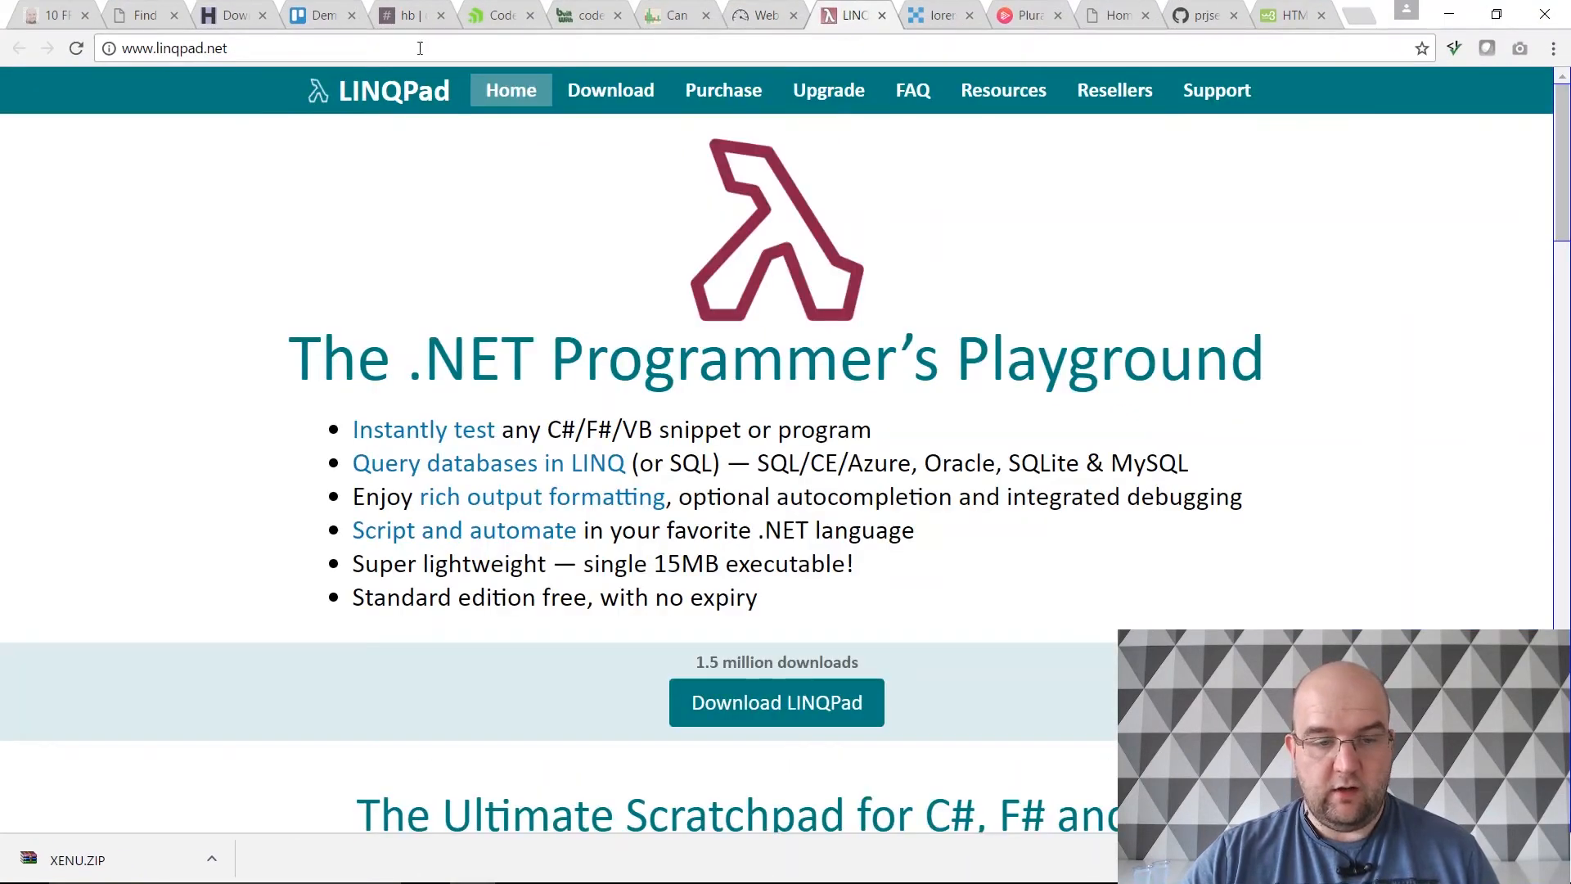
click(50, 15)
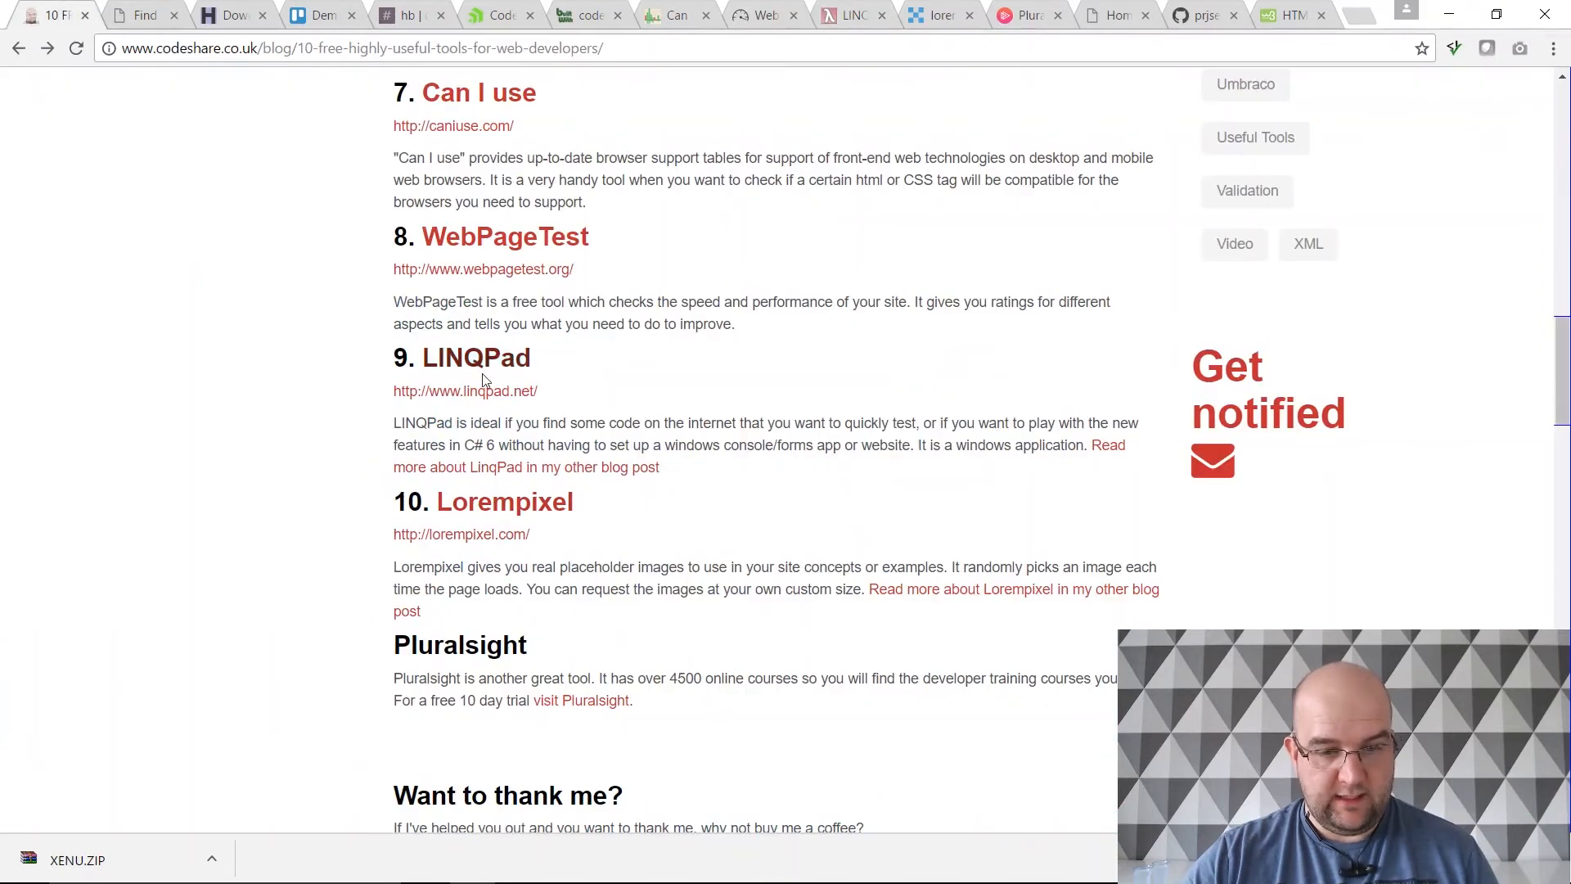
click(851, 14)
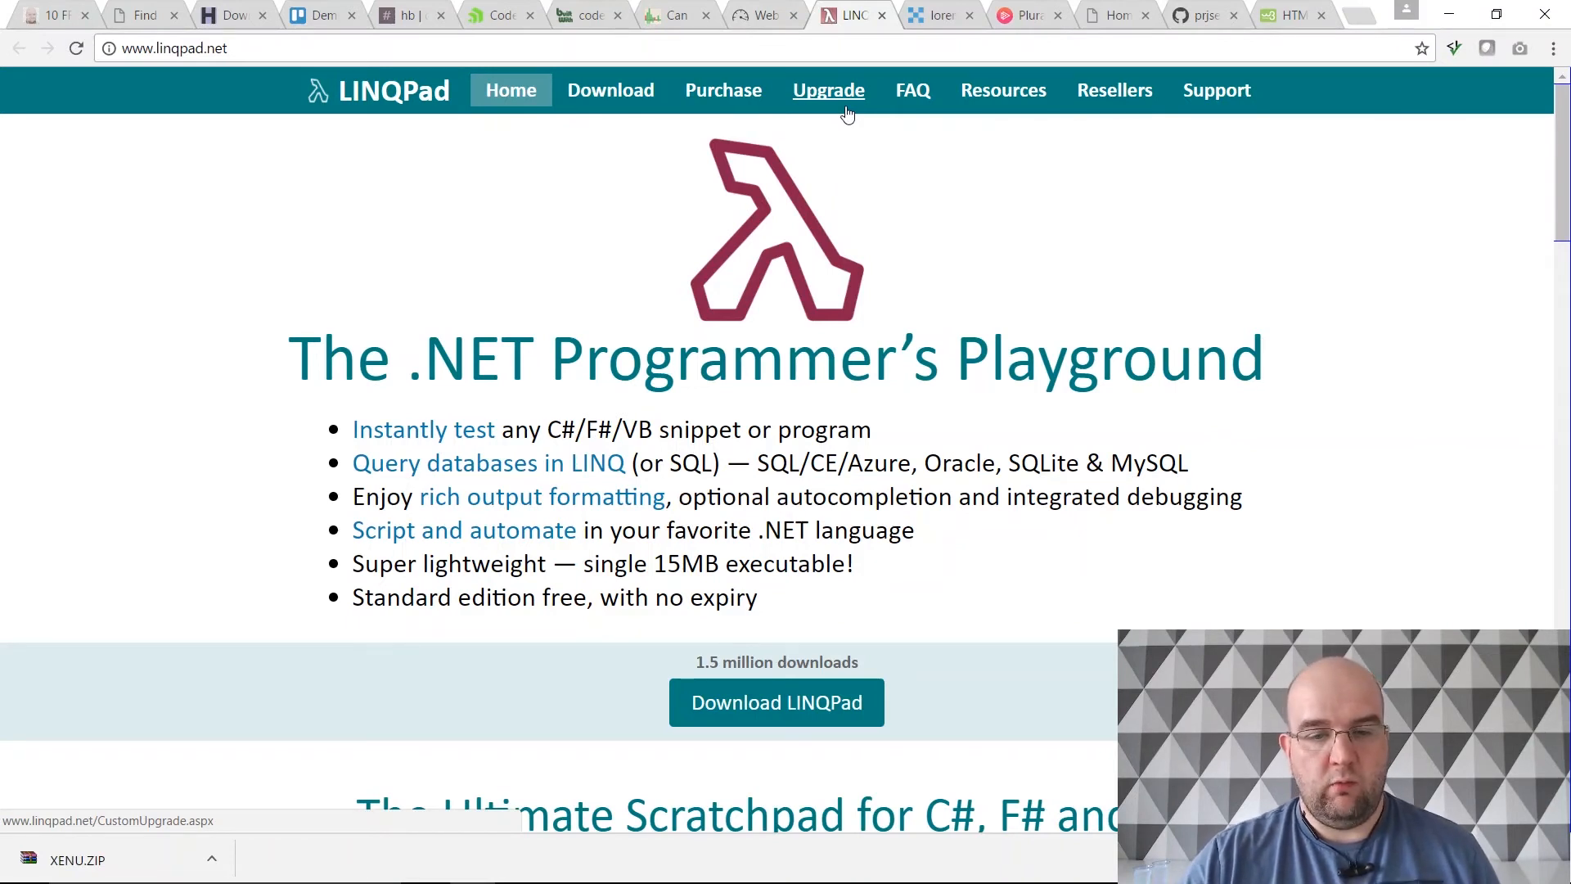
mouse_move(828, 88)
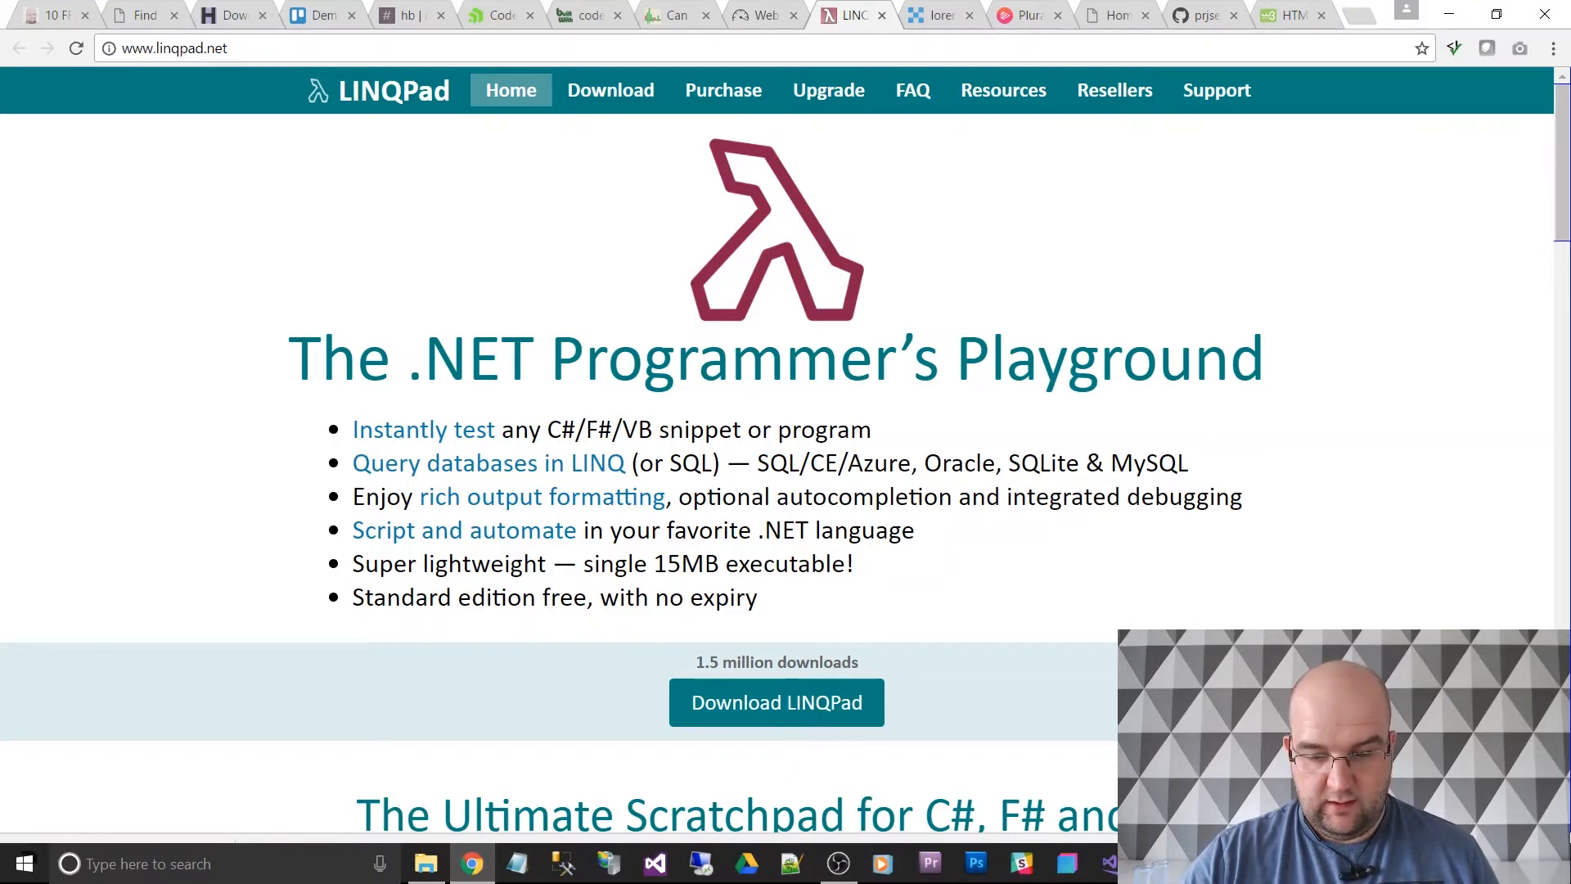
Step: Start LINQPad 5 and set the query language to C# Program
click(45, 59)
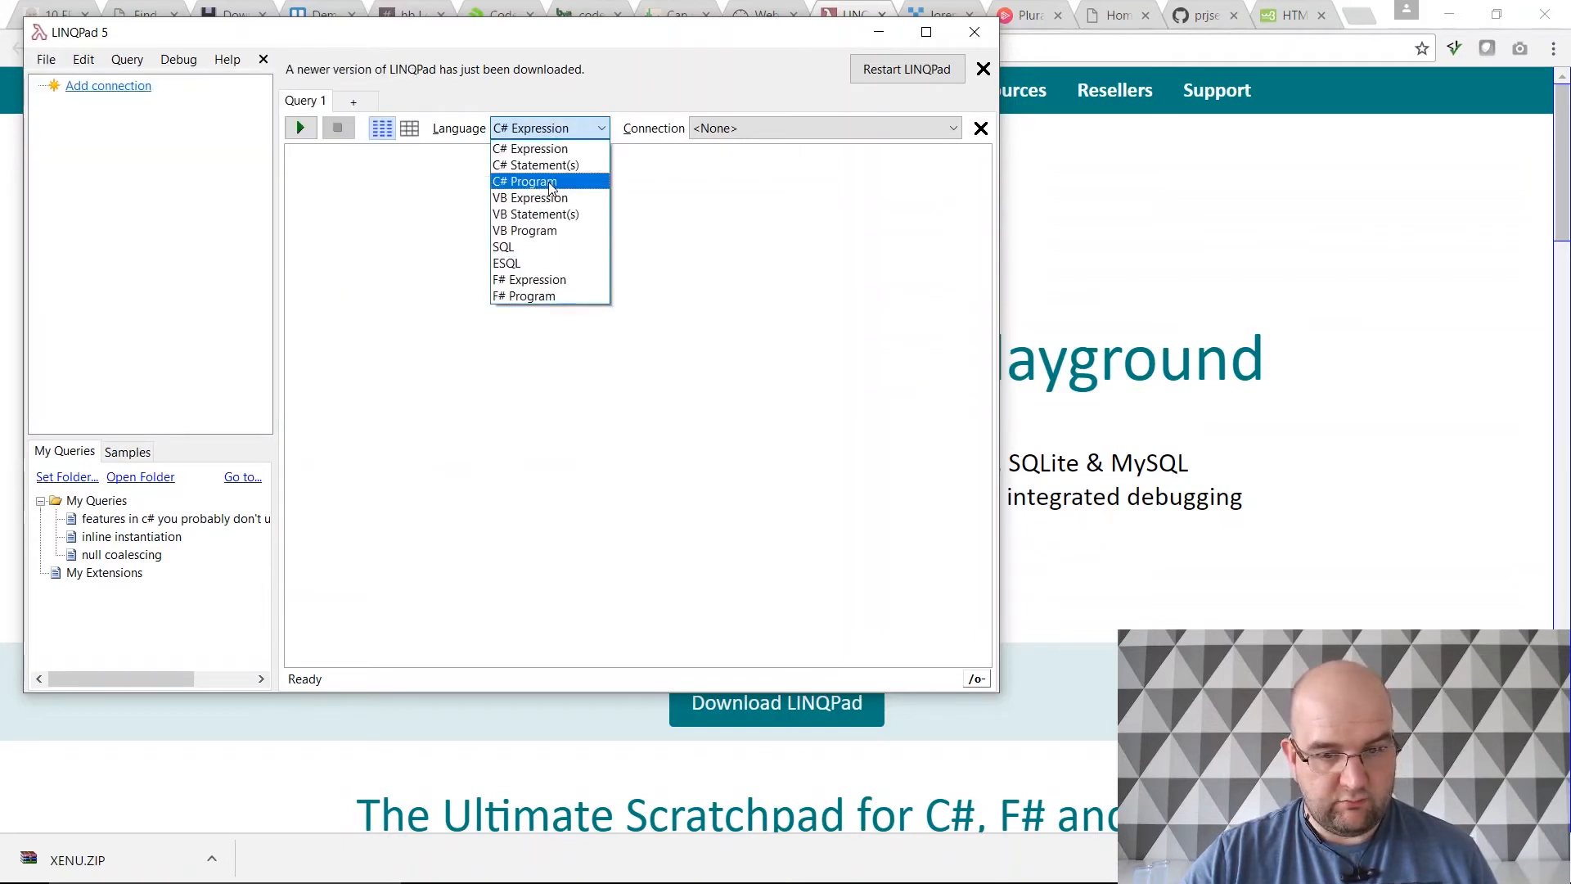
click(524, 182)
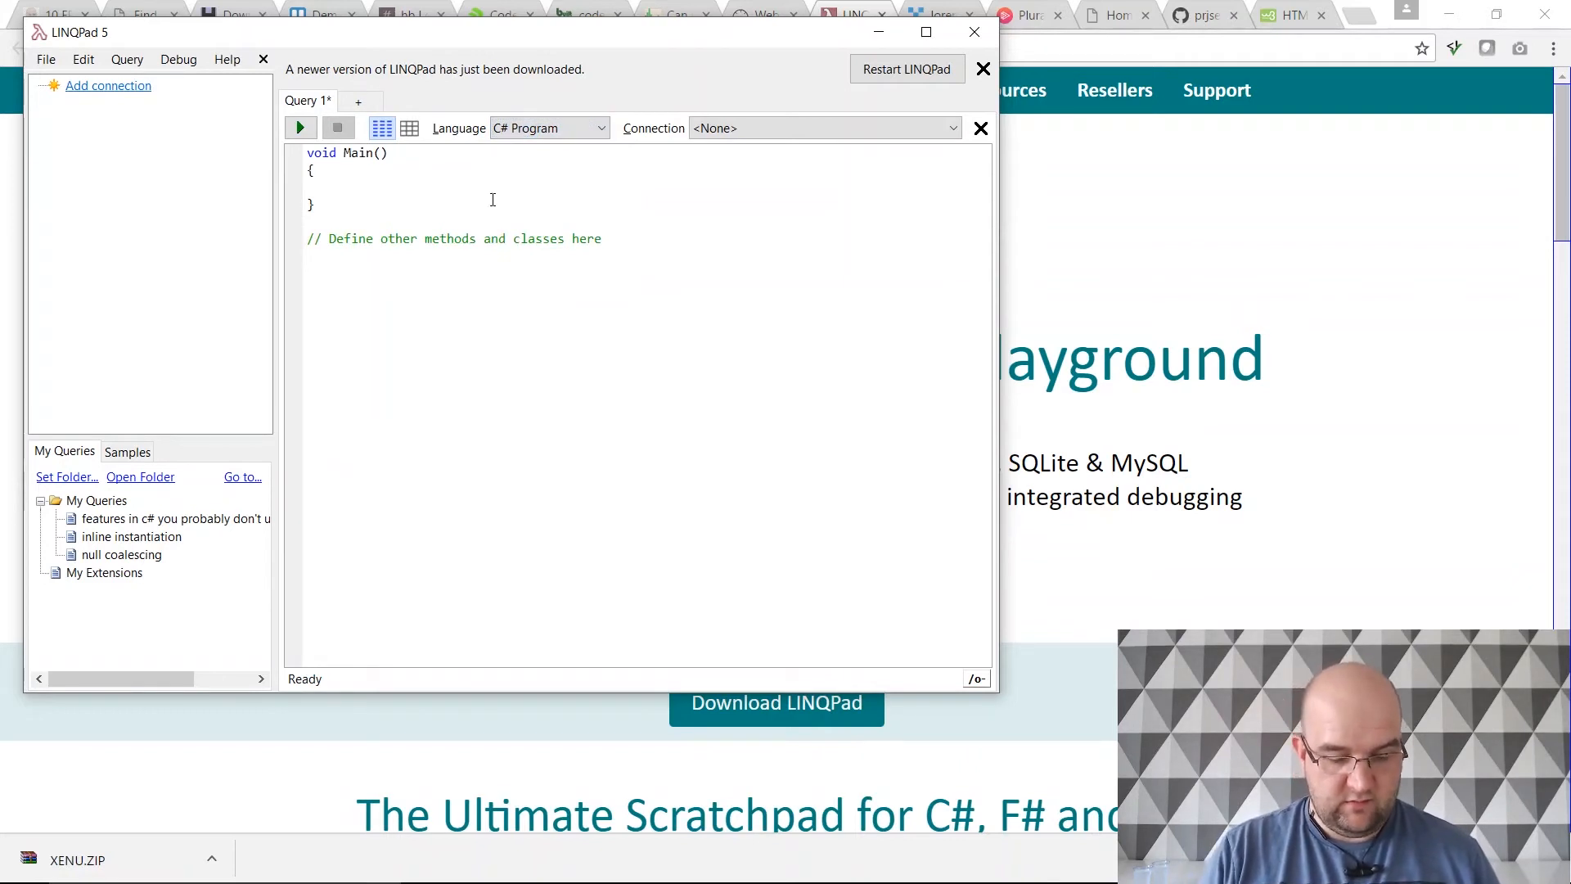
Step: Write Console.WriteLine("TEsting"); inside Main
text(Console.)
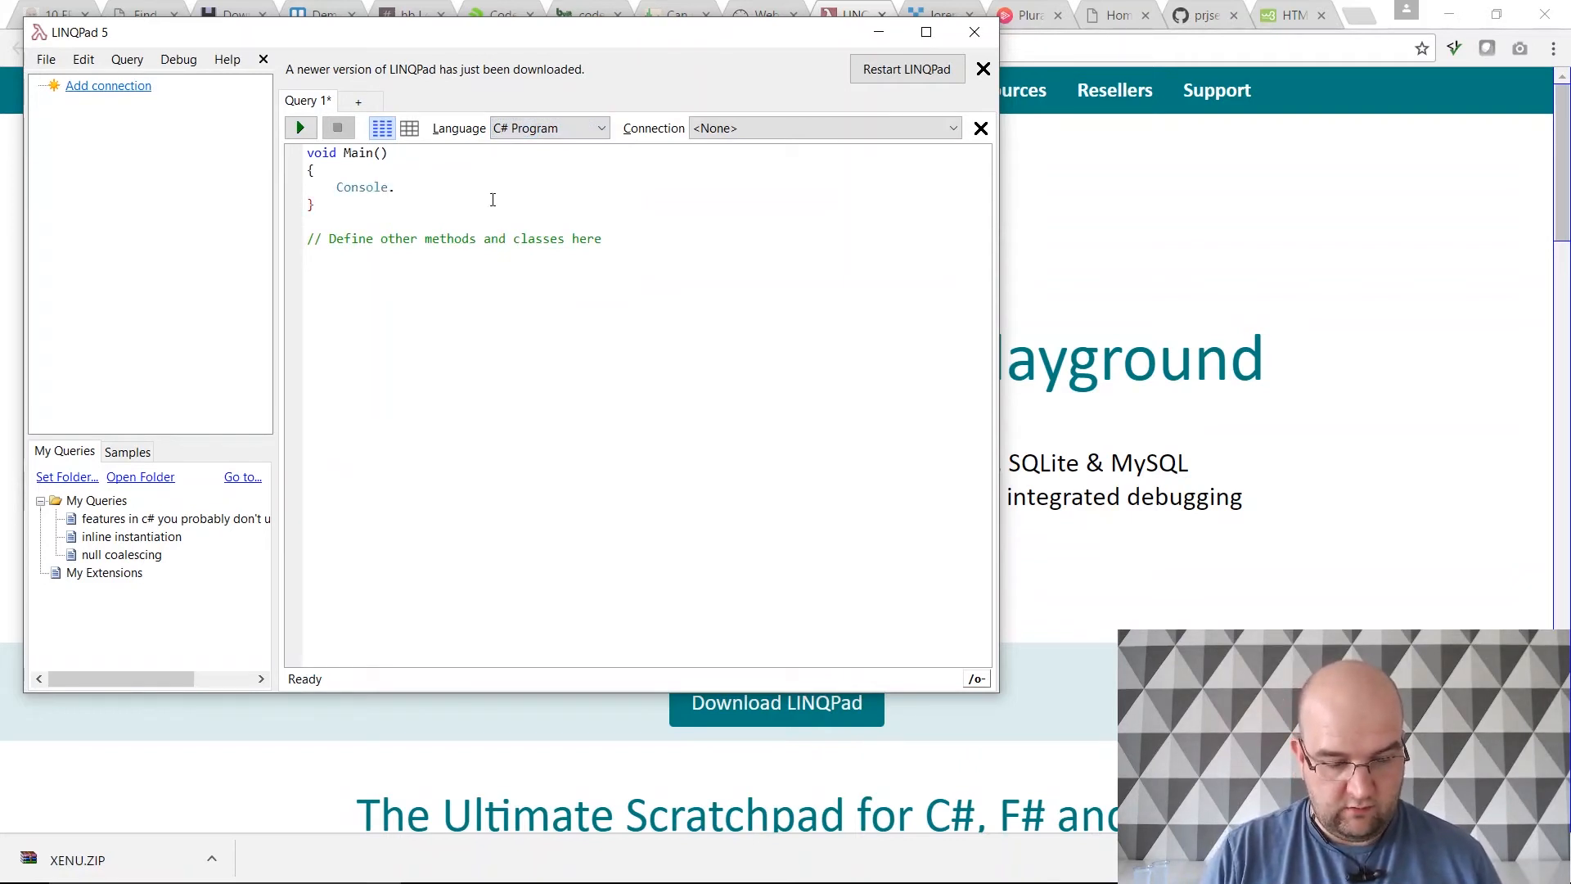
text(WriteLine)
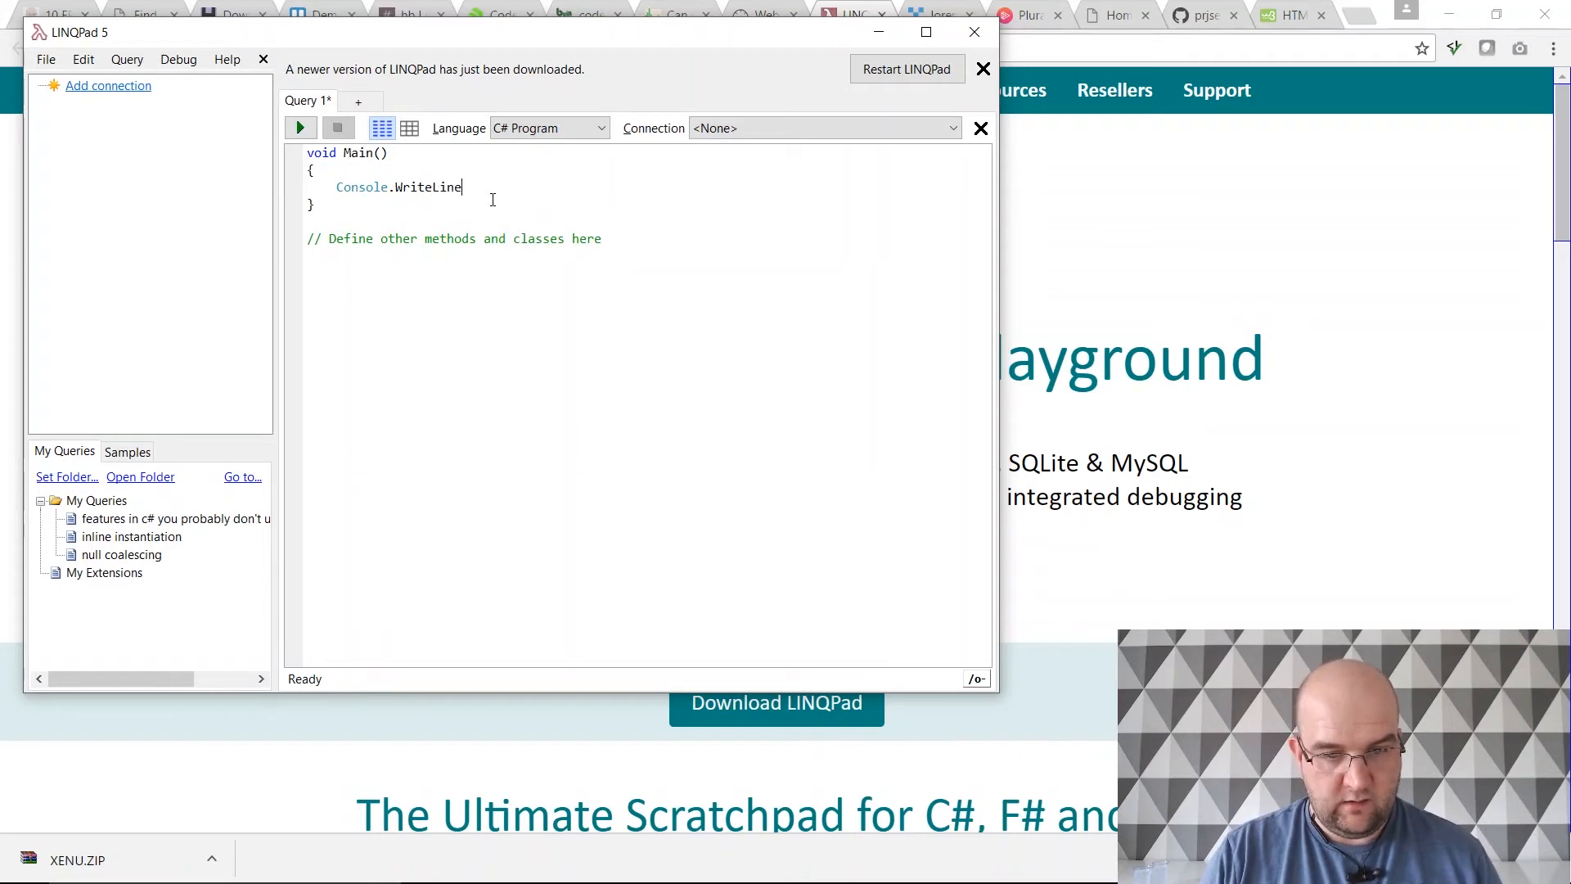
text((""))
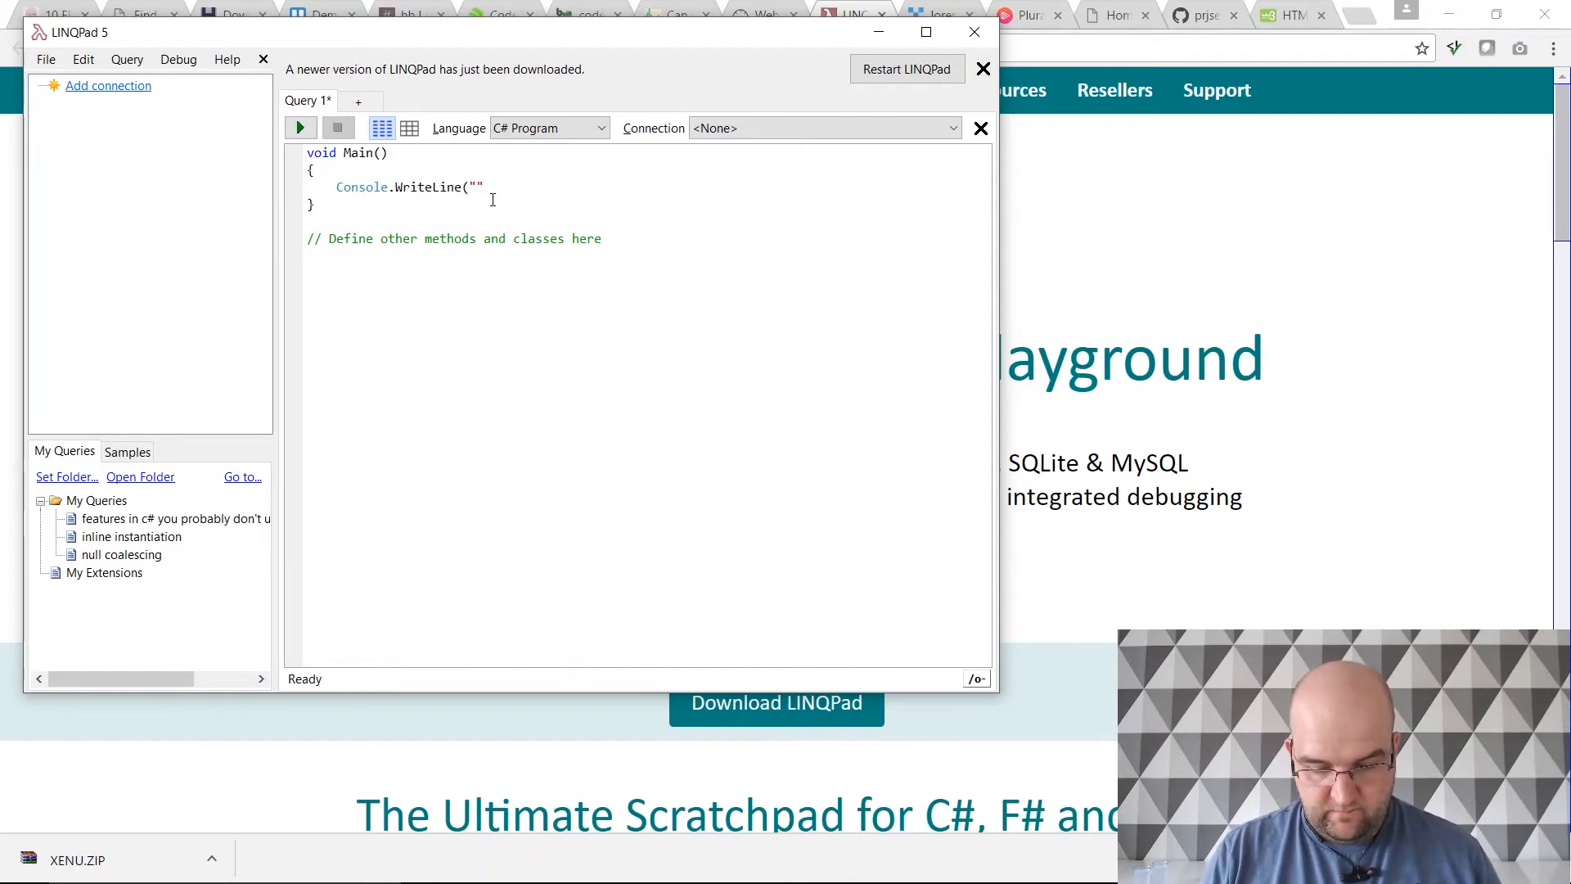
text(TEsting)
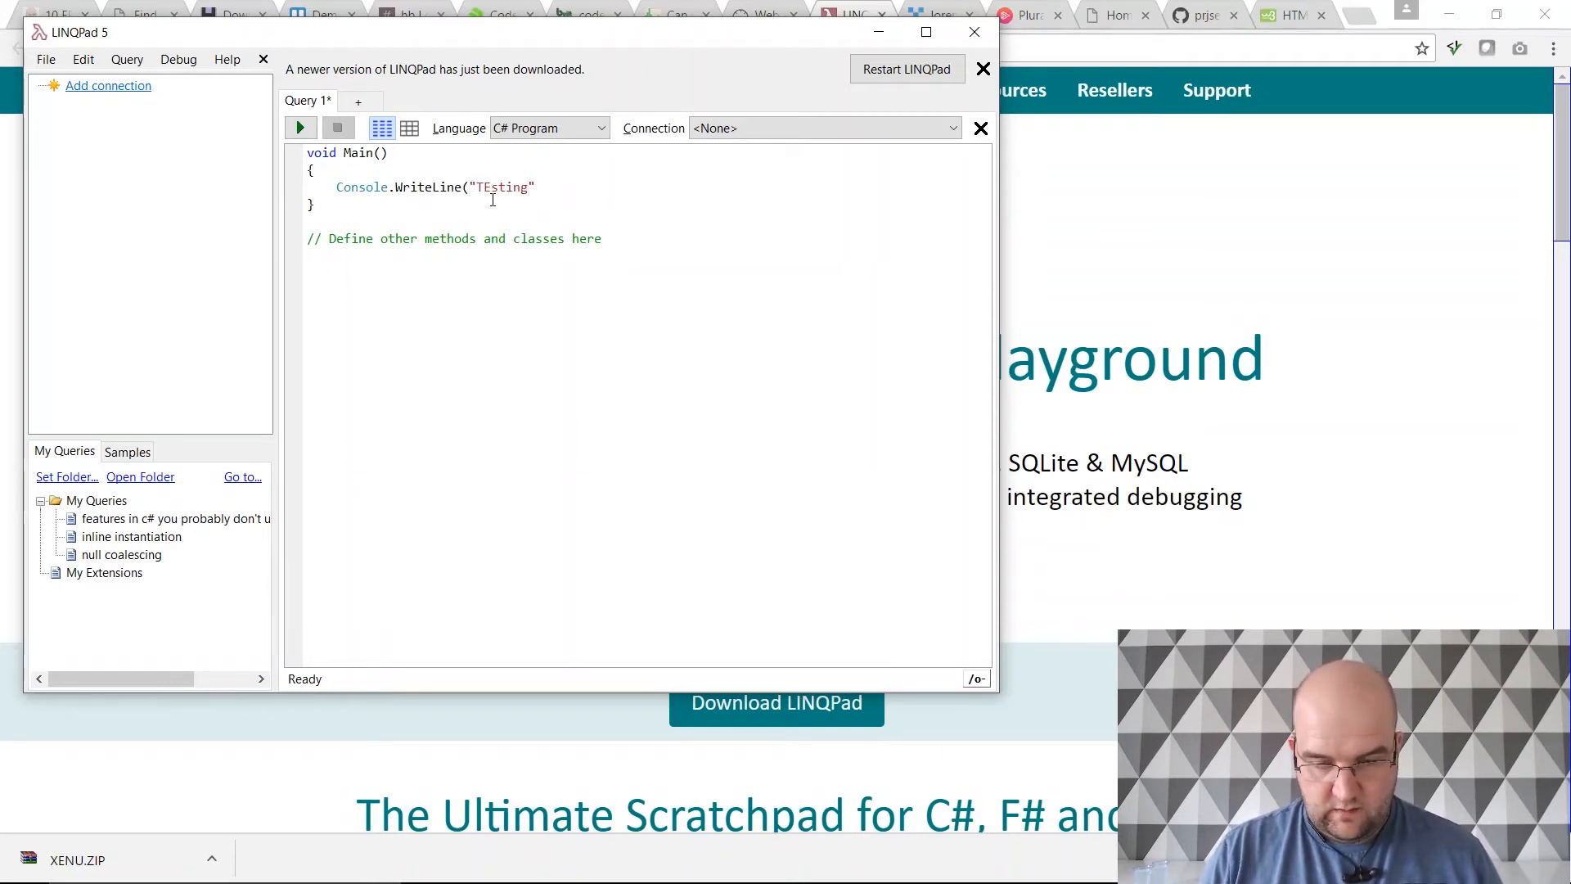
text();)
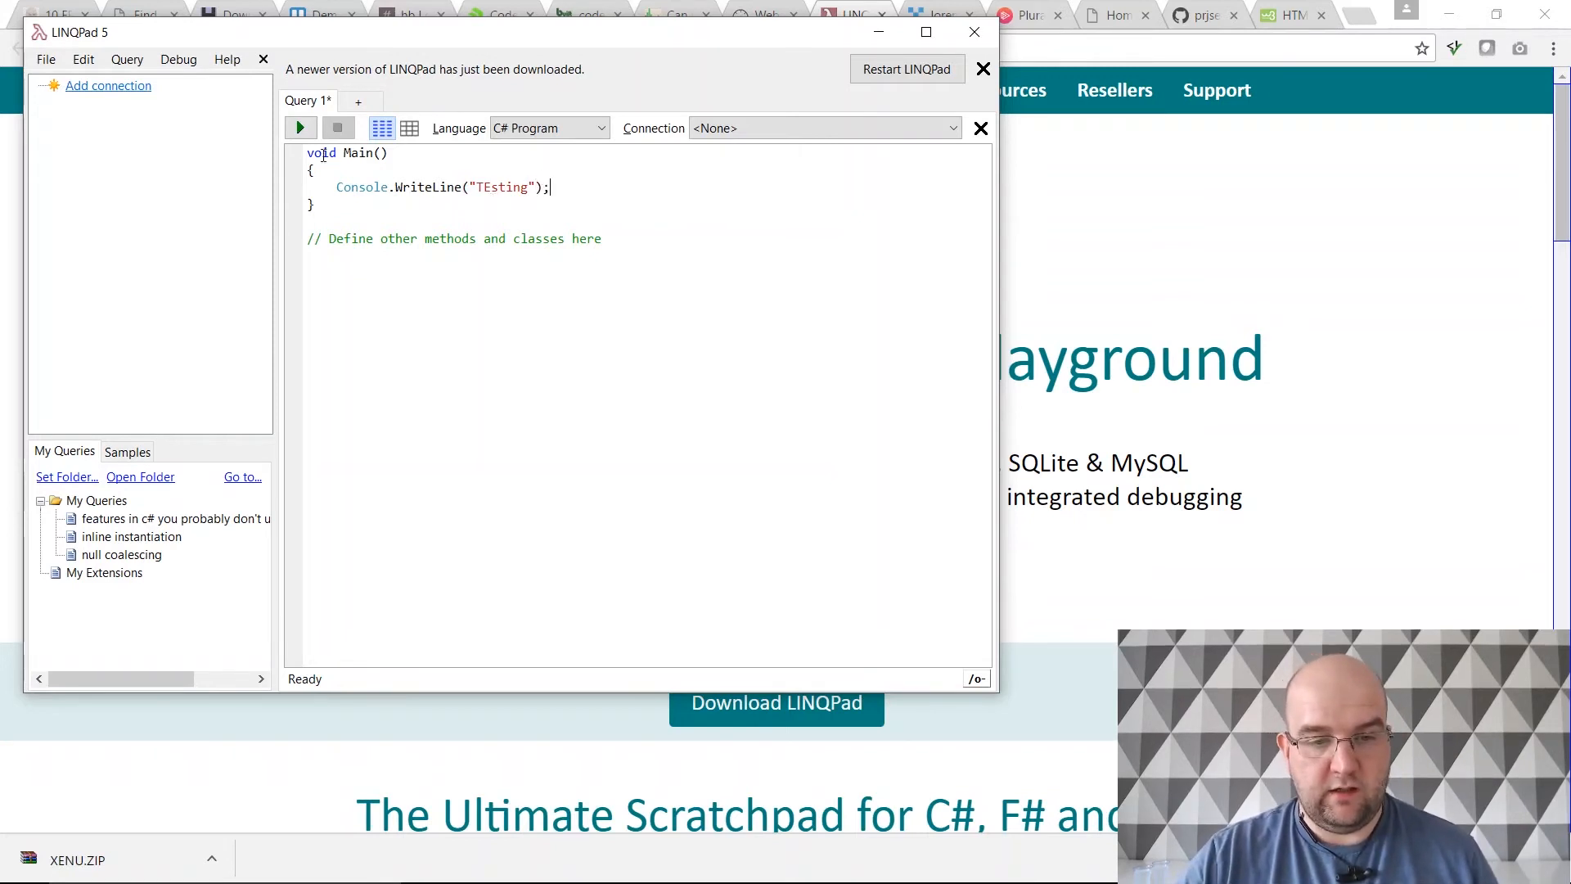
Step: Run the program so TEsting is printed in the results pane
click(300, 127)
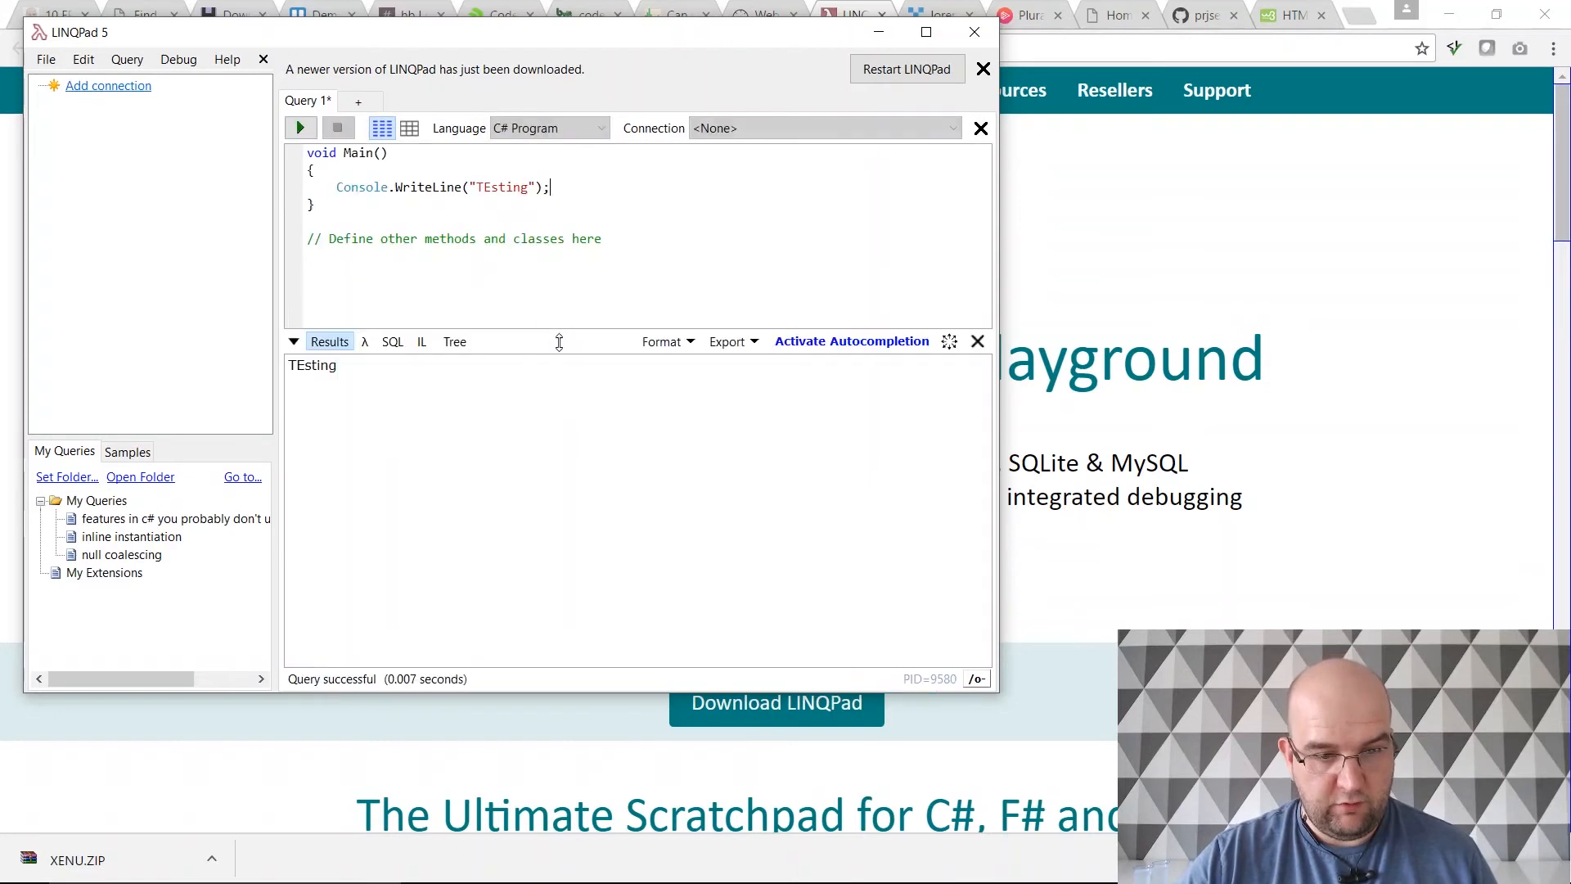
double_click(311, 364)
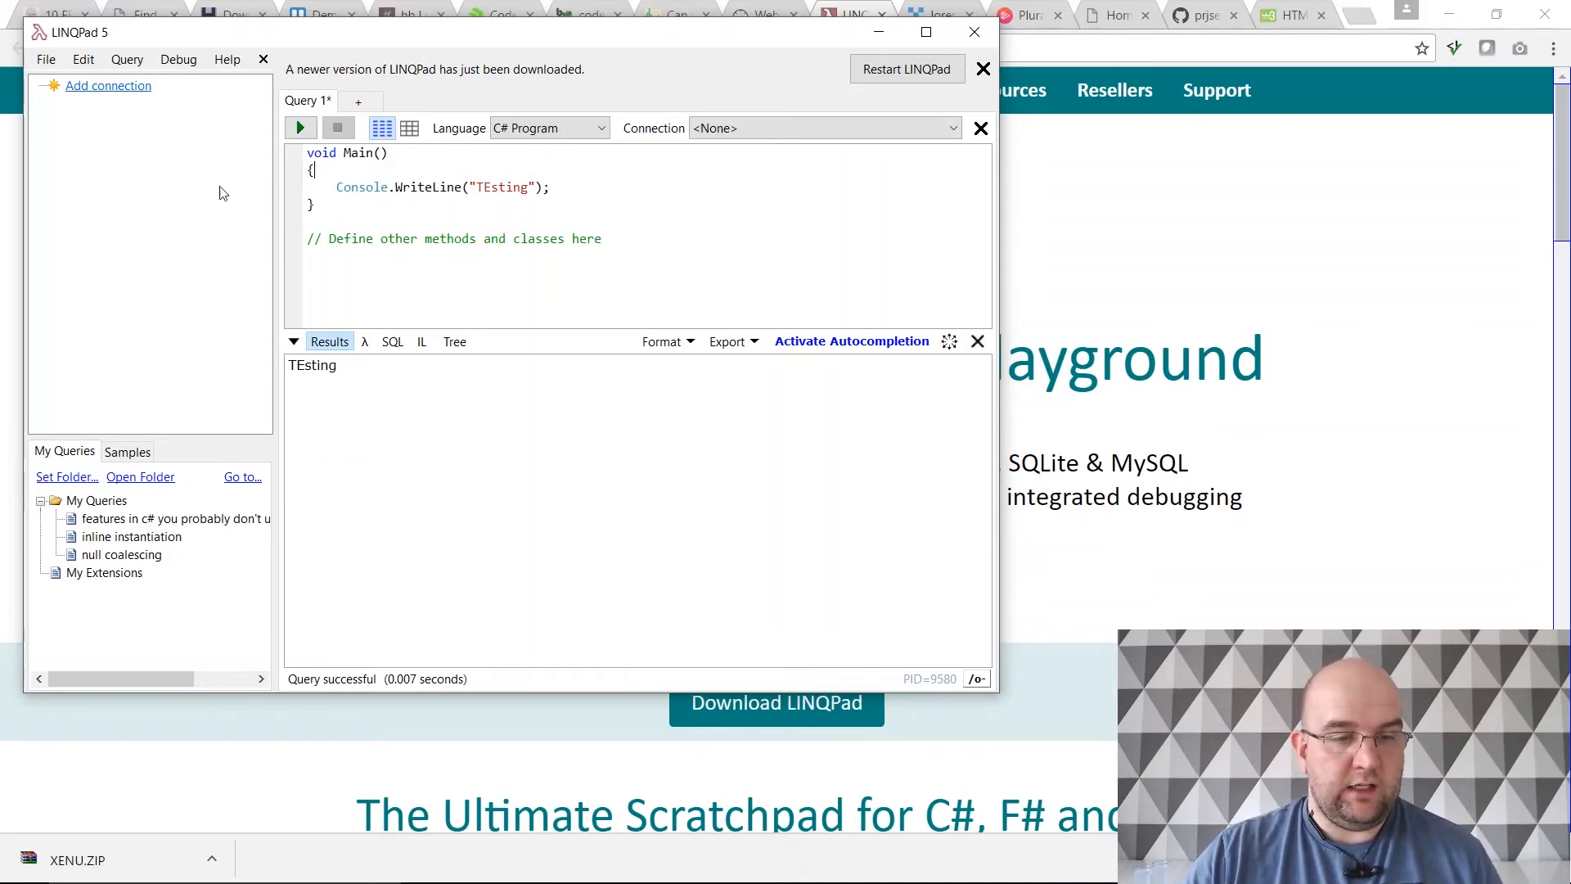
click(126, 58)
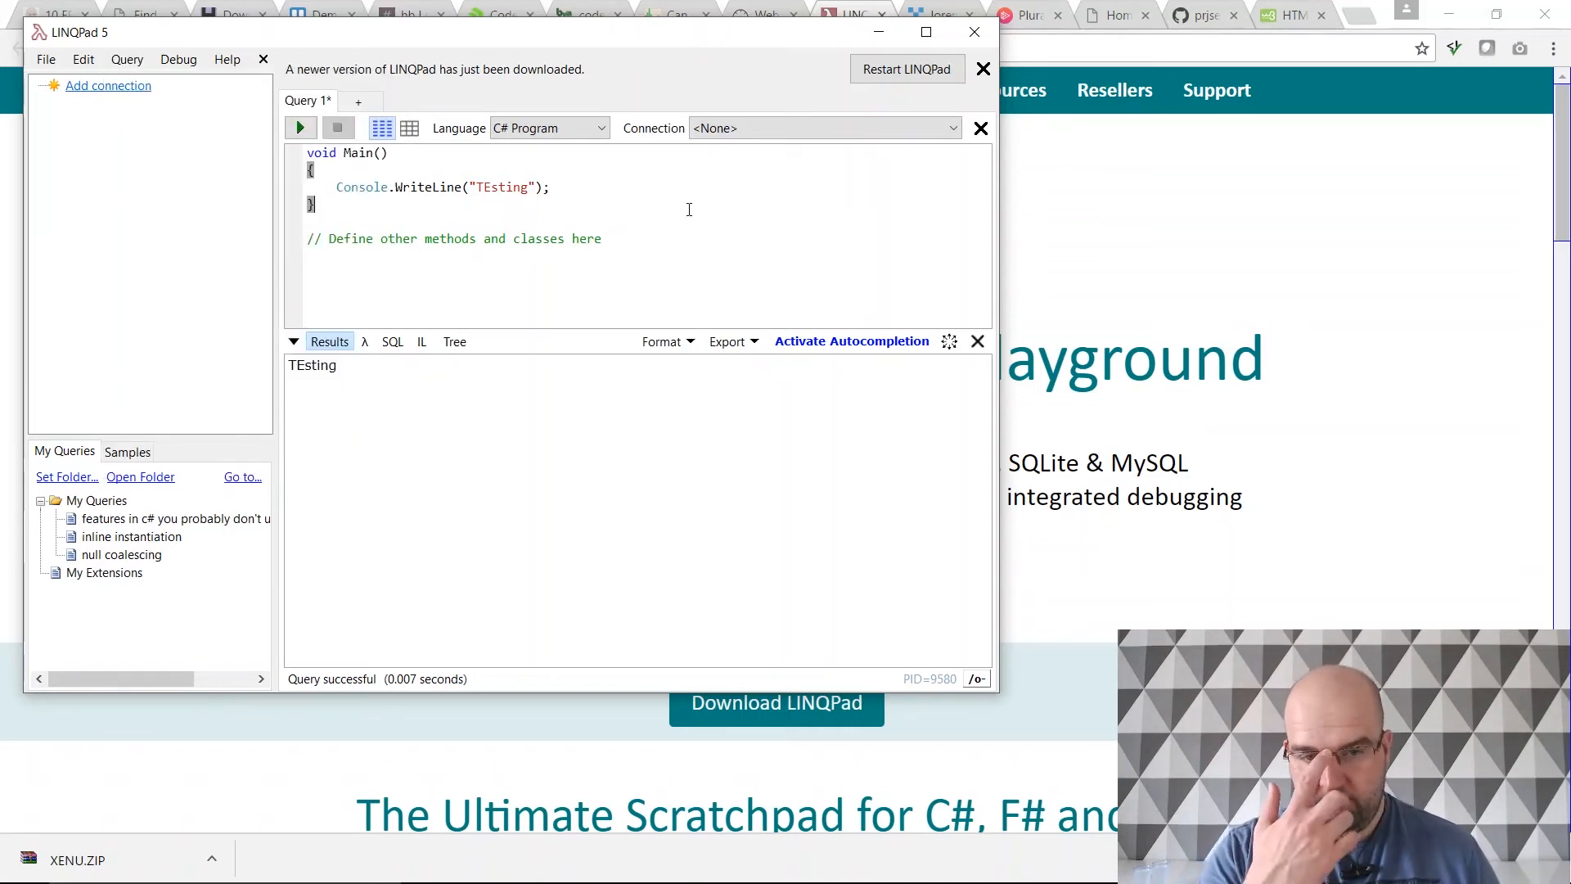
Step: Switch from LINQPad back to the codeshare blog post tab in Chrome
click(970, 33)
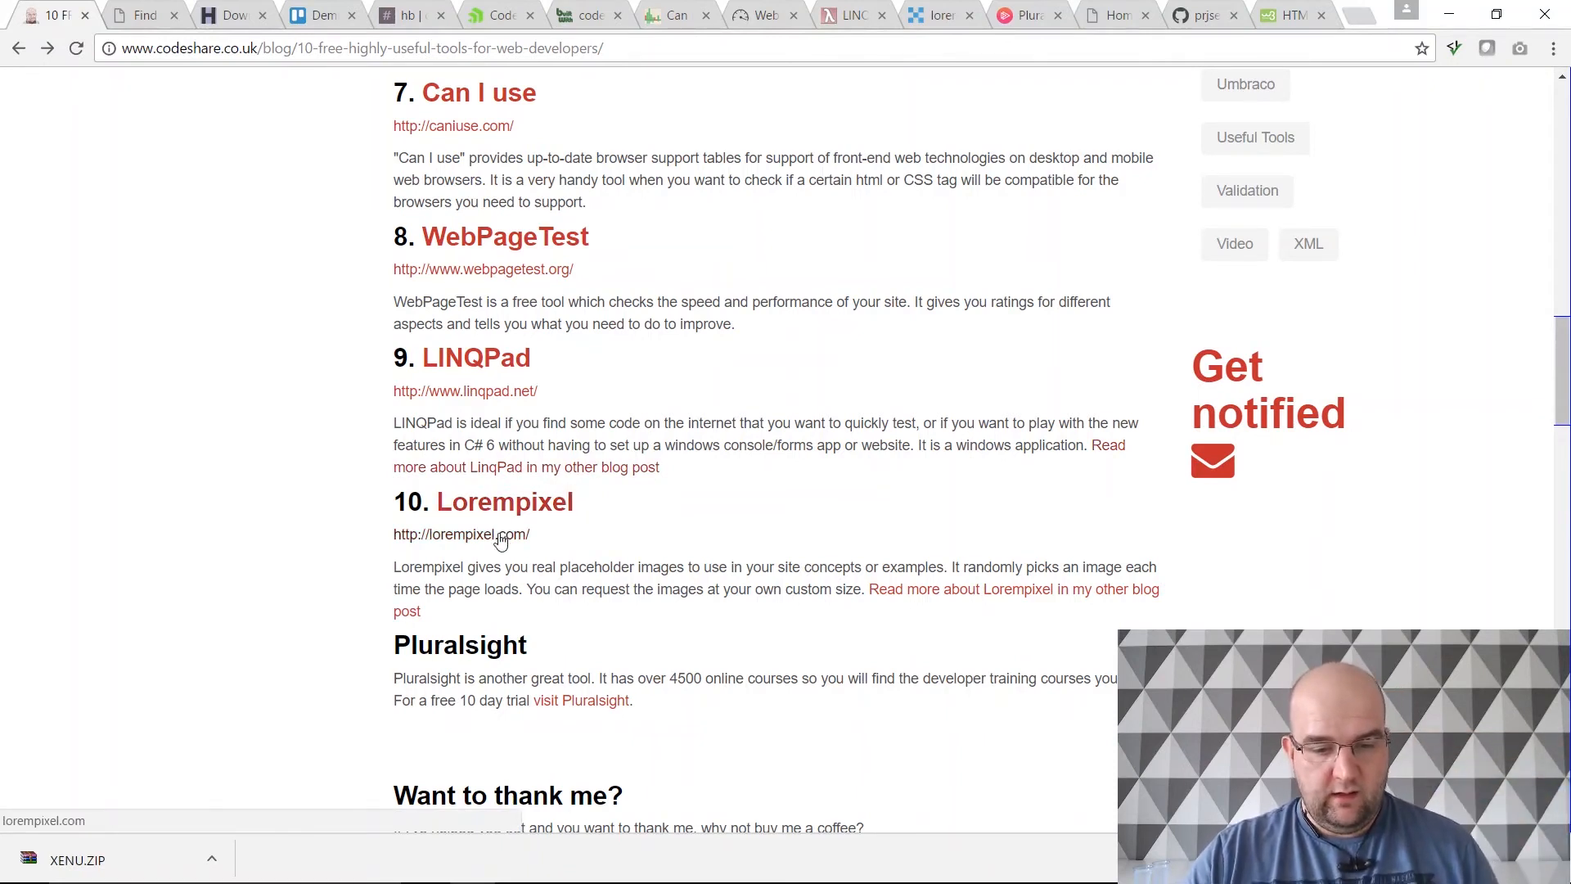
Step: Go to lorempixel.com from the blog link and scroll down to the Placeholder Generator
click(461, 533)
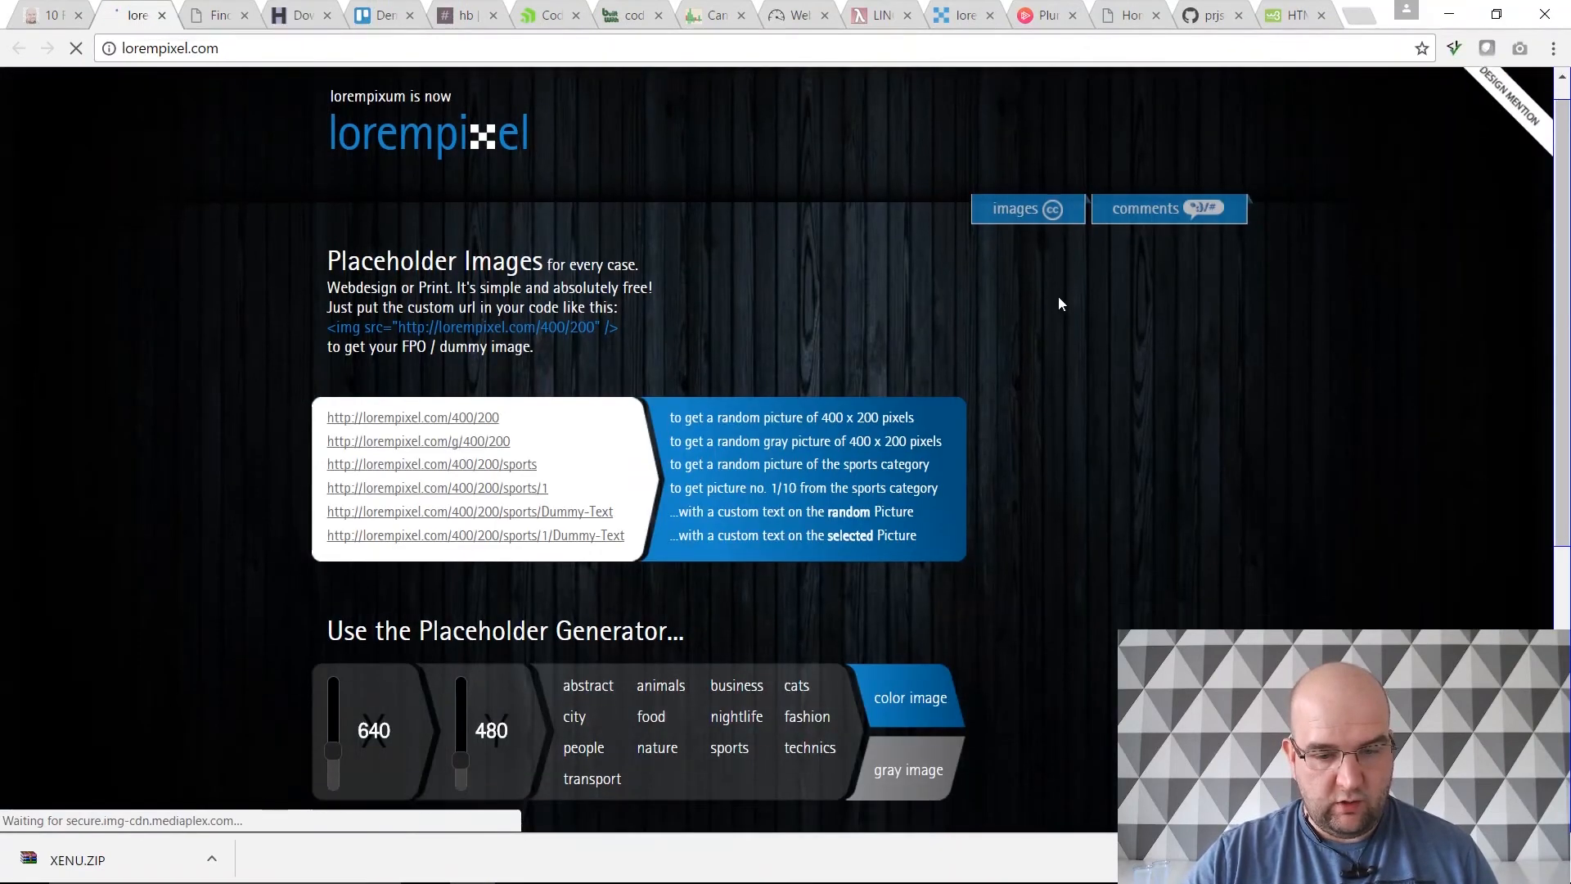
scroll(down, 3)
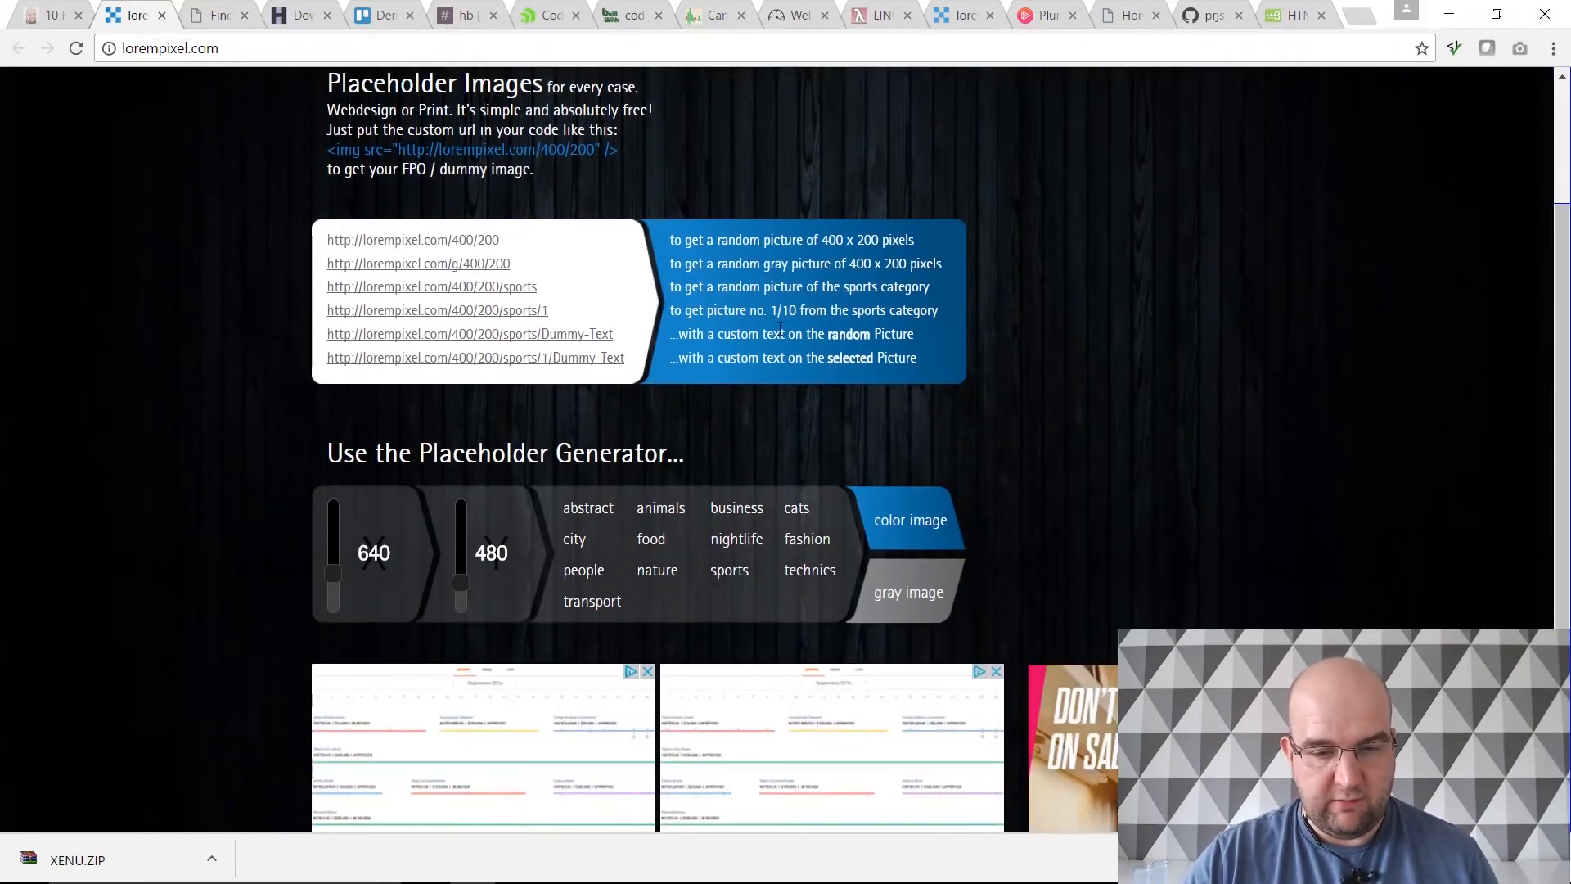
scroll(down, 3)
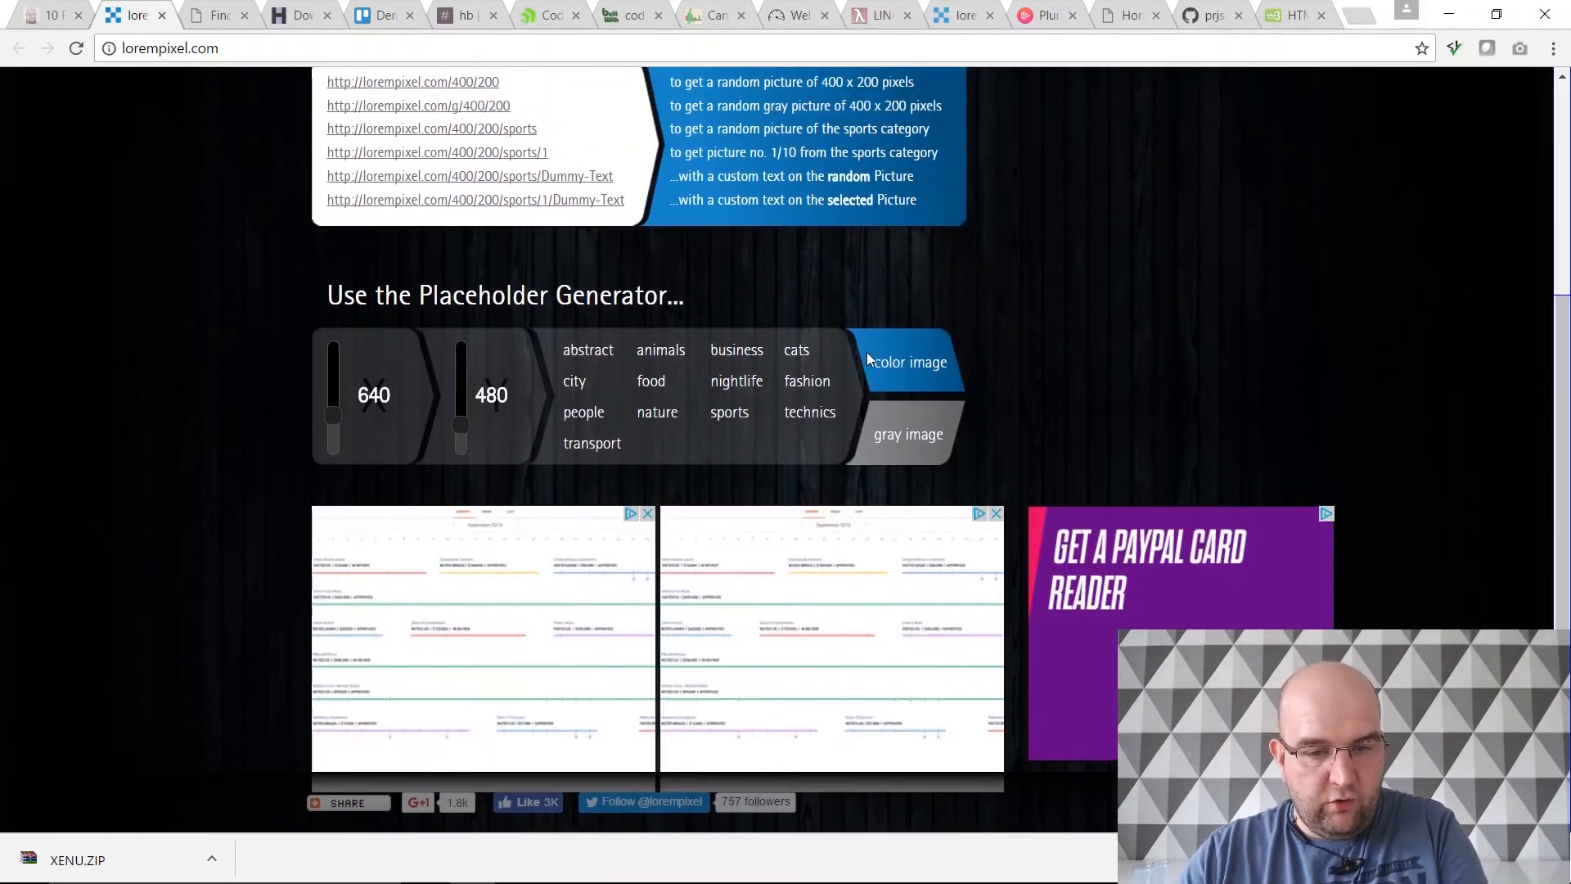
scroll(down, 3)
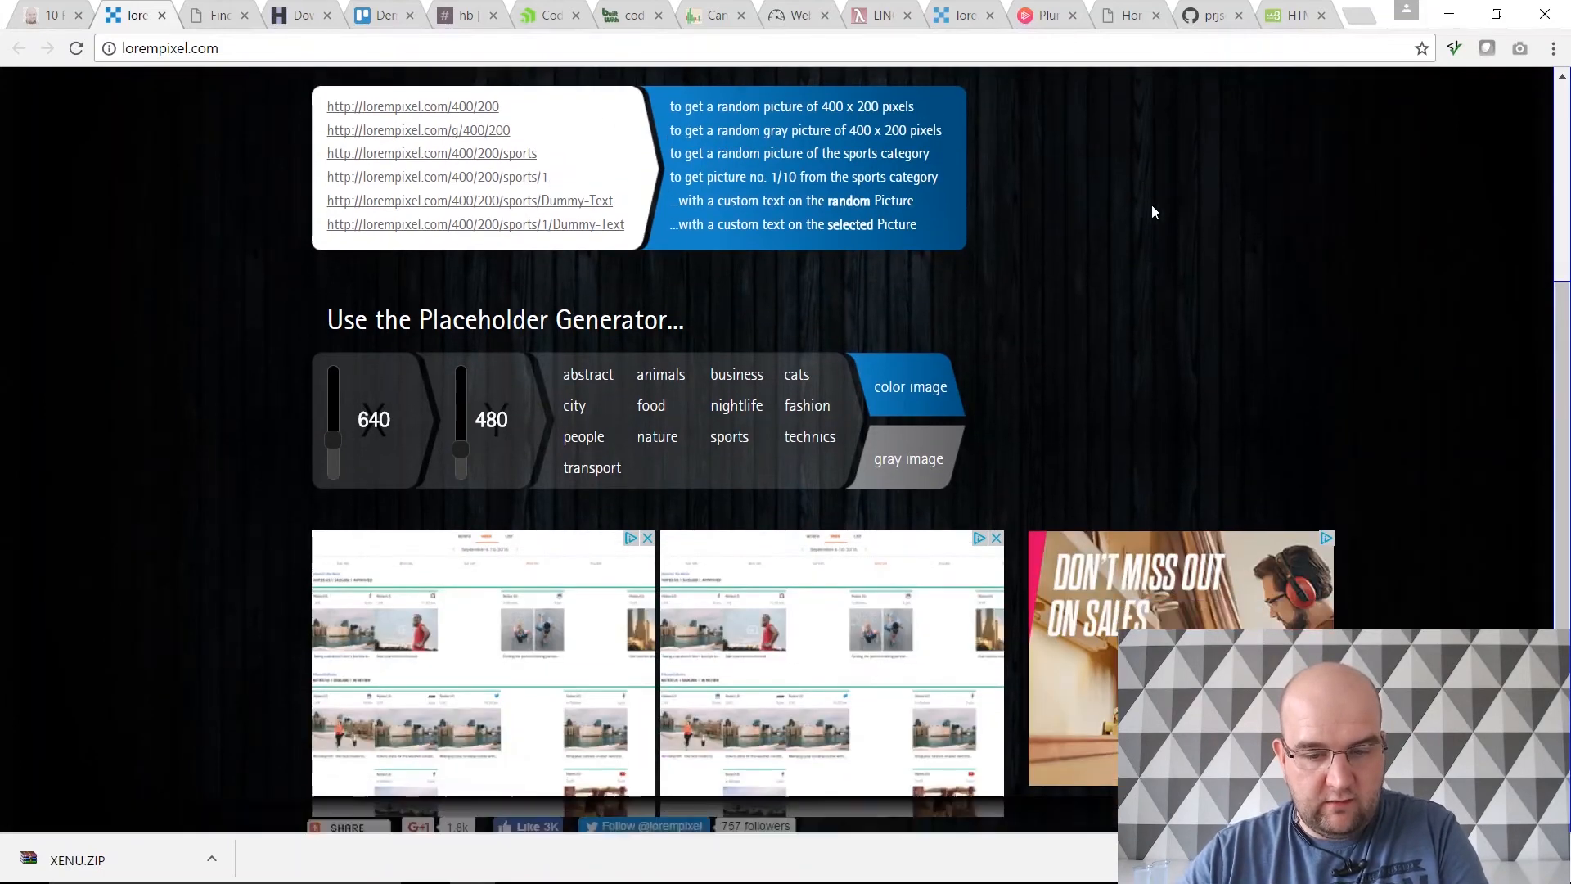
scroll(down, 3)
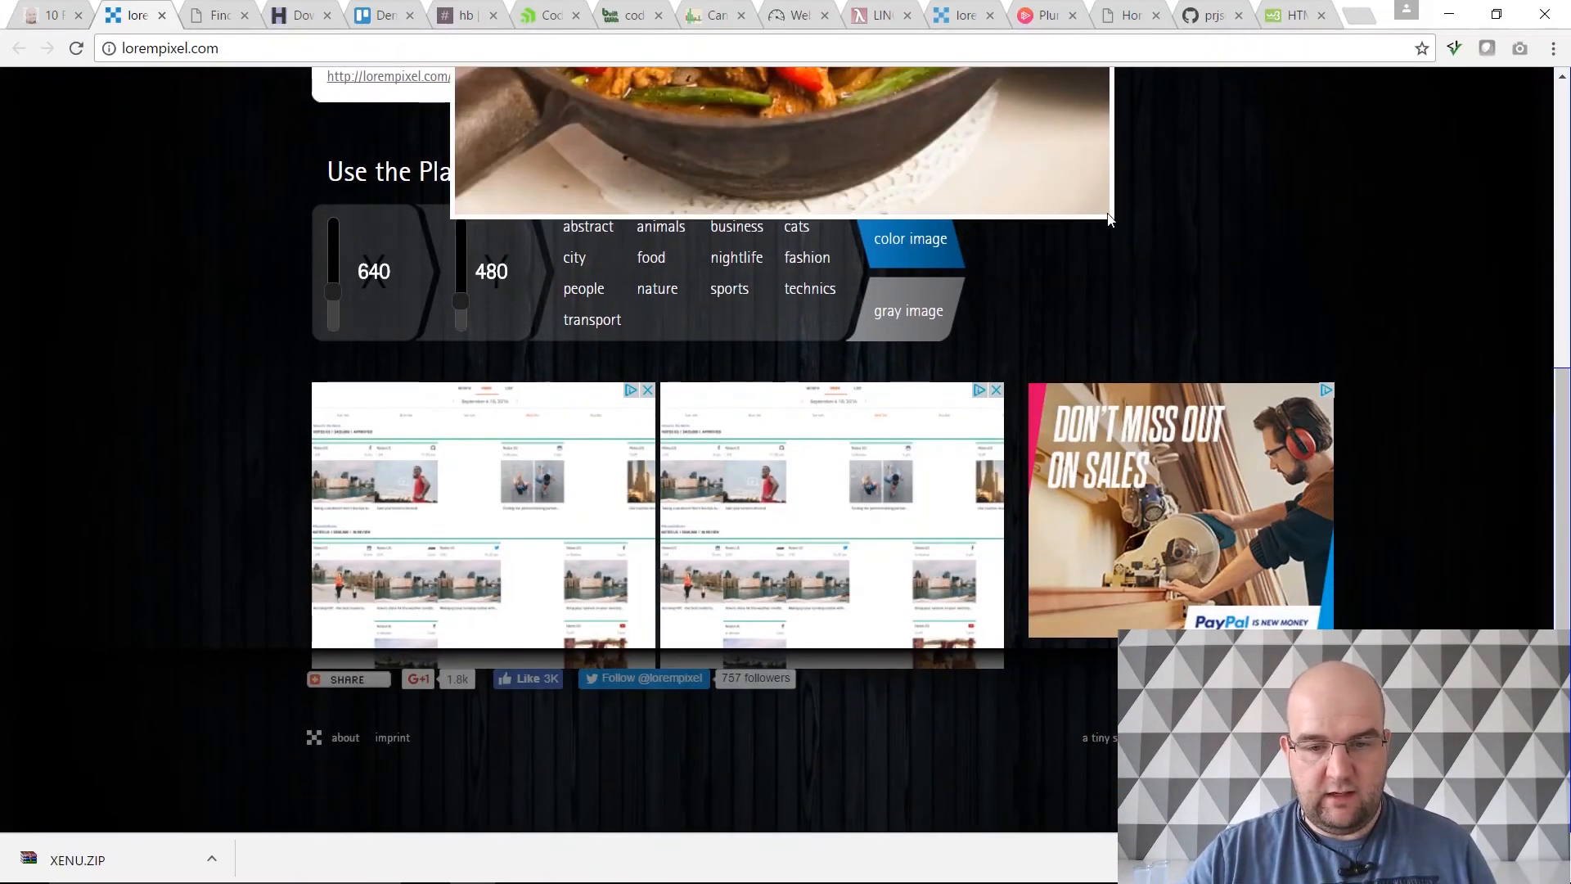
scroll(down, 3)
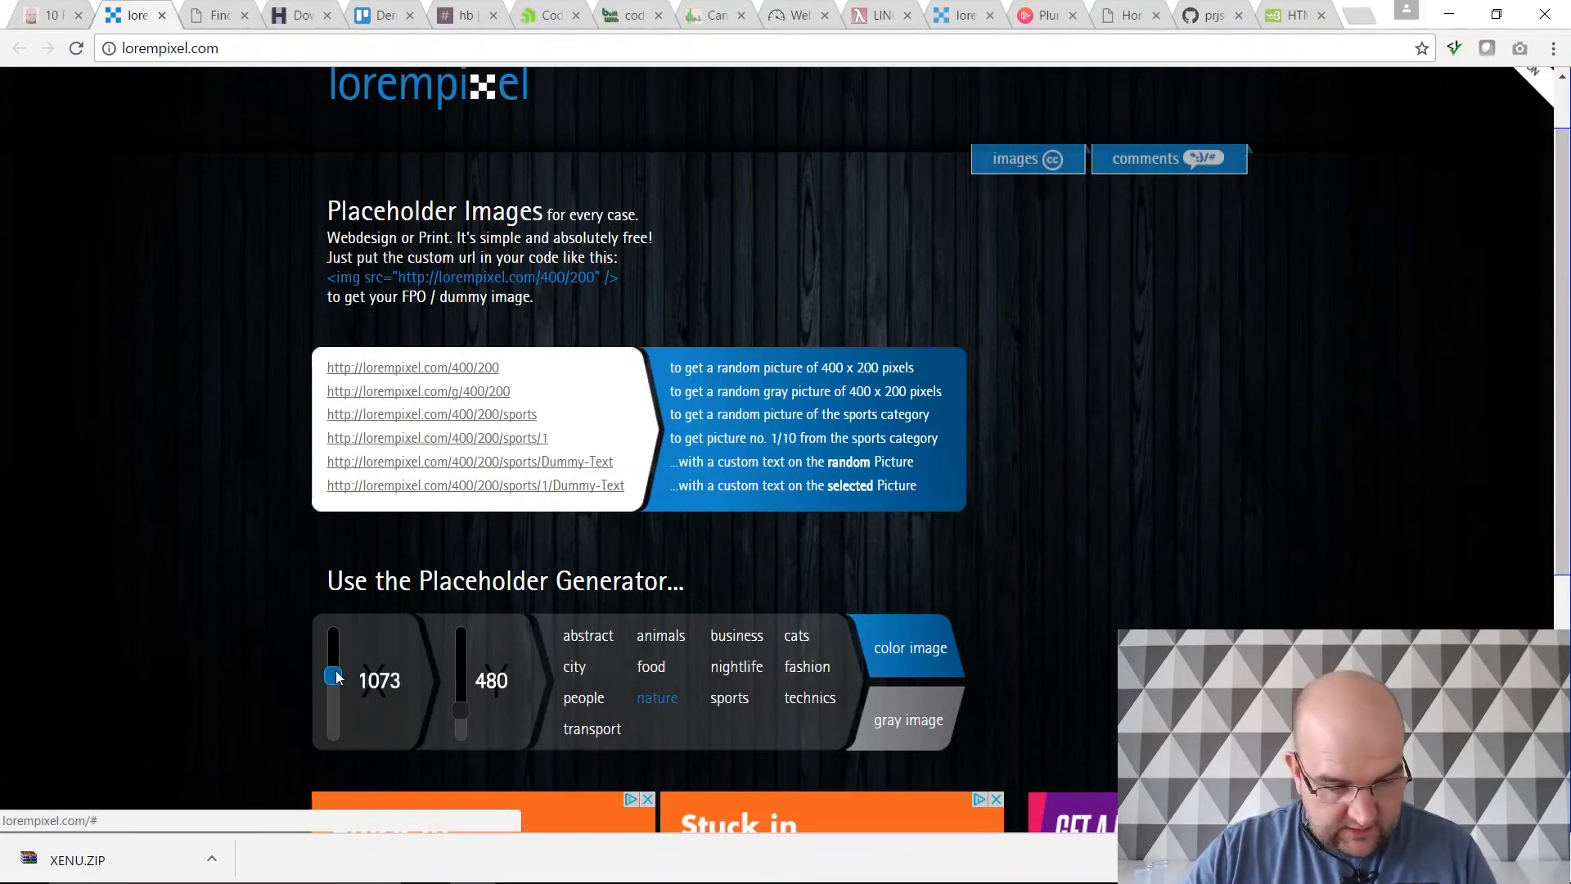
Step: Adjust the generator's width and height sliders, then load the 400 x 200 sports example image
drag(332, 676, 332, 689)
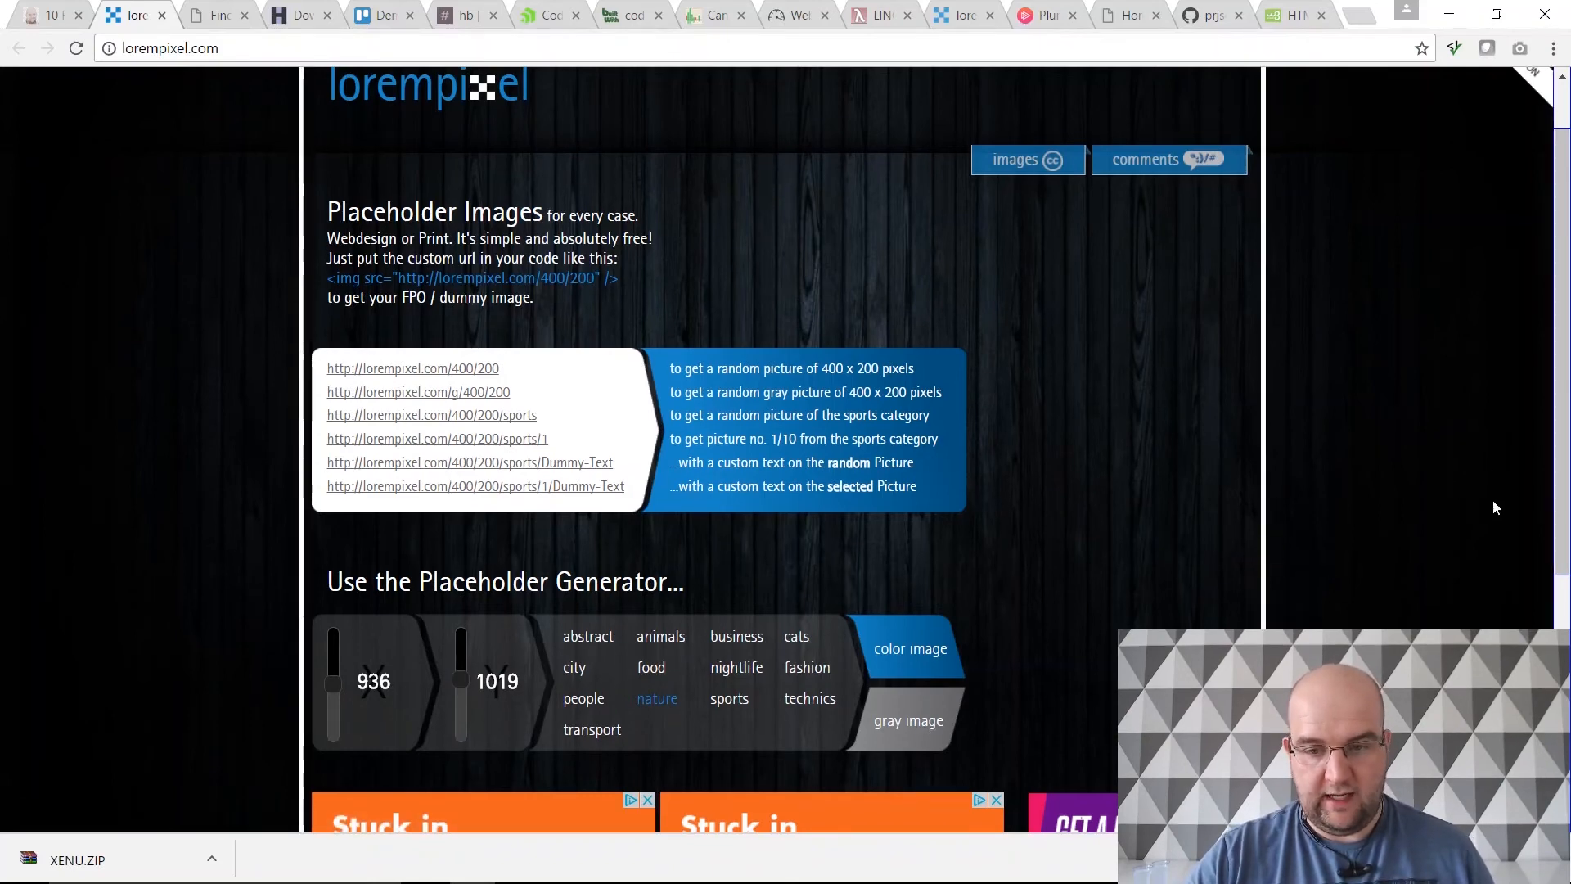
scroll(down, 3)
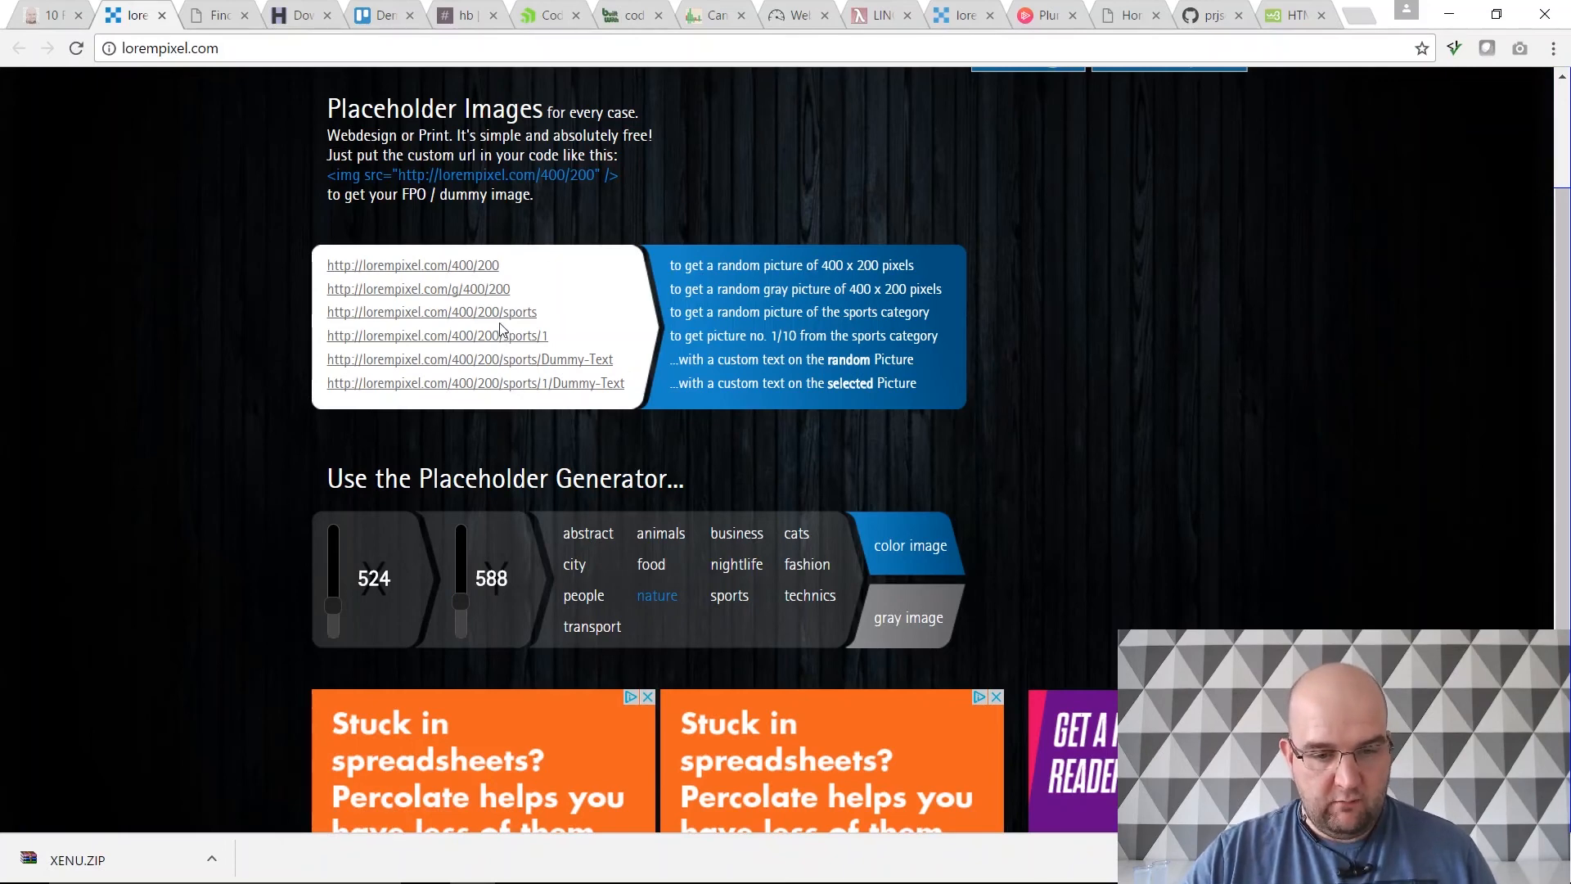
click(430, 311)
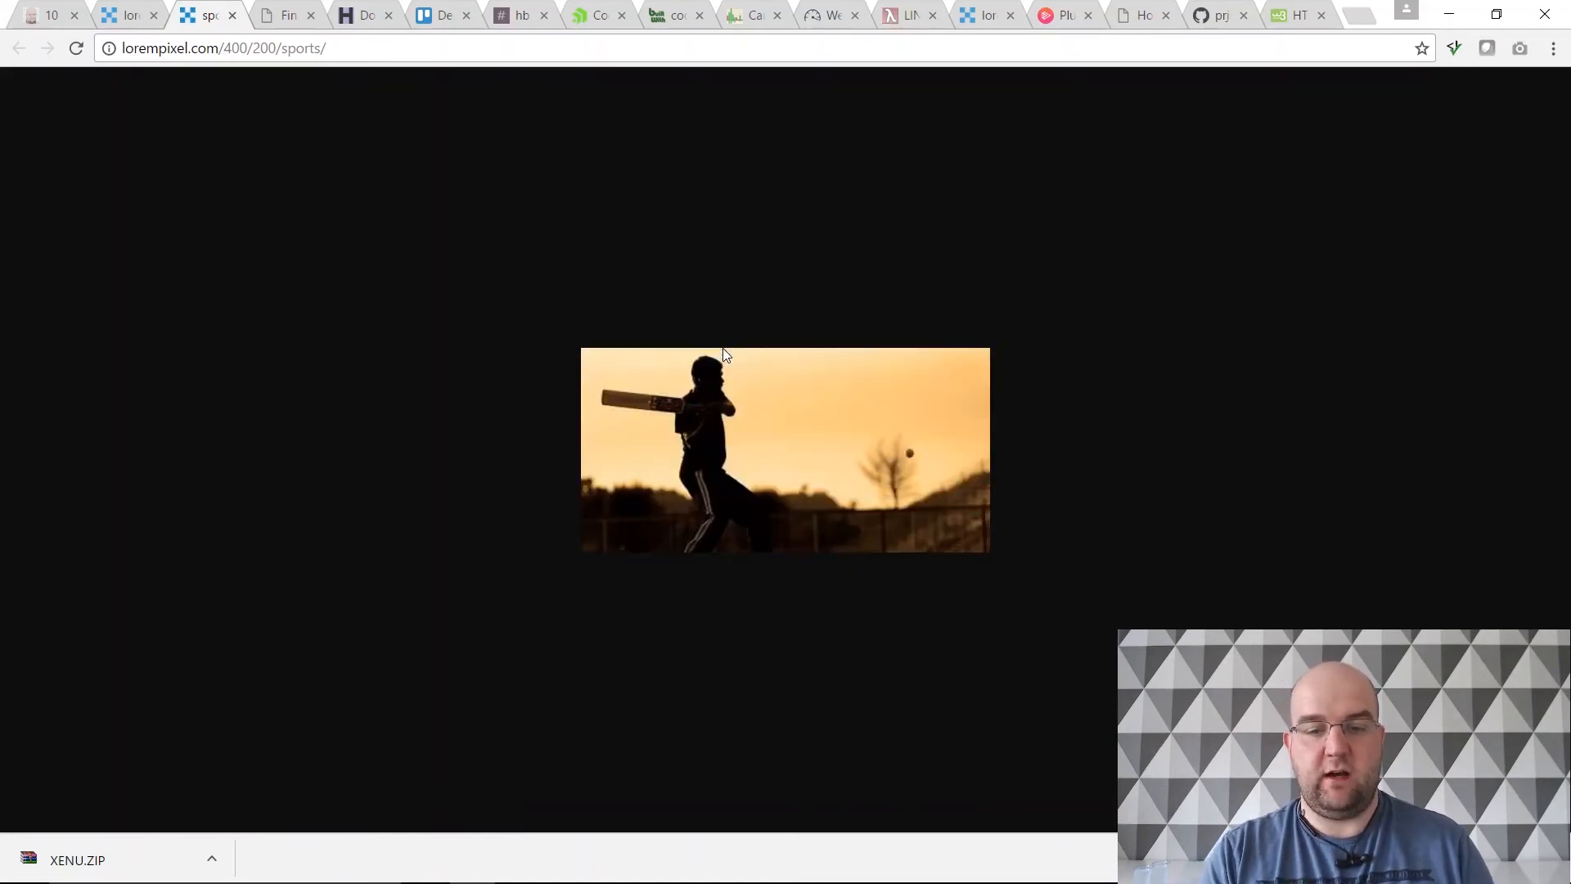
Step: Change the URL to lorempixel.com/800/800/nature/ for a square nature image, then return to the blog post
click(77, 47)
text(nature)
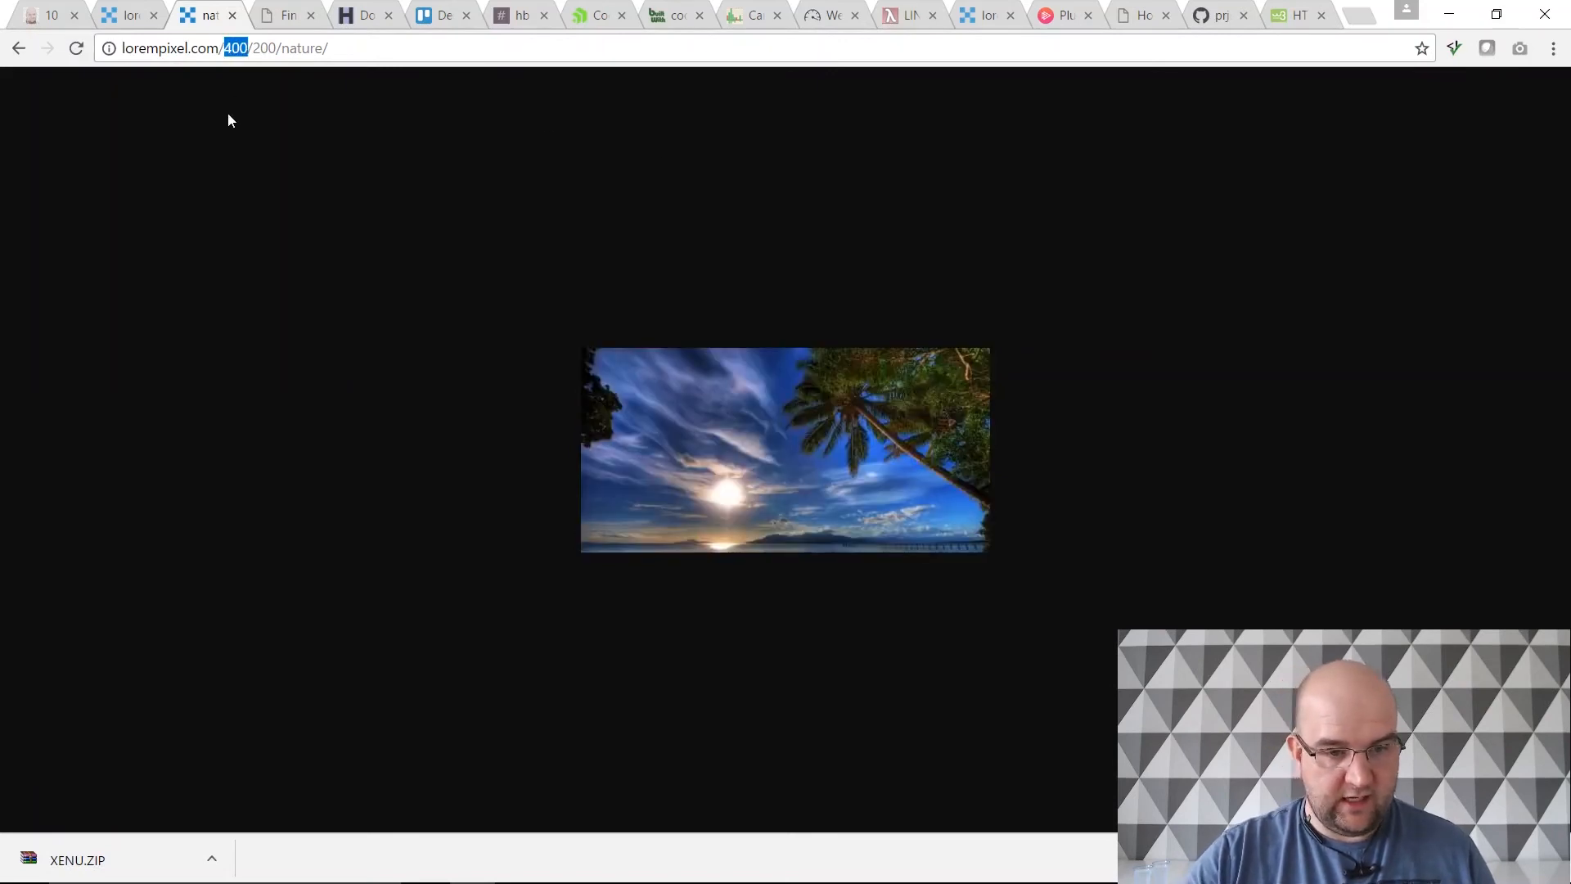
text(800)
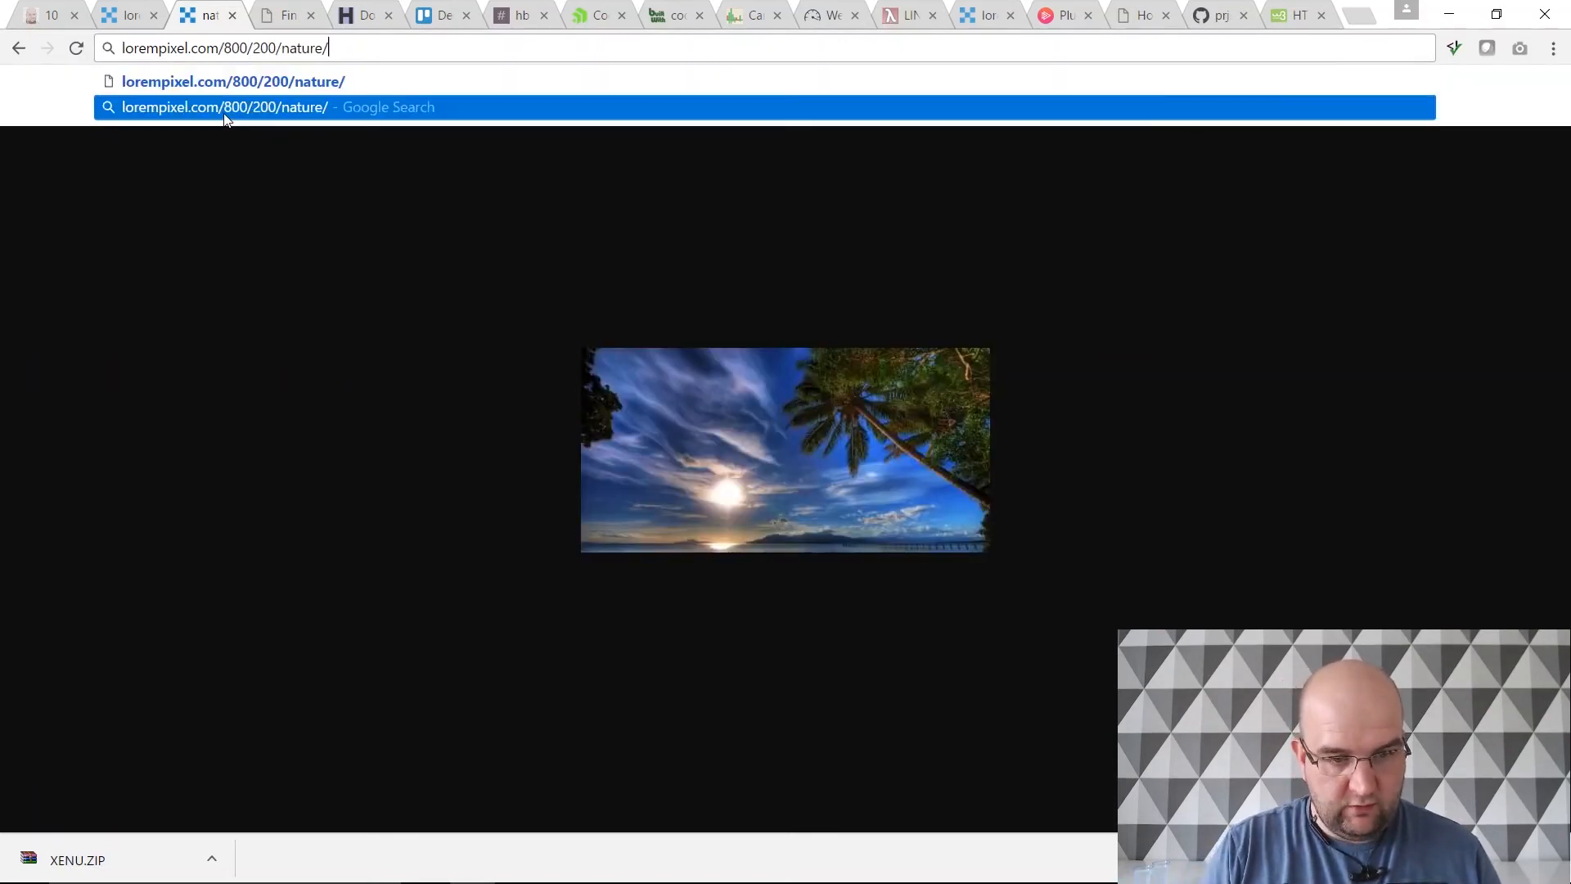
double_click(265, 48)
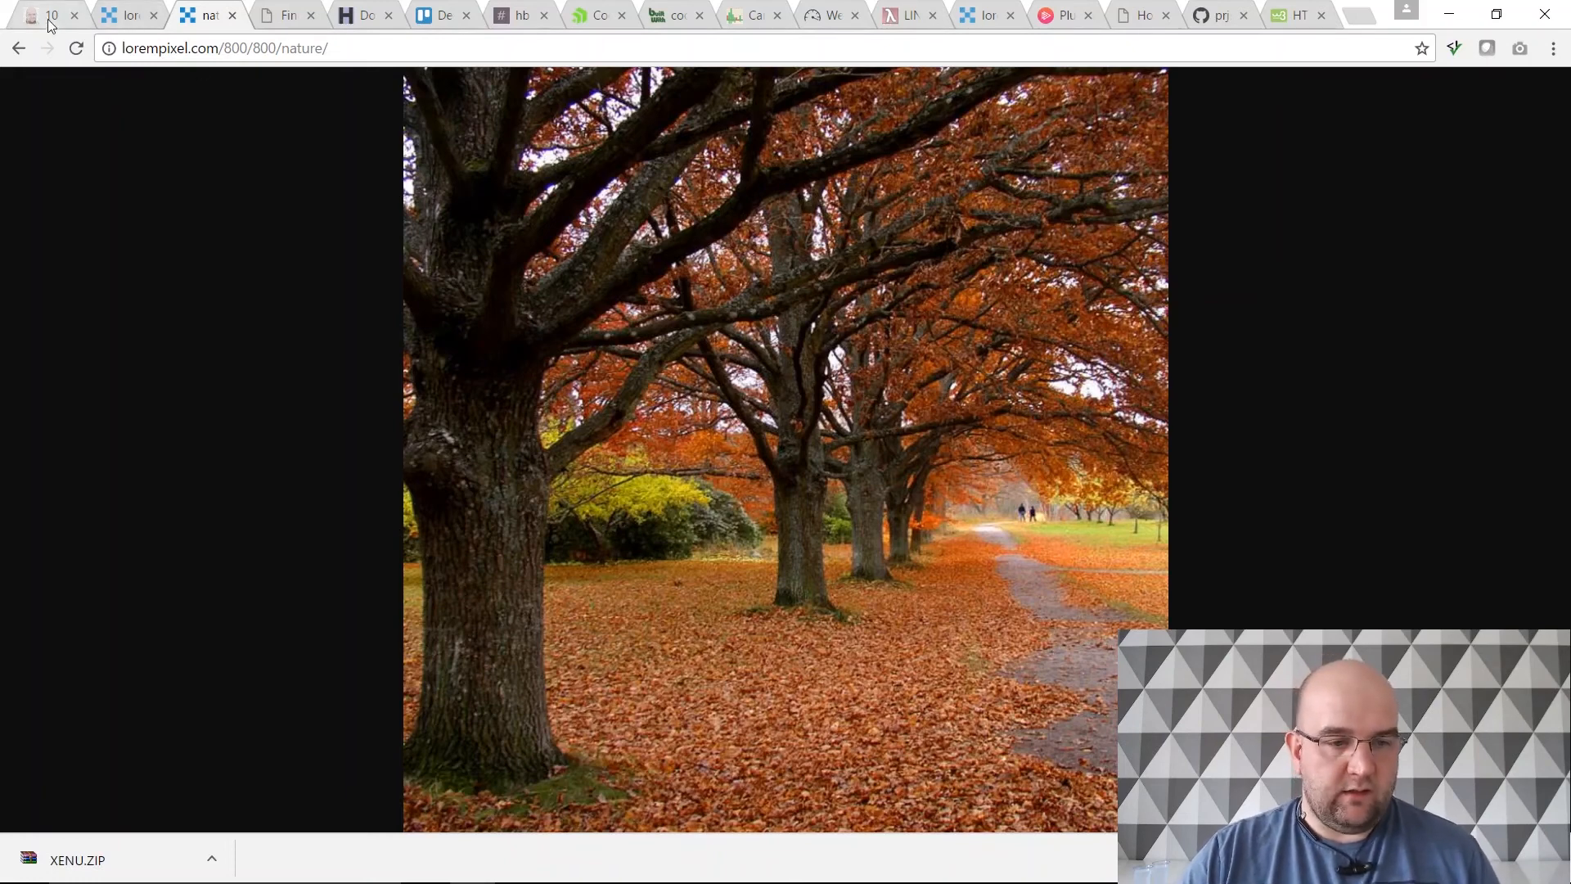
click(47, 15)
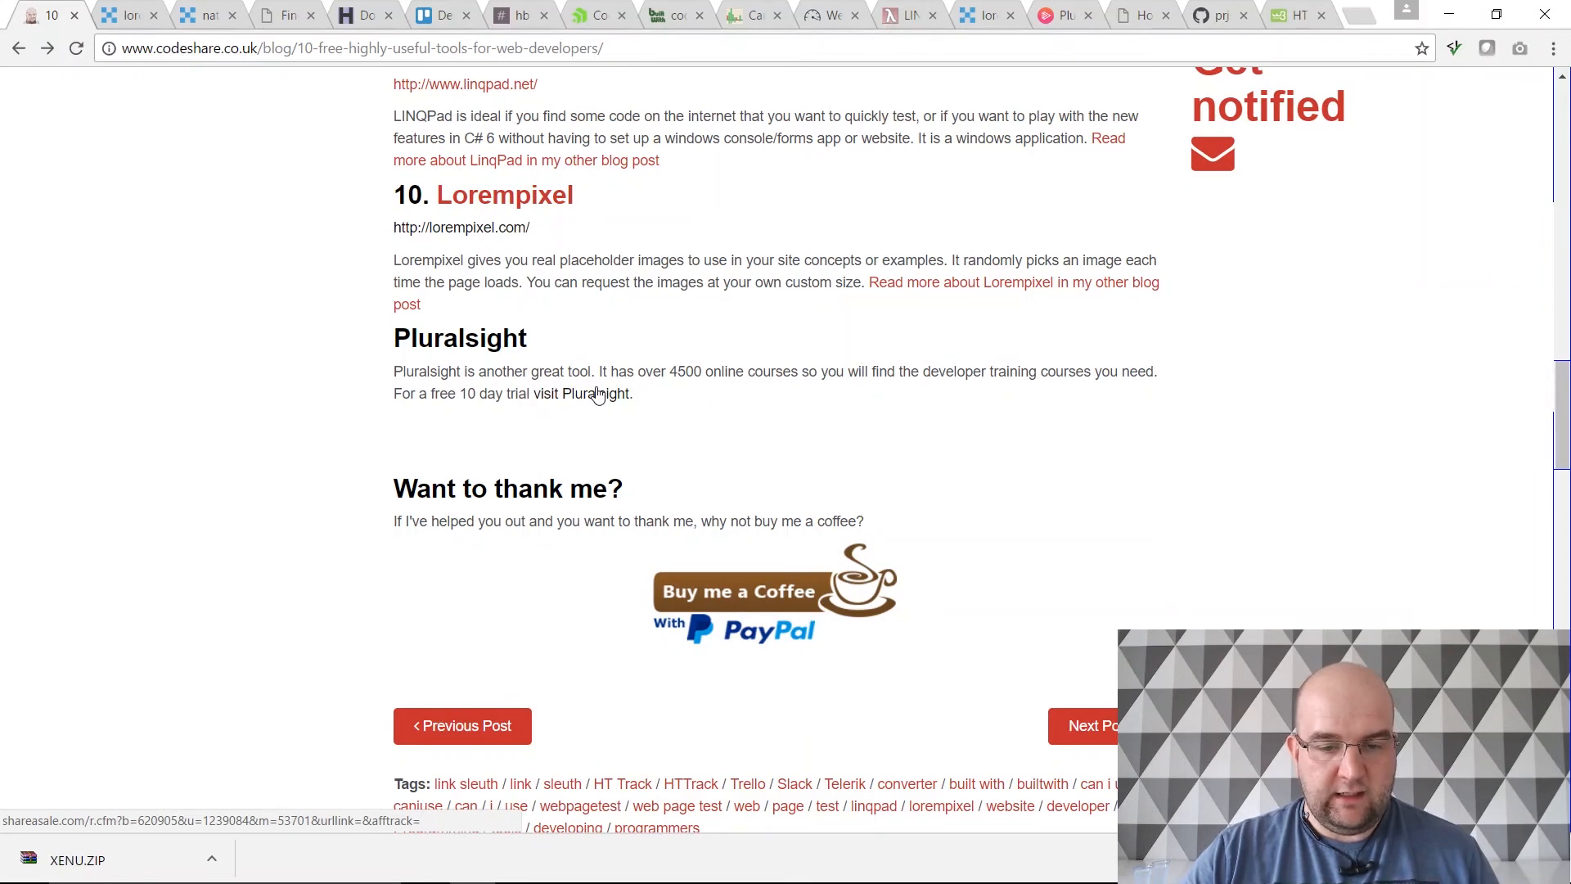
Step: Visit Pluralsight via the post's trial link, browse the homepage, and go to Courses
click(599, 393)
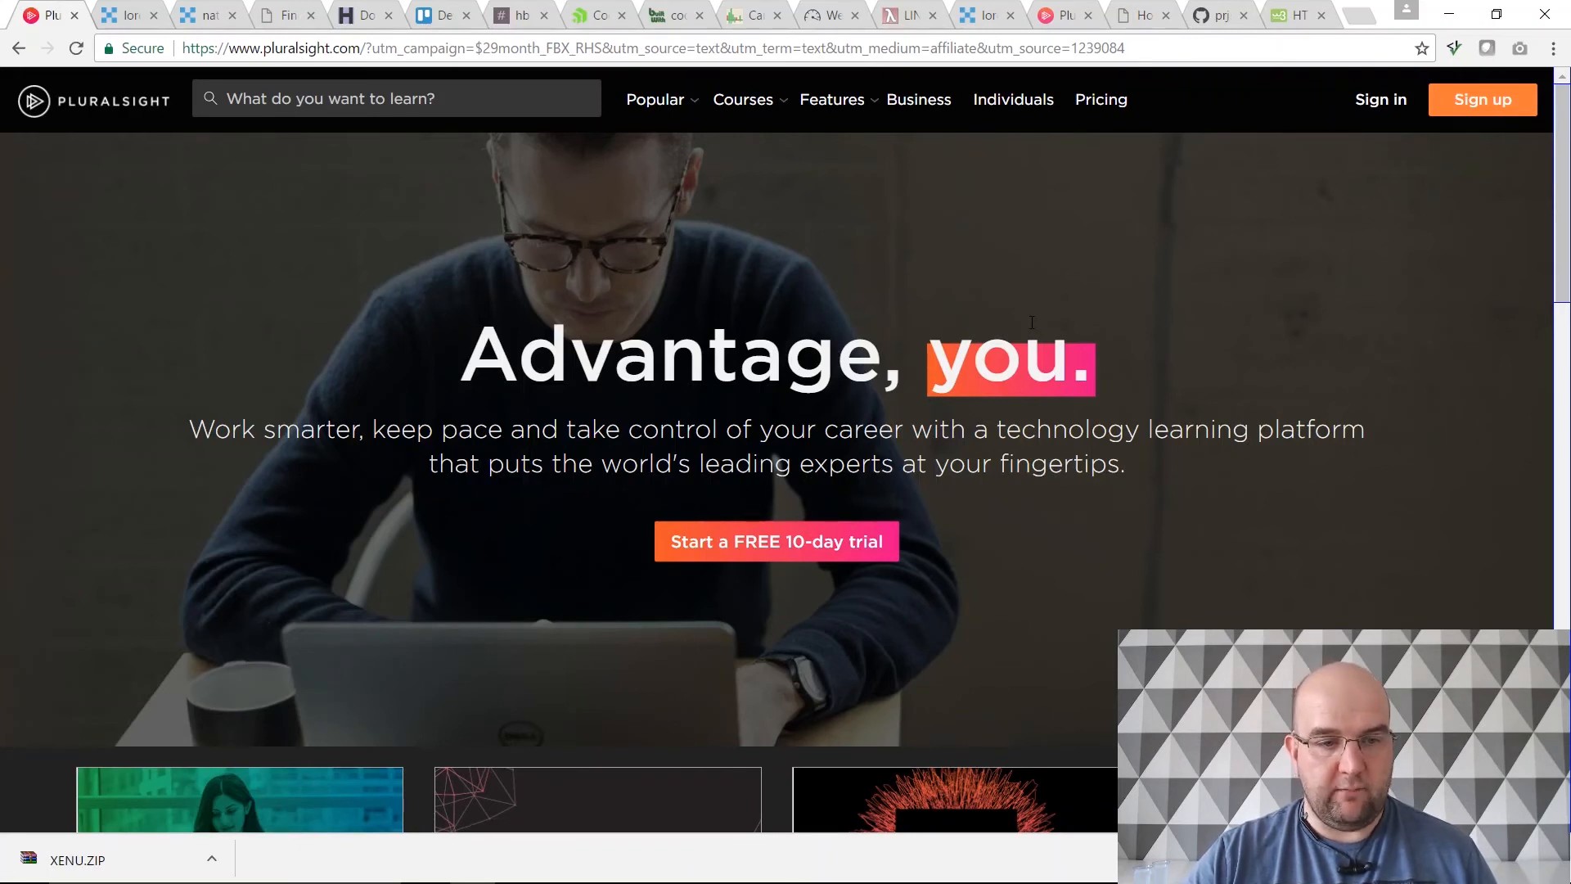
mouse_move(650, 289)
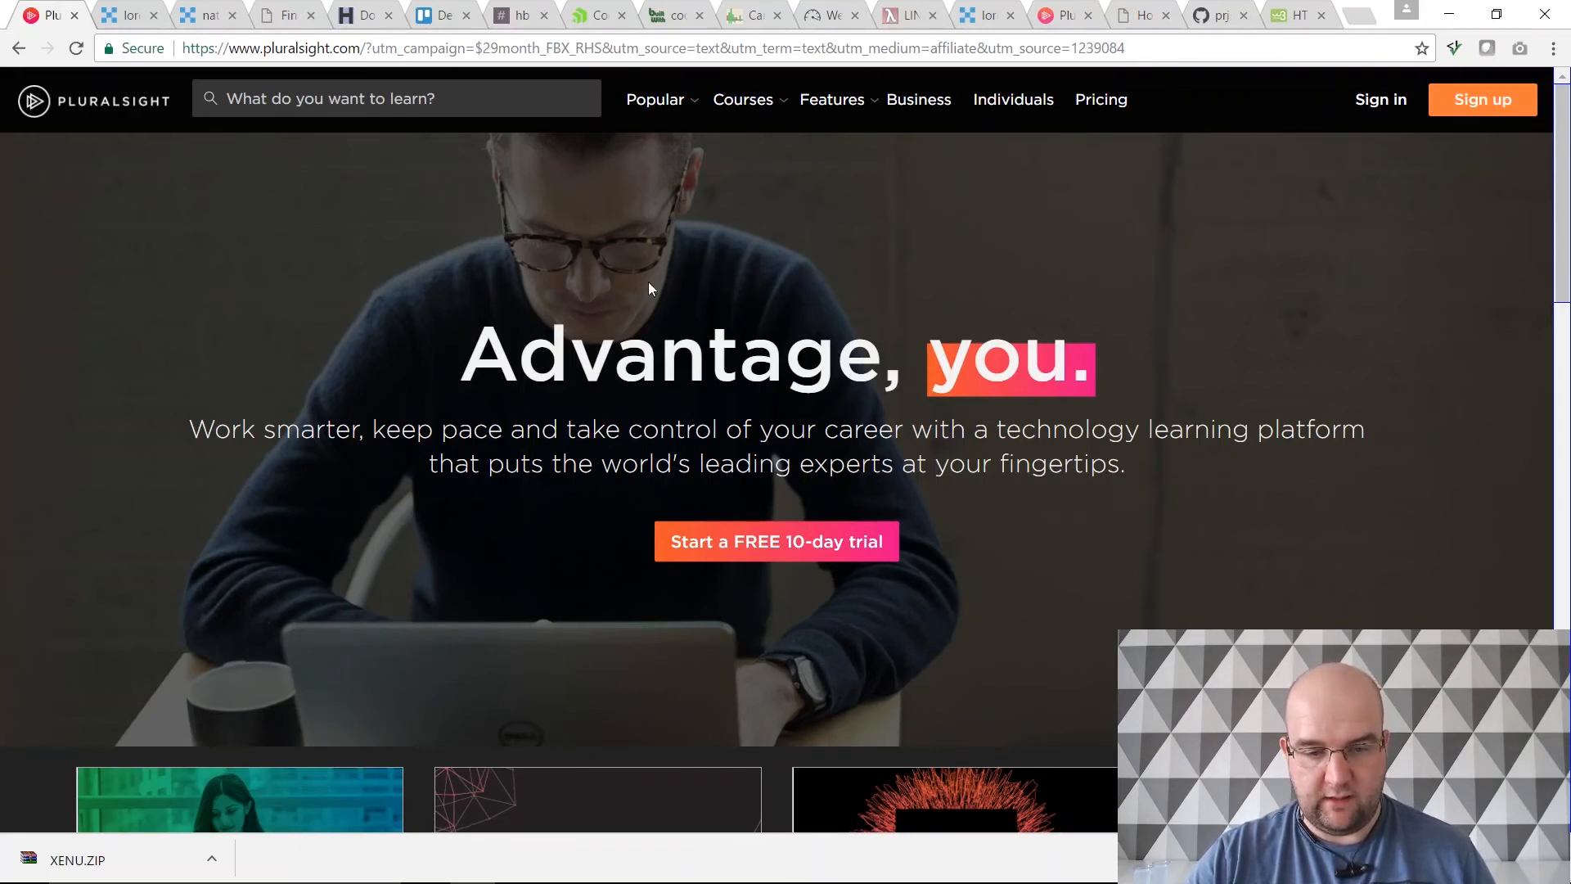
scroll(down, 3)
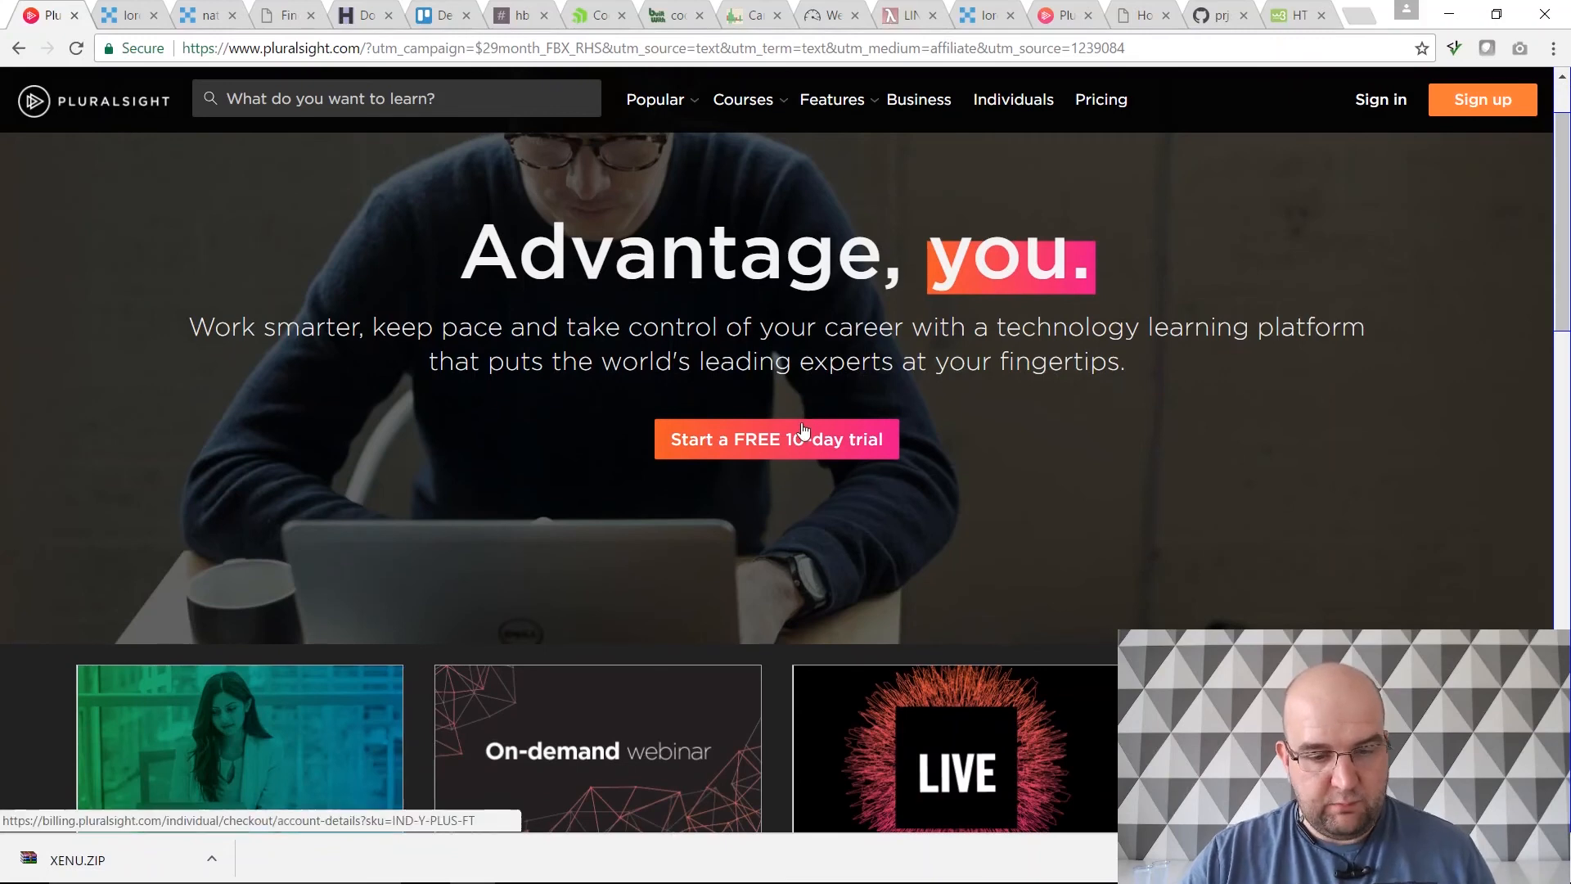
scroll(down, 3)
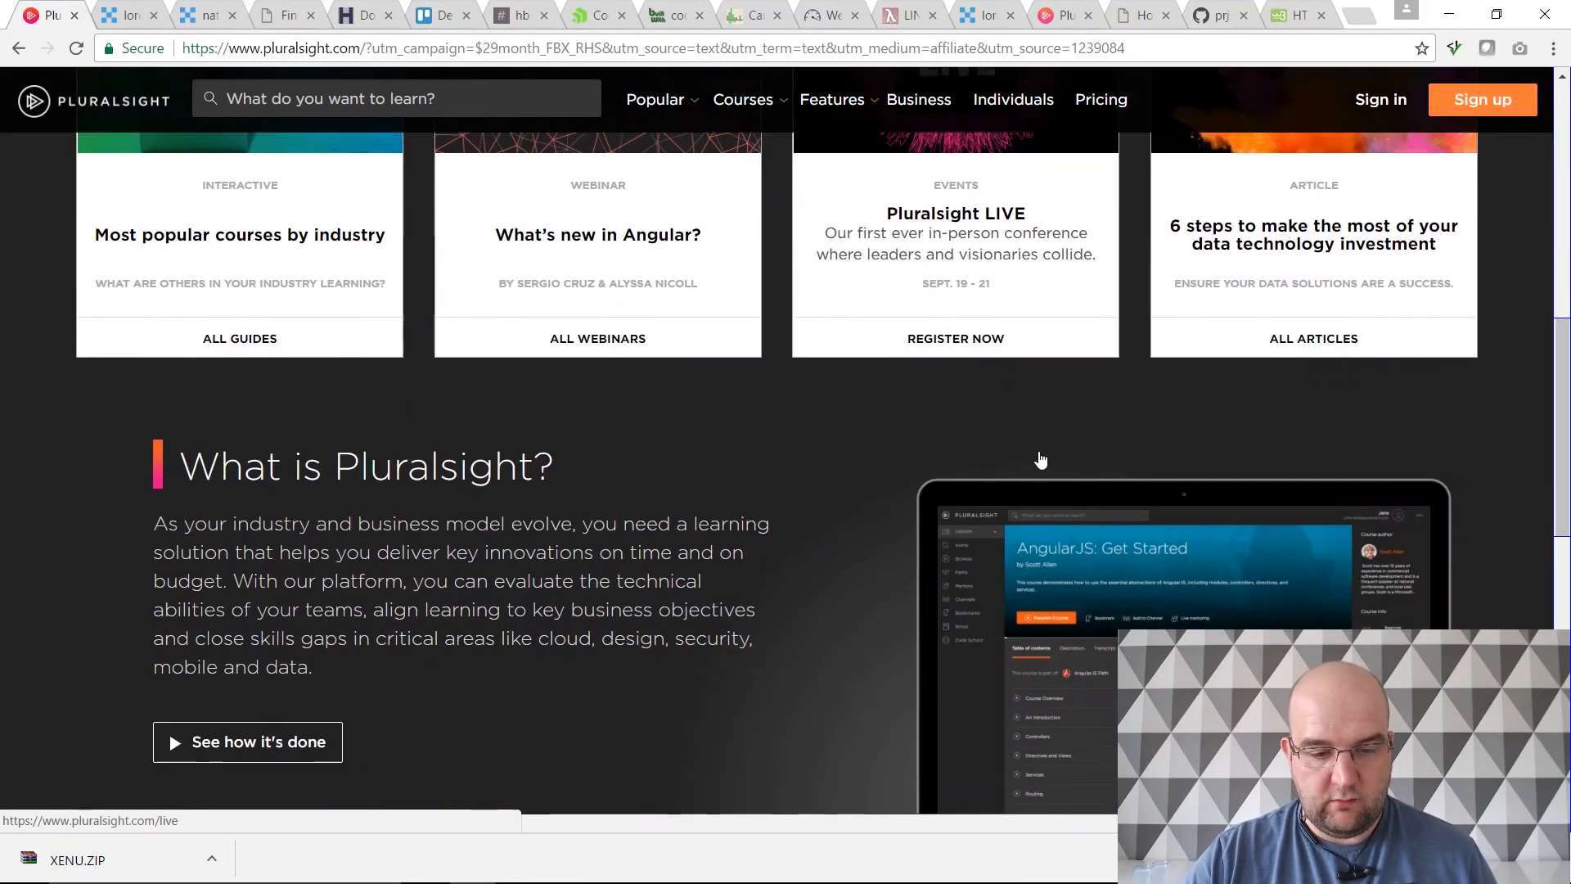
scroll(down, 3)
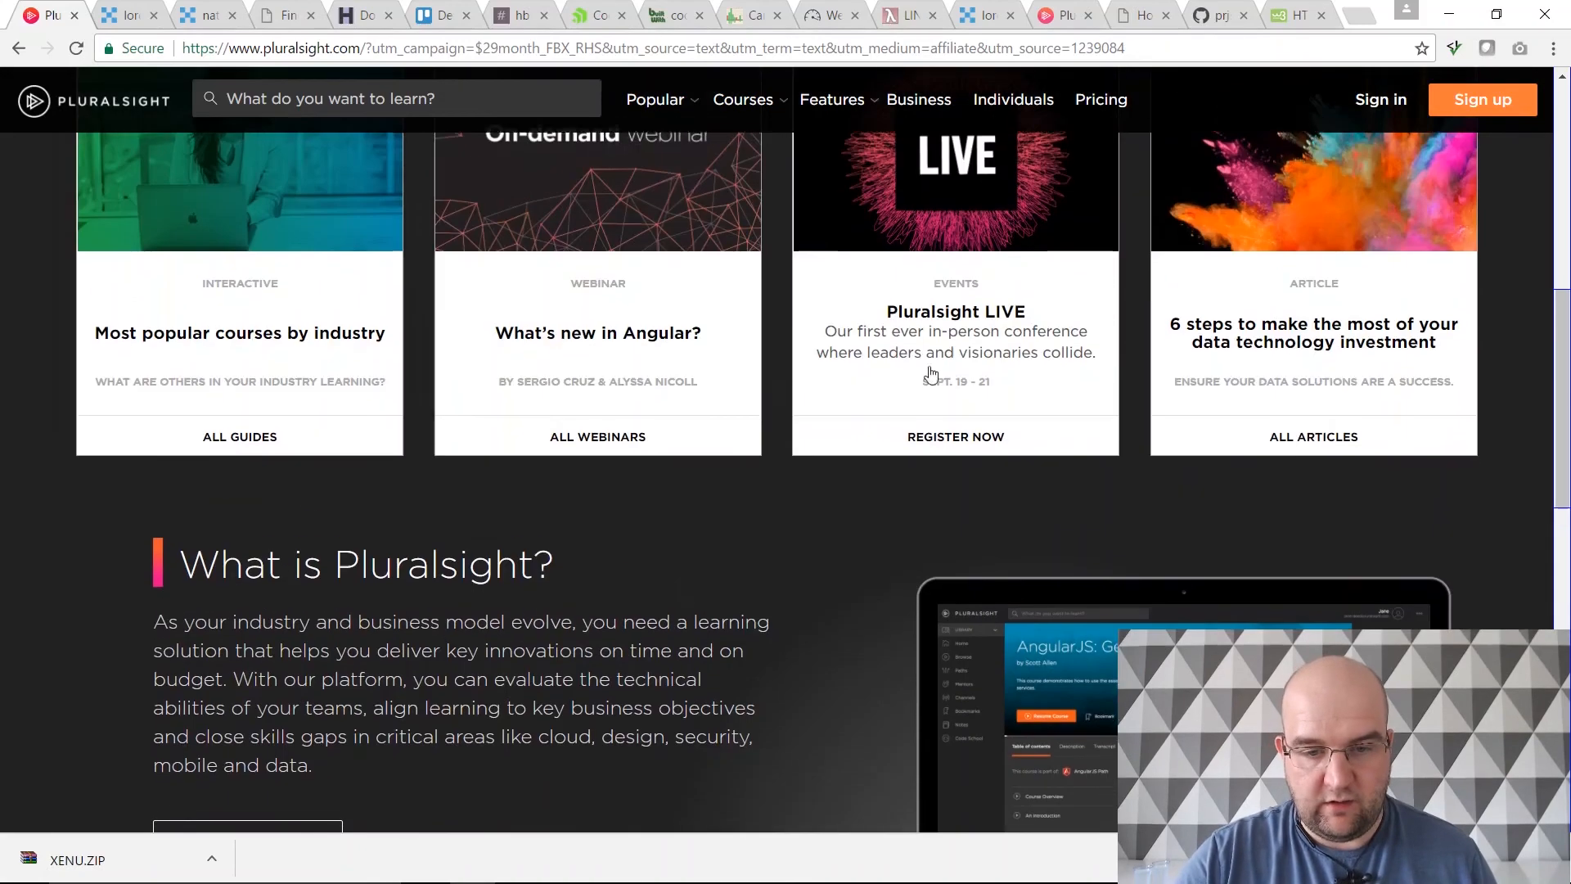
click(743, 100)
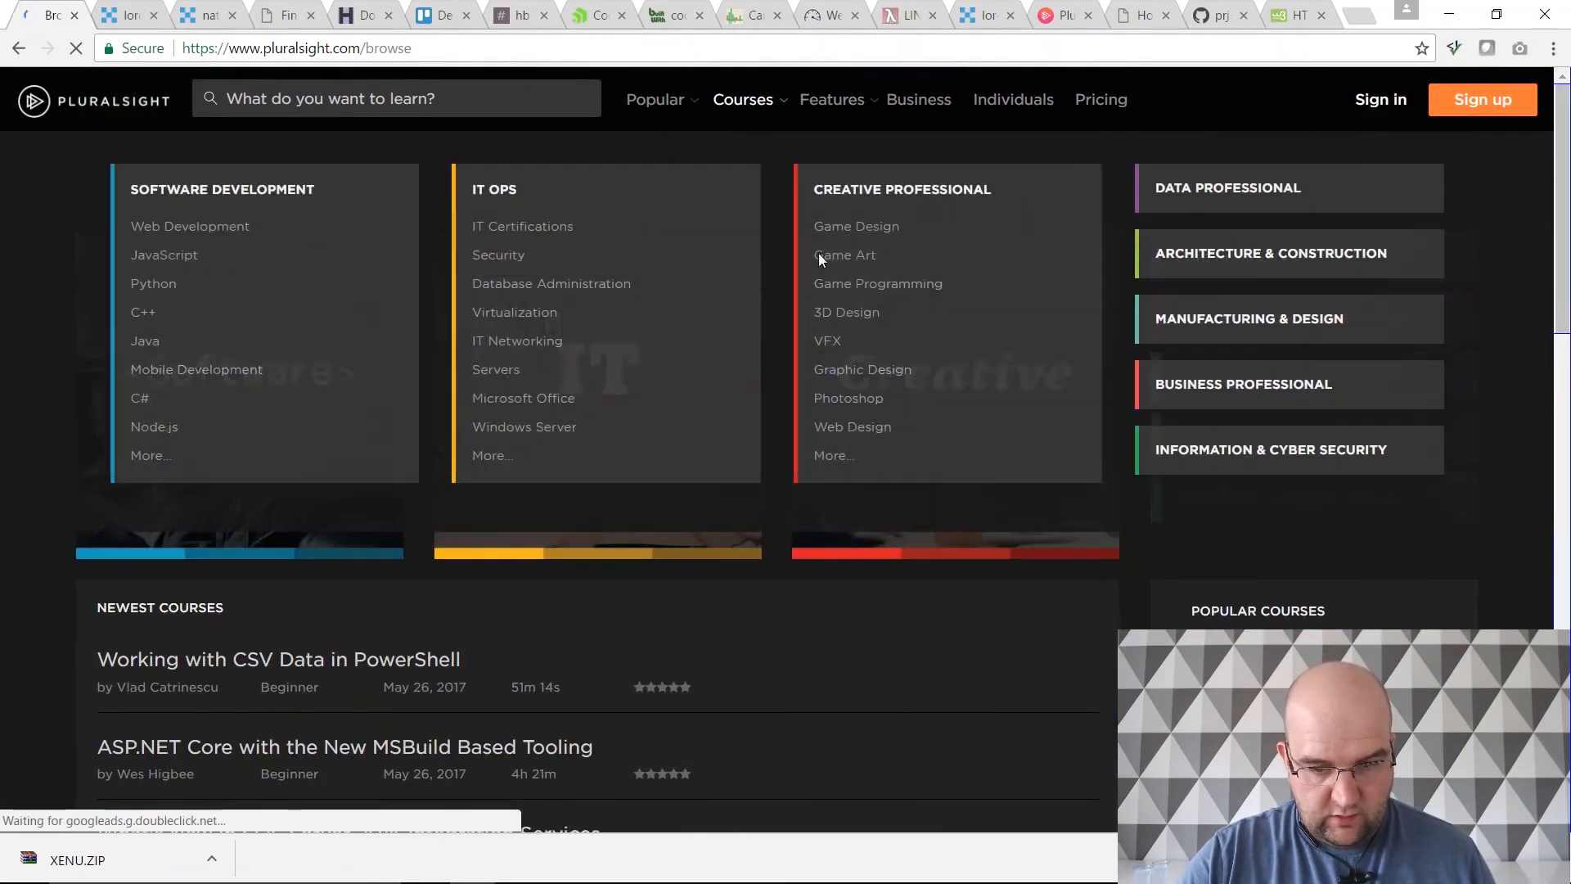
Step: Choose Software Development, then the Web Development subject
click(221, 188)
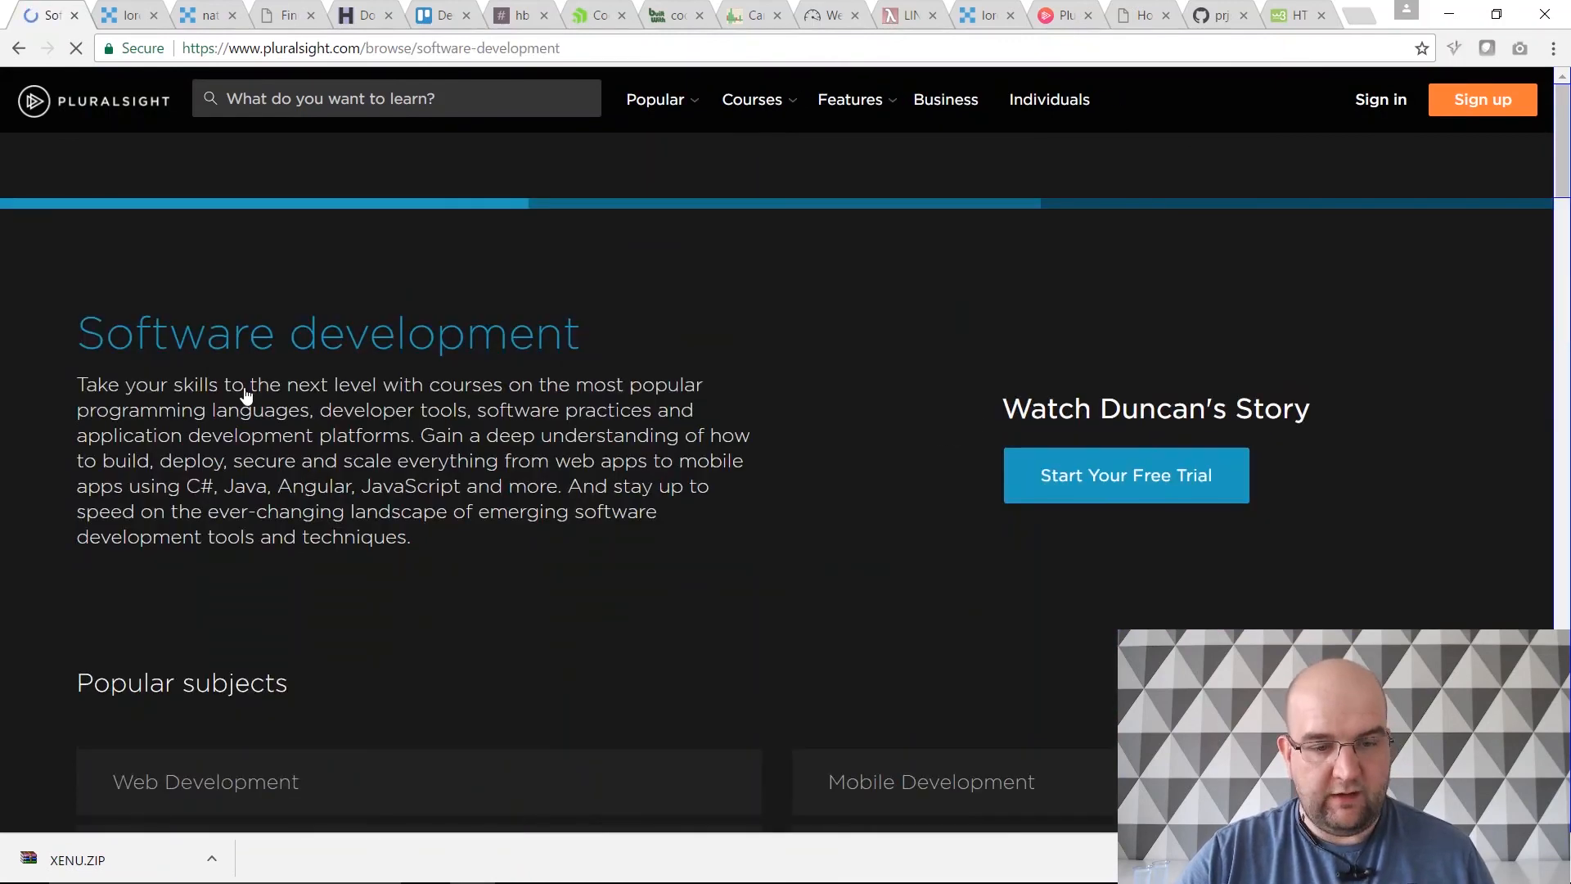
scroll(down, 3)
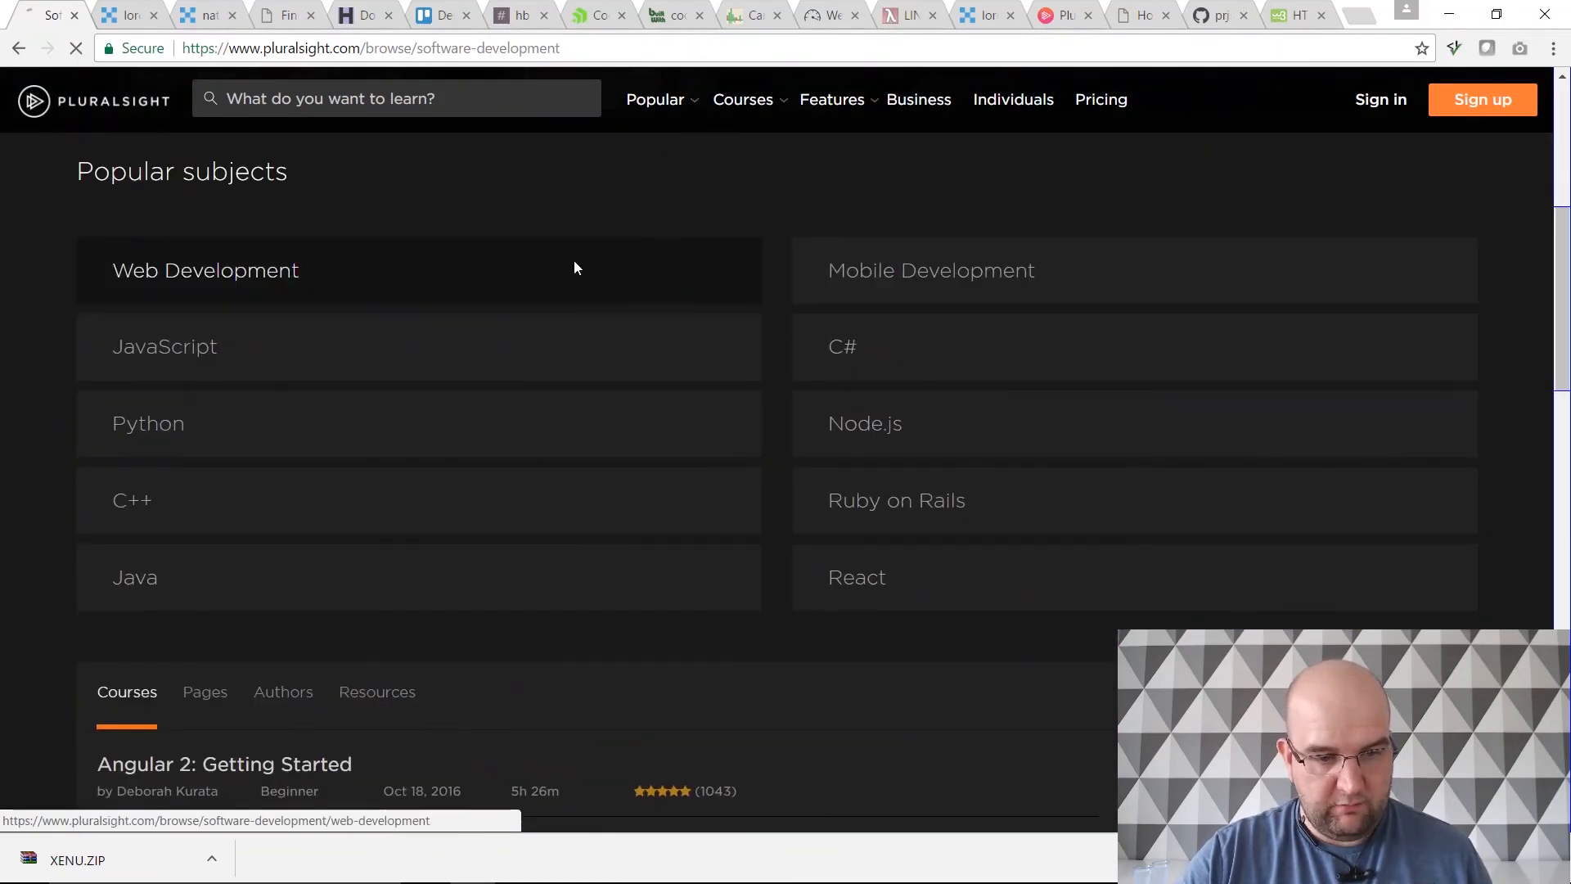
click(206, 270)
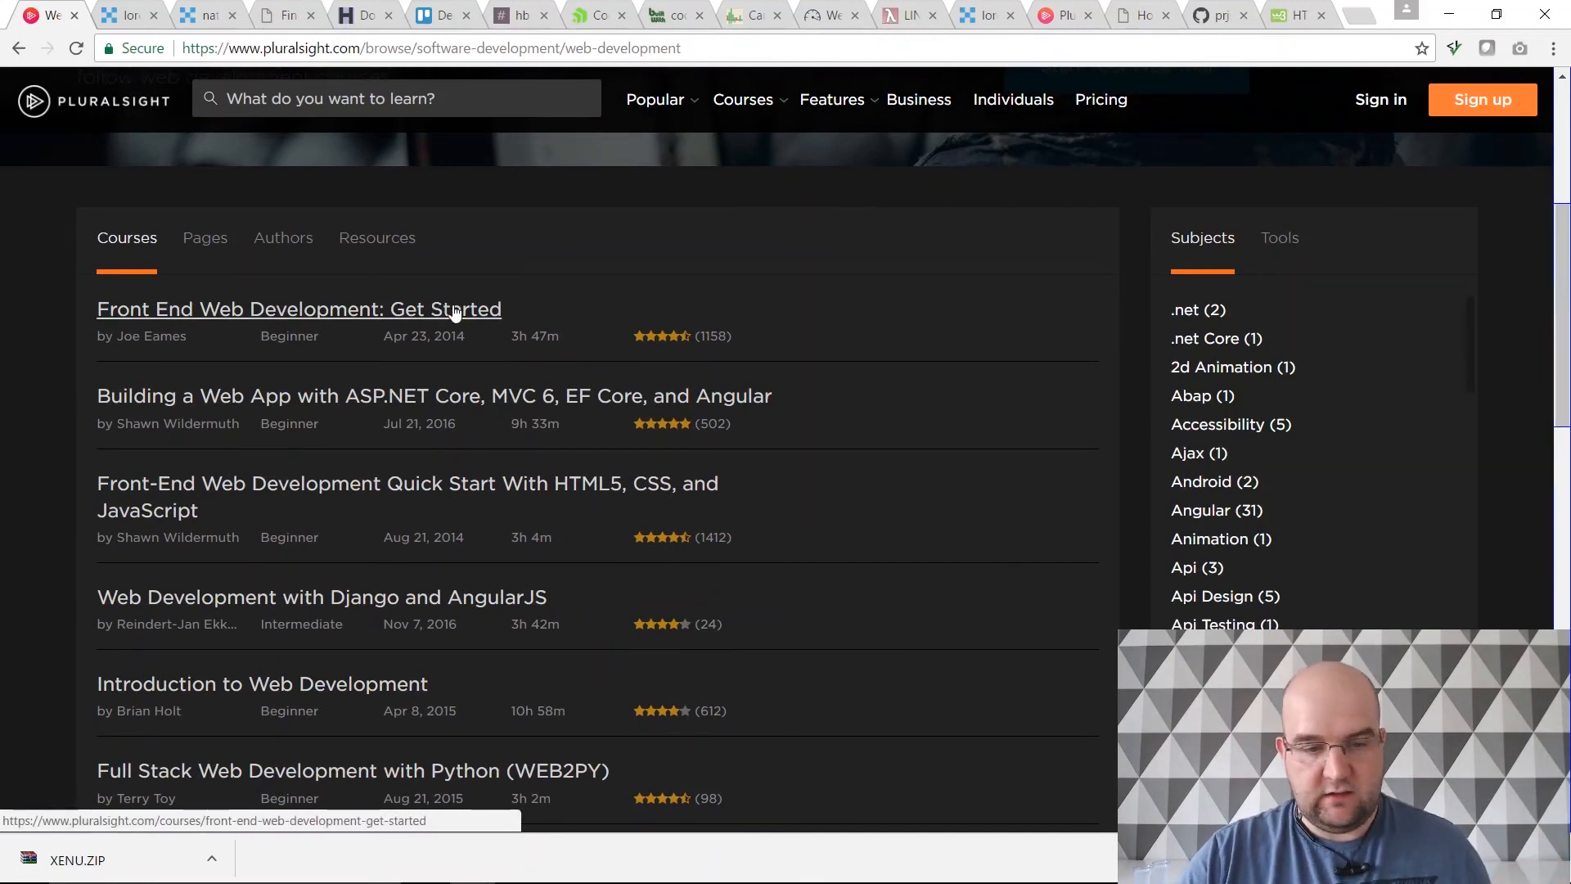
mouse_move(240, 406)
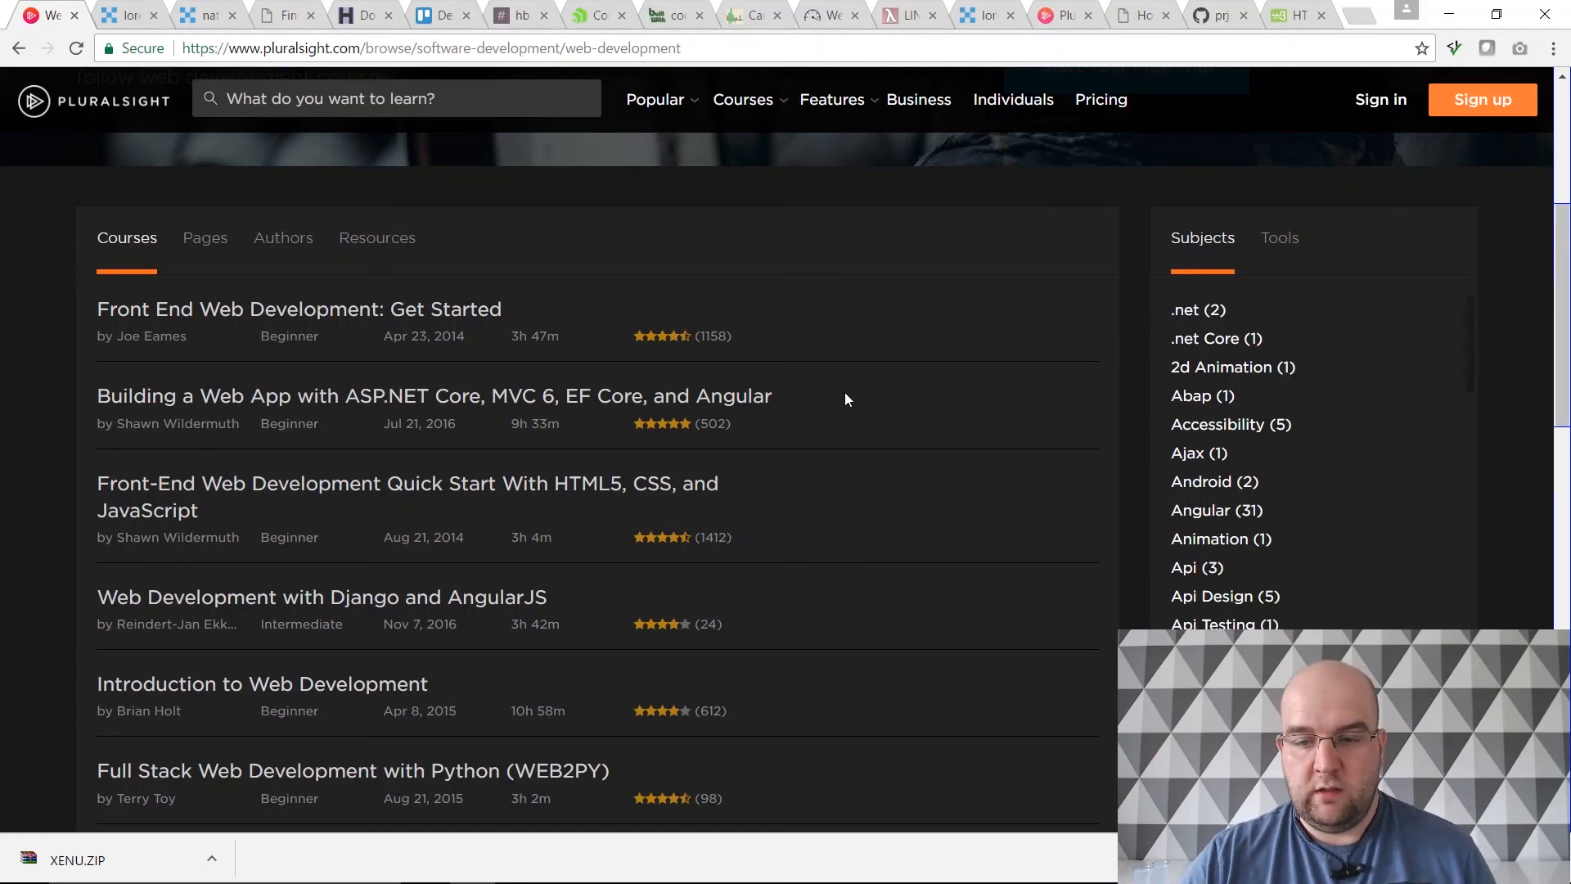
mouse_move(838, 403)
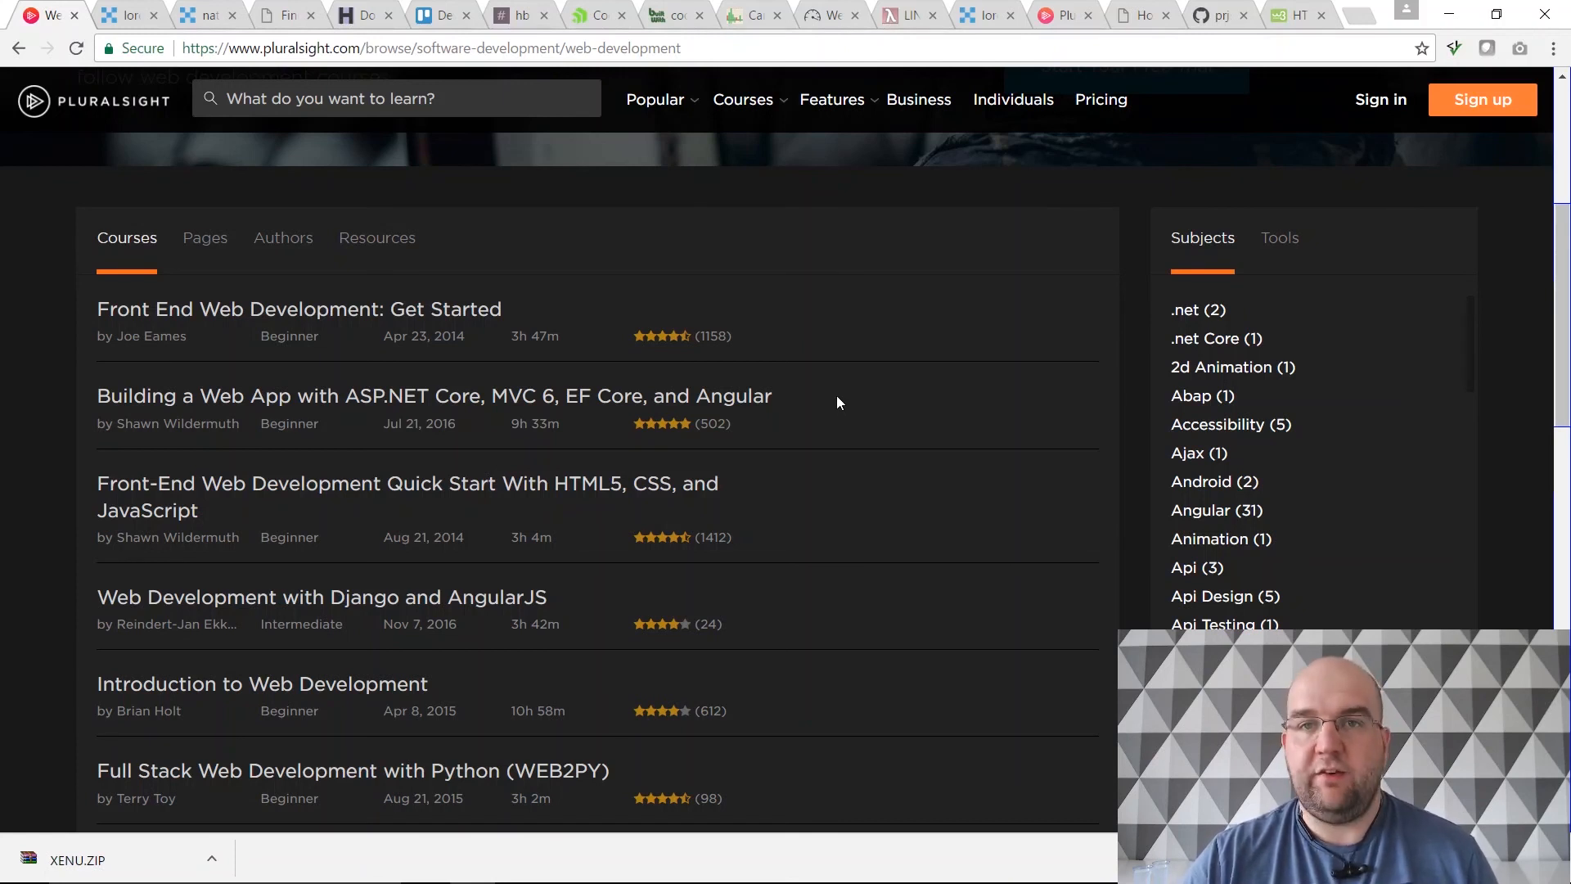
mouse_move(433, 396)
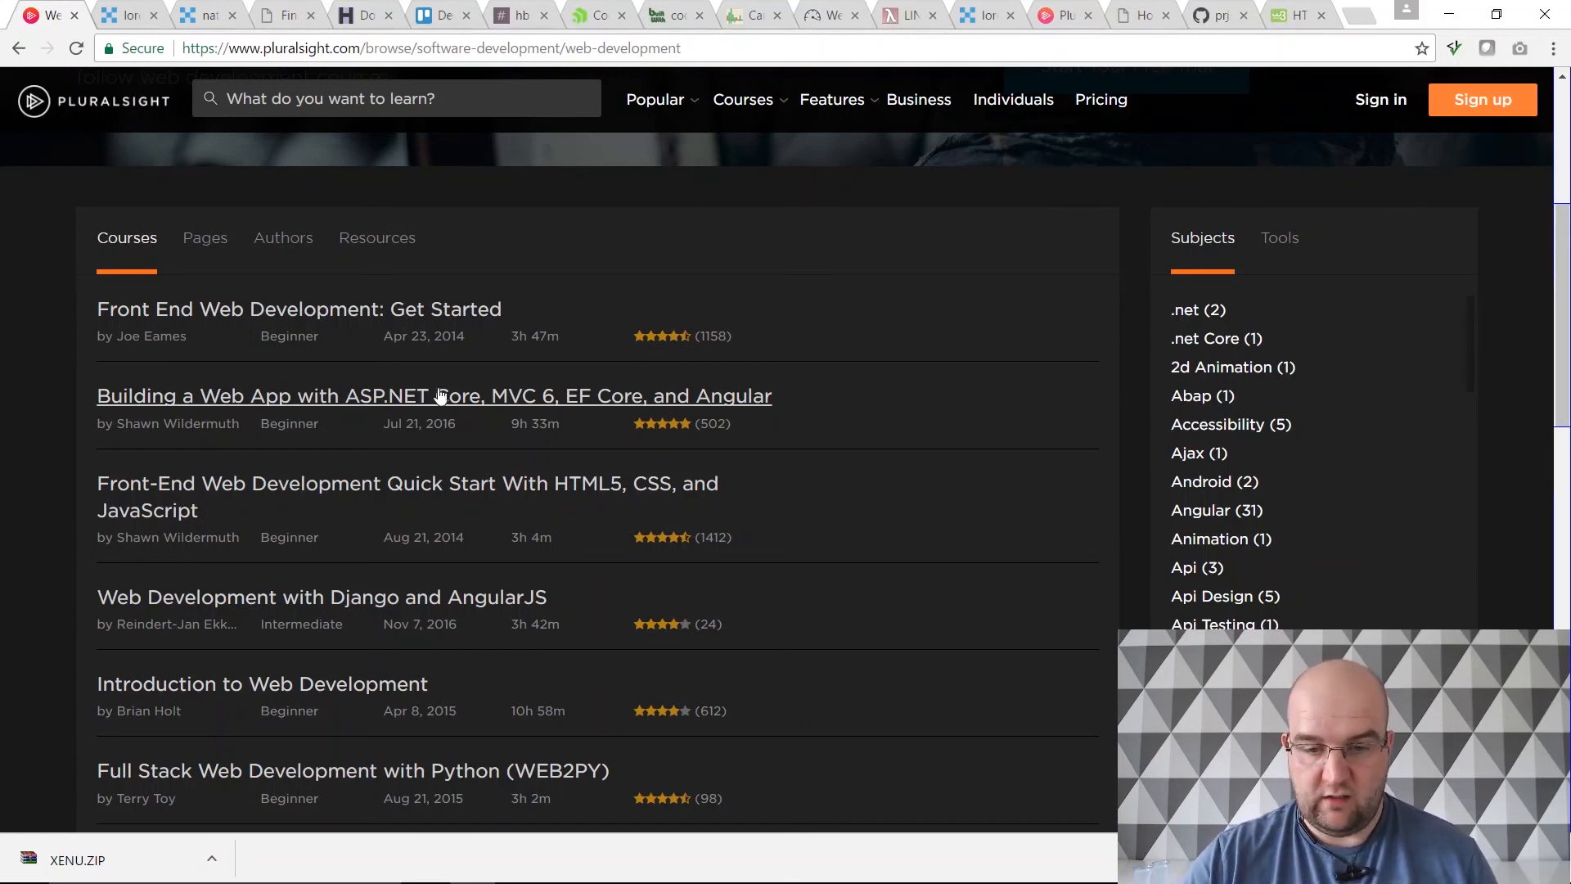
Step: Scroll through the Web Development course list, including Front End Web Development: Get Started
scroll(up, 3)
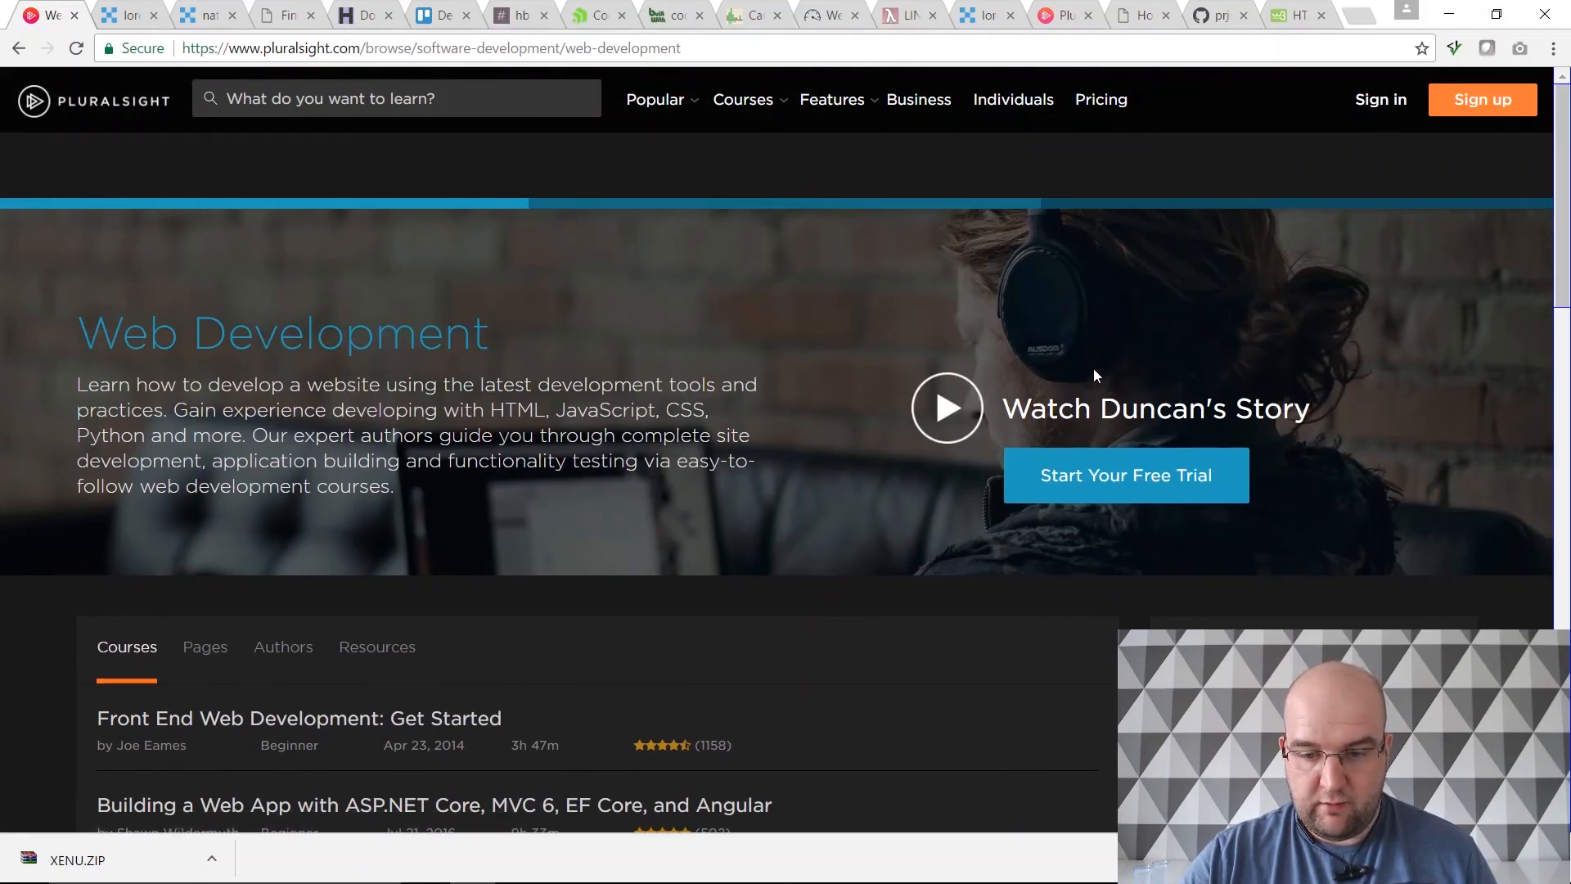
scroll(down, 3)
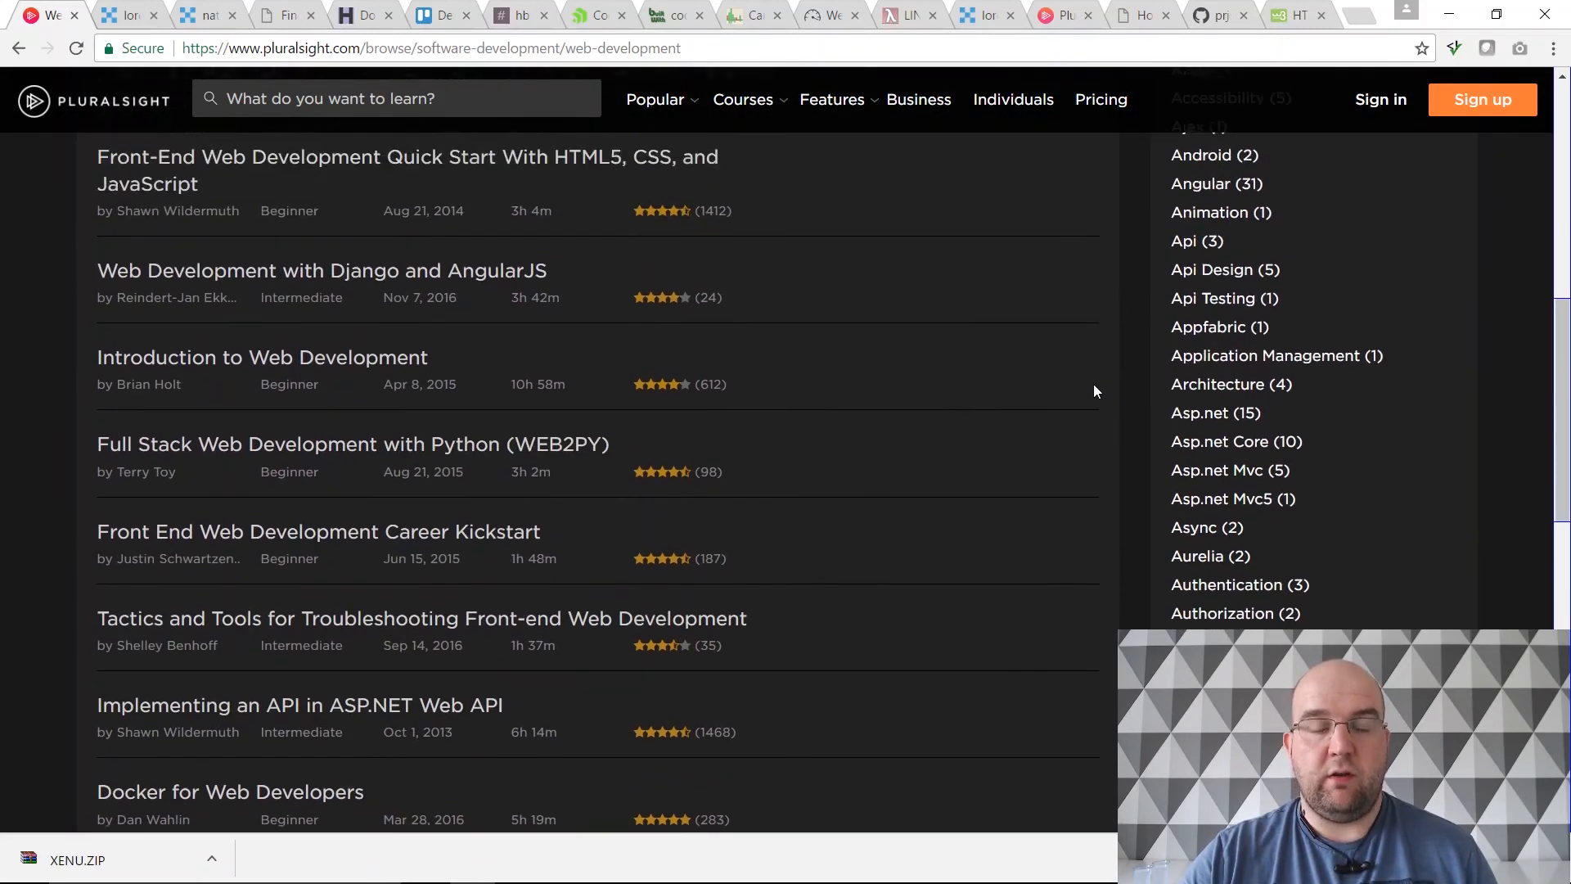
scroll(down, 3)
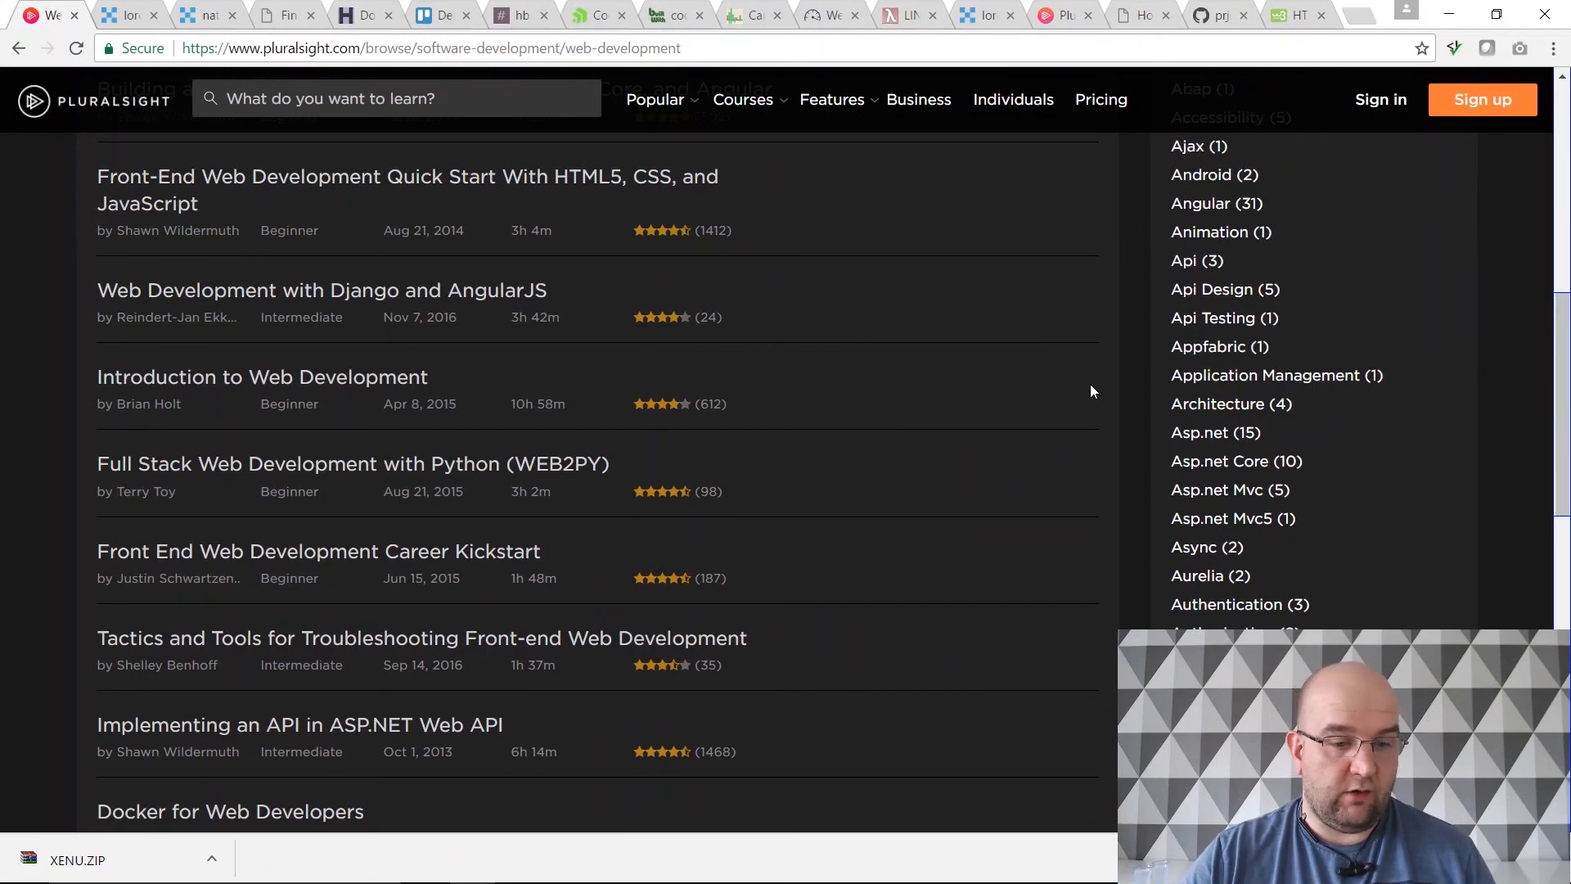
mouse_move(1021, 382)
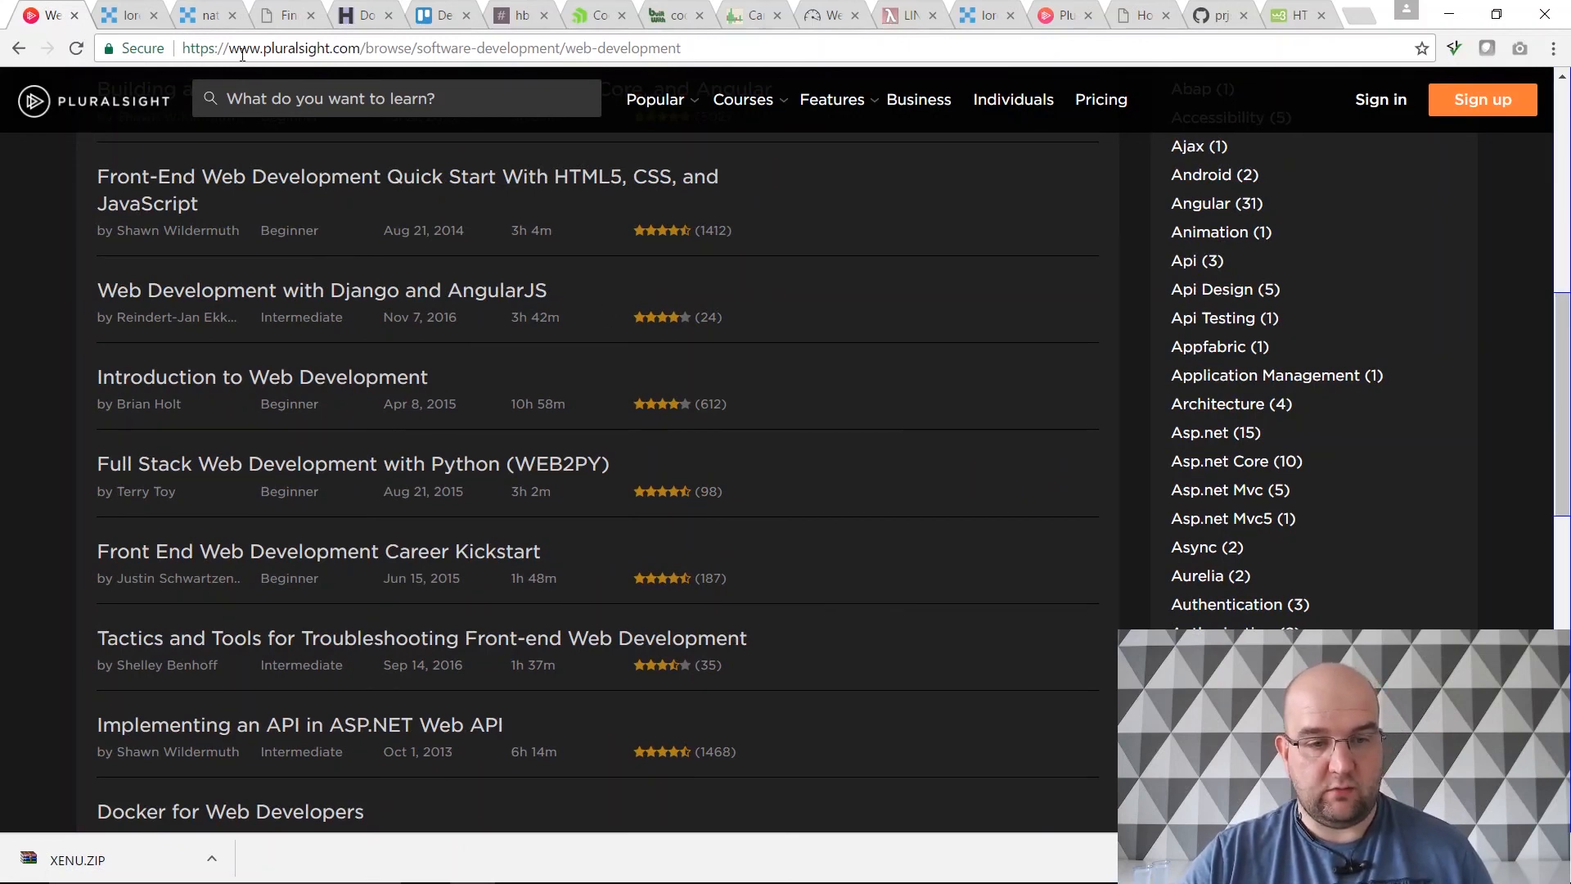
Step: Navigate to codeshare.co.uk and scroll down its home page
text(codeshare.co.uk)
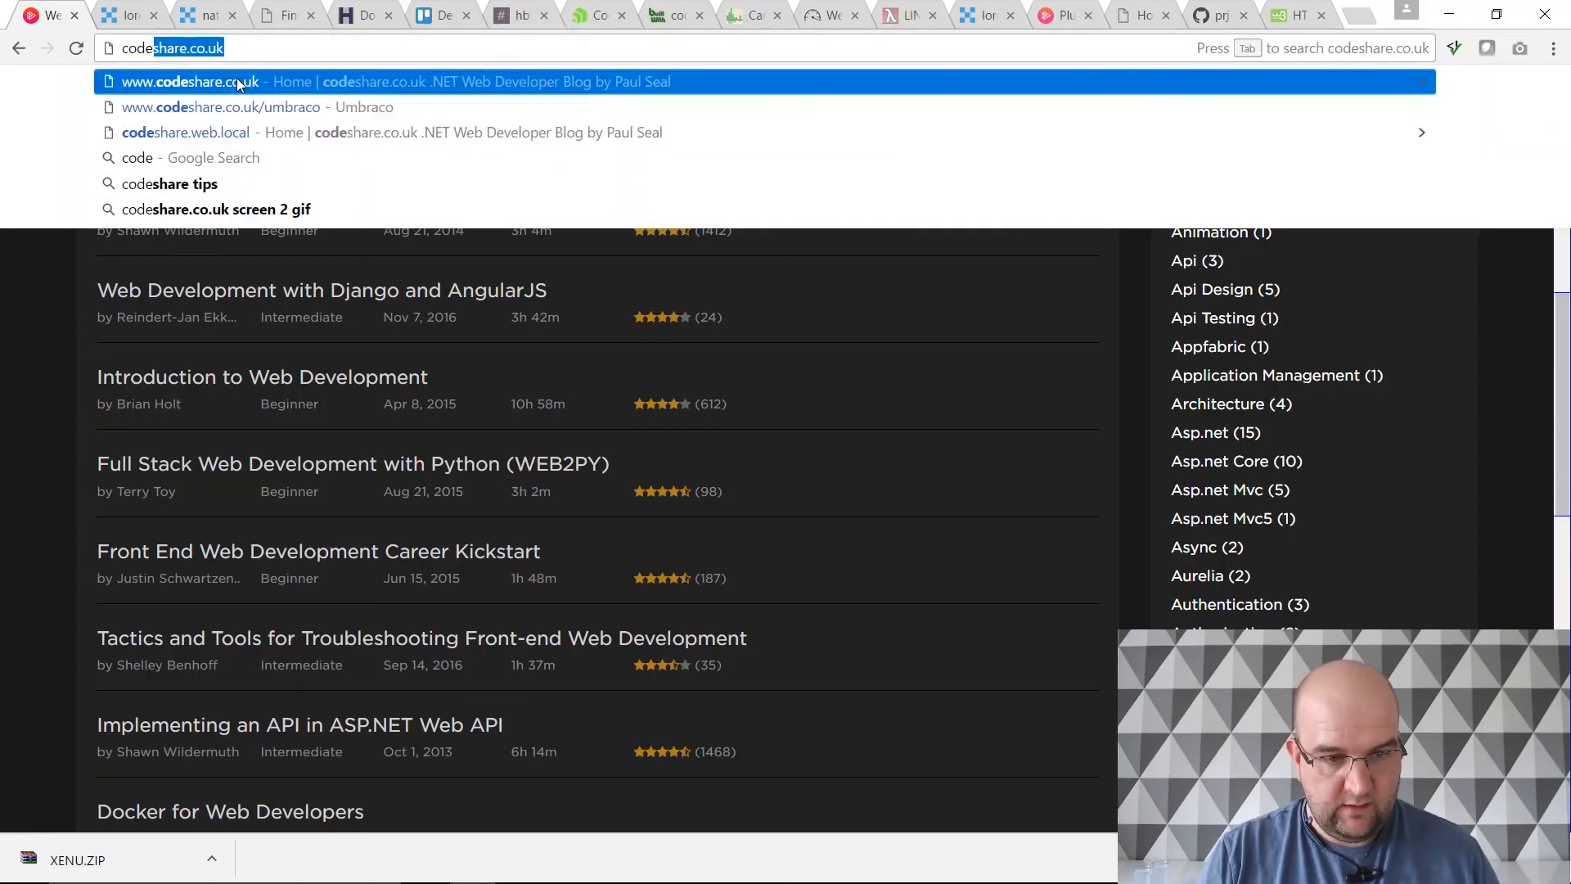
click(190, 82)
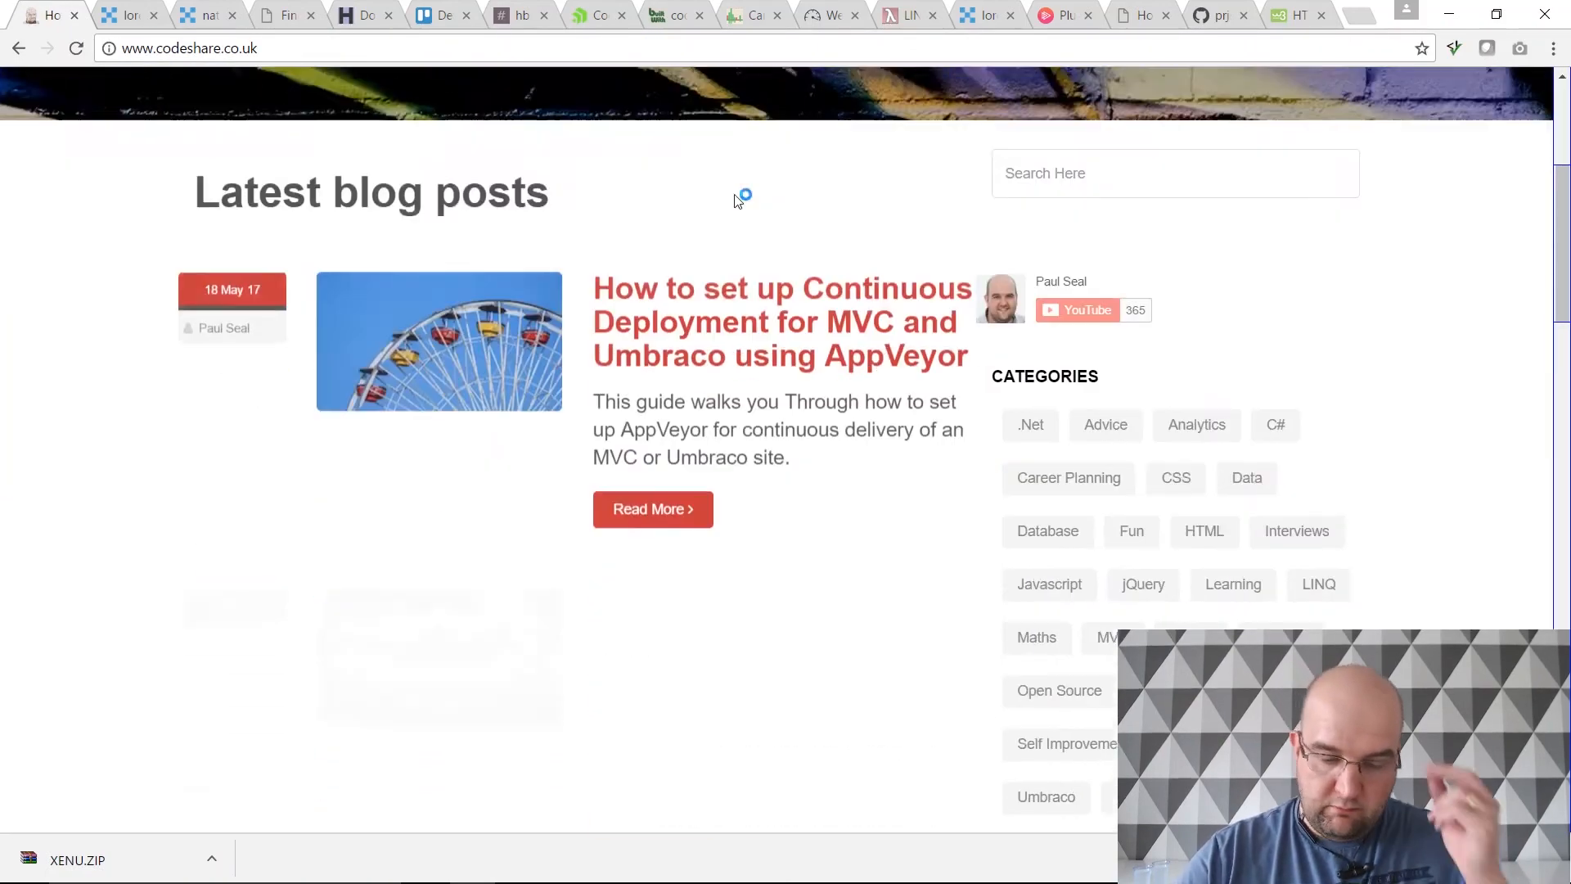
scroll(down, 3)
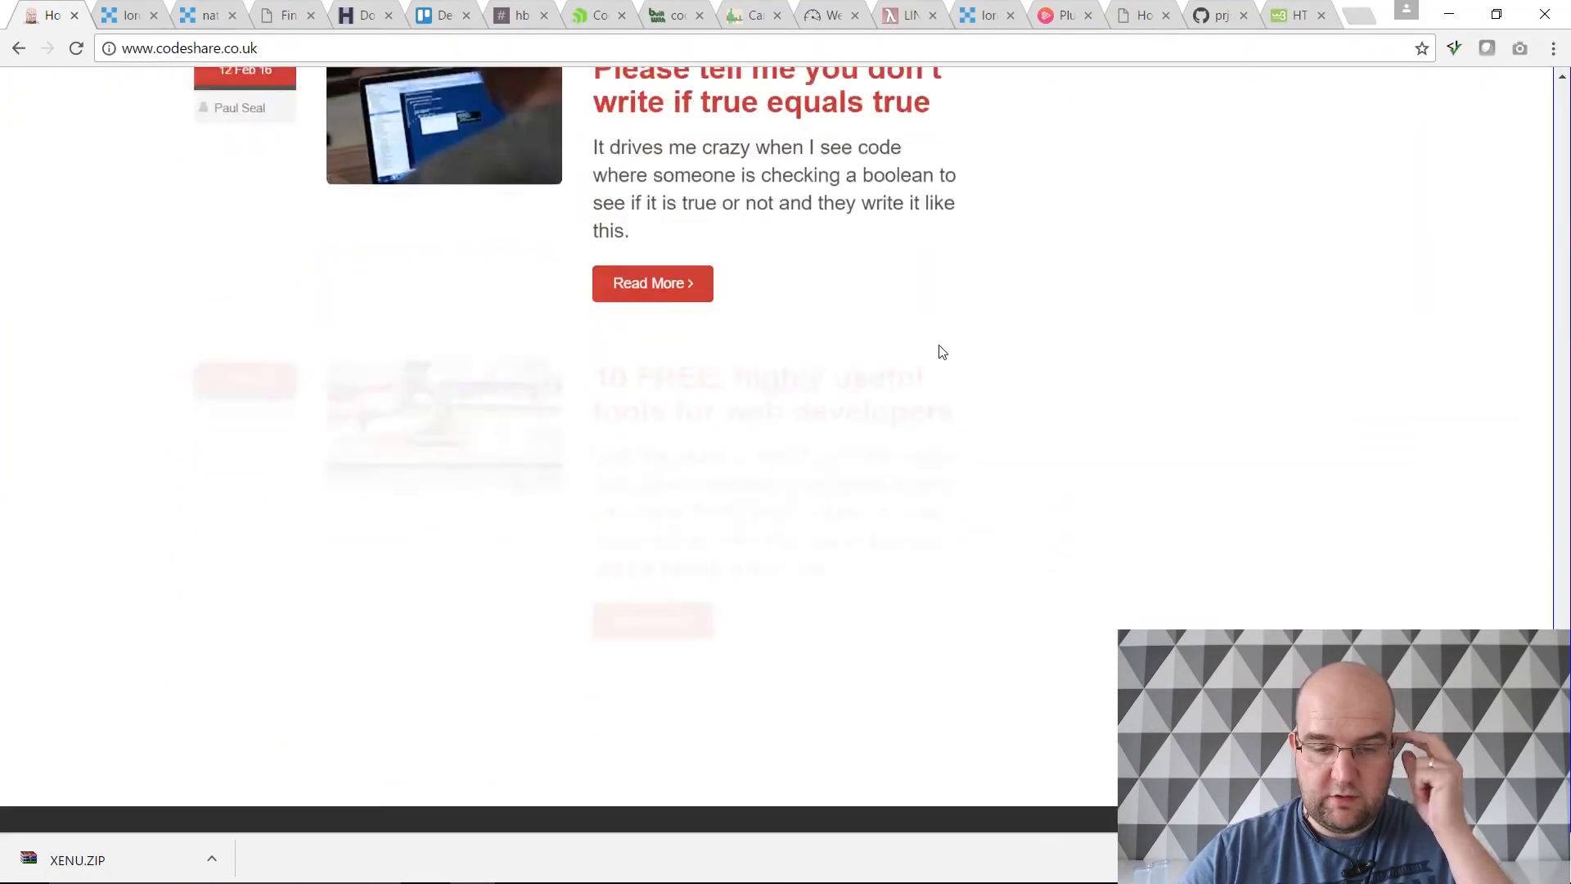
scroll(down, 3)
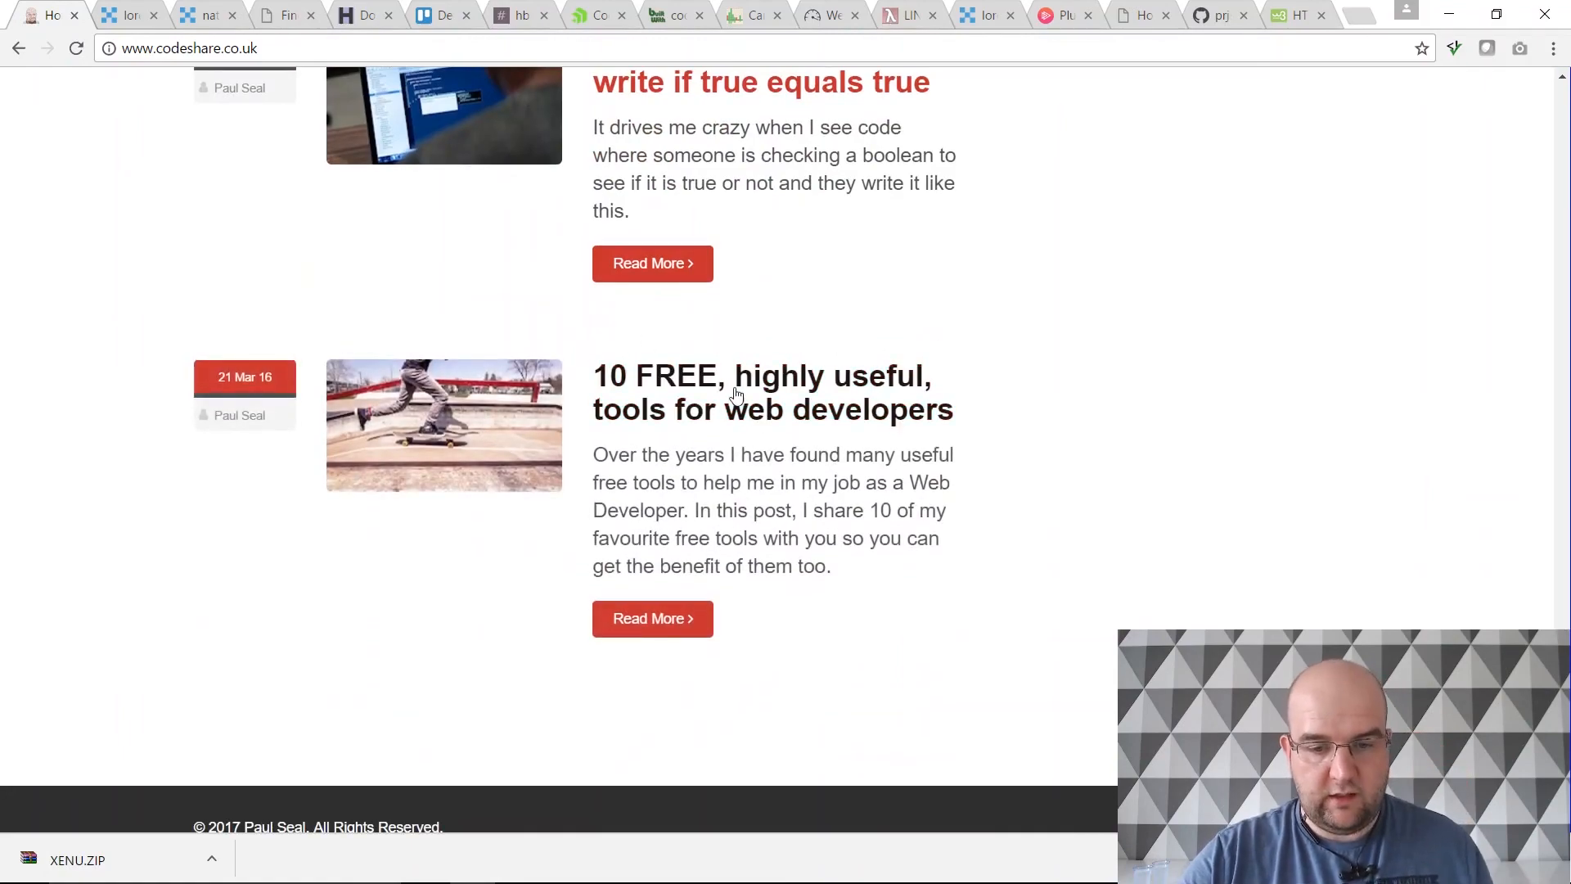
Step: Reopen the '10 FREE, highly useful, tools for web developers' post and skim it
click(653, 618)
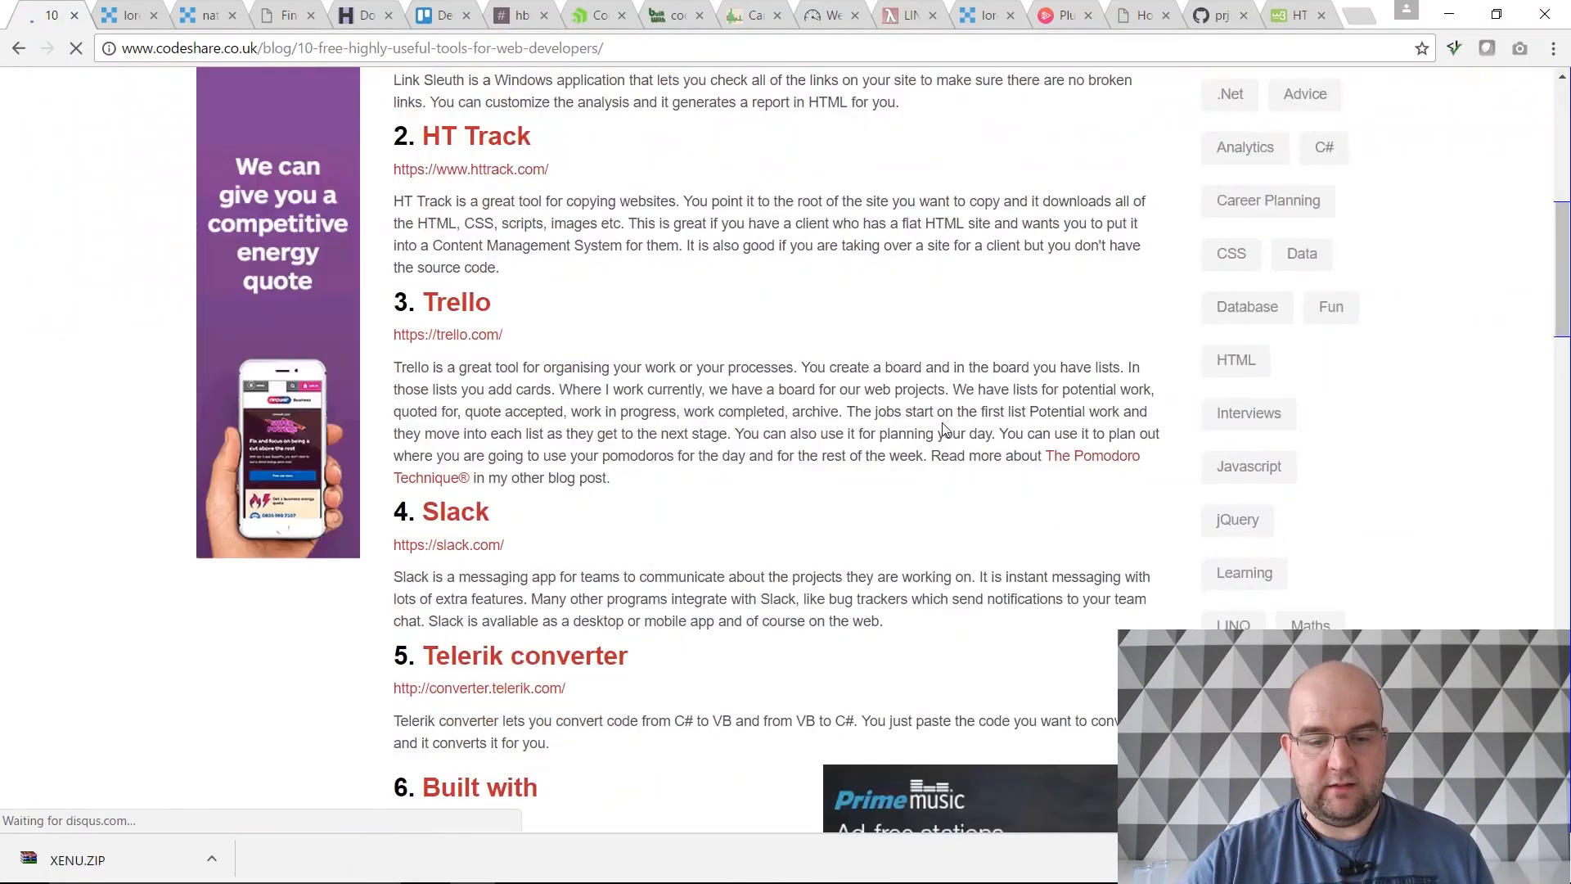
scroll(down, 3)
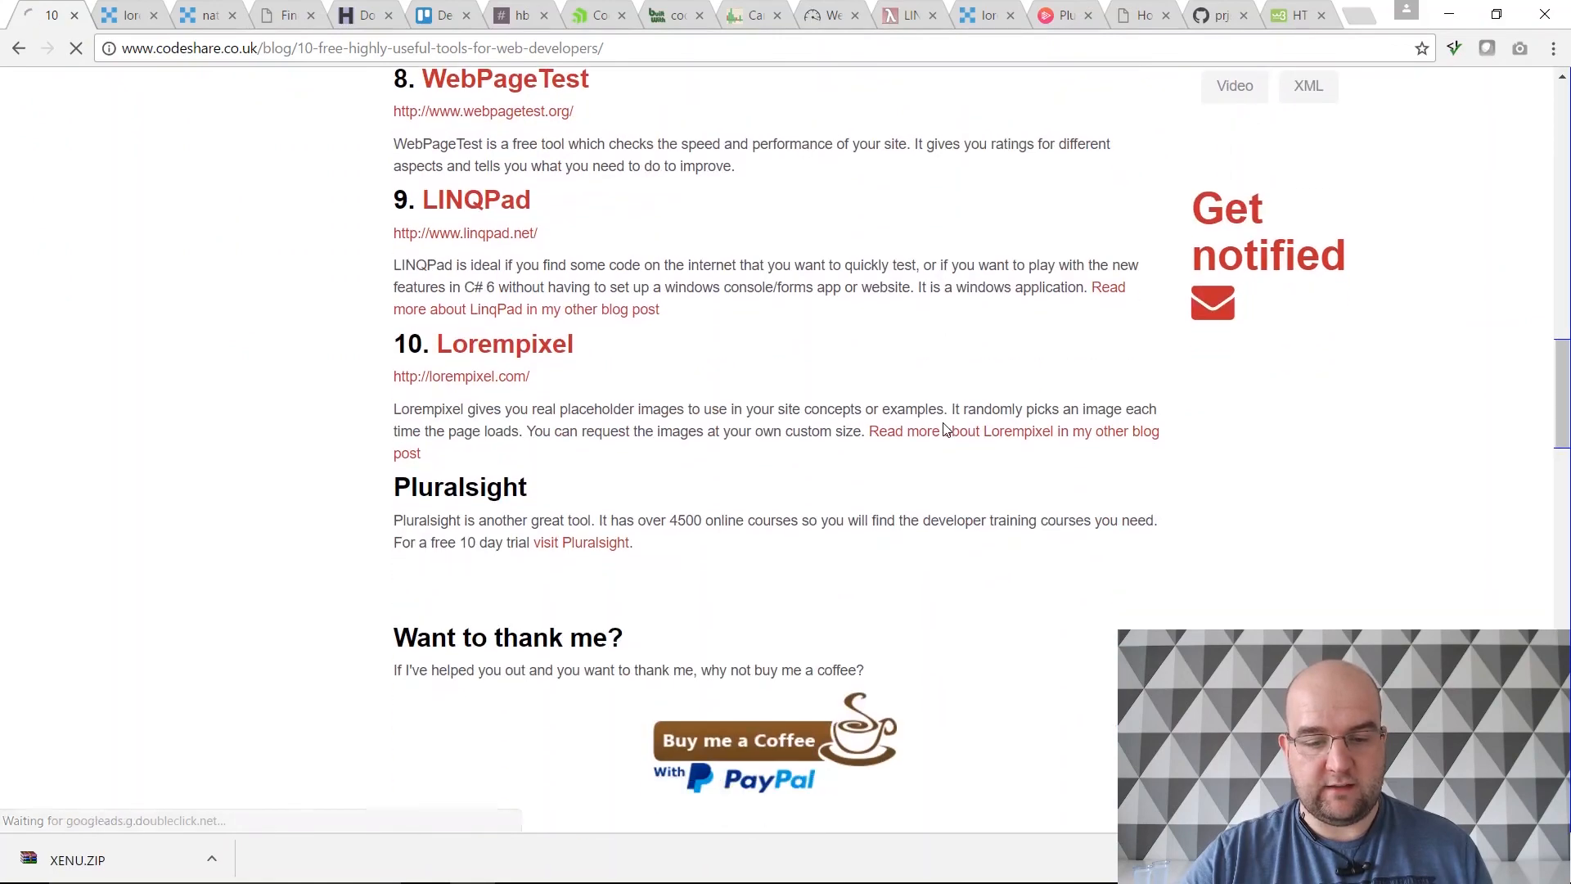
scroll(down, 3)
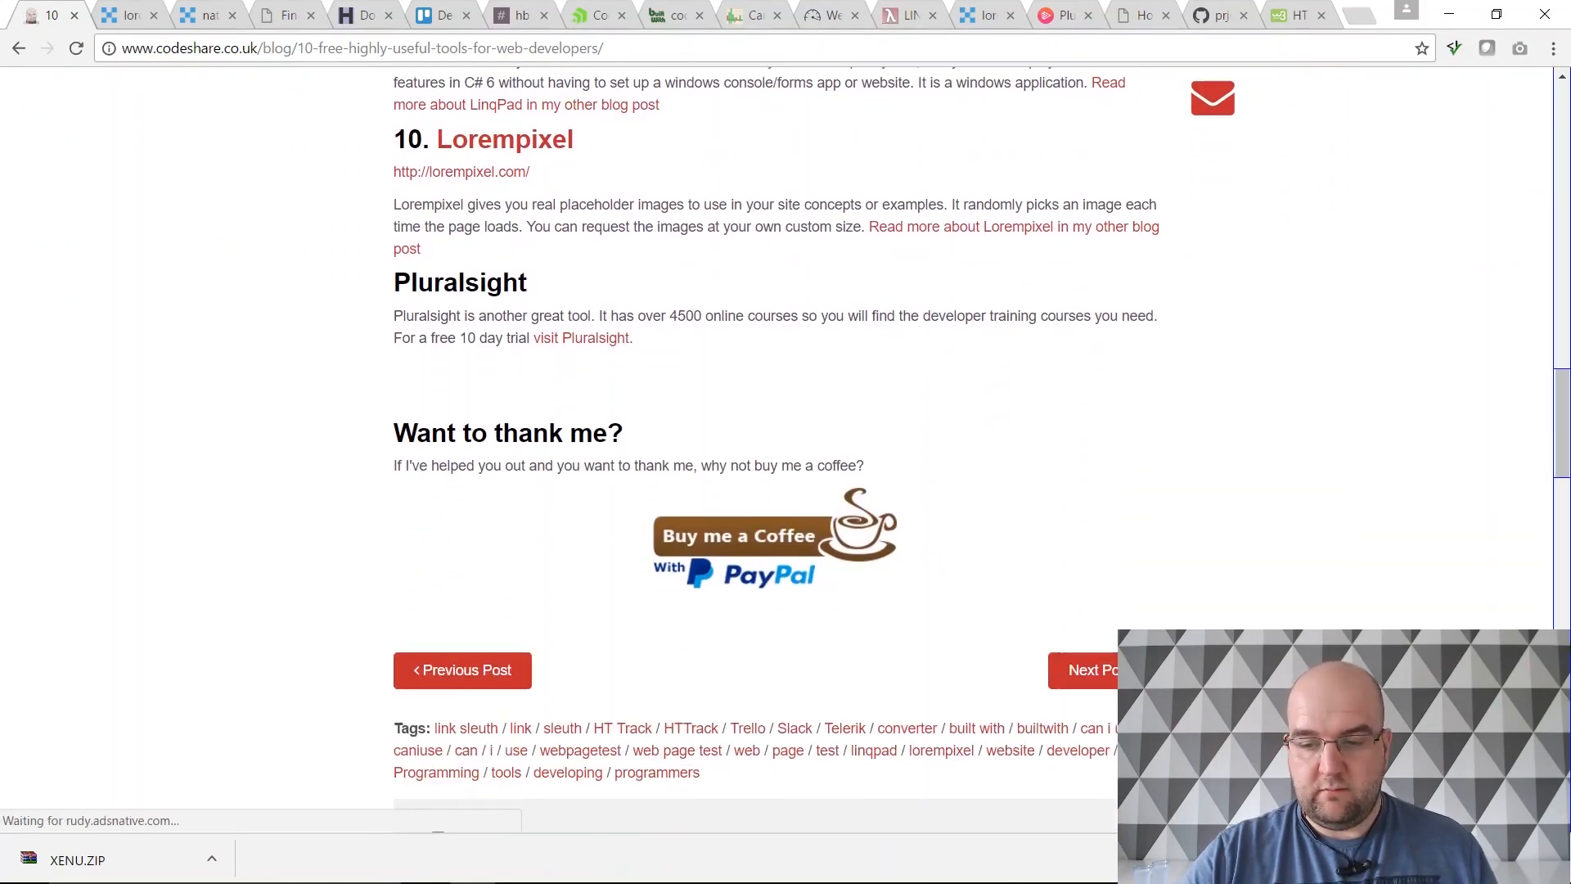
scroll(up, 3)
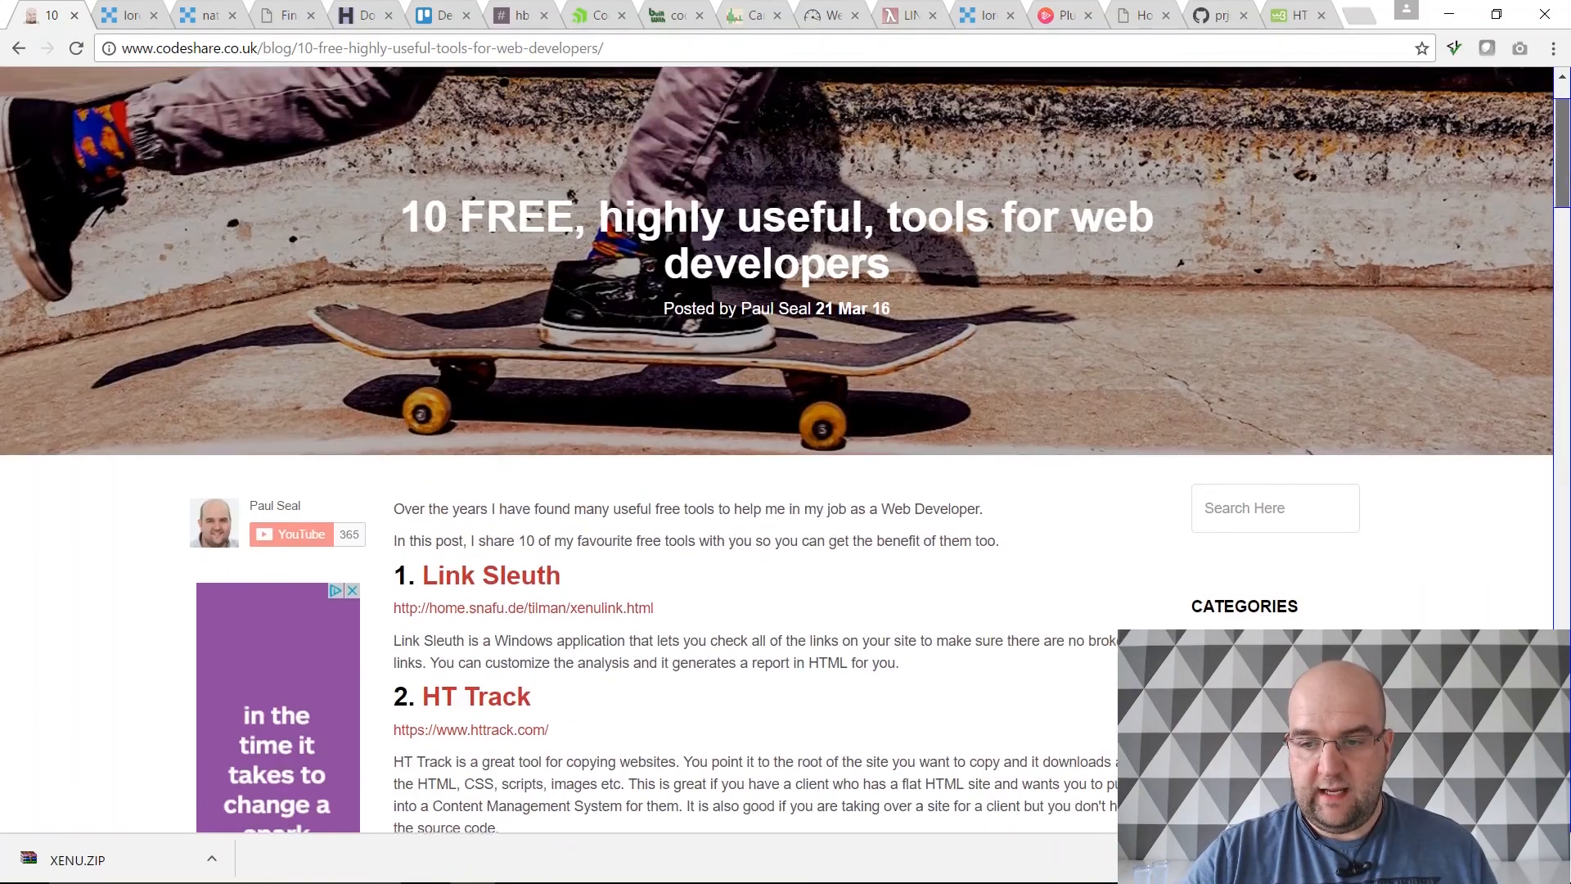